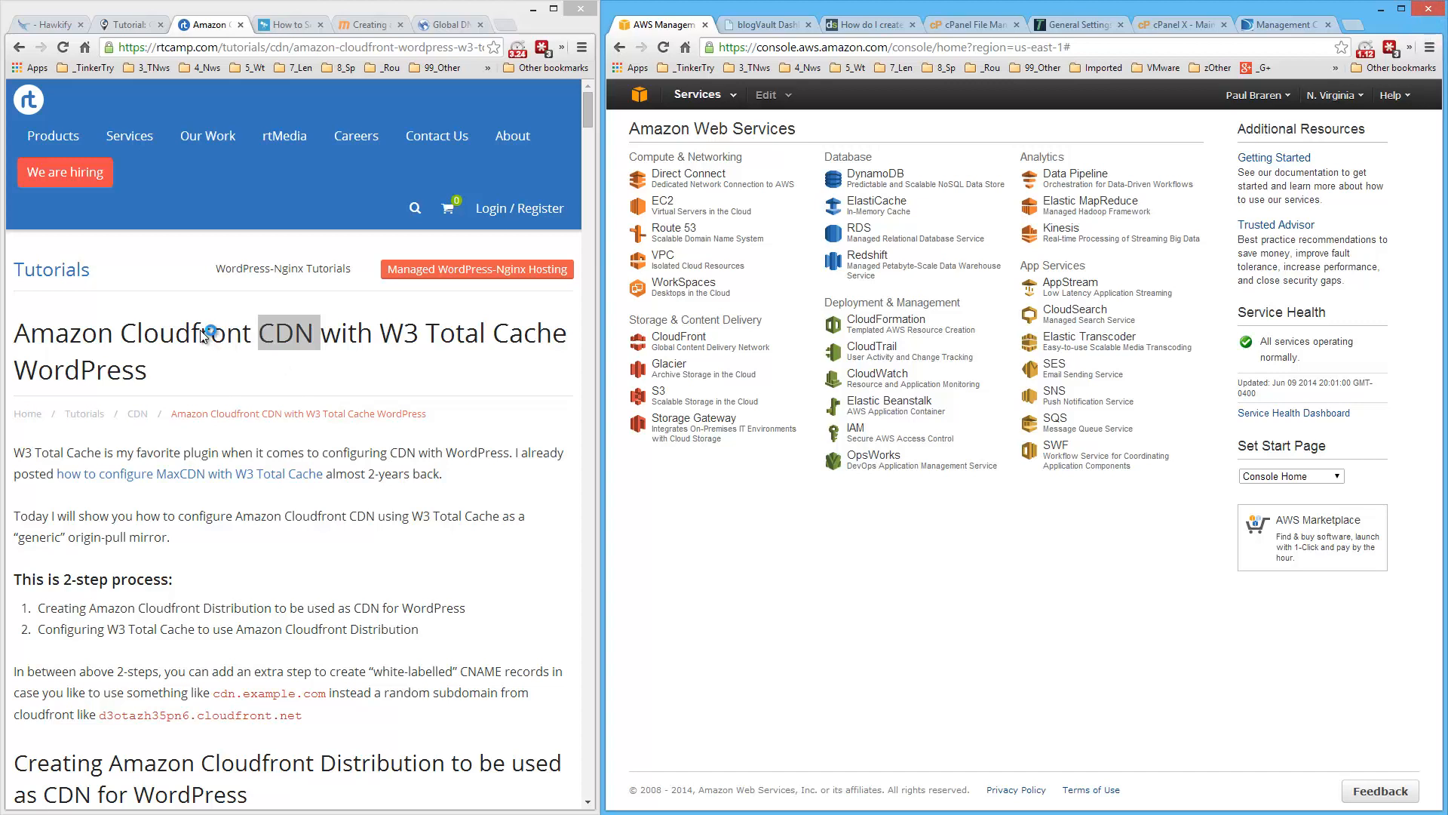
{"action": "mouse_move", "coordinate": [208, 333]}
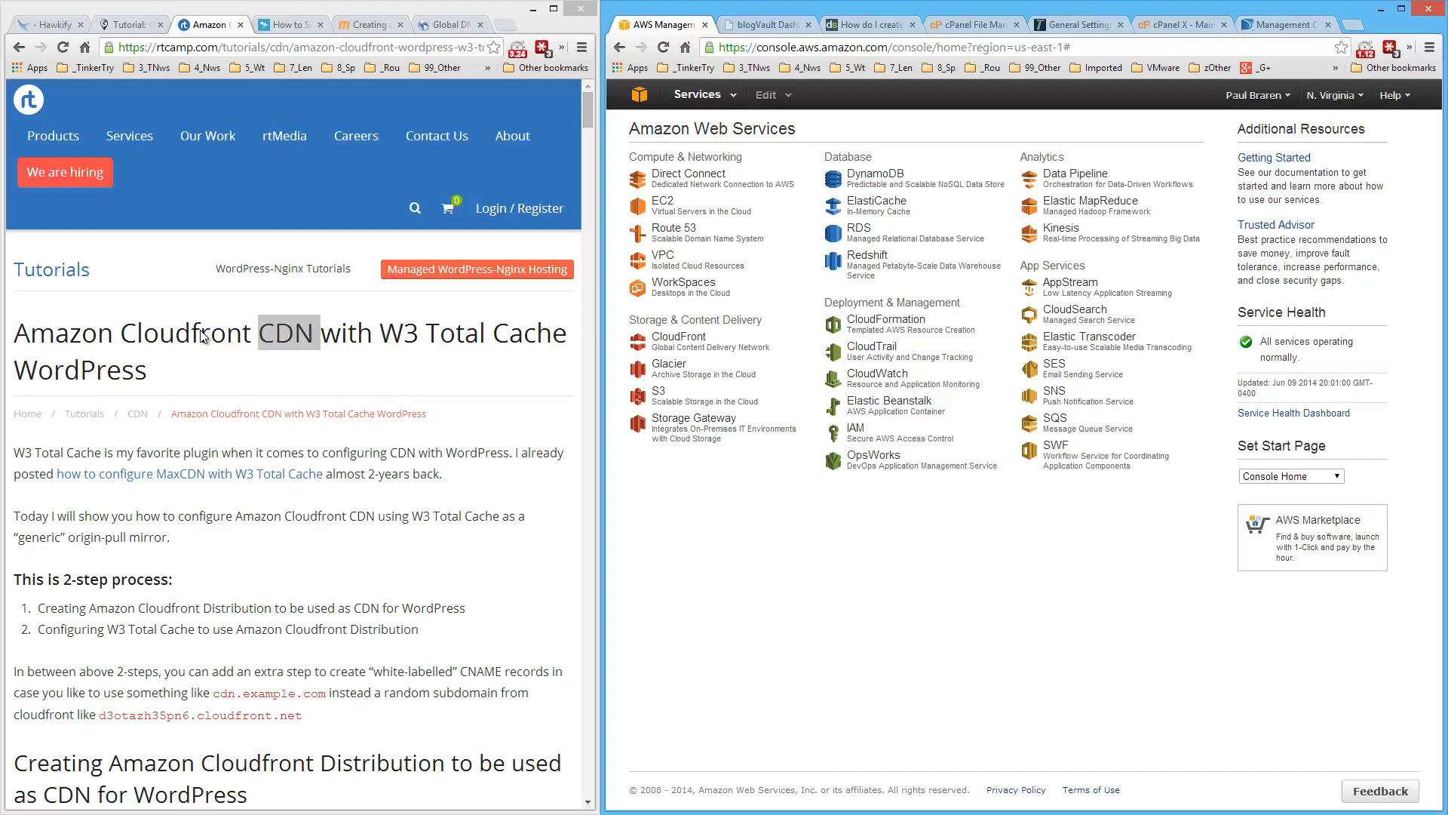
Skim the Hawkify and celingest CloudFront tutorials, then return to the rtCamp guide.
{"action": "left_click", "coordinate": [44, 24]}
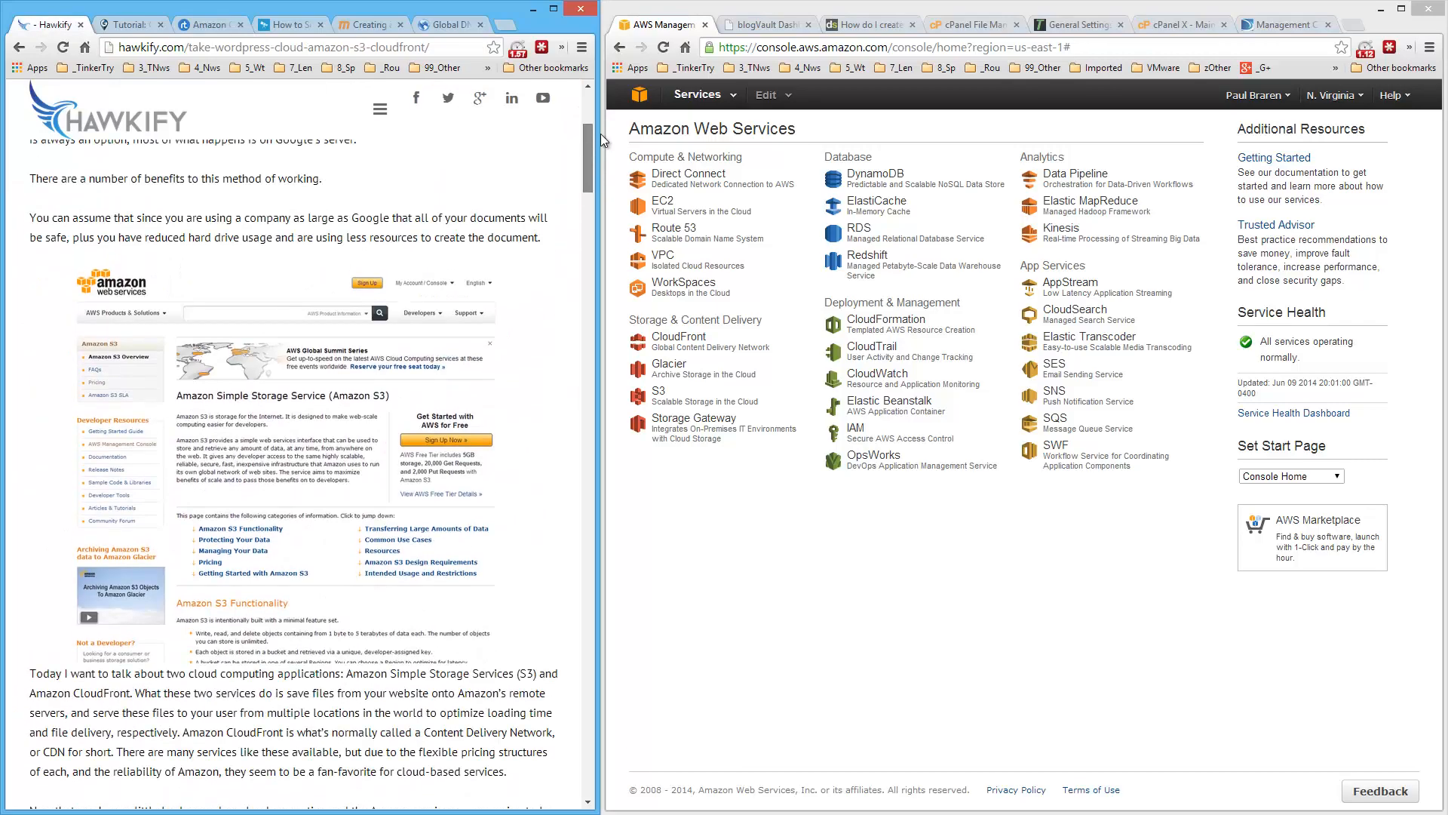
{"action": "scroll", "scroll_direction": "down", "scroll_amount": 3}
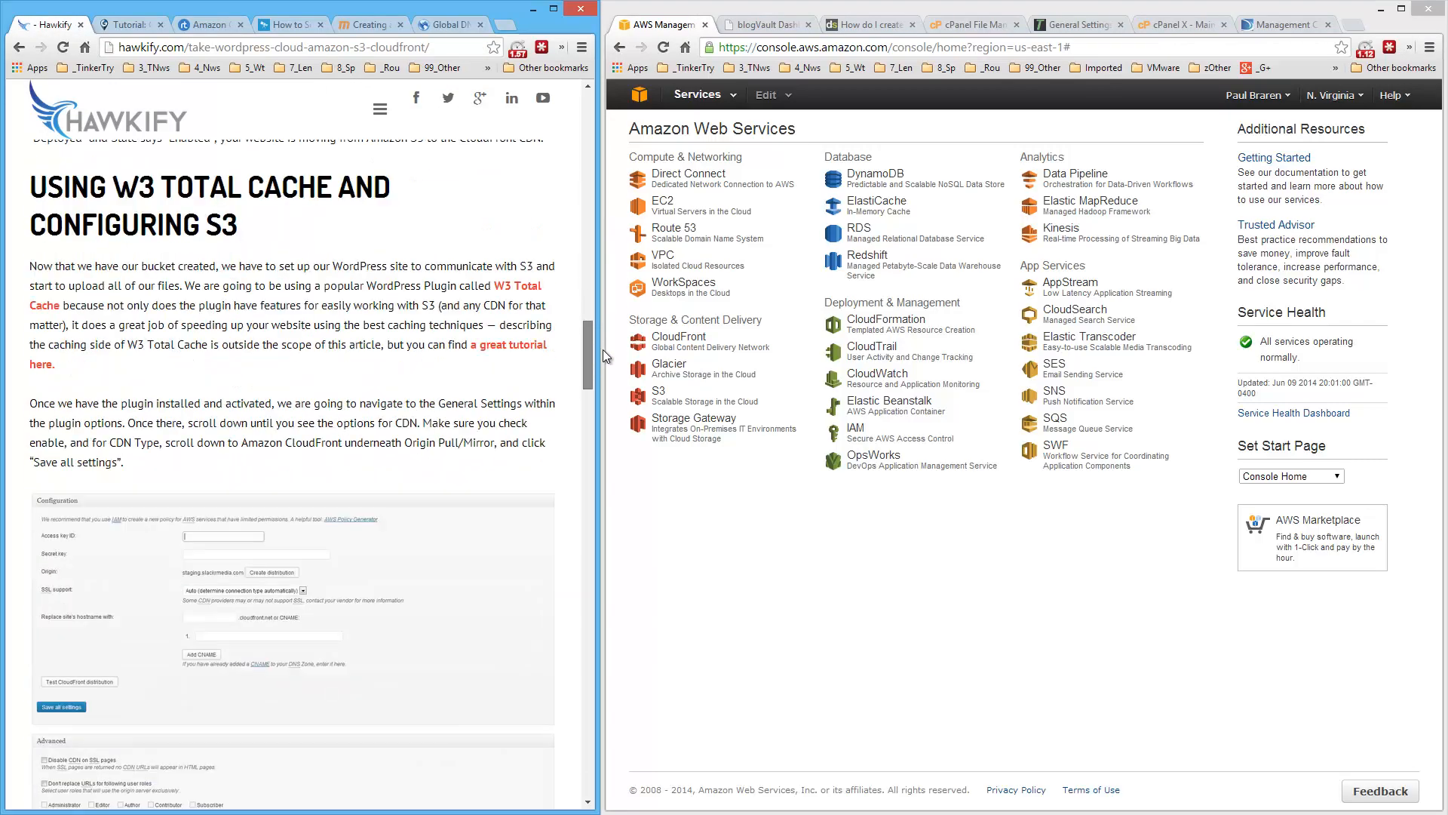
{"action": "scroll", "scroll_direction": "down", "scroll_amount": 3}
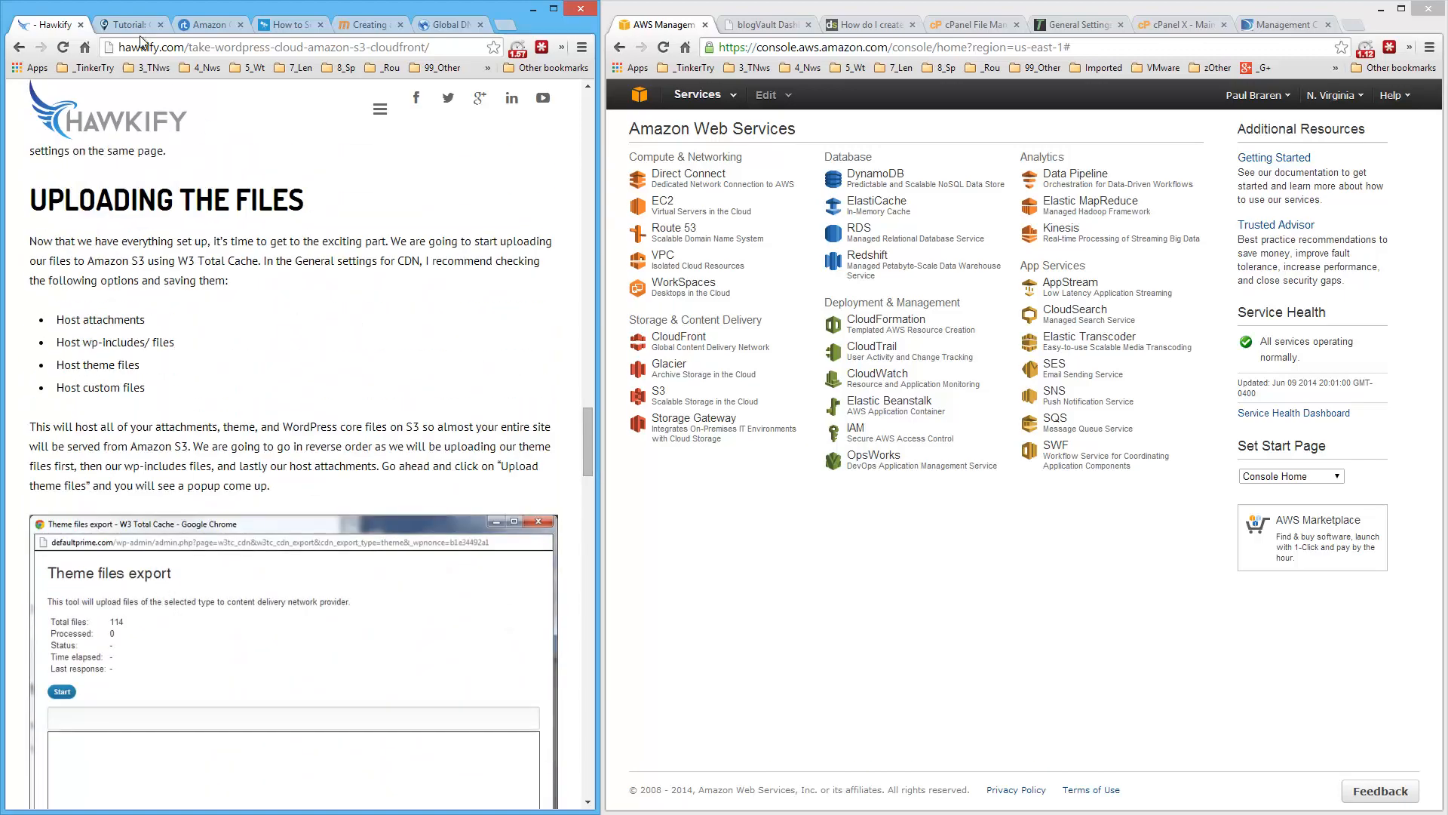
{"action": "left_click", "coordinate": [130, 24]}
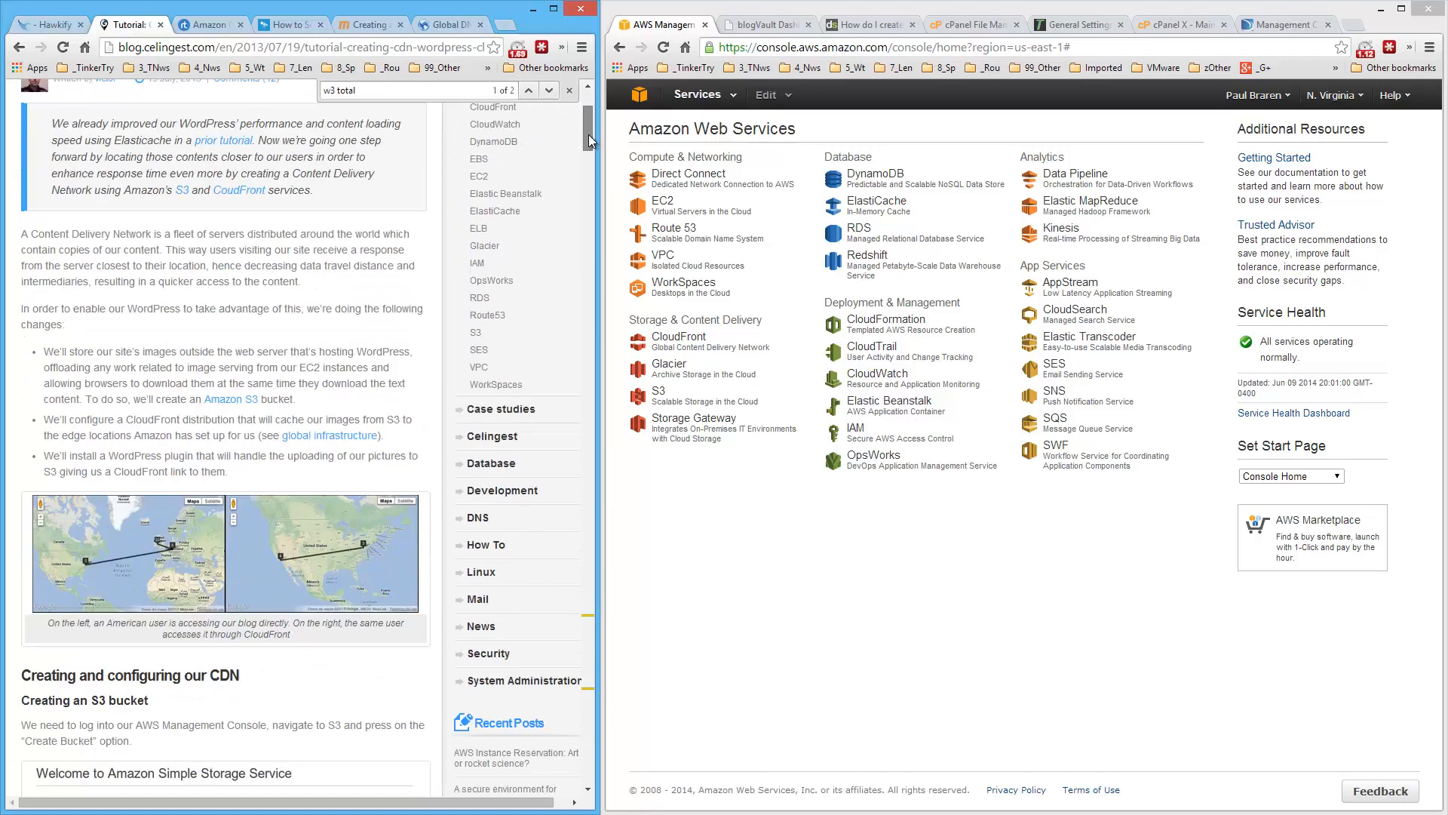
{"action": "scroll", "scroll_direction": "down", "scroll_amount": 3}
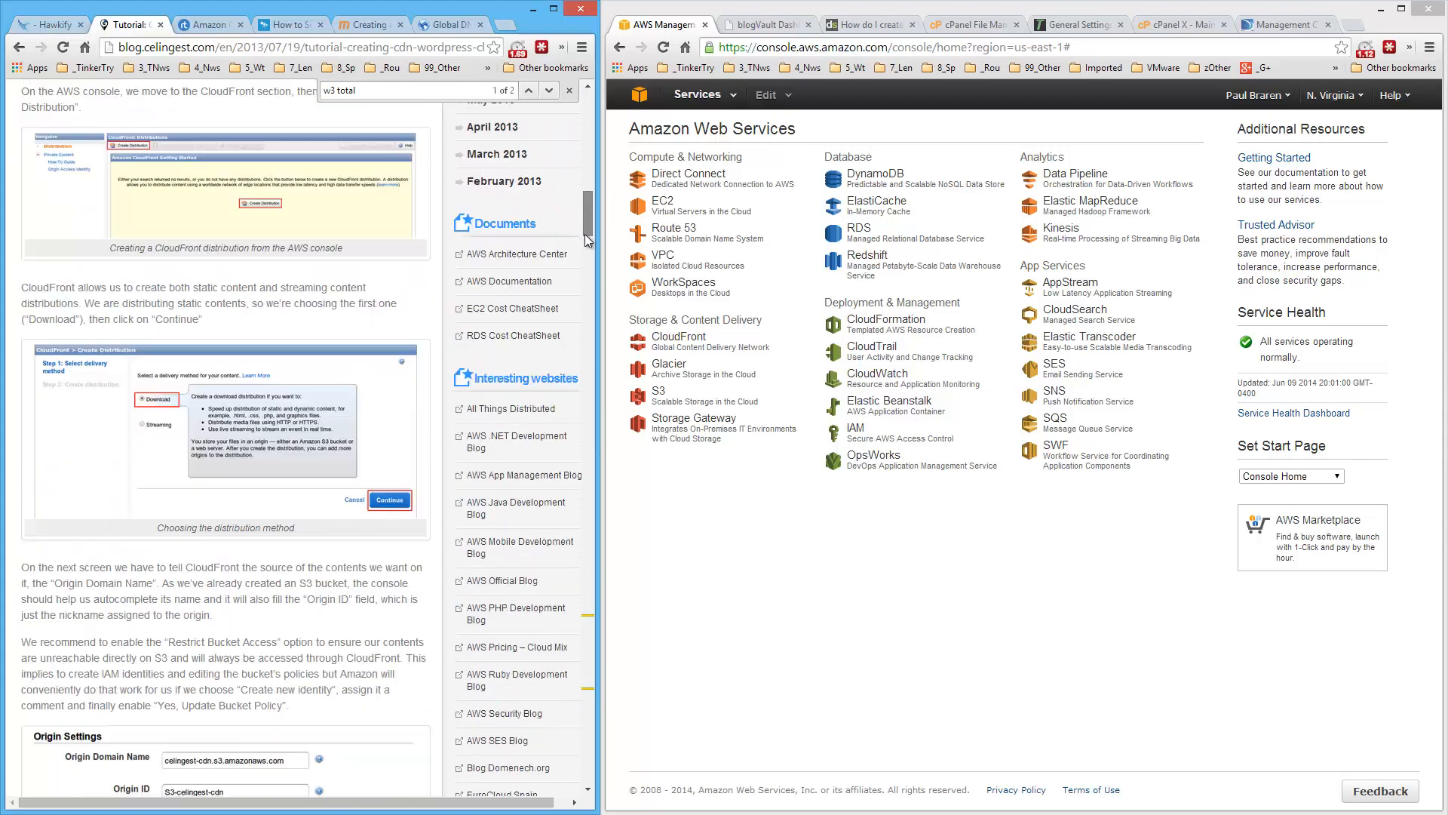
{"action": "scroll", "scroll_direction": "down", "scroll_amount": 3}
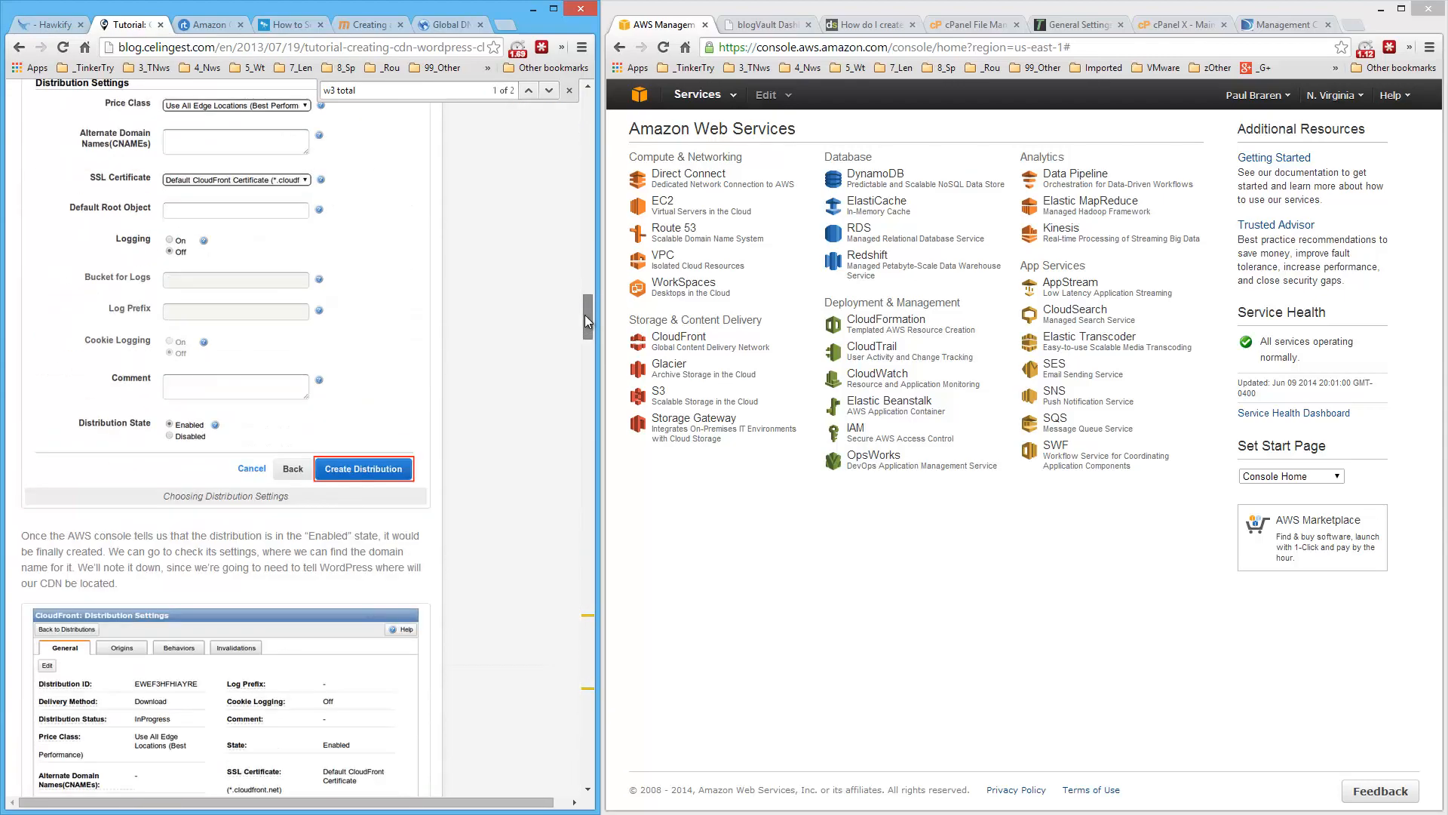
{"action": "scroll", "scroll_direction": "down", "scroll_amount": 3}
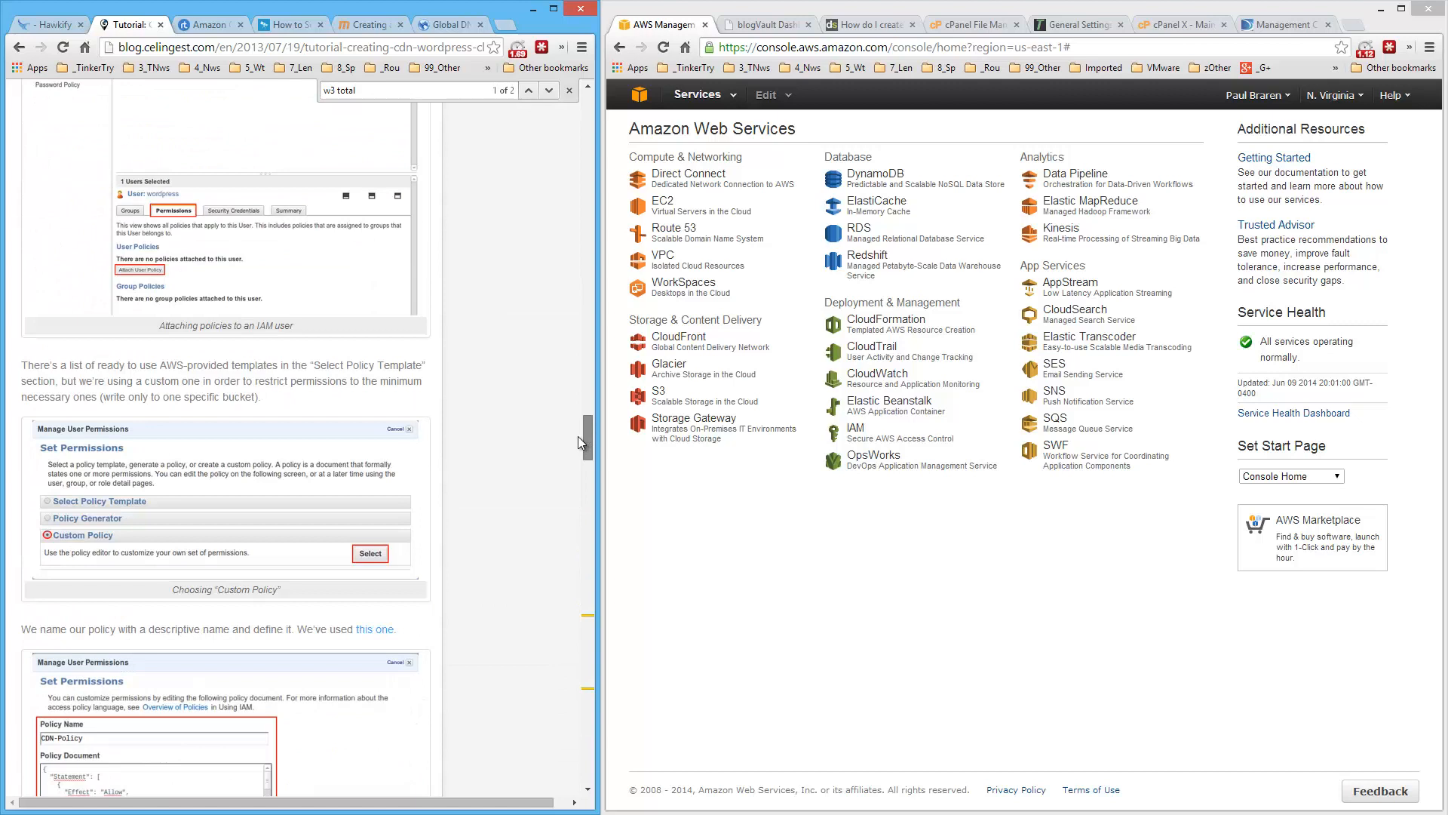
{"action": "left_click", "coordinate": [206, 22]}
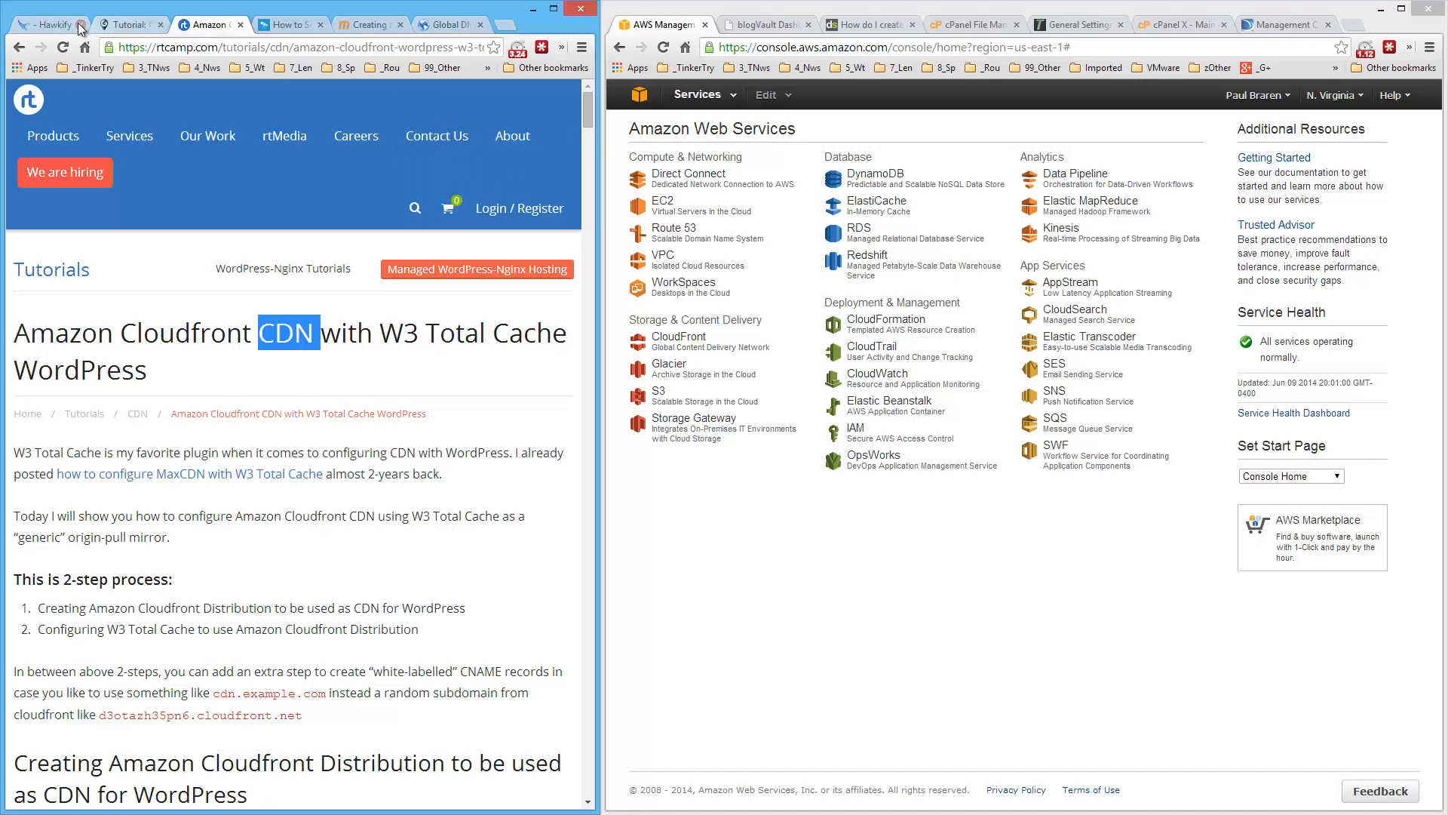
Close the no-longer-needed tutorial tabs and scroll rtCamp's guide to its Create Distribution section.
{"action": "left_click", "coordinate": [80, 24]}
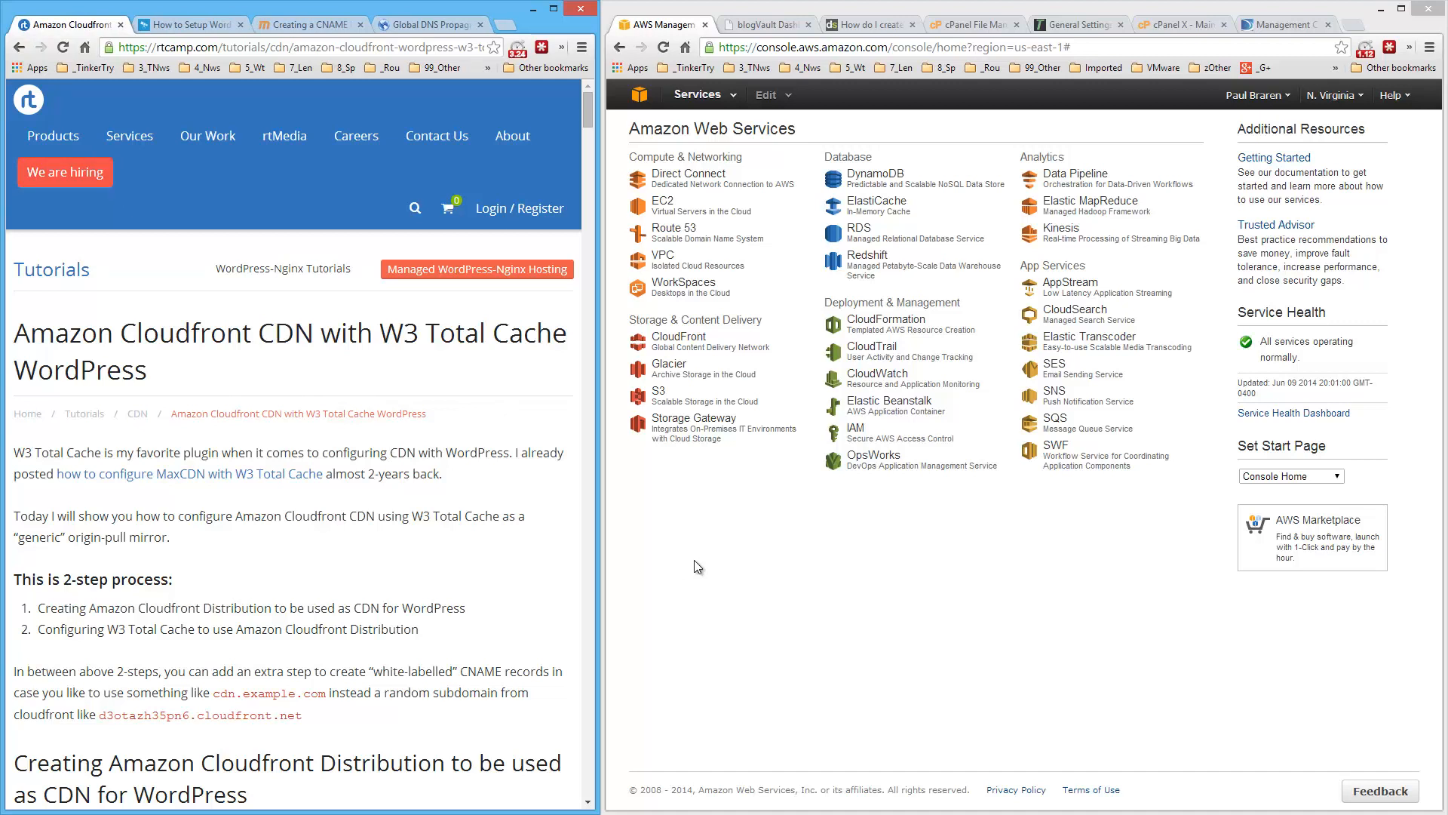
{"action": "mouse_move", "coordinate": [356, 520]}
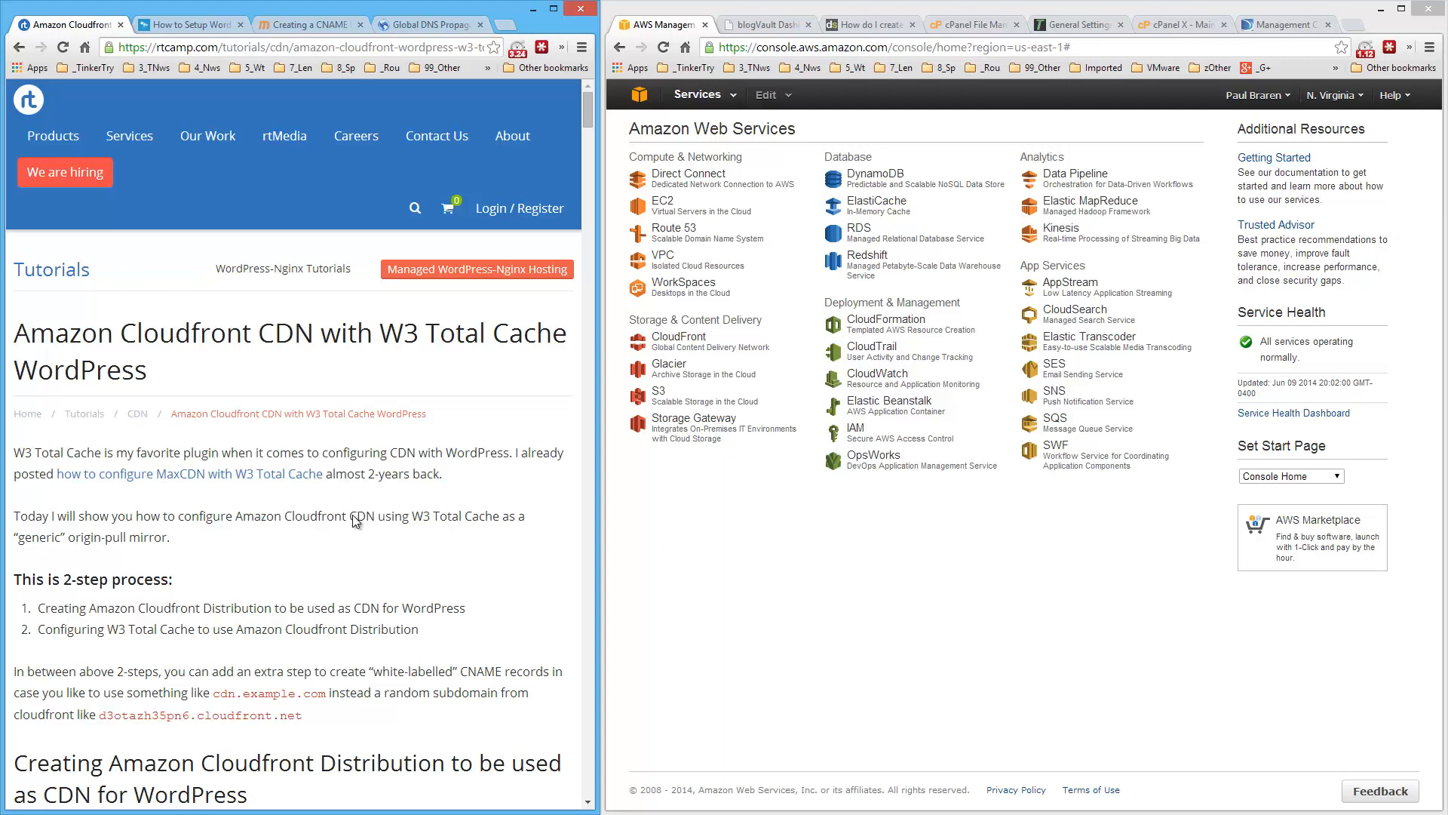
{"action": "scroll", "scroll_direction": "down", "scroll_amount": 3}
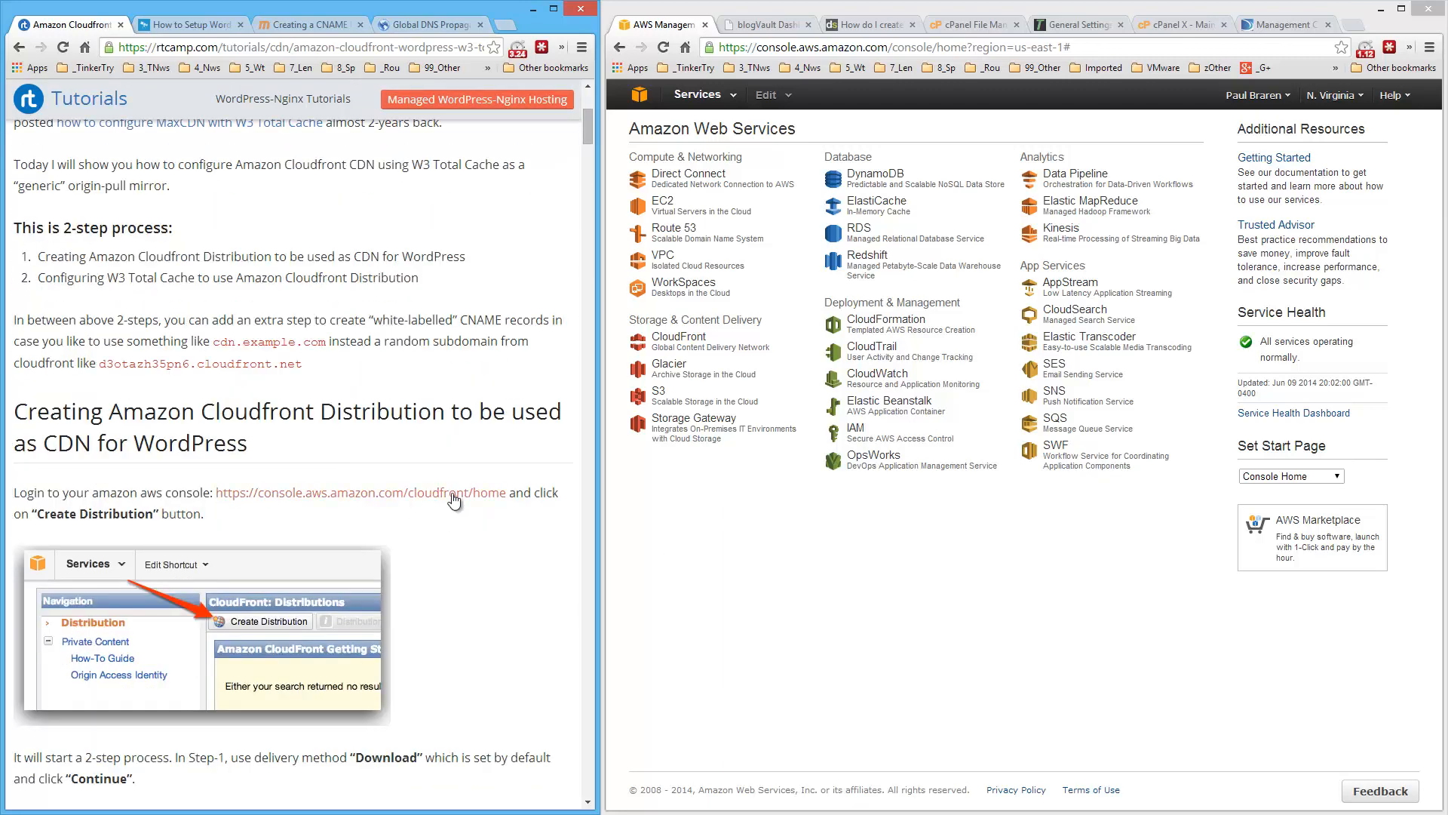
{"action": "scroll", "scroll_direction": "down", "scroll_amount": 3}
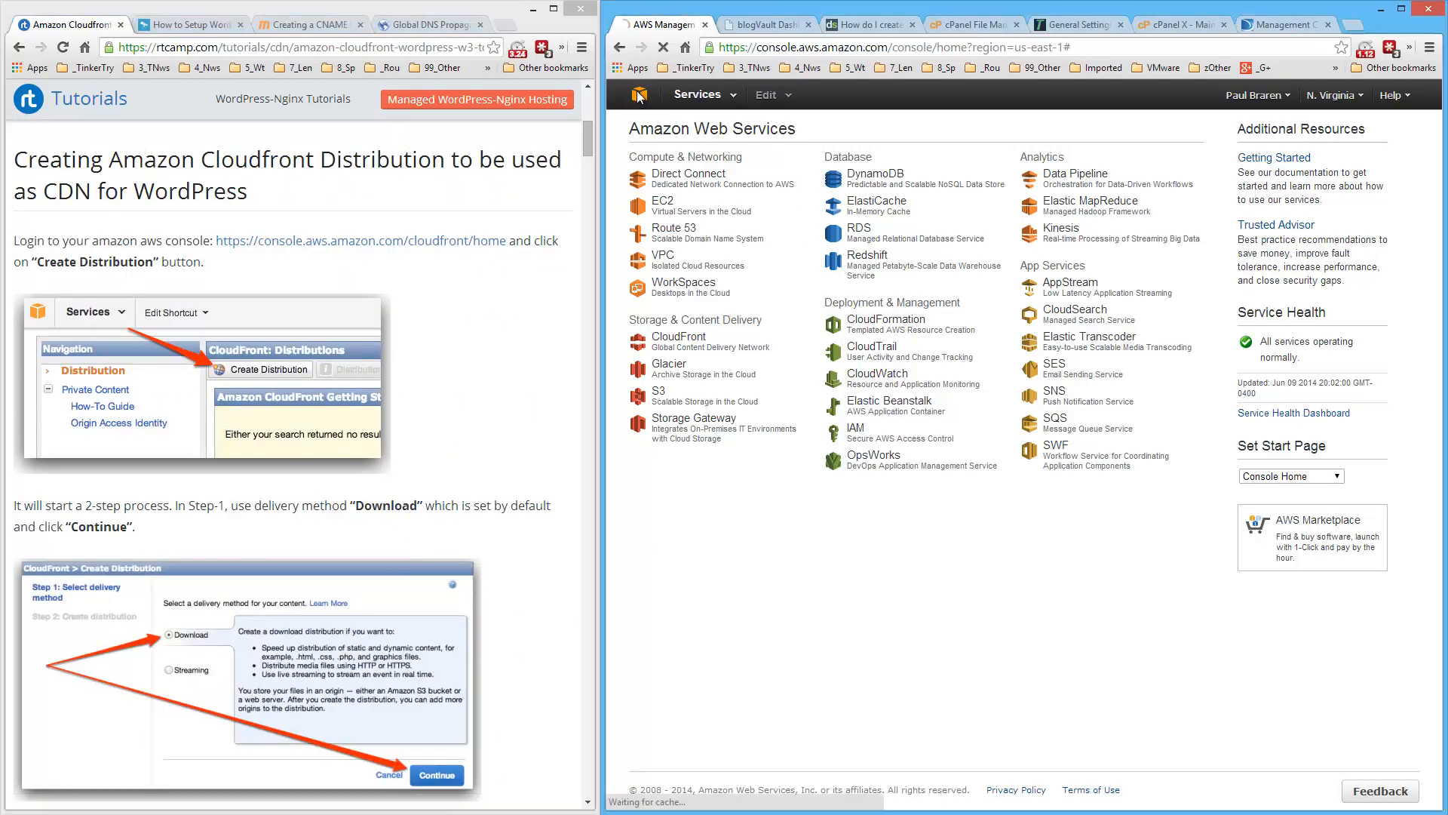
{"action": "mouse_move", "coordinate": [870, 347]}
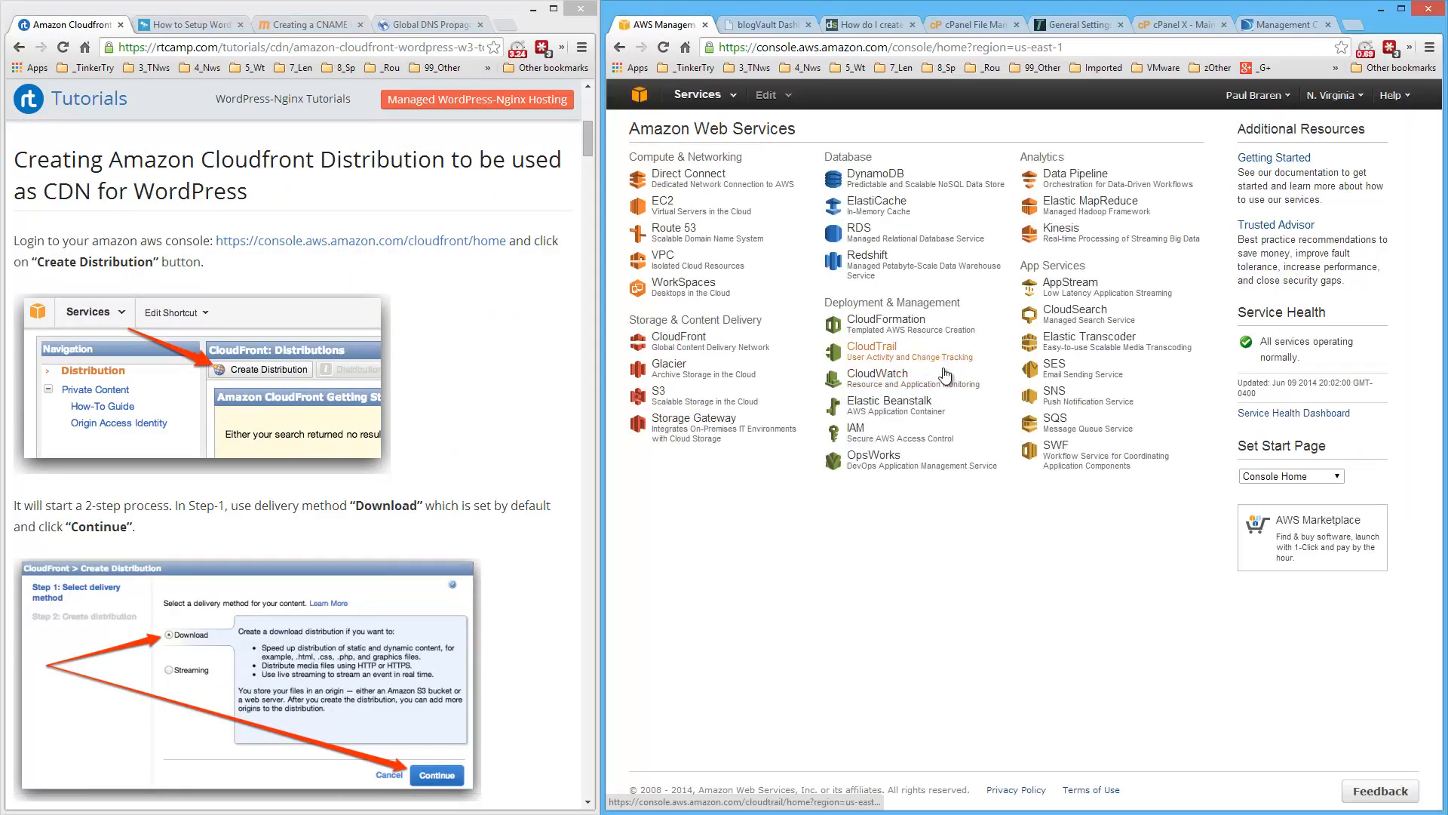
{"action": "mouse_move", "coordinate": [976, 594]}
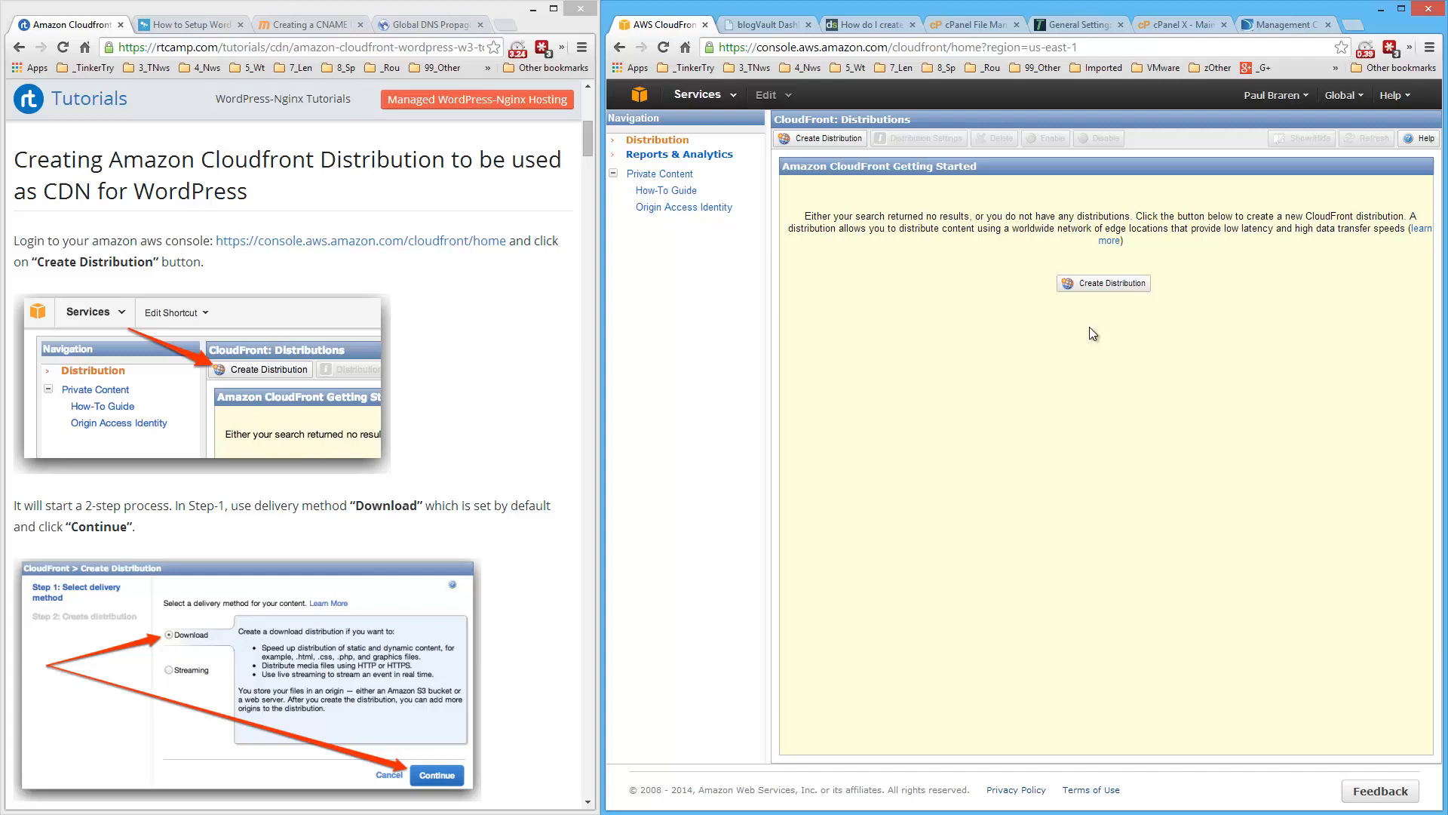
Start a new CloudFront distribution, leaving Web as the delivery method.
{"action": "left_click", "coordinate": [1103, 282]}
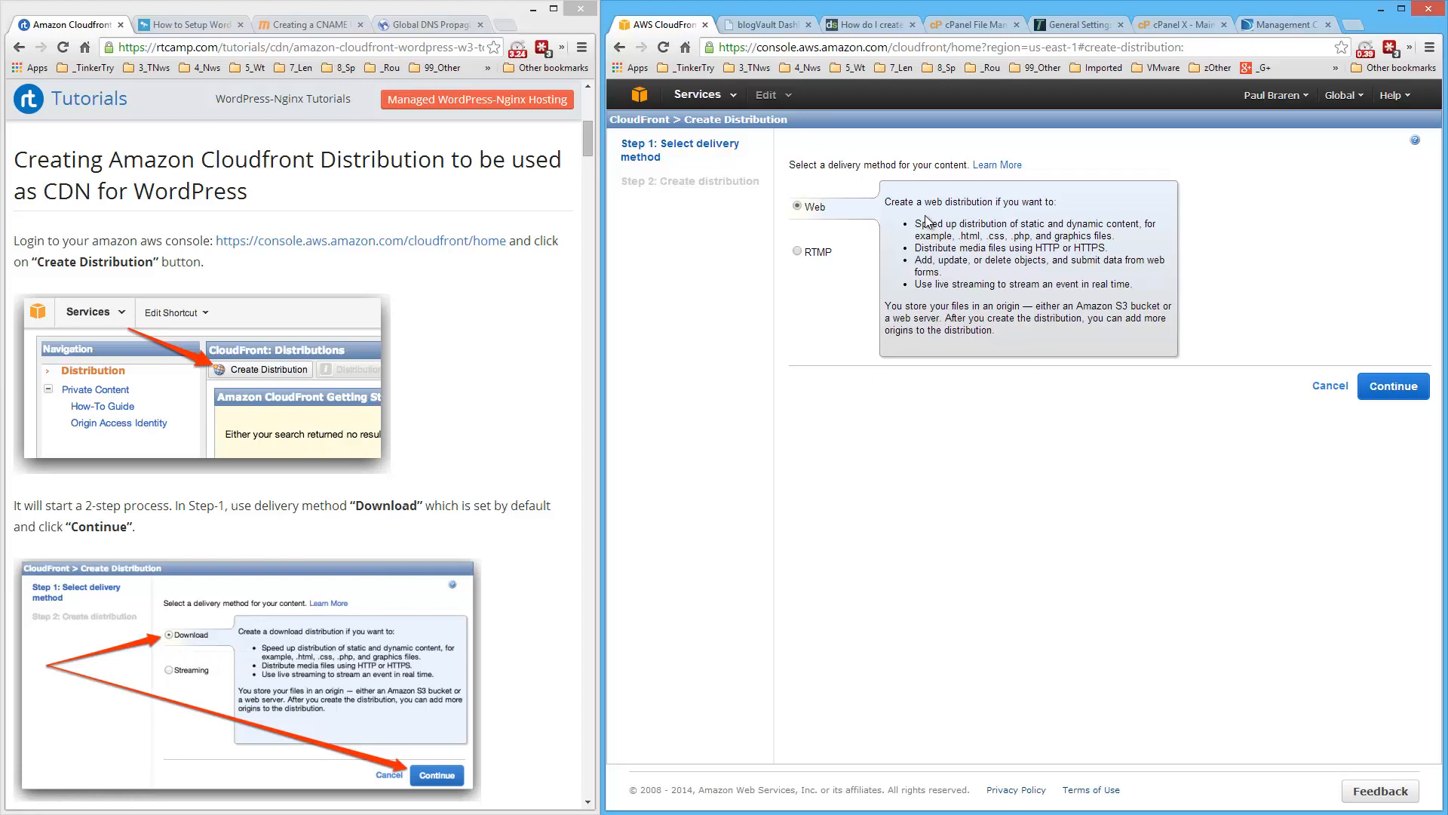
{"action": "mouse_move", "coordinate": [580, 206]}
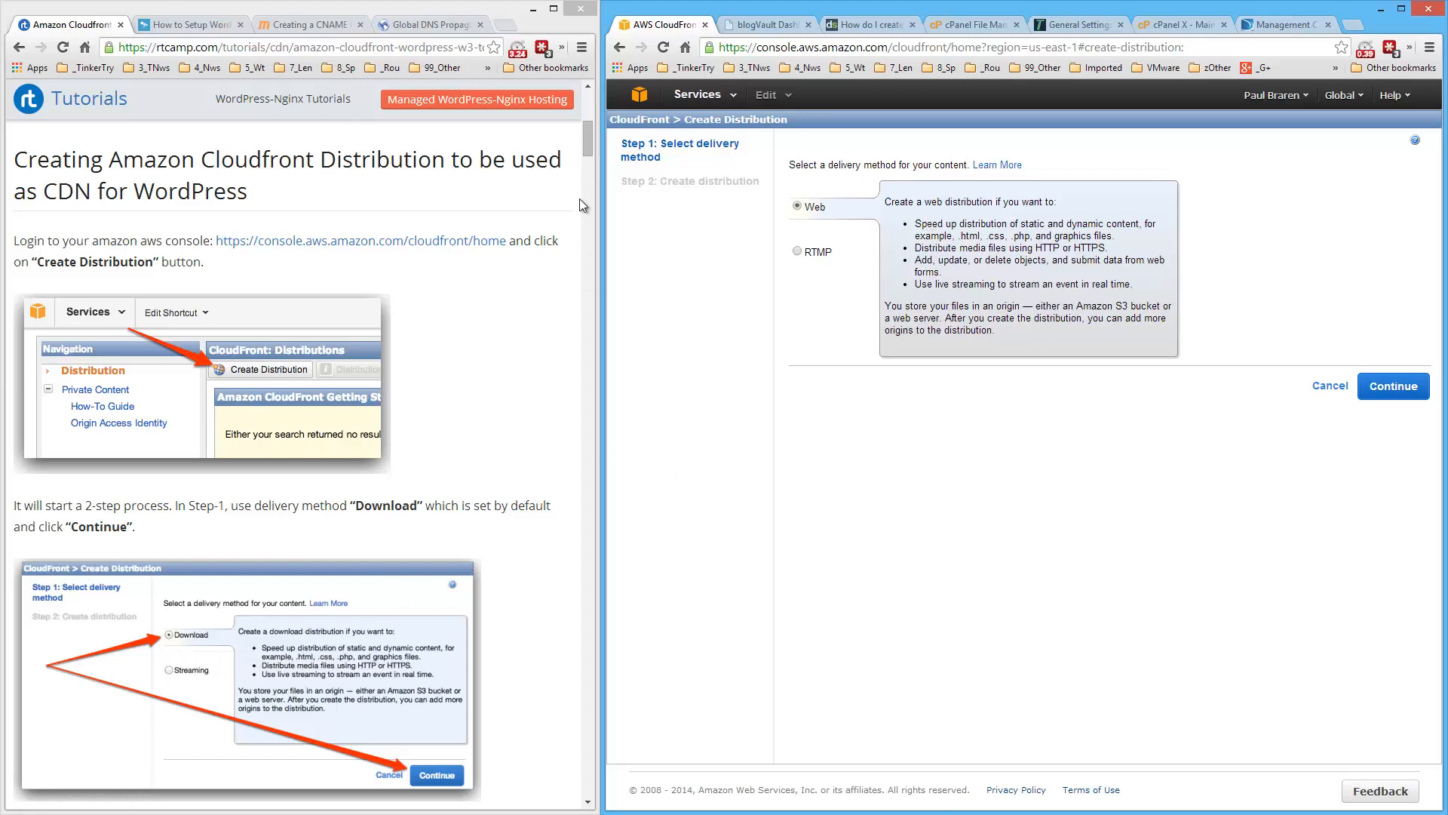
{"action": "scroll", "scroll_direction": "down", "scroll_amount": 3}
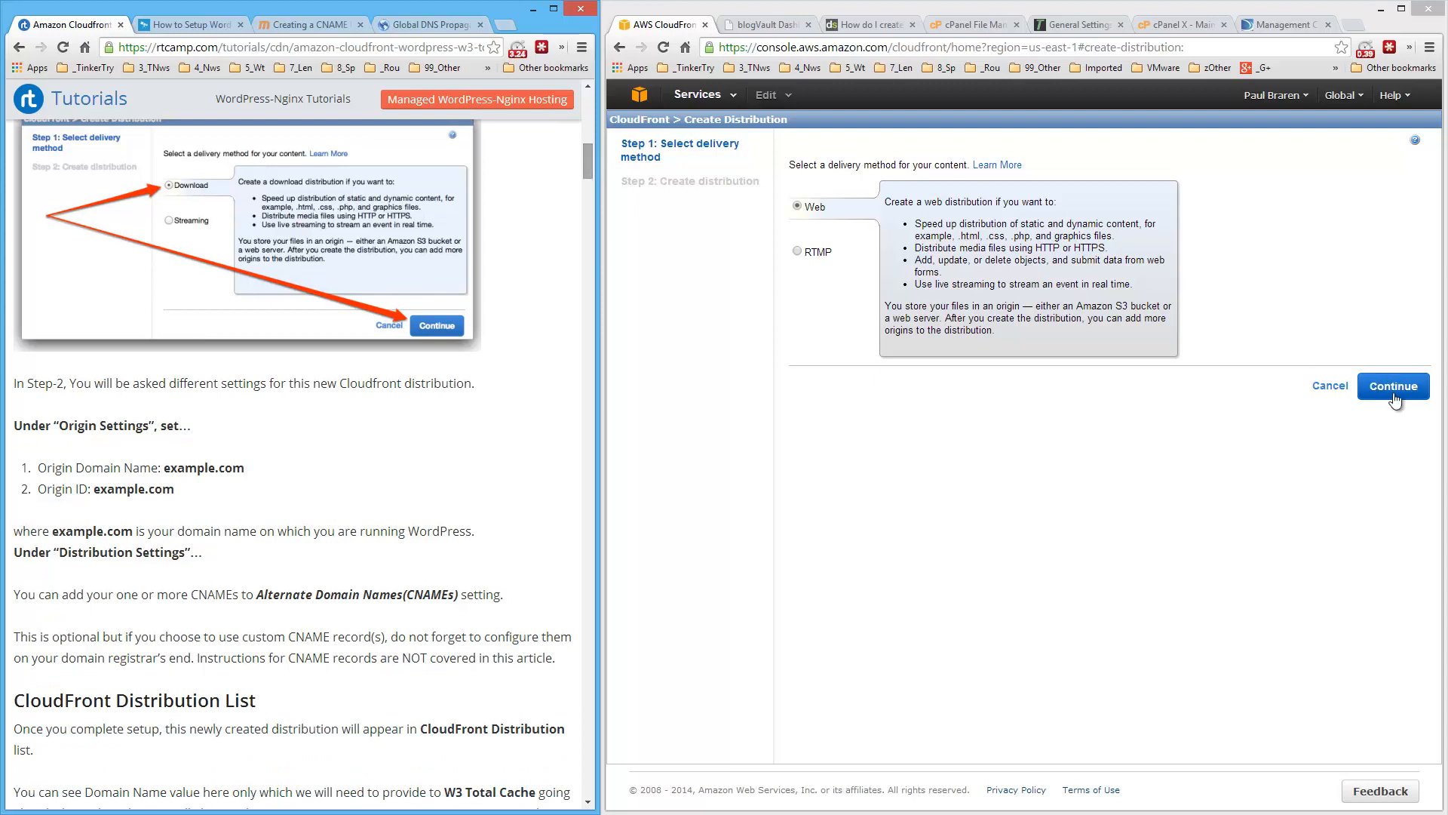
{"action": "left_click", "coordinate": [1393, 385]}
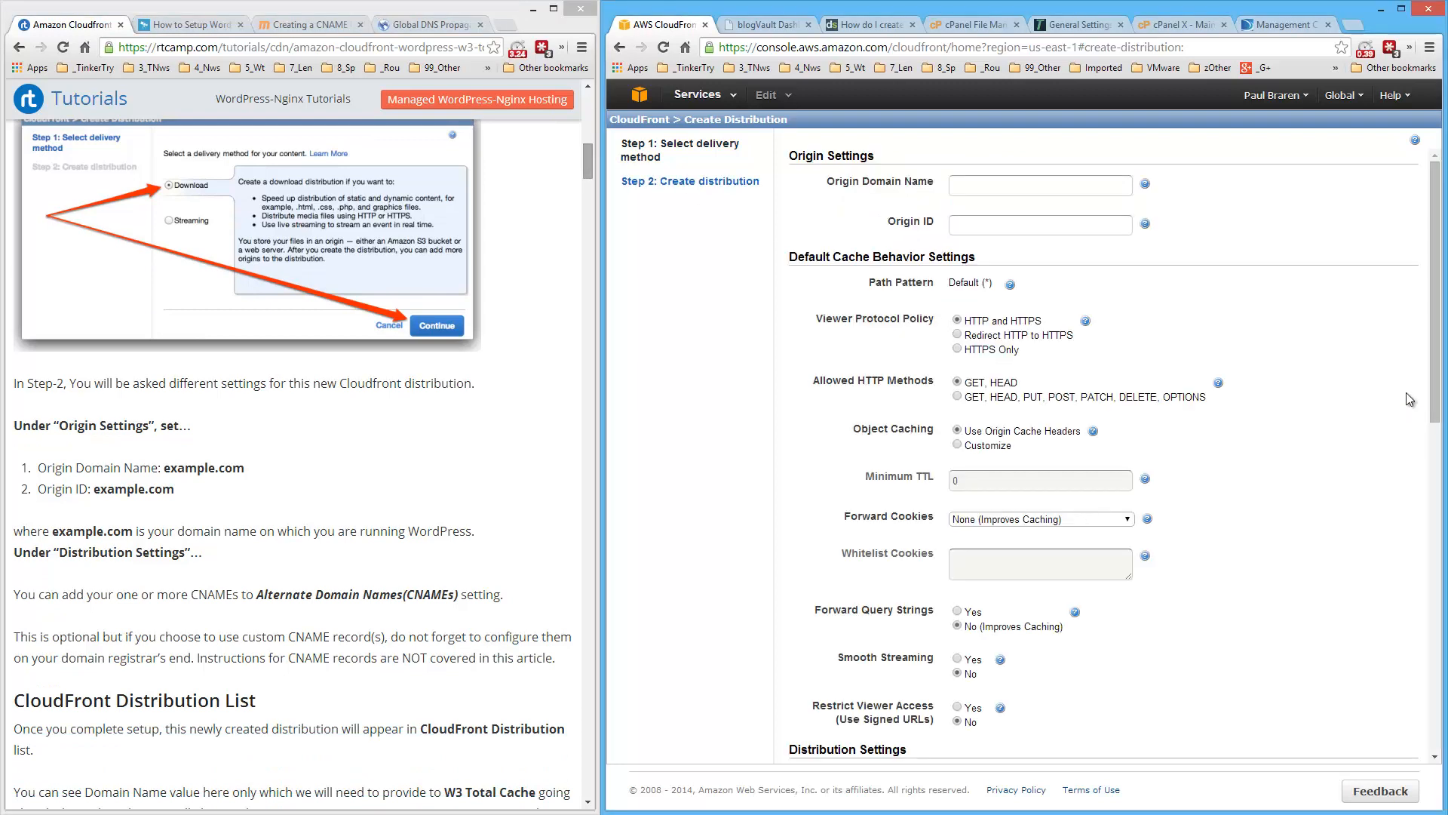
{"action": "scroll", "scroll_direction": "down", "scroll_amount": 3}
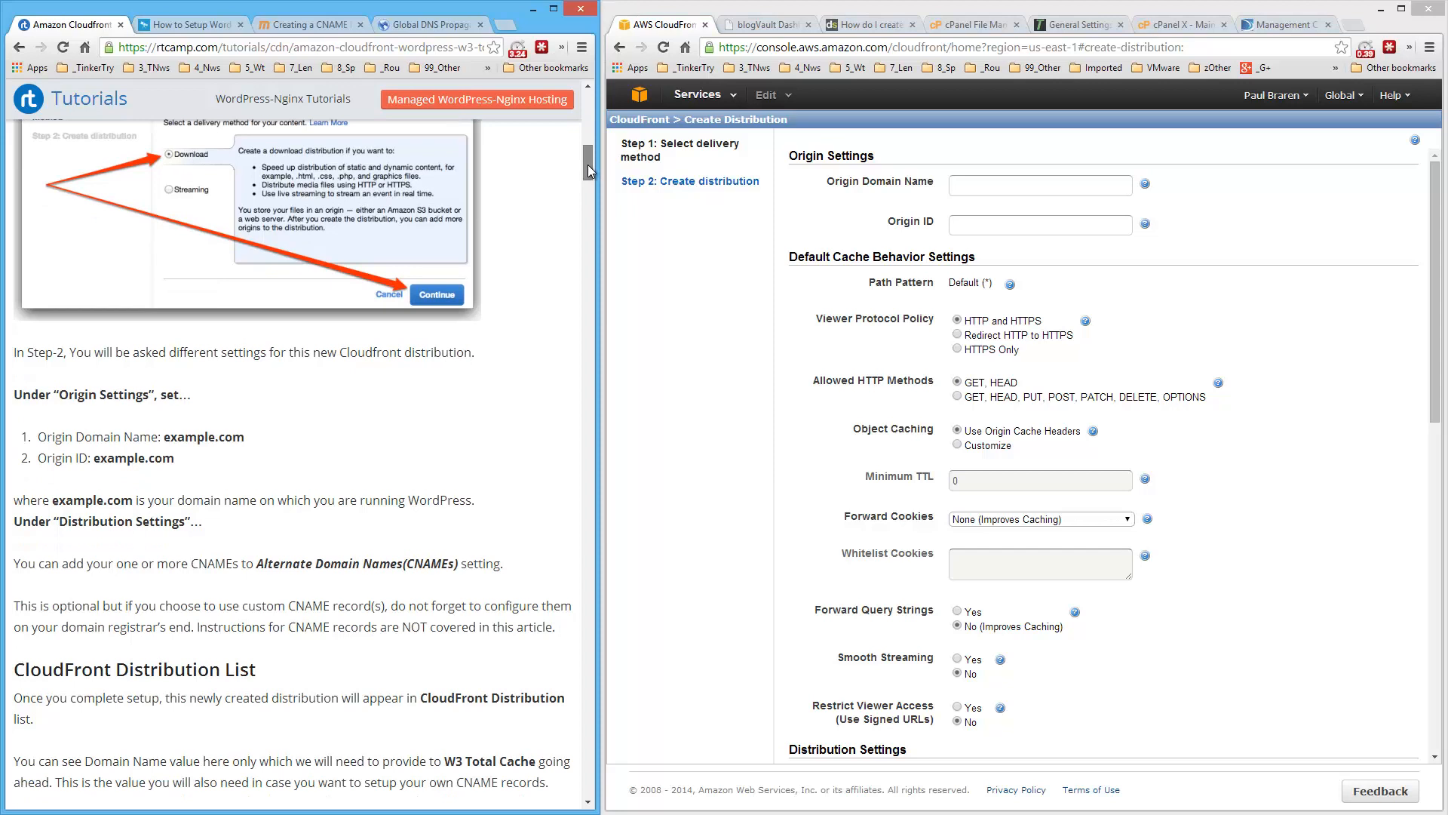
{"action": "scroll", "scroll_direction": "down", "scroll_amount": 3}
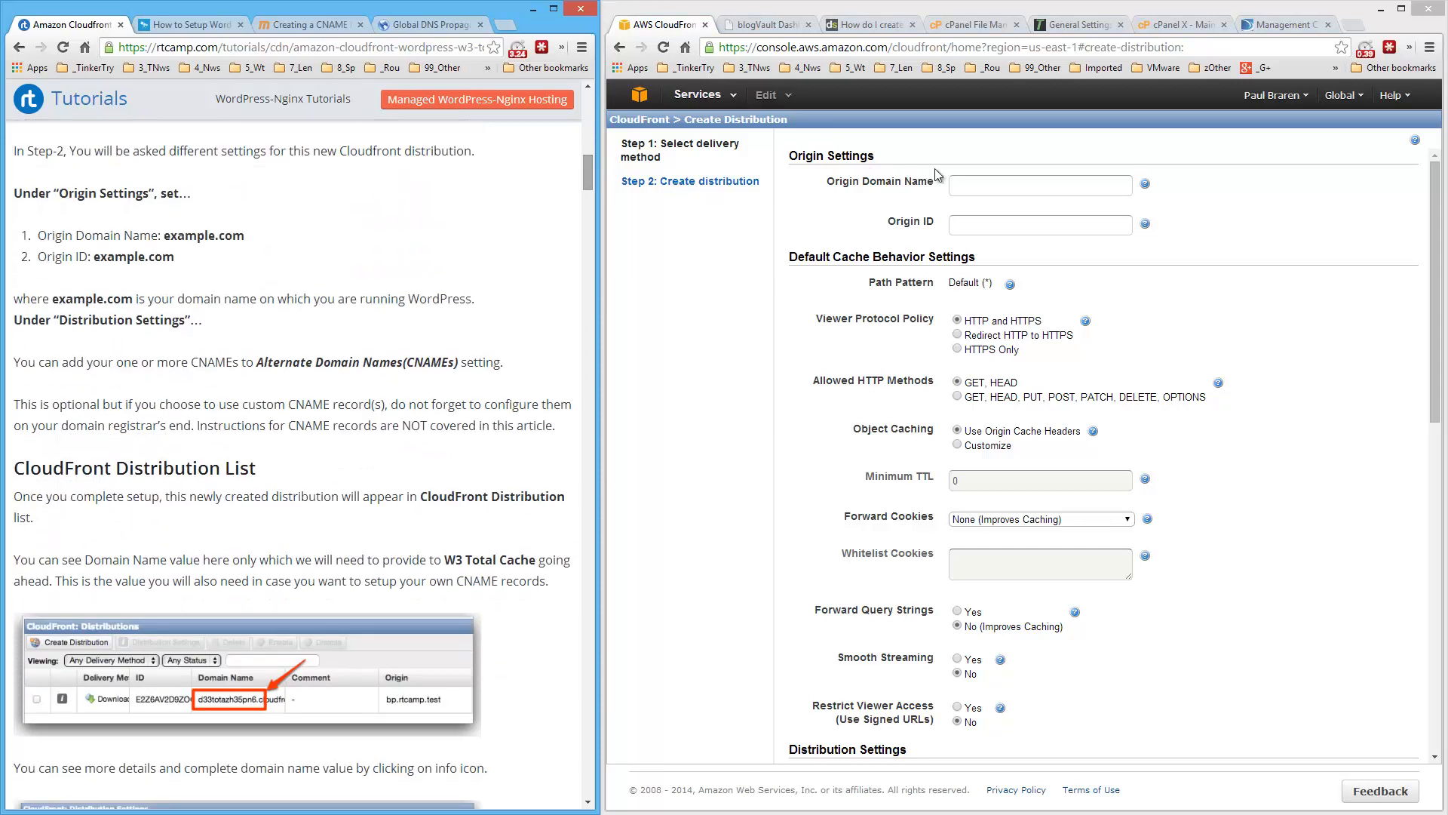
{"action": "left_click", "coordinate": [1039, 184]}
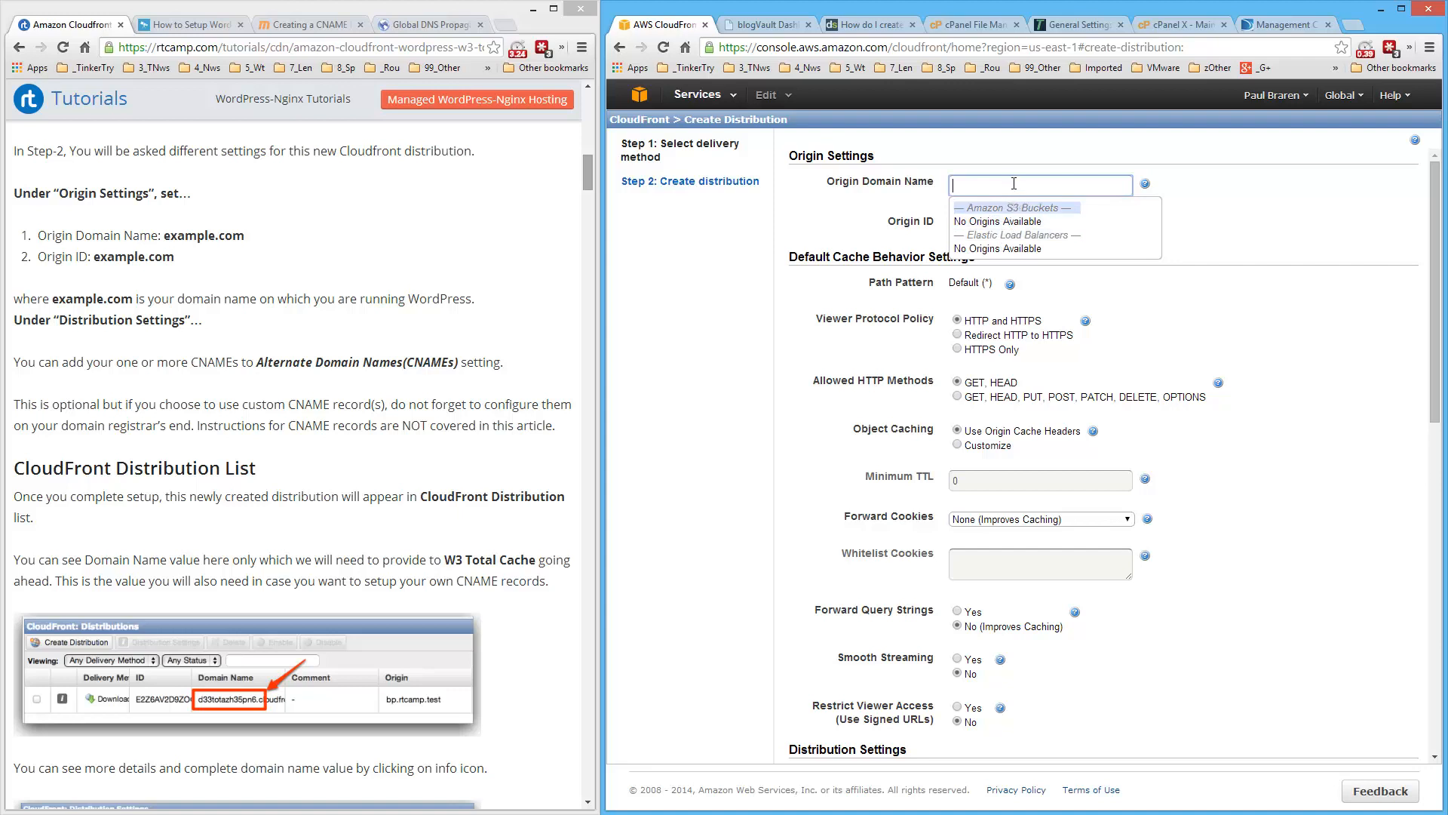
{"action": "type", "text": "www.tinkertry.com"}
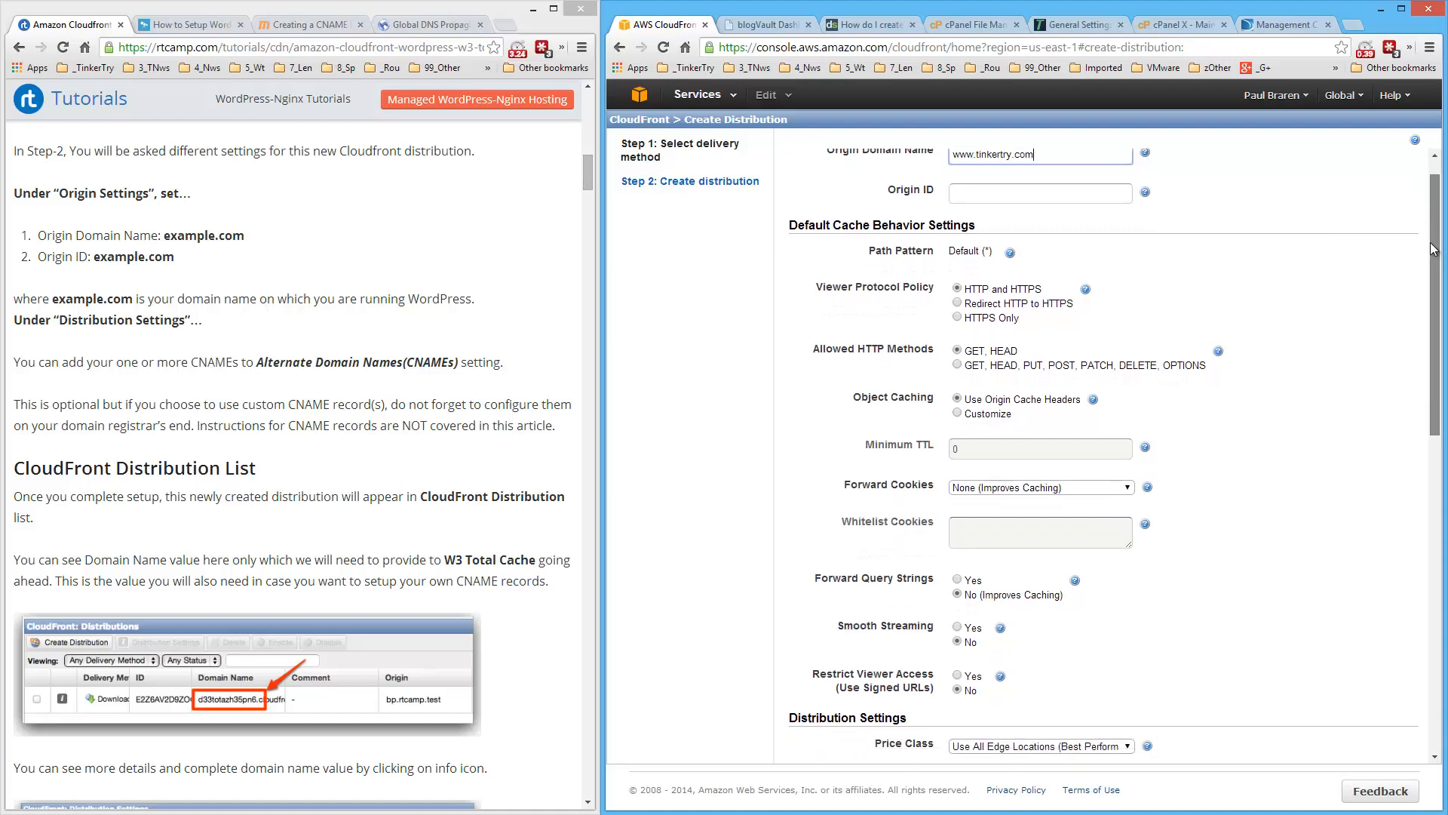
Add cdn.tinkertry.com as the alternate domain name (CNAME) and create the distribution.
{"action": "scroll", "scroll_direction": "down", "scroll_amount": 3}
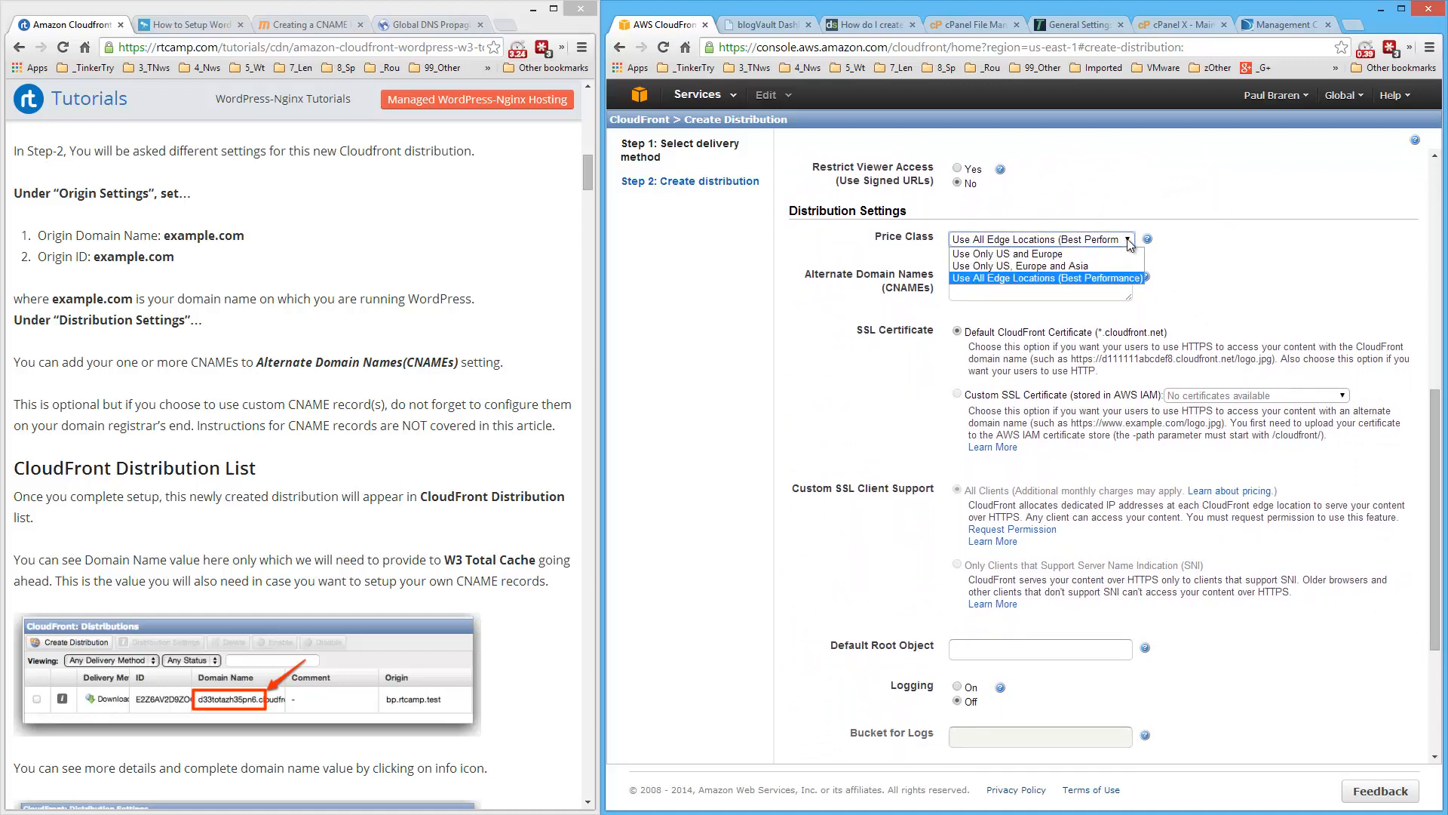
{"action": "mouse_move", "coordinate": [1197, 243]}
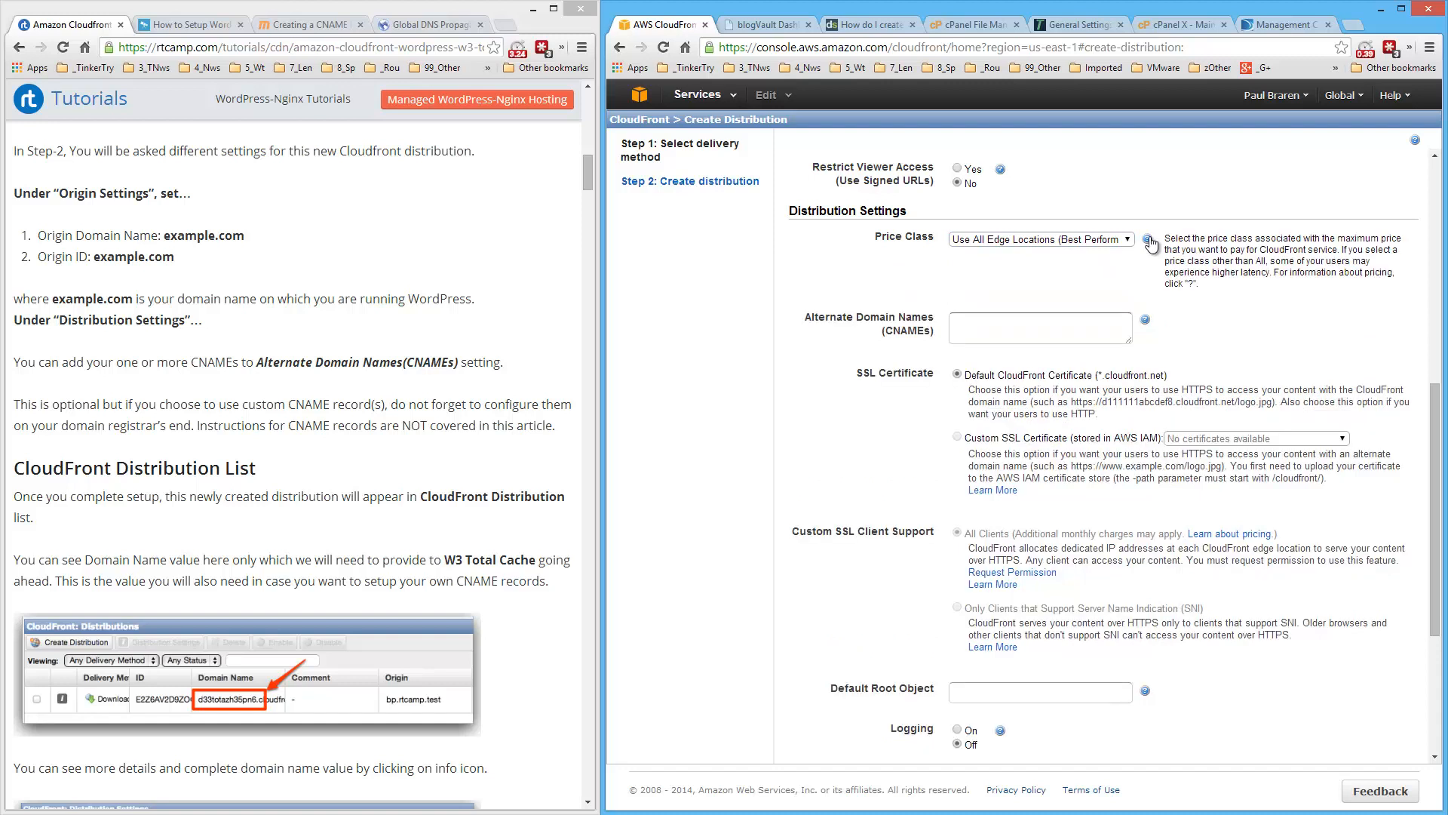
{"action": "scroll", "scroll_direction": "down", "scroll_amount": 3}
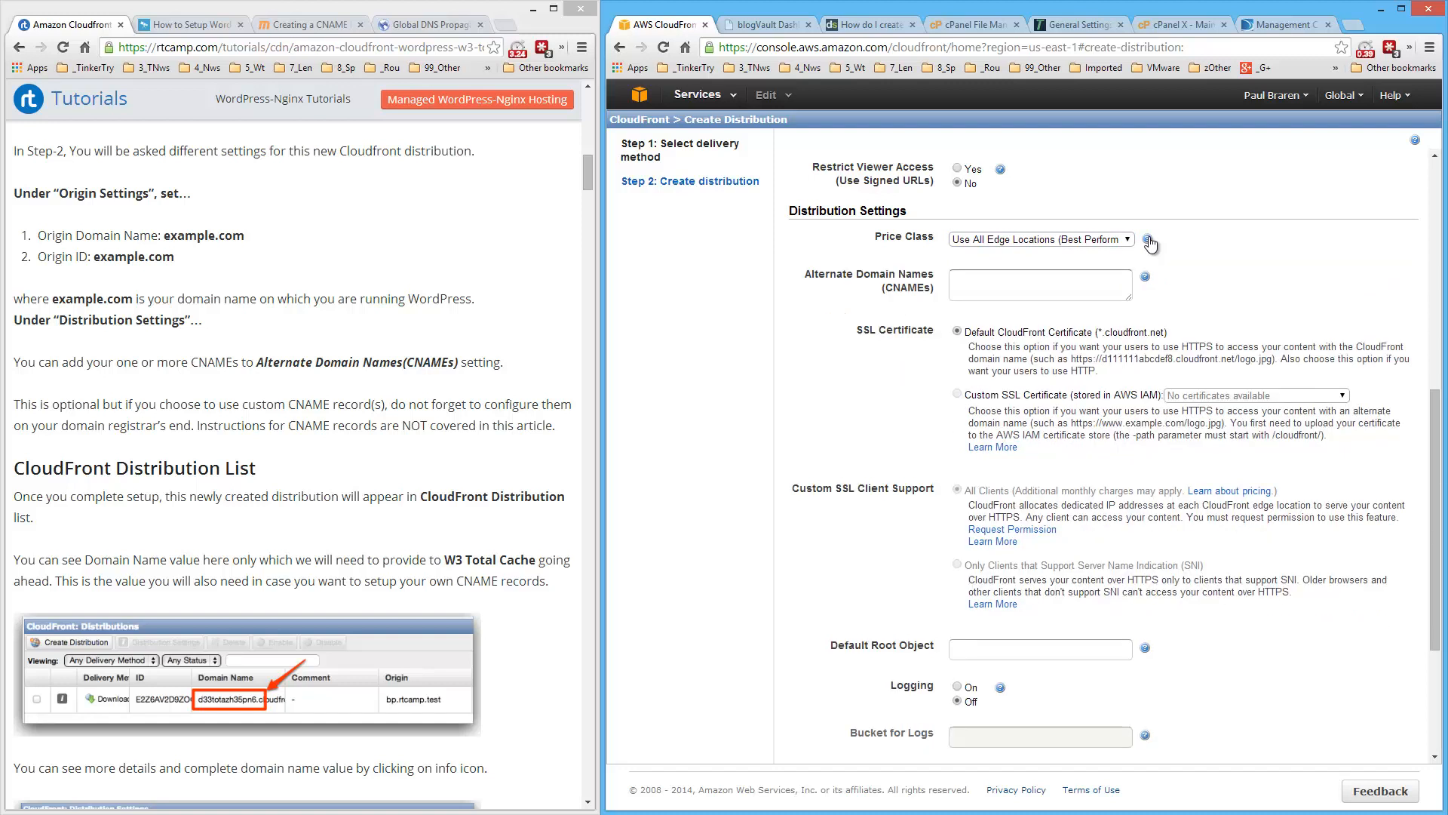
{"action": "left_click", "coordinate": [1039, 284]}
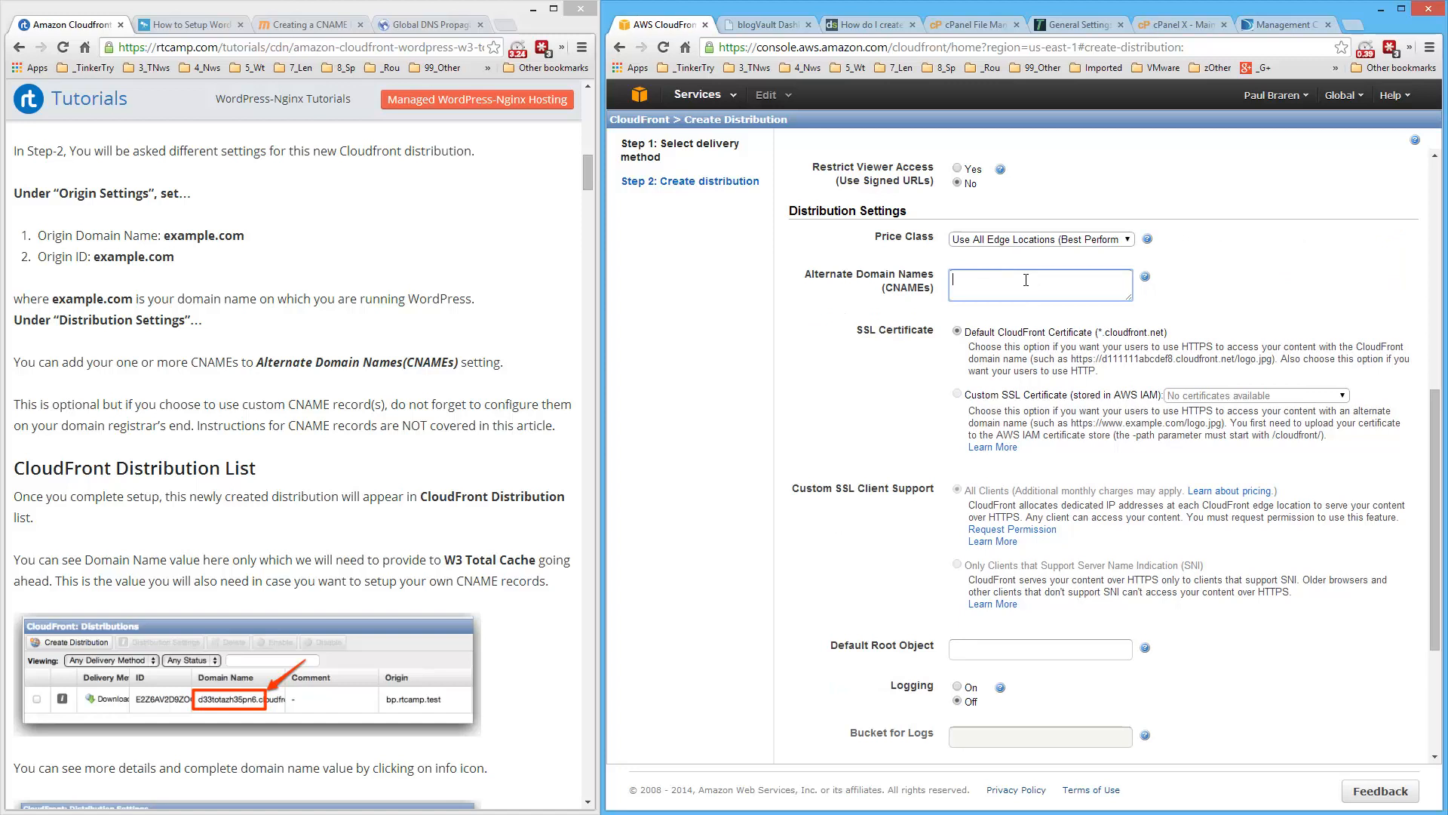
{"action": "type", "text": "cdn.tinkertry.com"}
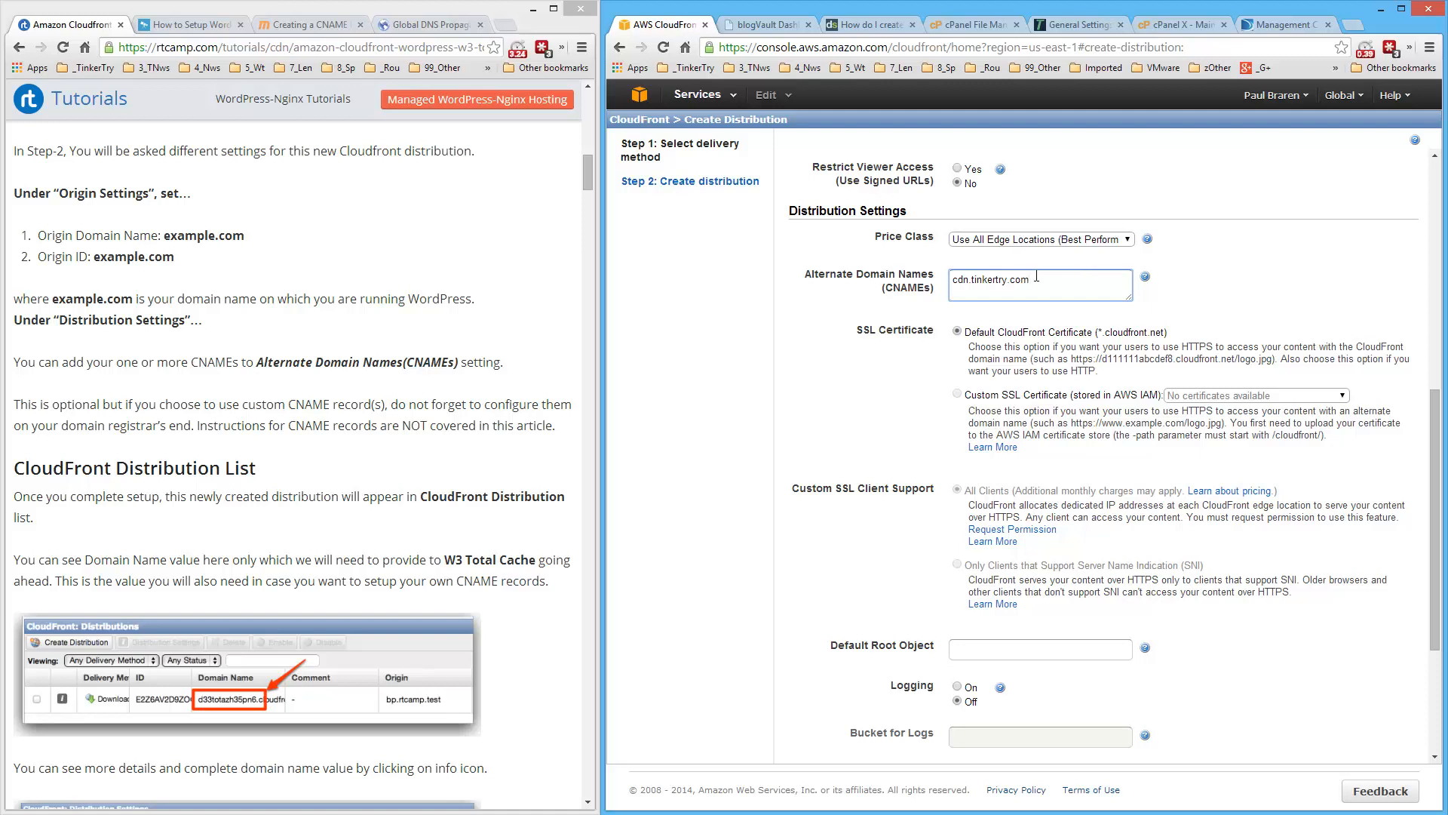
{"action": "mouse_move", "coordinate": [1230, 368]}
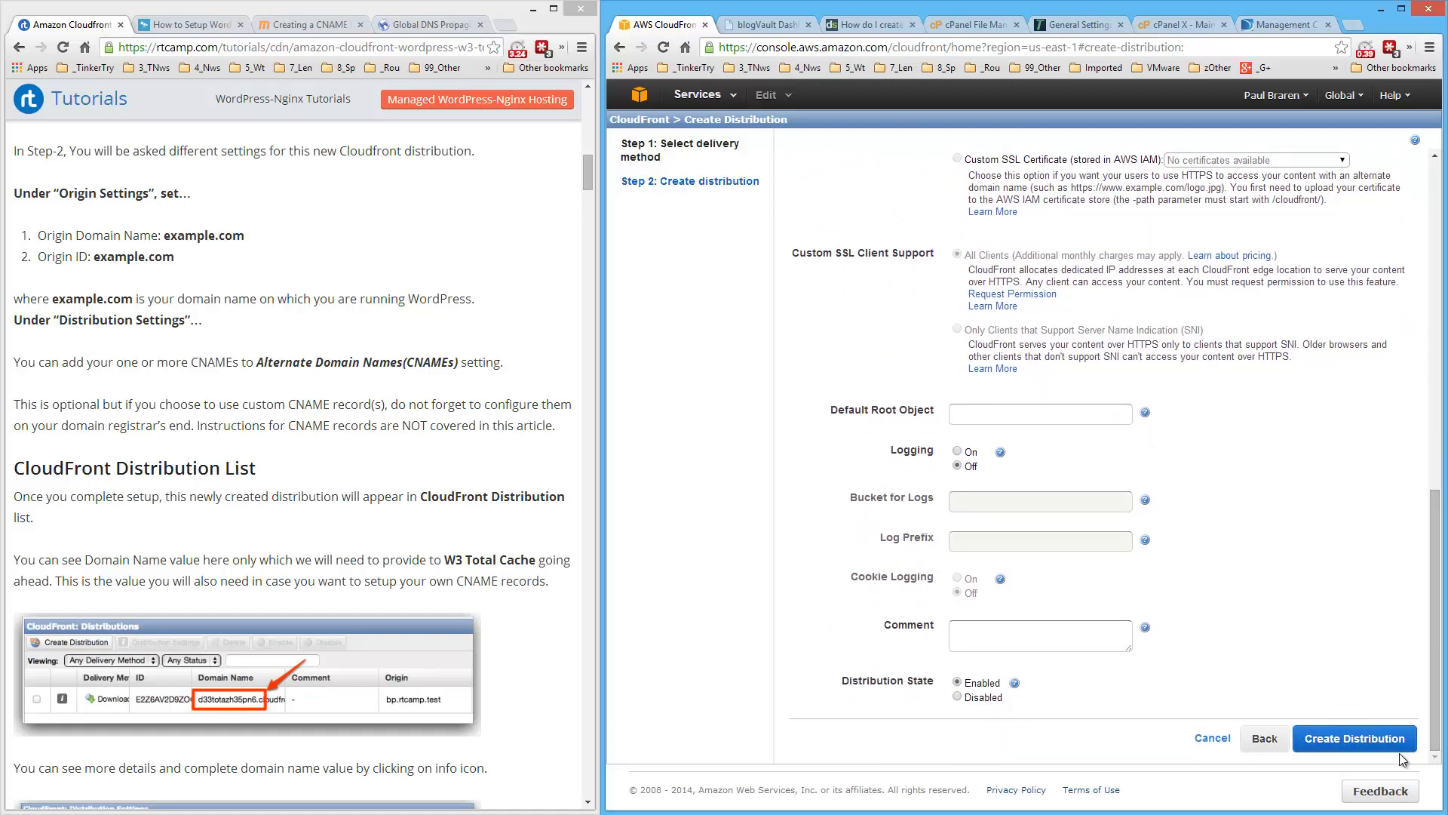
{"action": "left_click", "coordinate": [1355, 737]}
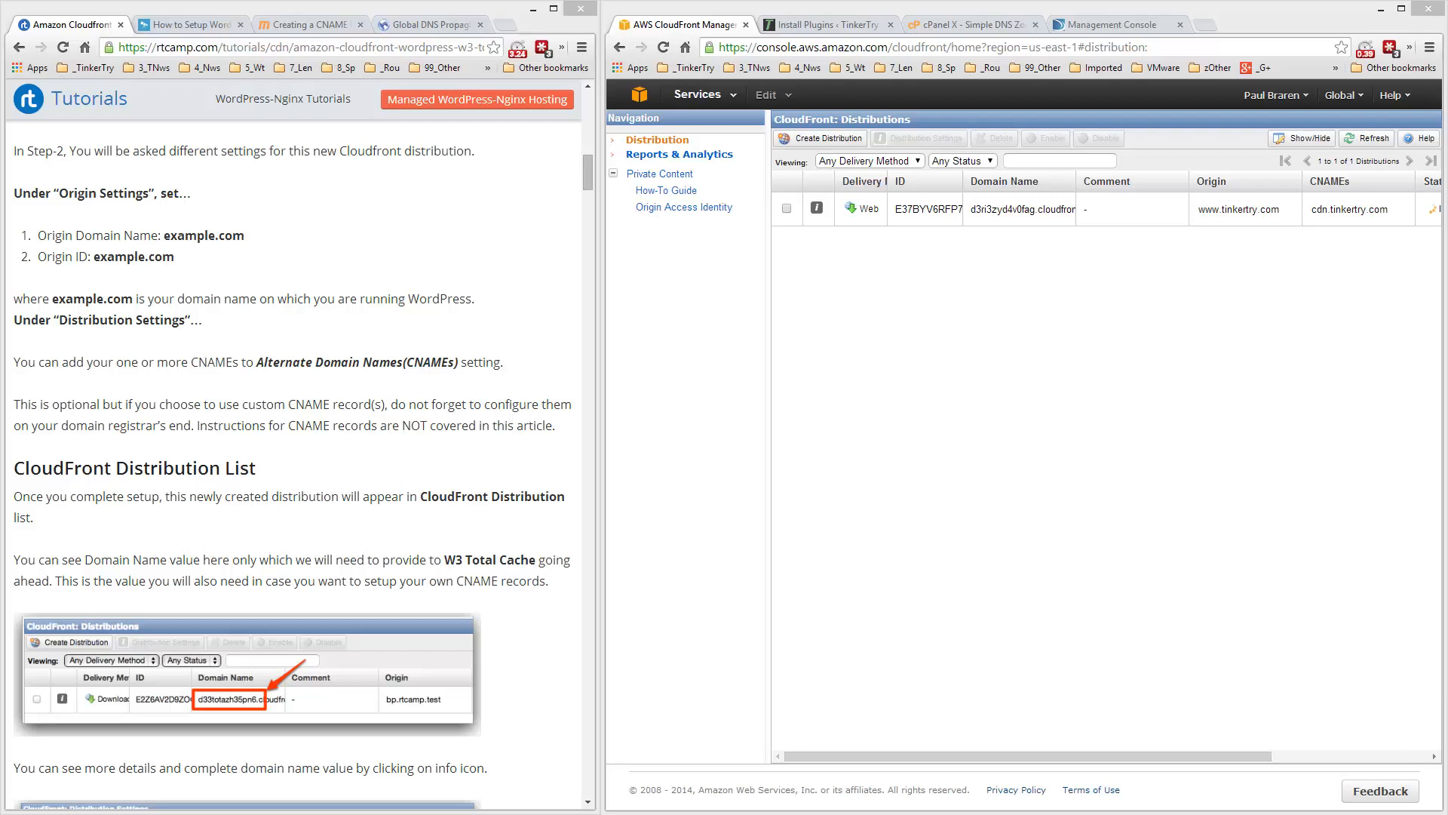
Search the WordPress plugin directory for 'w3 total cache'.
{"action": "left_click", "coordinate": [825, 24]}
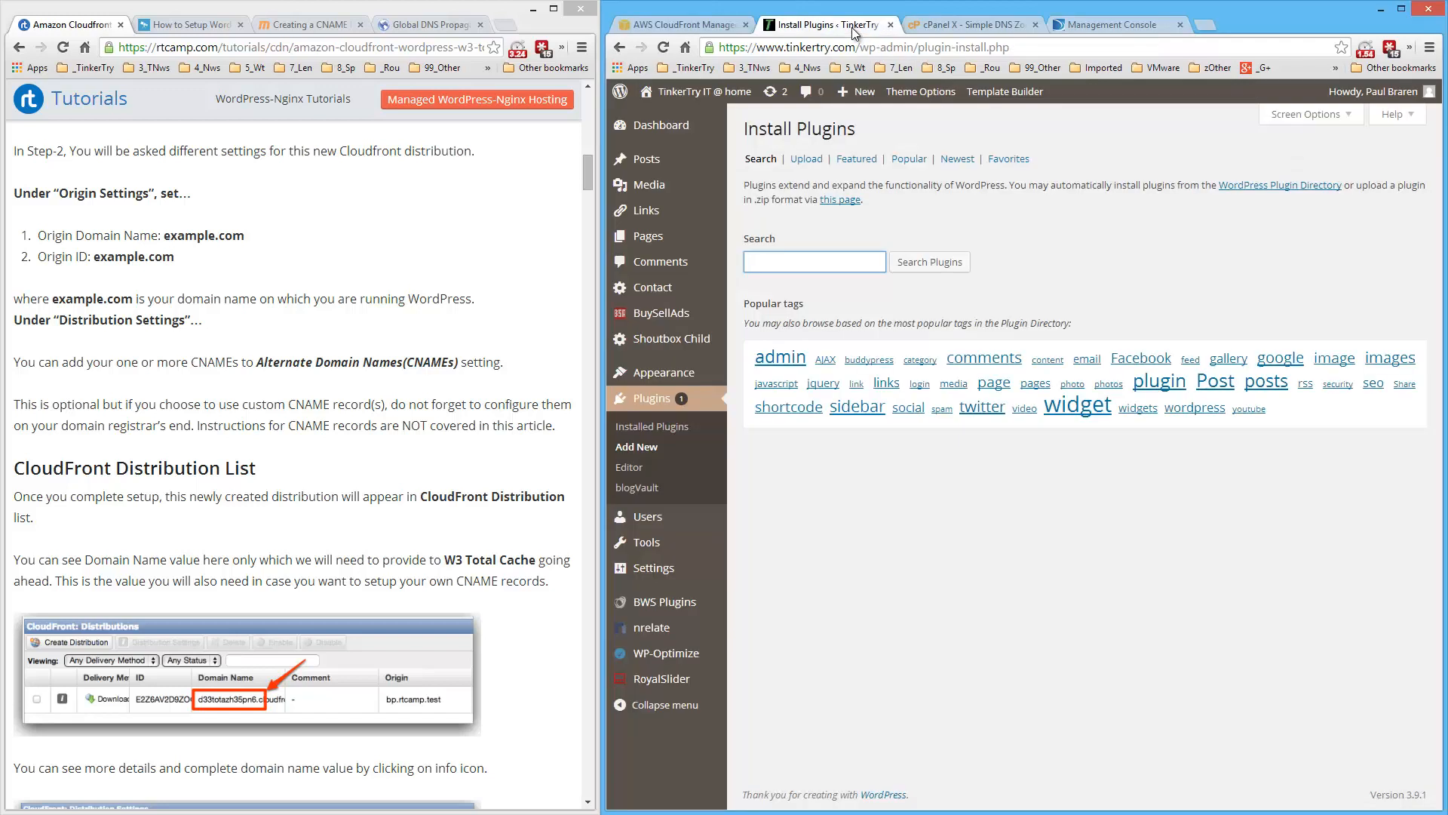
{"action": "type", "text": "w3 total cache"}
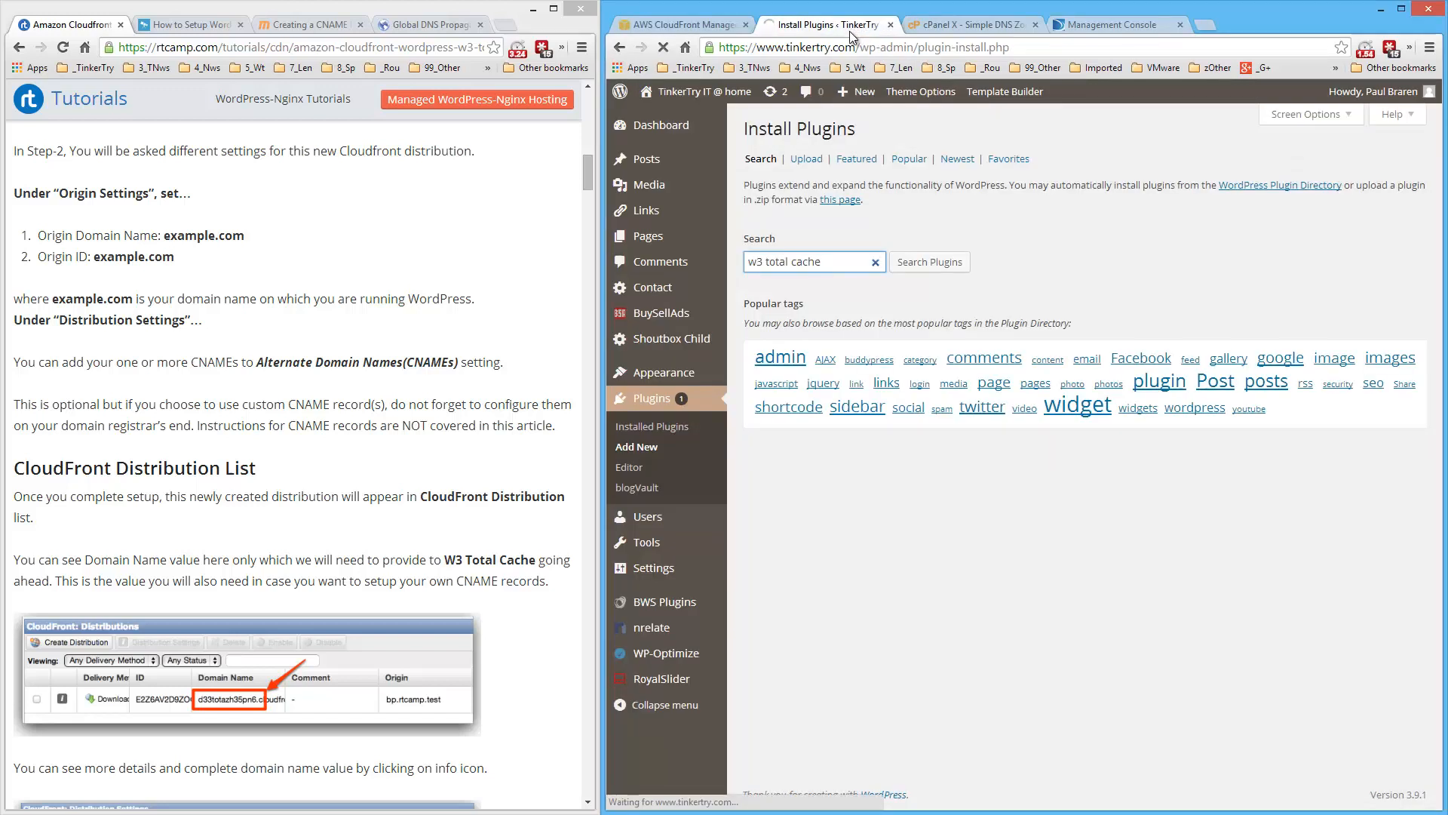
{"action": "left_click", "coordinate": [929, 261]}
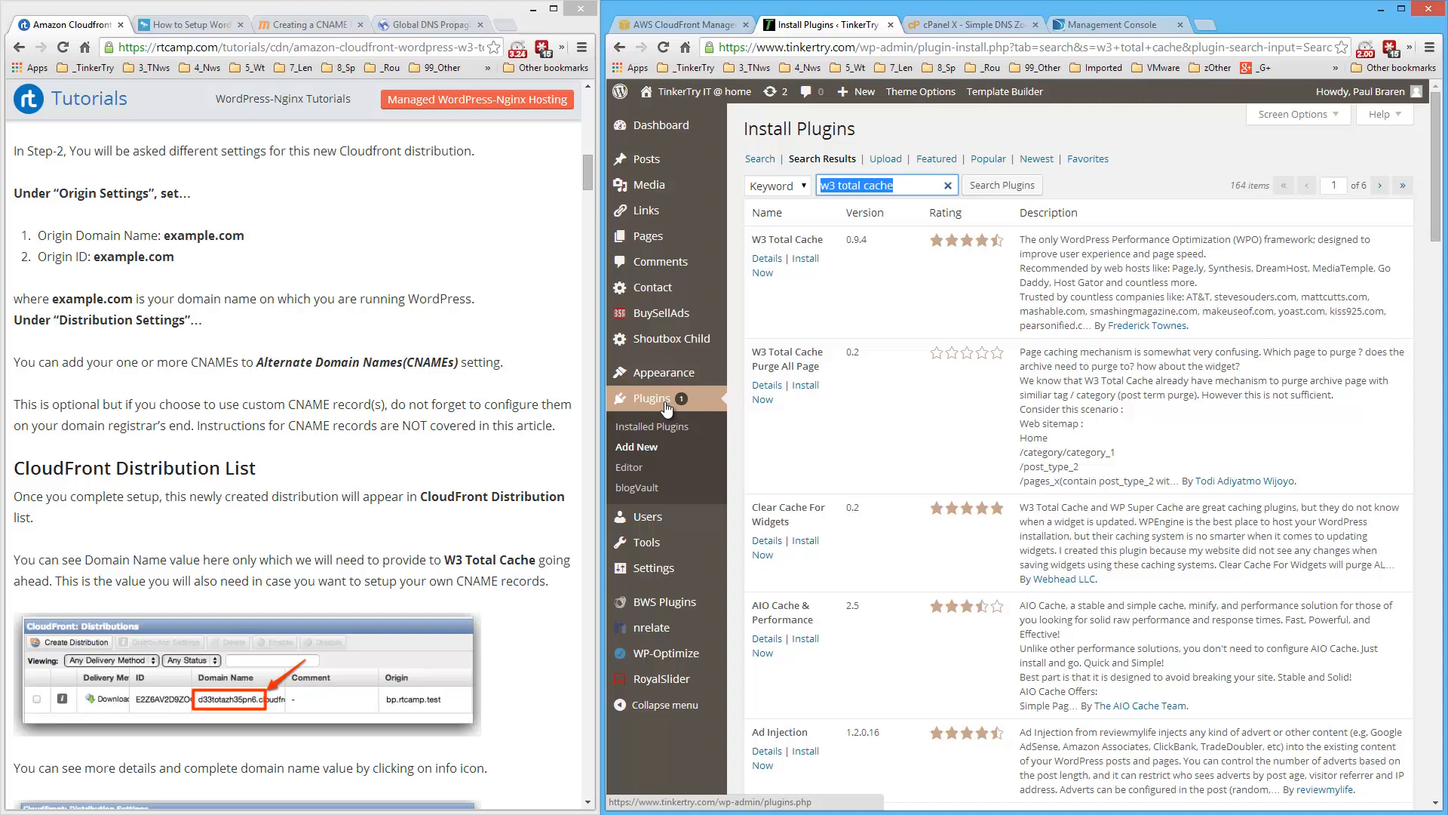
{"action": "mouse_move", "coordinate": [698, 385]}
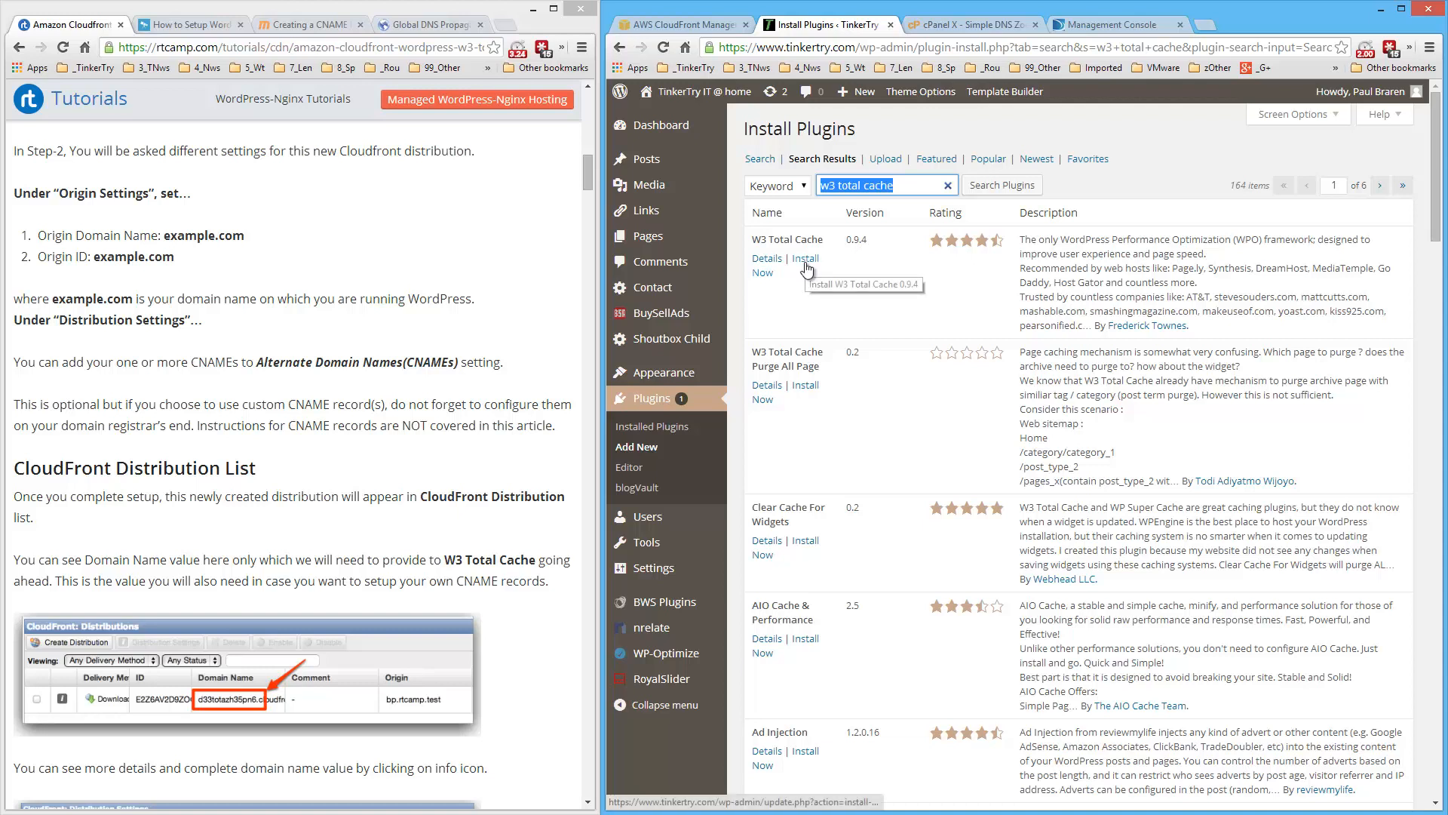
Install W3 Total Cache 0.9.4, confirming the prompt, and close the stray site preview window.
{"action": "left_click", "coordinate": [804, 258]}
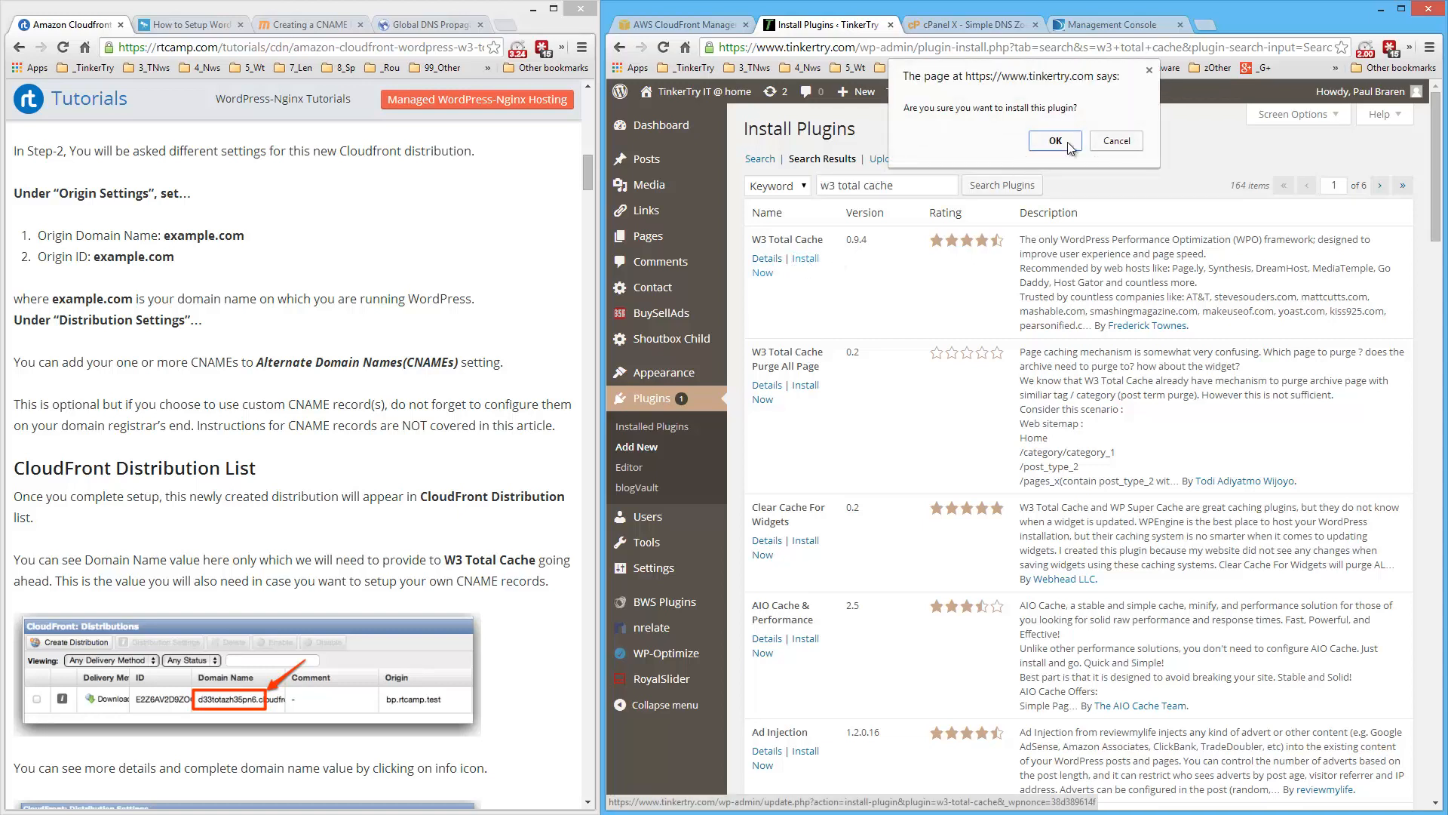
{"action": "left_click", "coordinate": [1055, 140]}
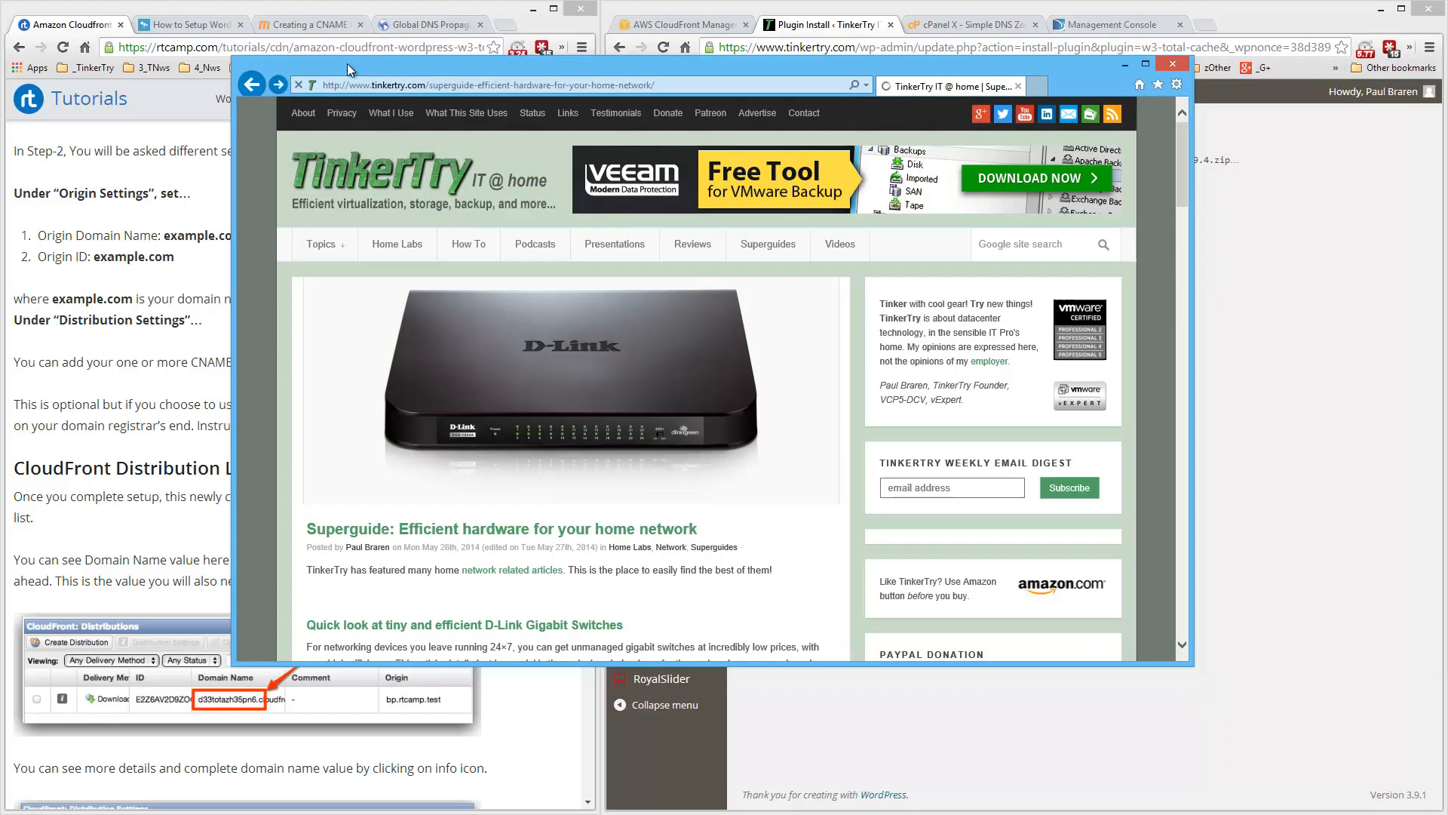
{"action": "scroll", "scroll_direction": "down", "scroll_amount": 3}
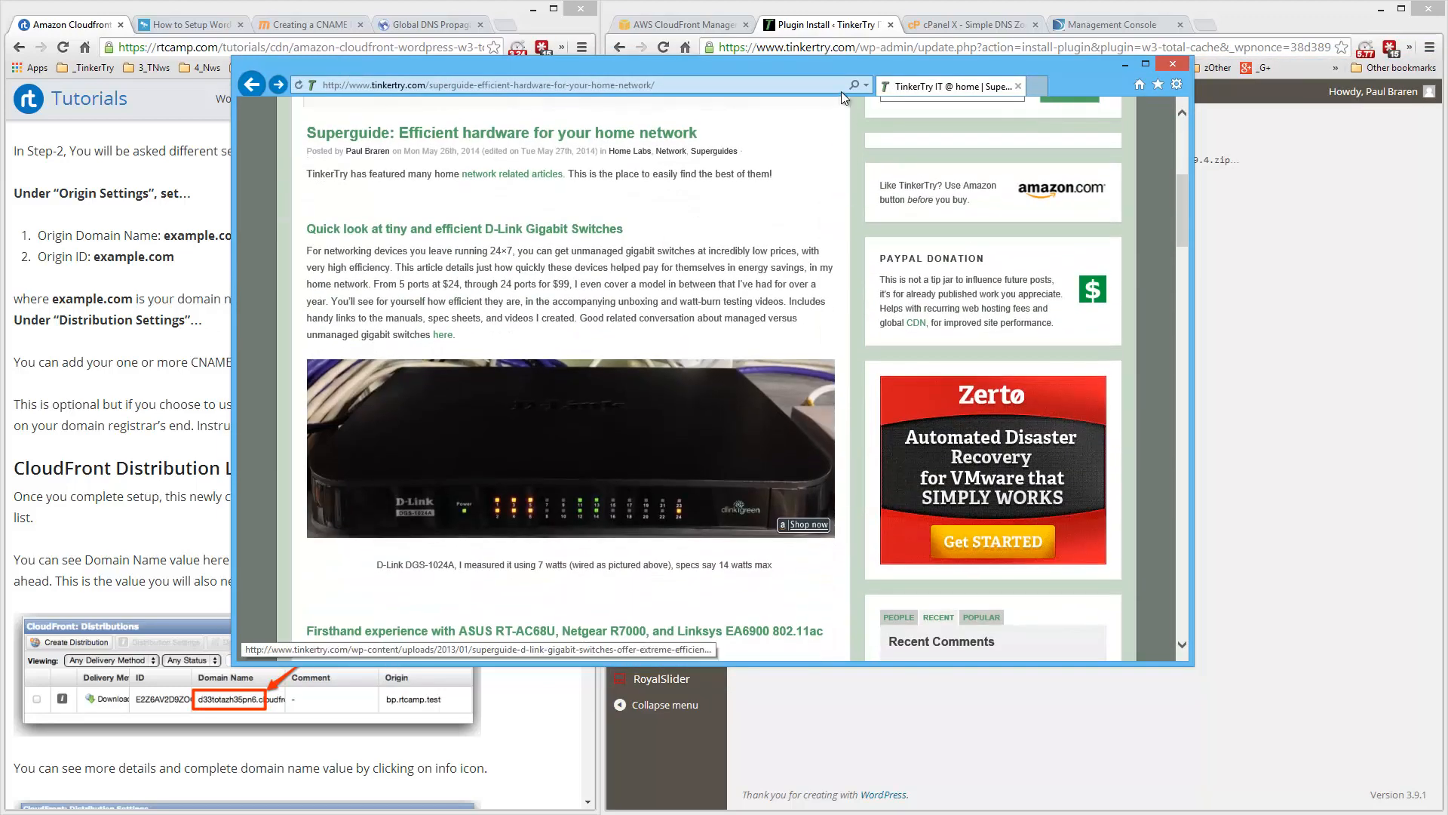
{"action": "left_click", "coordinate": [1171, 64]}
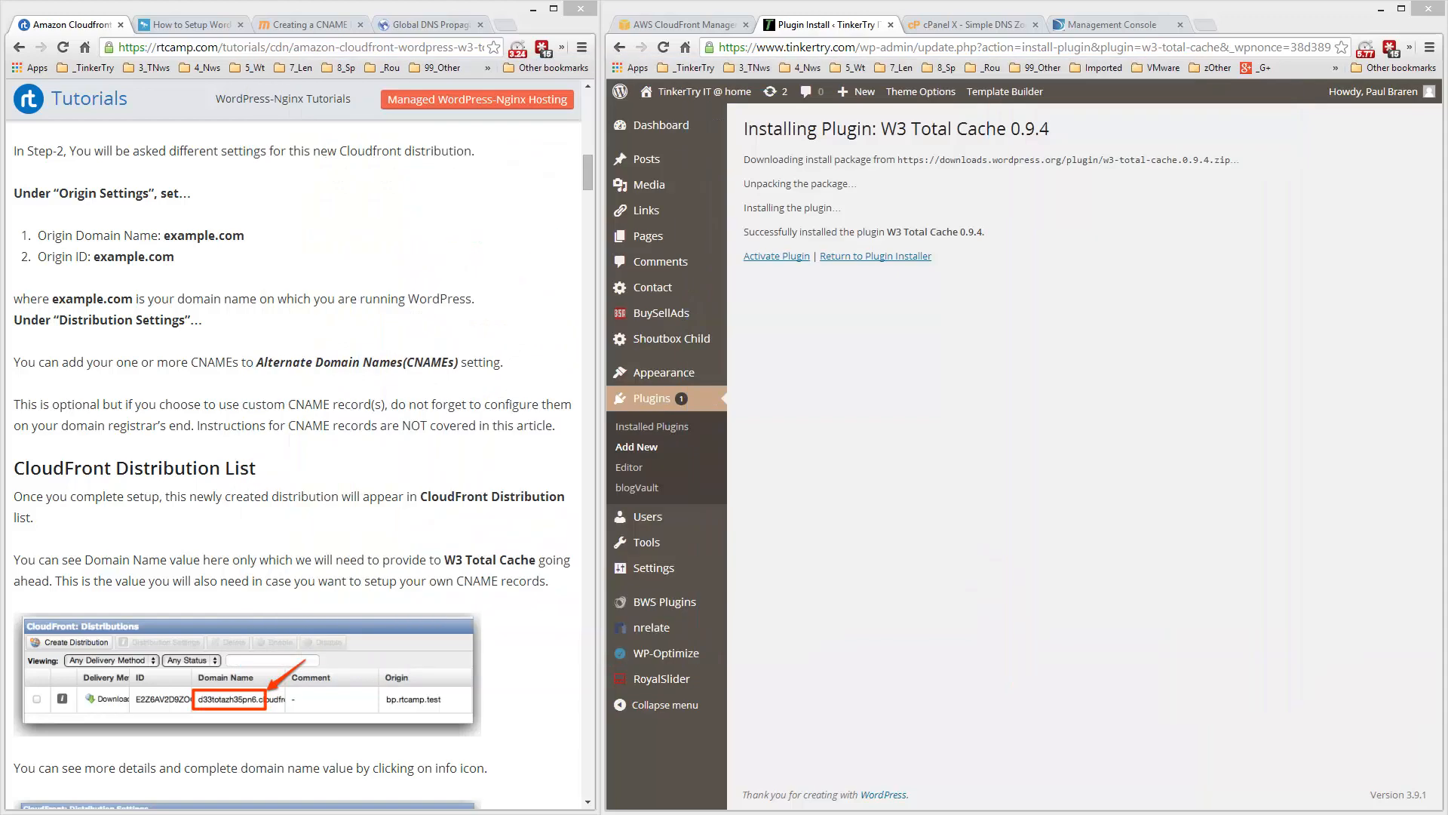
Activate W3 Total Cache from the installation results page.
{"action": "left_click", "coordinate": [775, 256]}
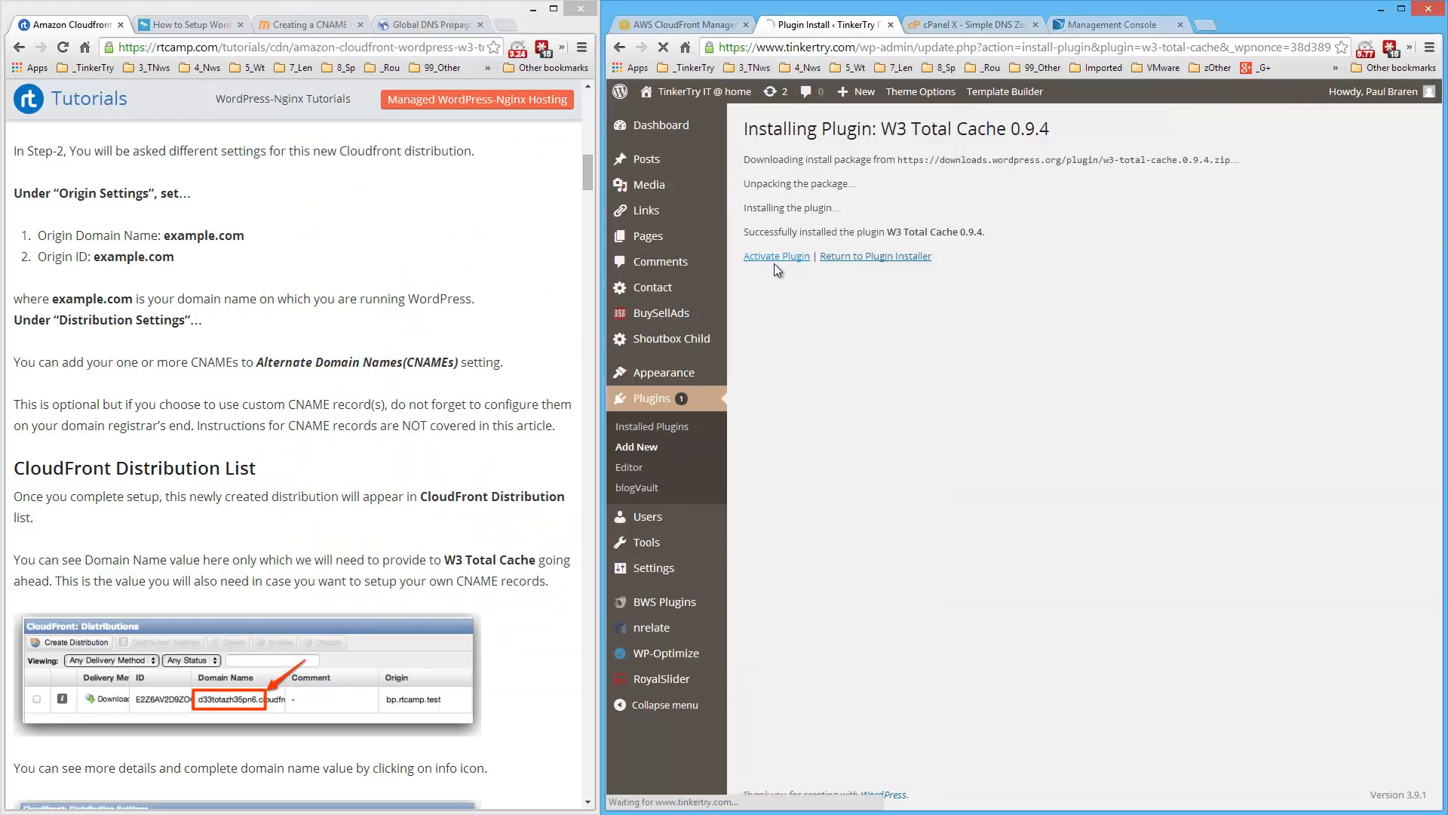
{"action": "mouse_move", "coordinate": [945, 377]}
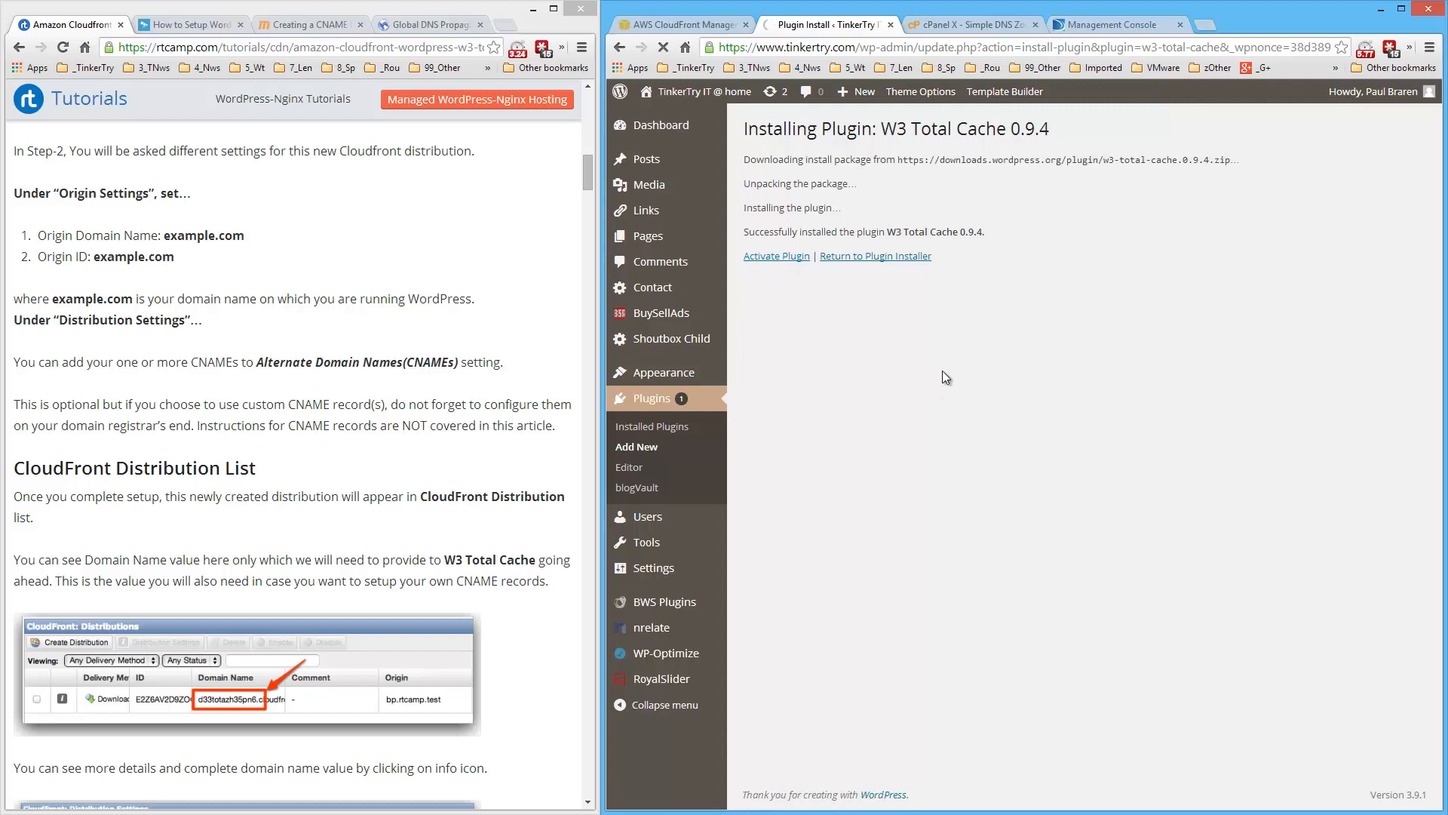
{"action": "left_click", "coordinate": [775, 256]}
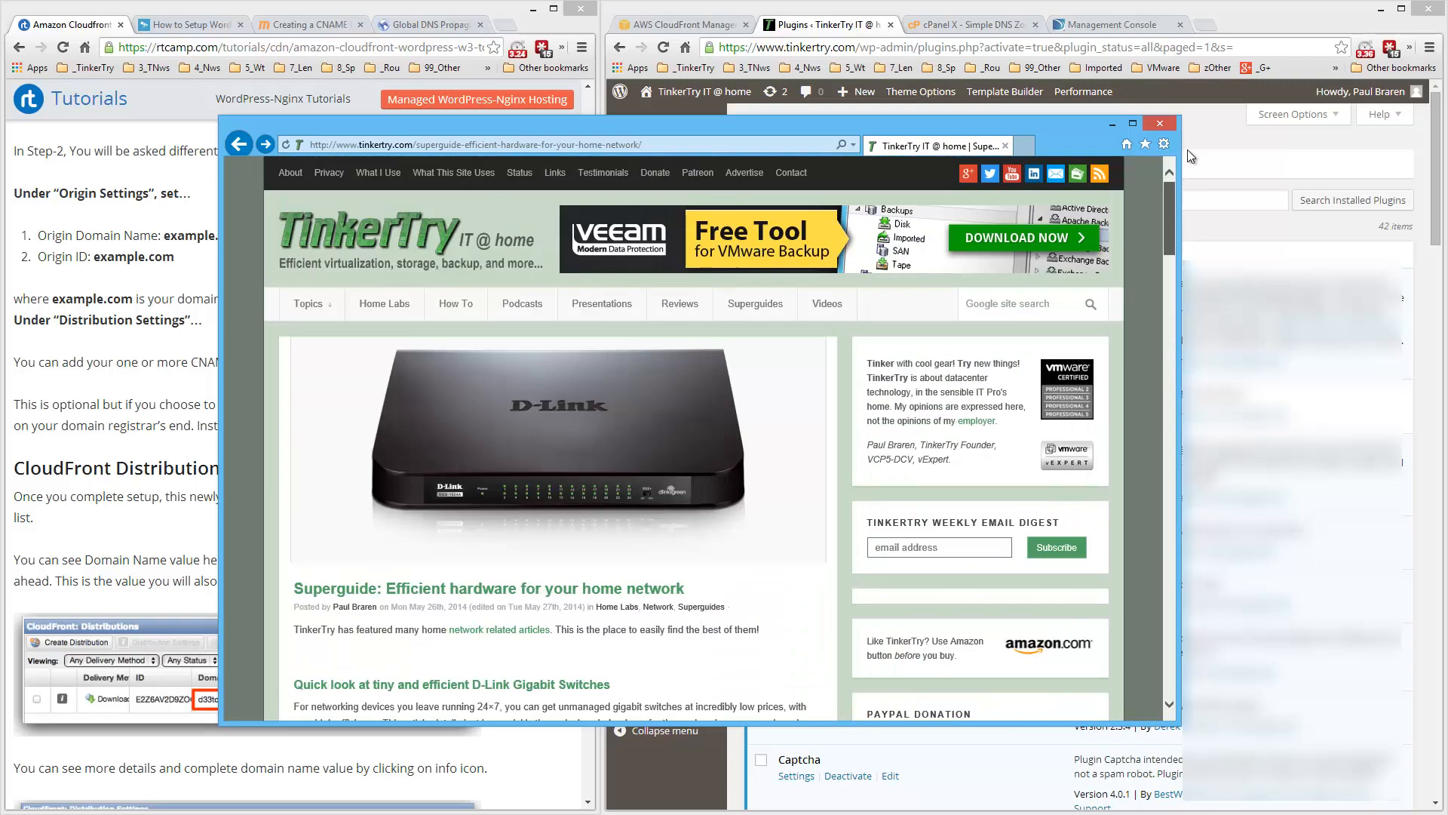
Dismiss the overlapping site preview window to reveal the plugin-activated notice.
{"action": "right_click", "coordinate": [554, 434]}
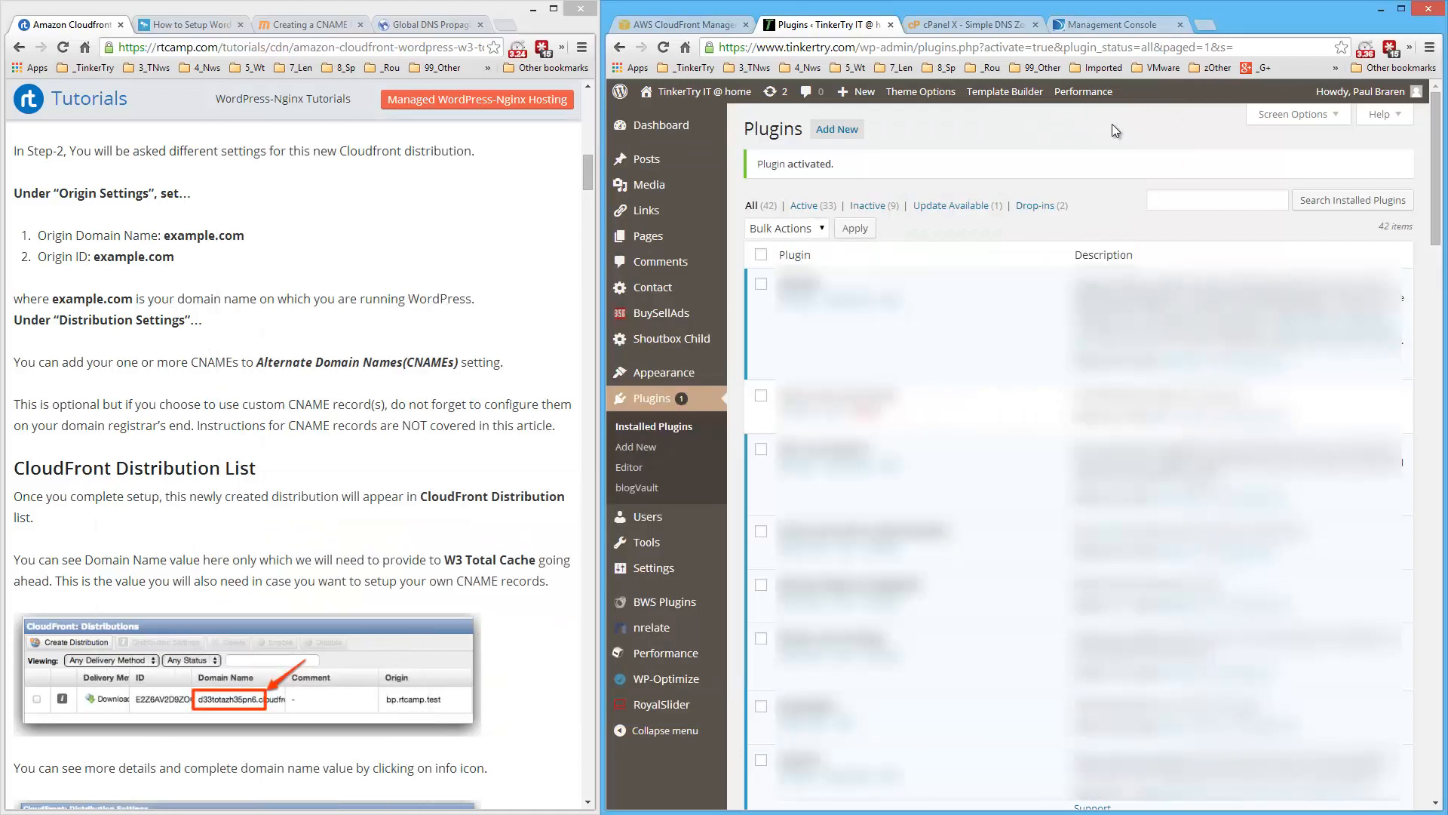
{"action": "mouse_move", "coordinate": [772, 695]}
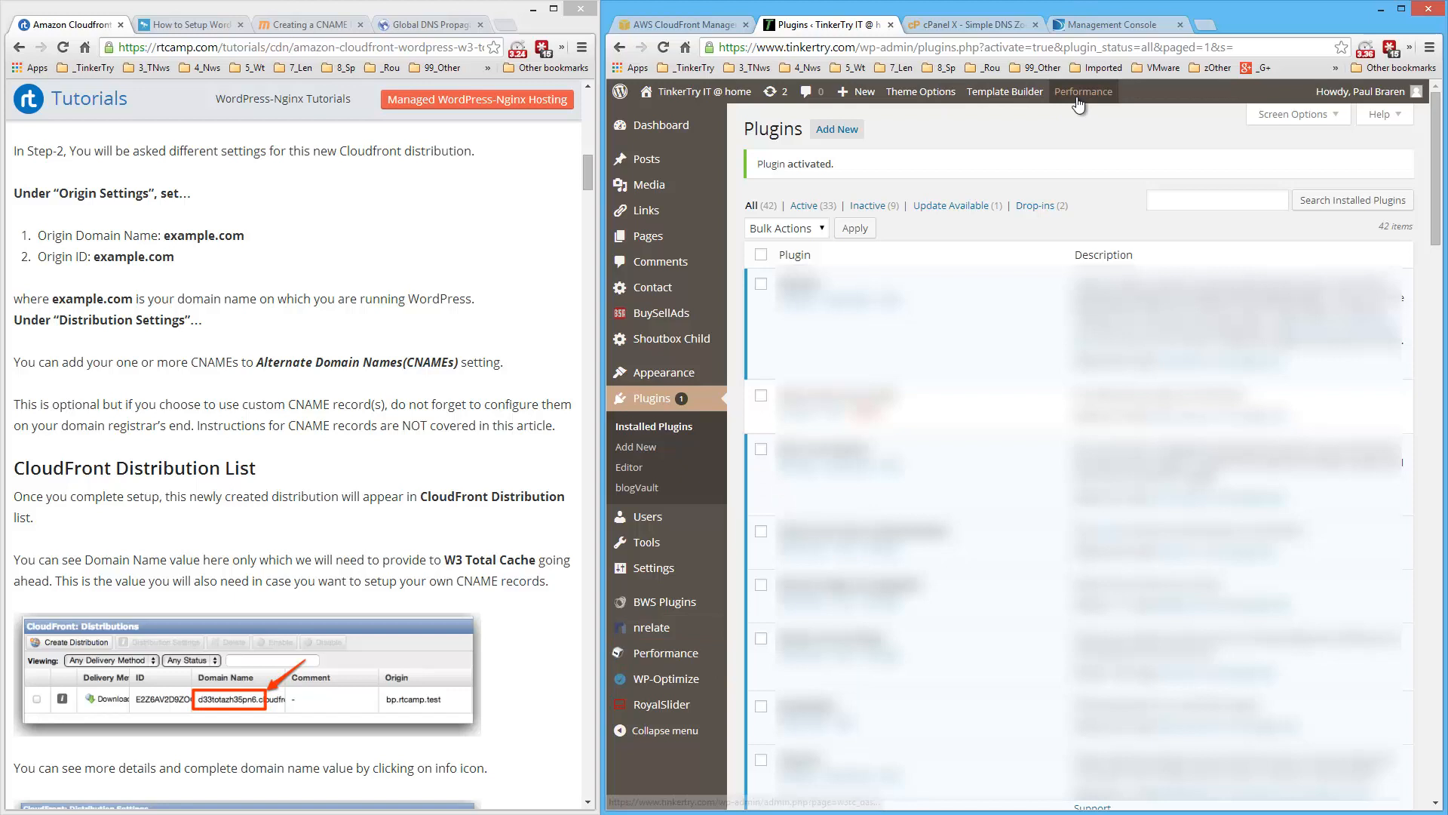
{"action": "mouse_move", "coordinate": [666, 653]}
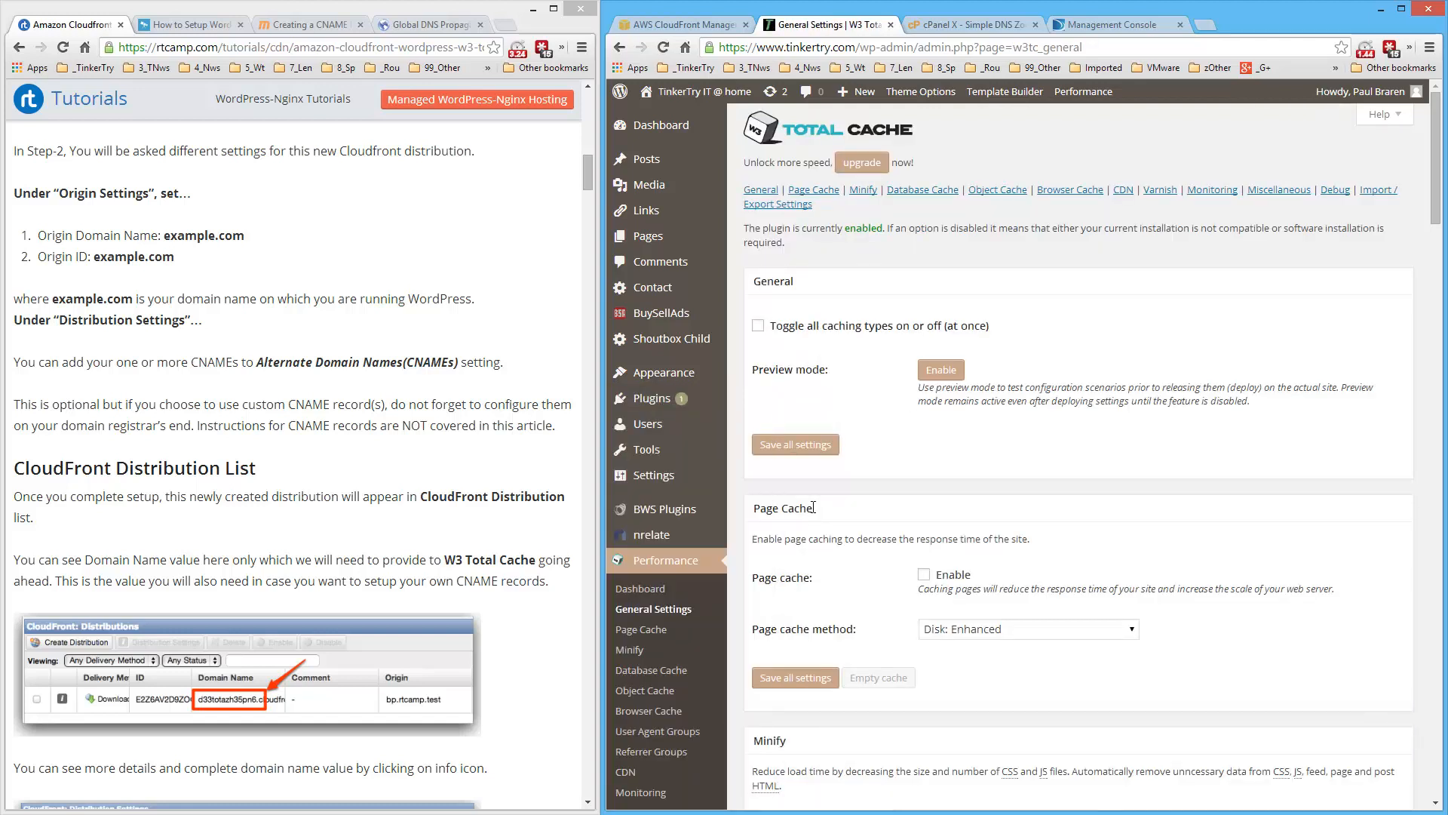
{"action": "mouse_move", "coordinate": [800, 528]}
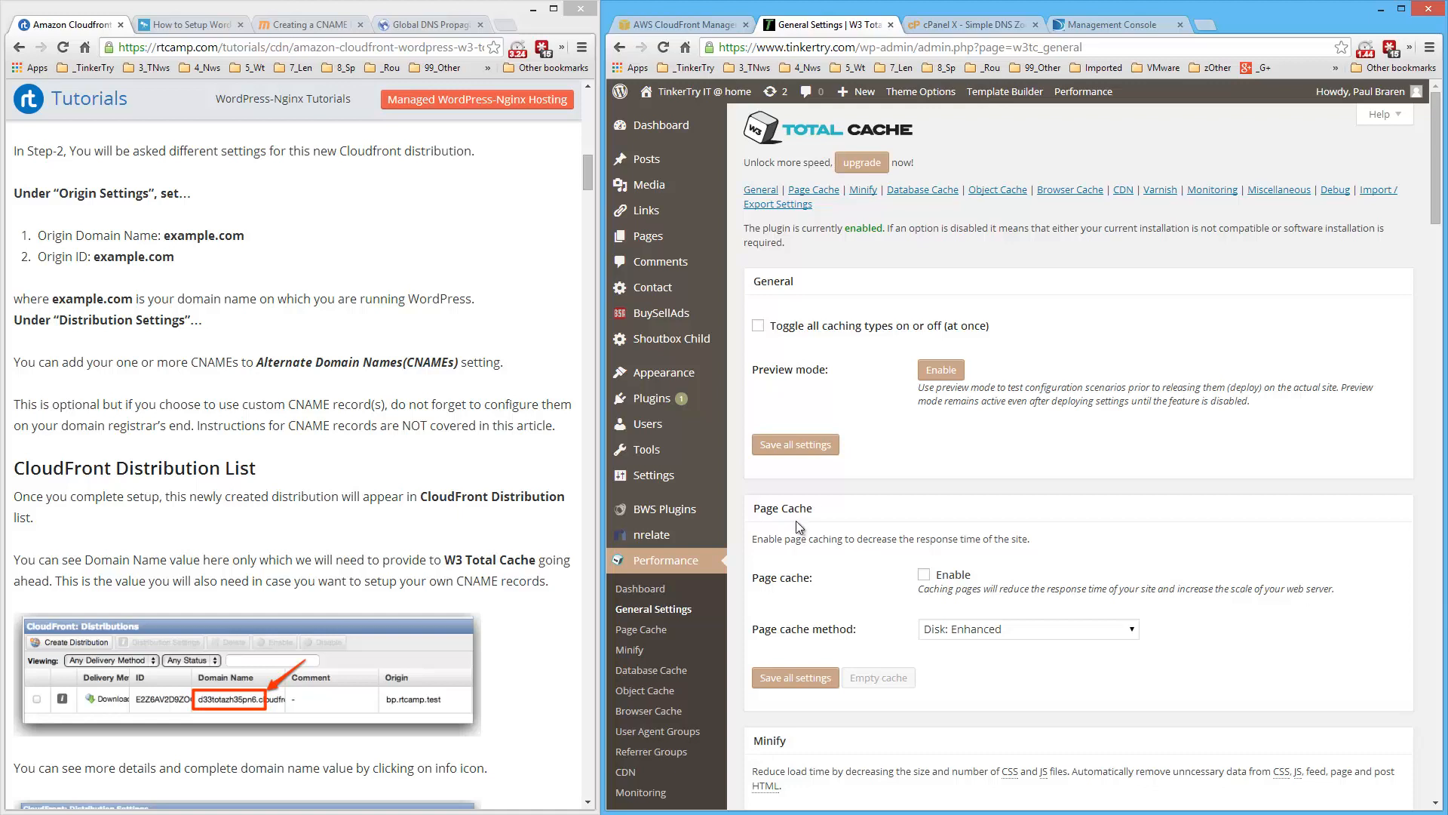
{"action": "mouse_move", "coordinate": [560, 573]}
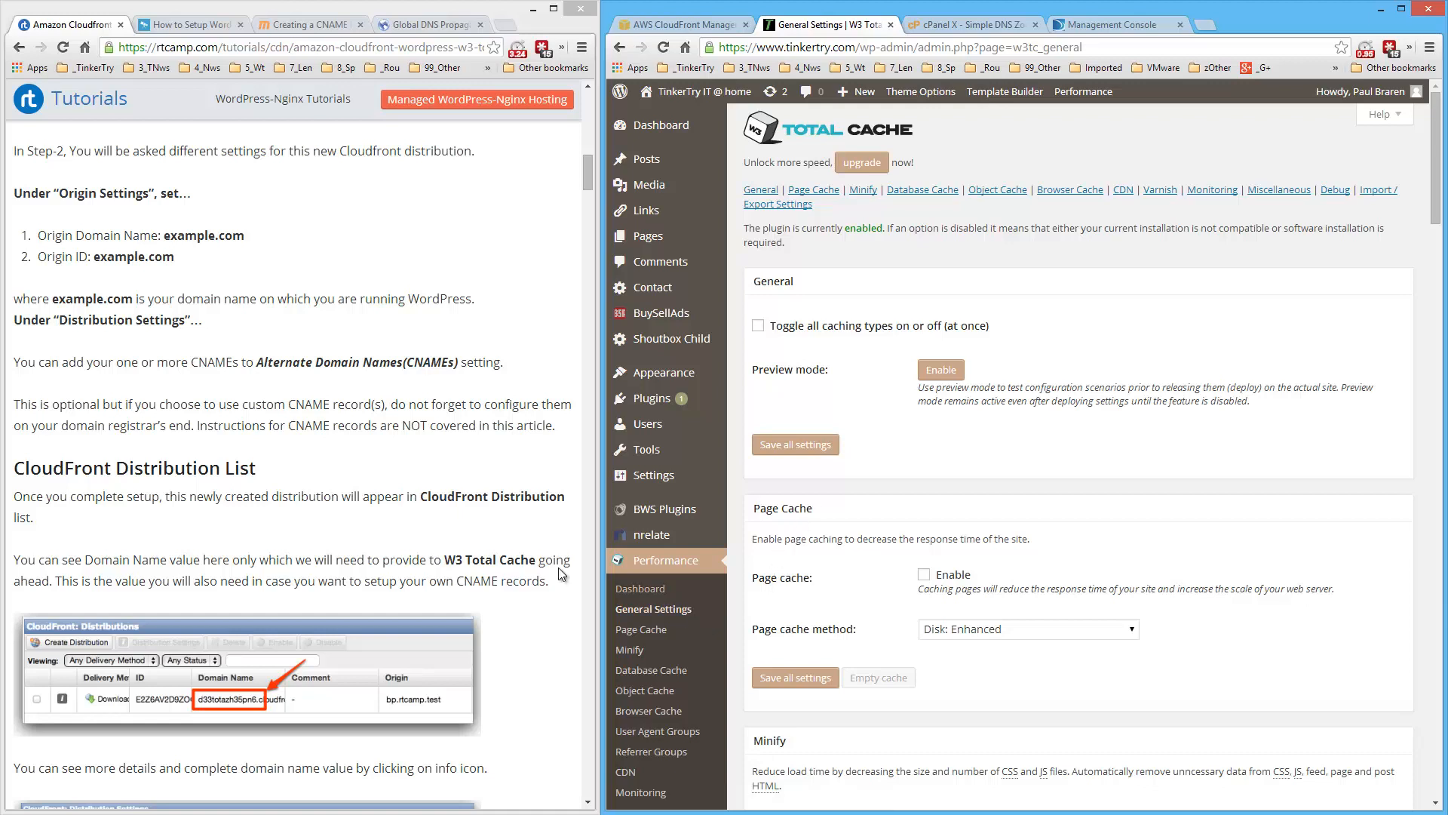
Bring up the W3 Total Cache setup tutorial and scroll to its Page Cache Module section.
{"action": "left_click", "coordinate": [184, 24]}
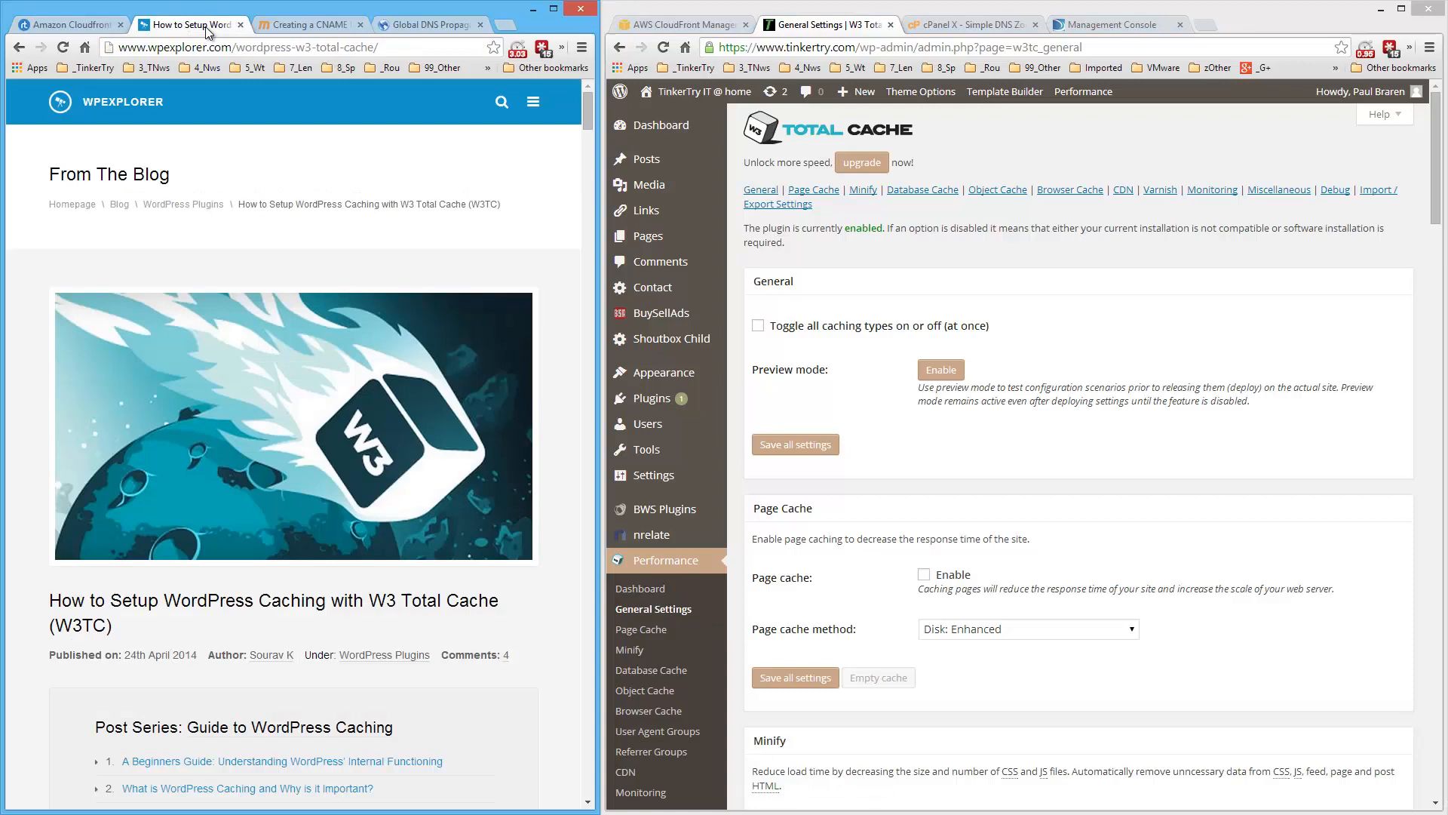
{"action": "scroll", "scroll_direction": "down", "scroll_amount": 3}
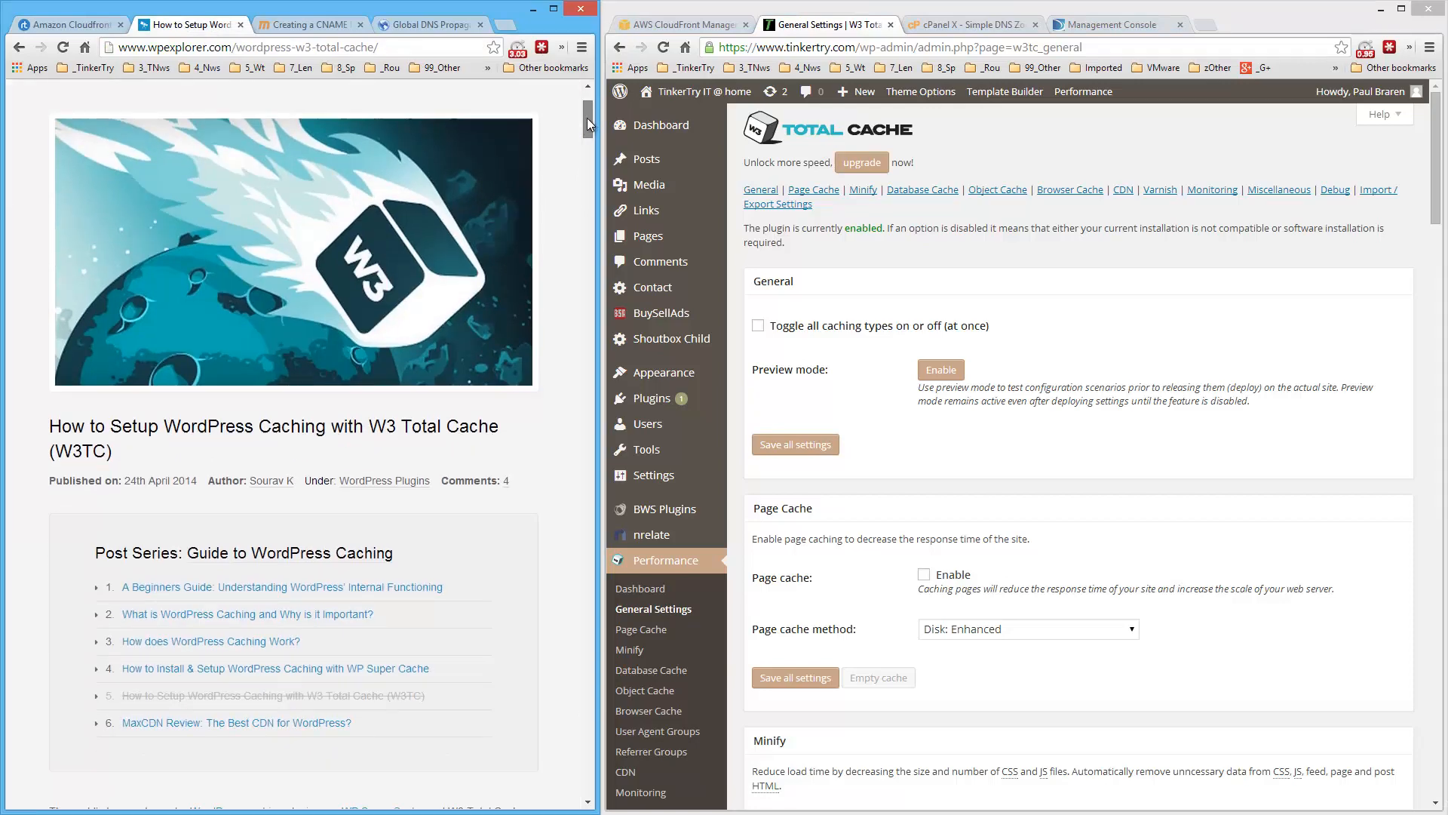
{"action": "scroll", "scroll_direction": "down", "scroll_amount": 3}
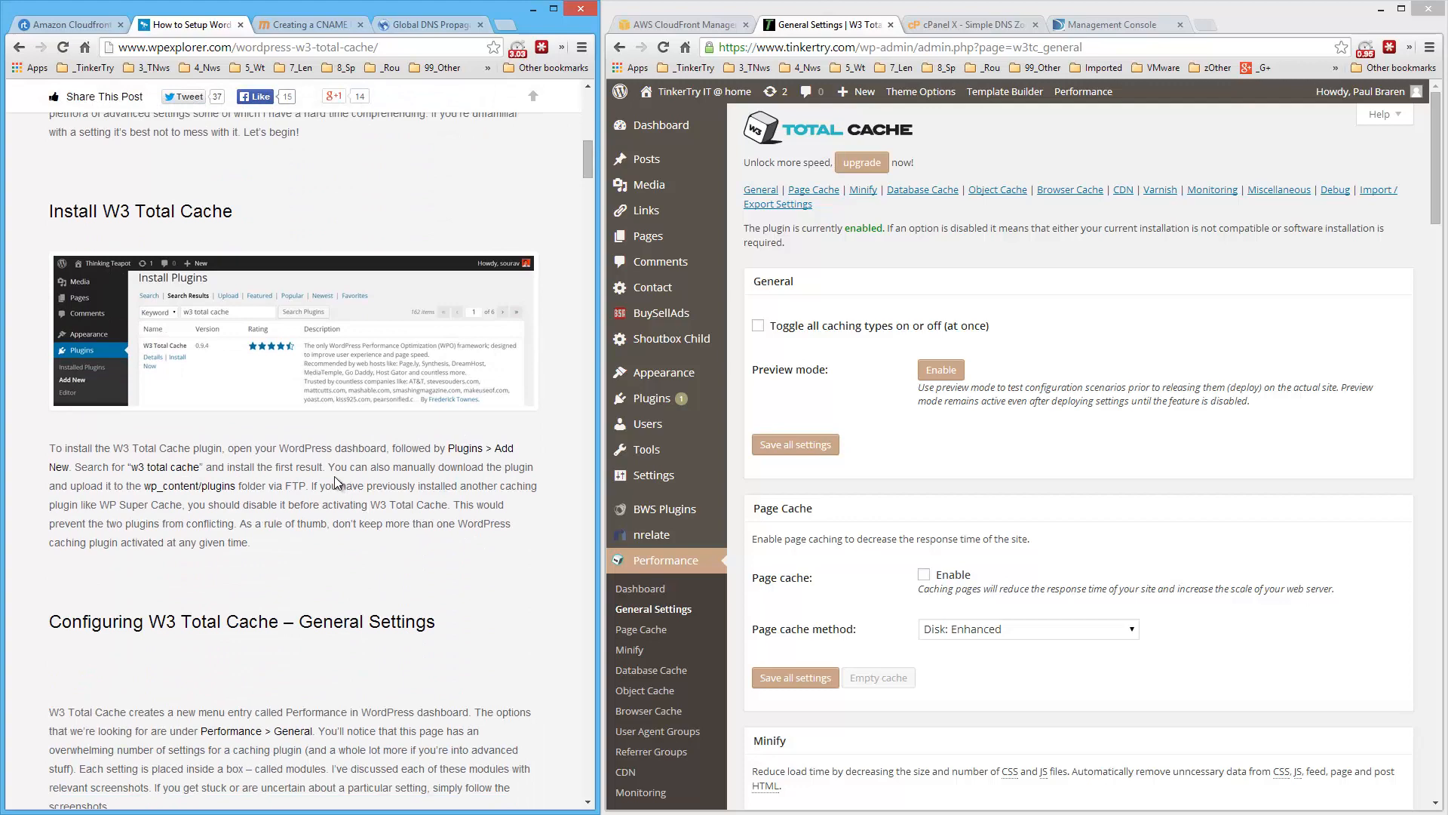
{"action": "mouse_move", "coordinate": [335, 487]}
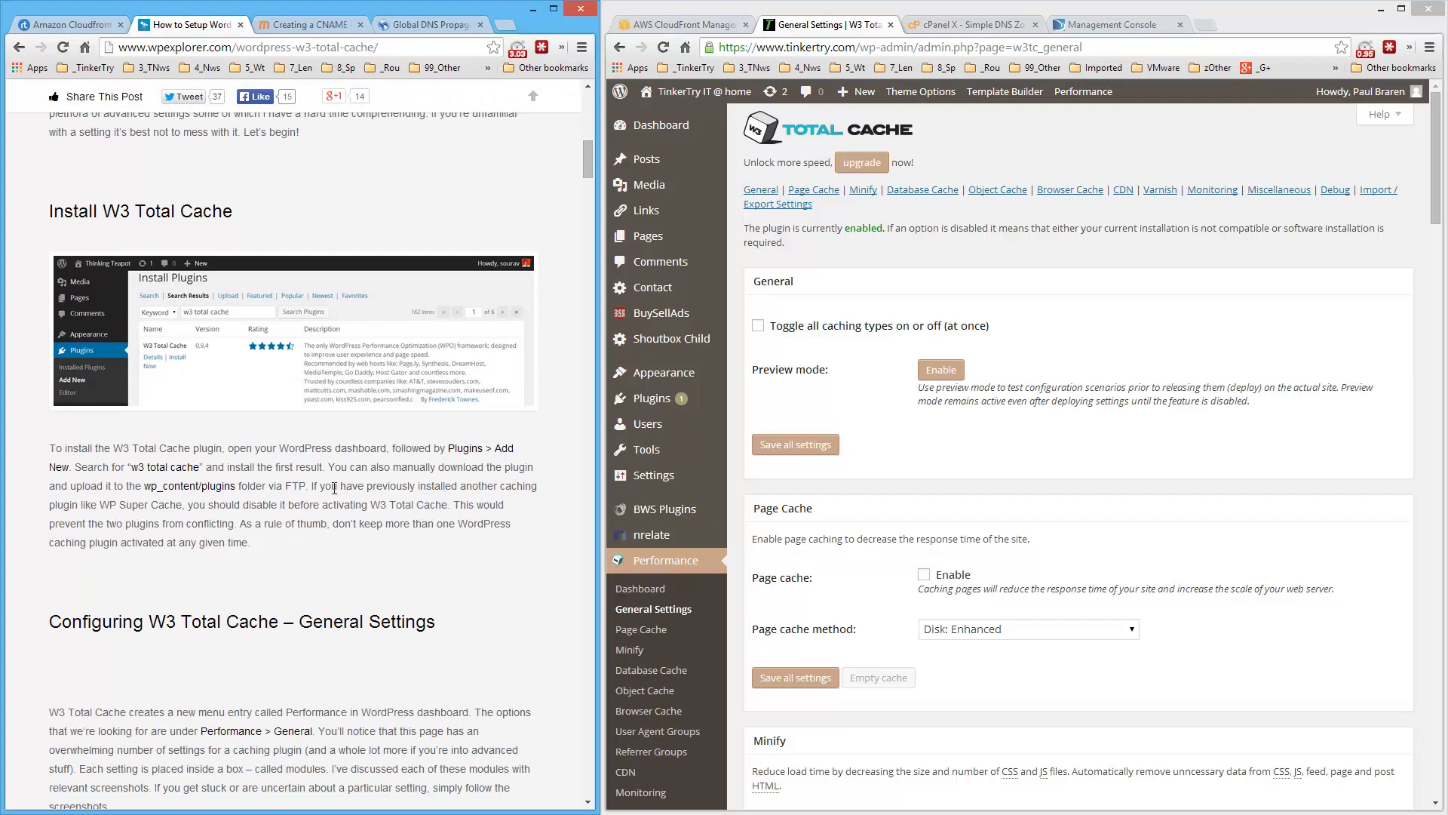
{"action": "scroll", "scroll_direction": "down", "scroll_amount": 3}
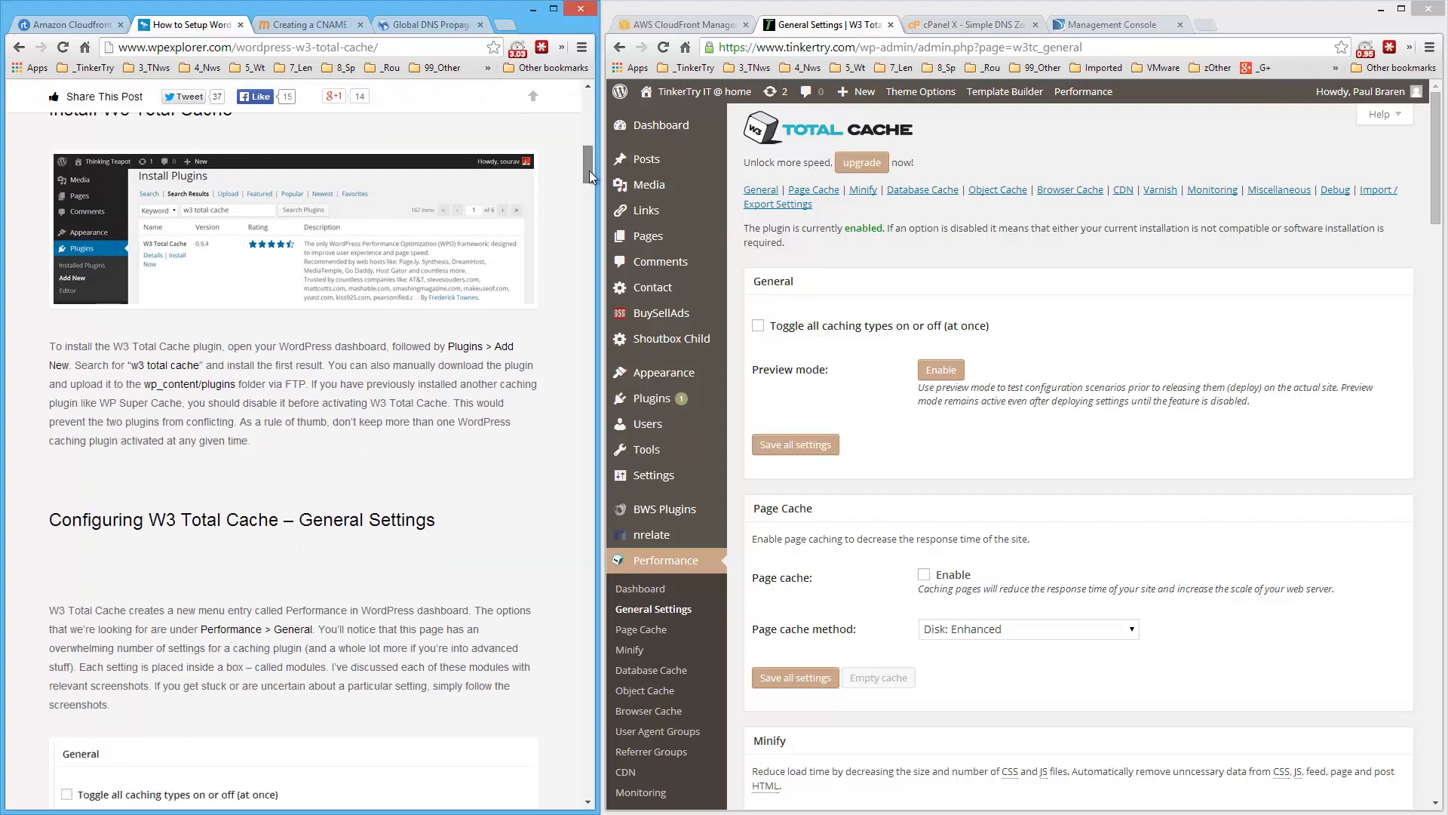
{"action": "scroll", "scroll_direction": "down", "scroll_amount": 3}
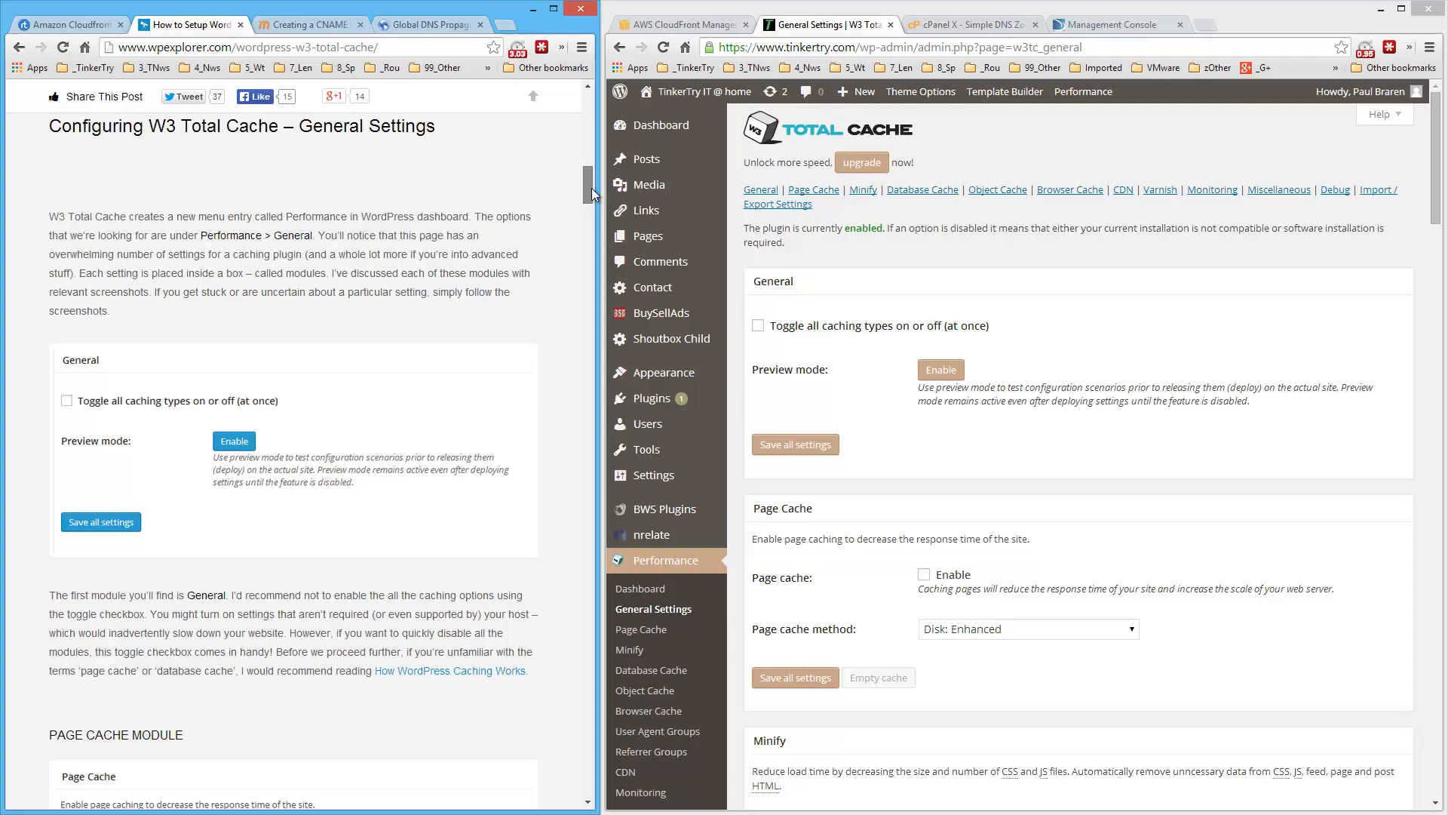
{"action": "scroll", "scroll_direction": "down", "scroll_amount": 3}
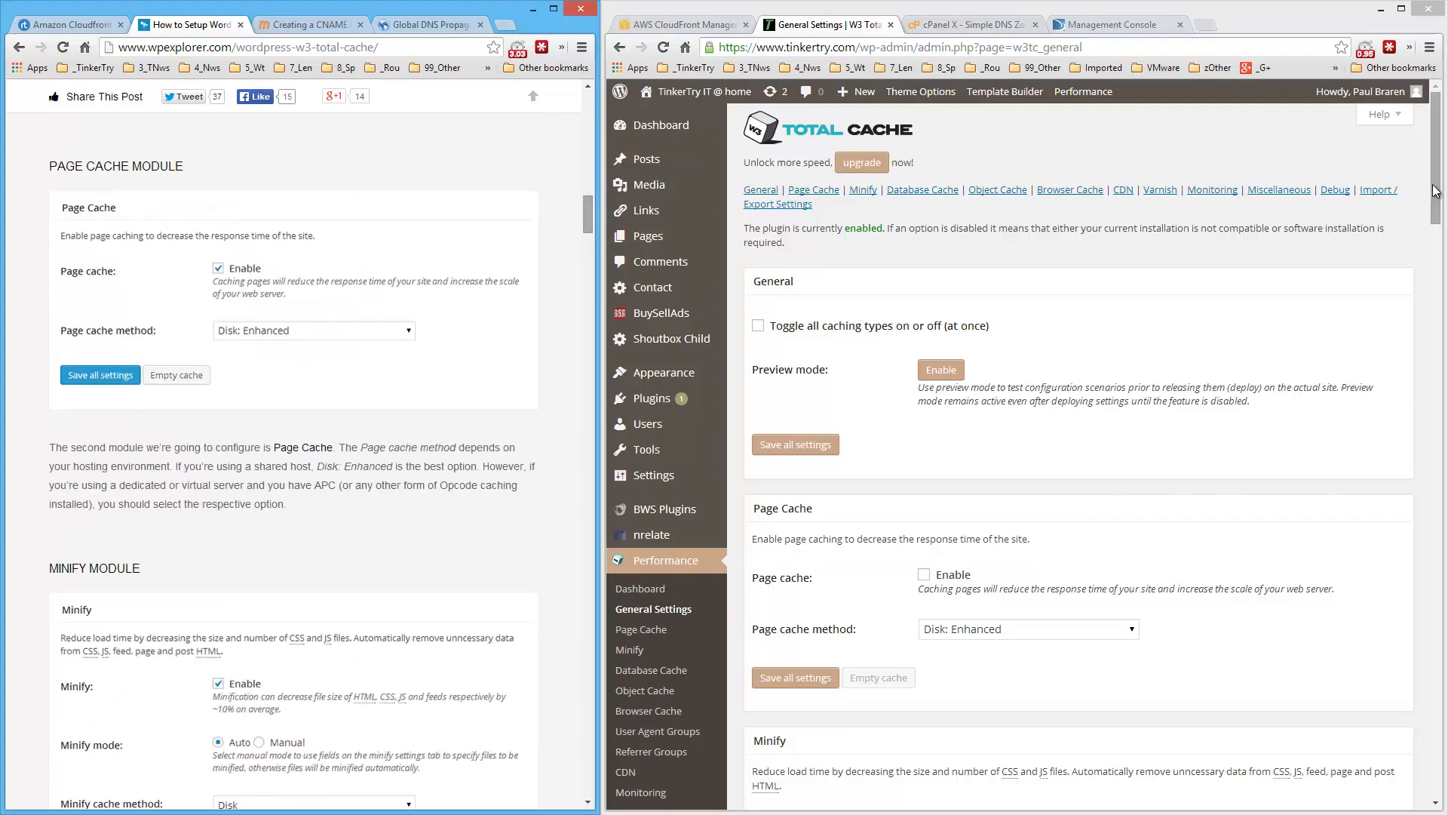
{"action": "scroll", "scroll_direction": "down", "scroll_amount": 3}
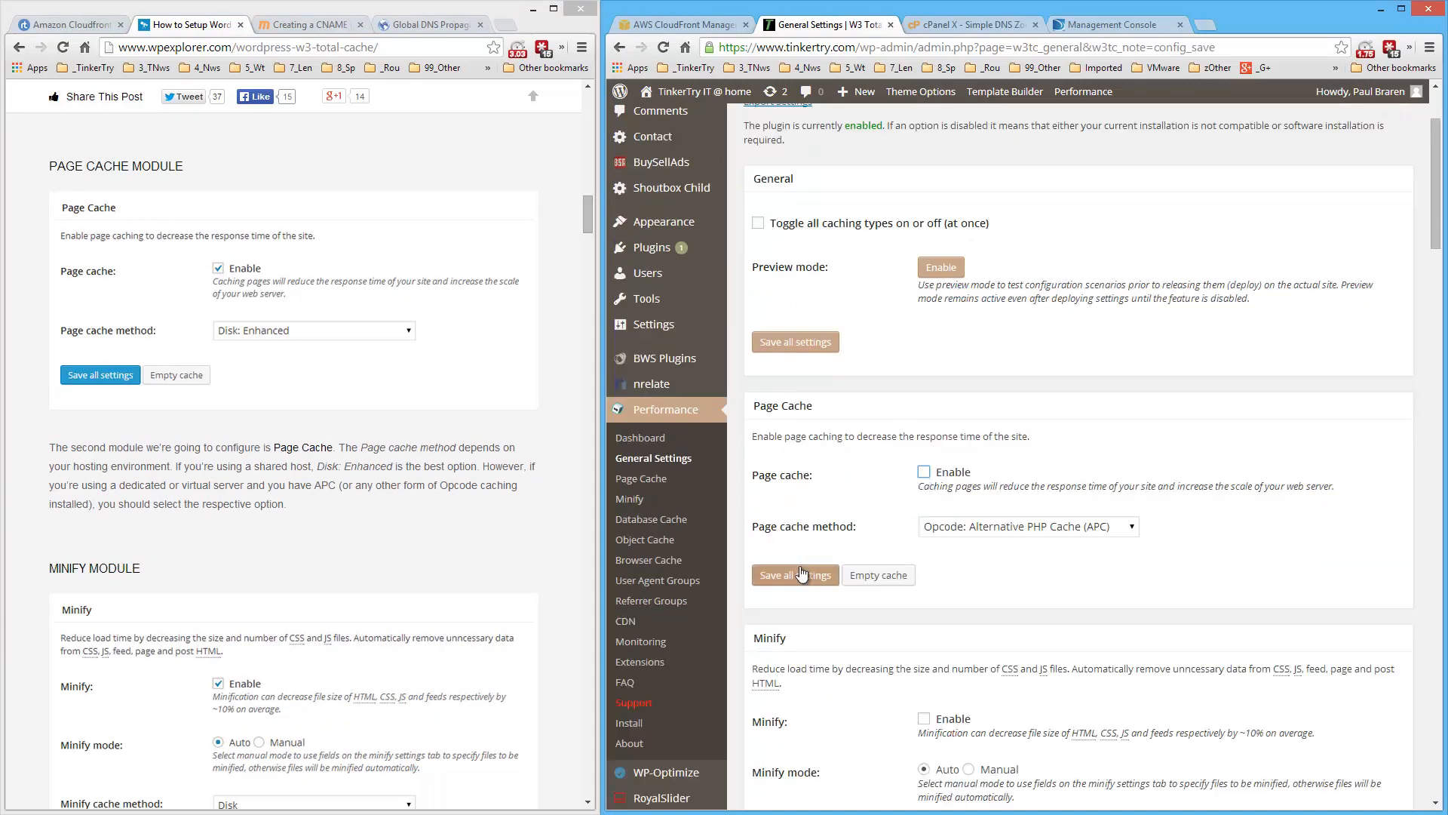
Choose Opcode: Alternative PHP Cache (APC) as the page cache method in General Settings.
{"action": "left_click", "coordinate": [1027, 525]}
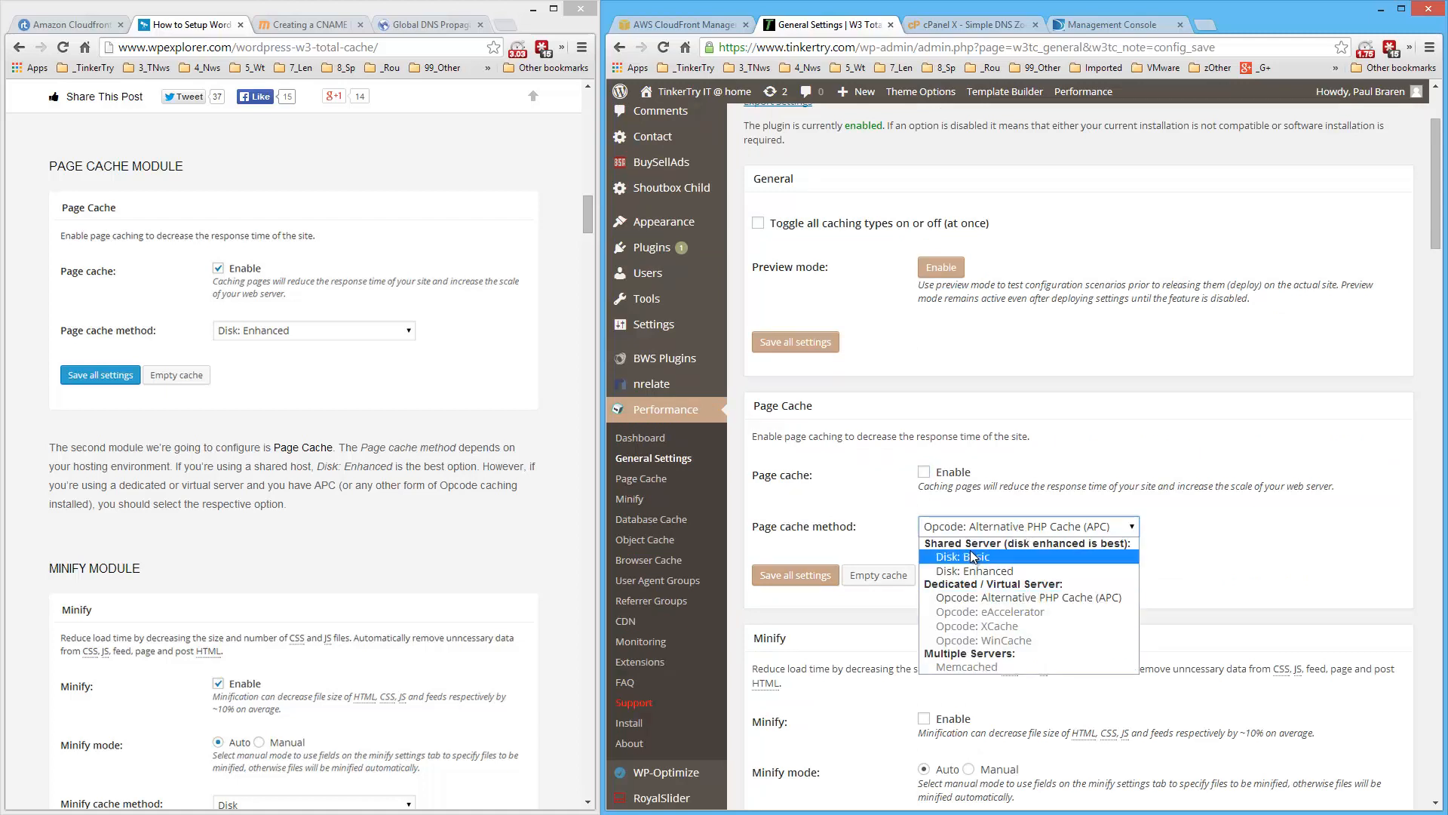
{"action": "left_click", "coordinate": [961, 557]}
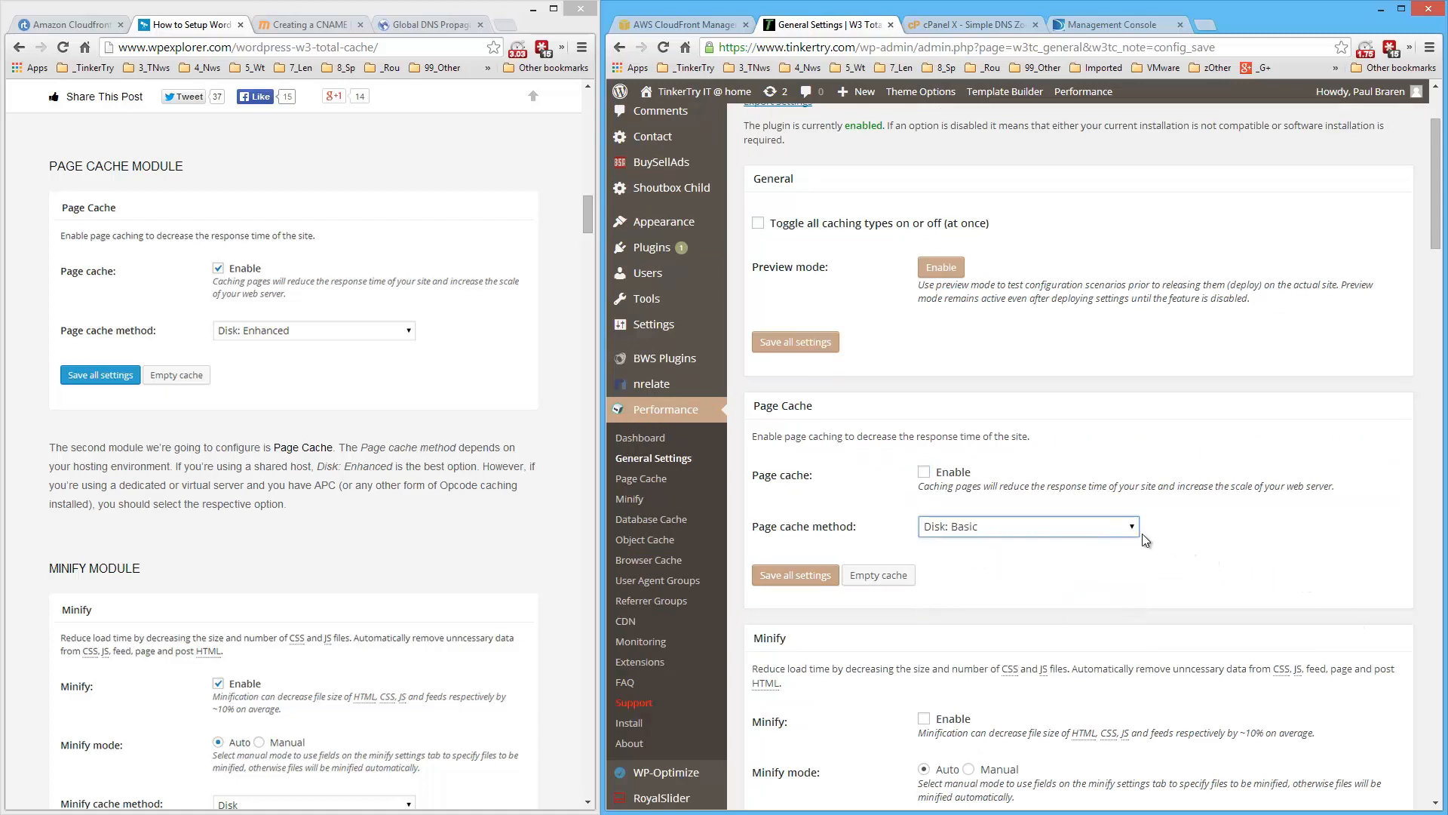
{"action": "left_click", "coordinate": [1028, 525]}
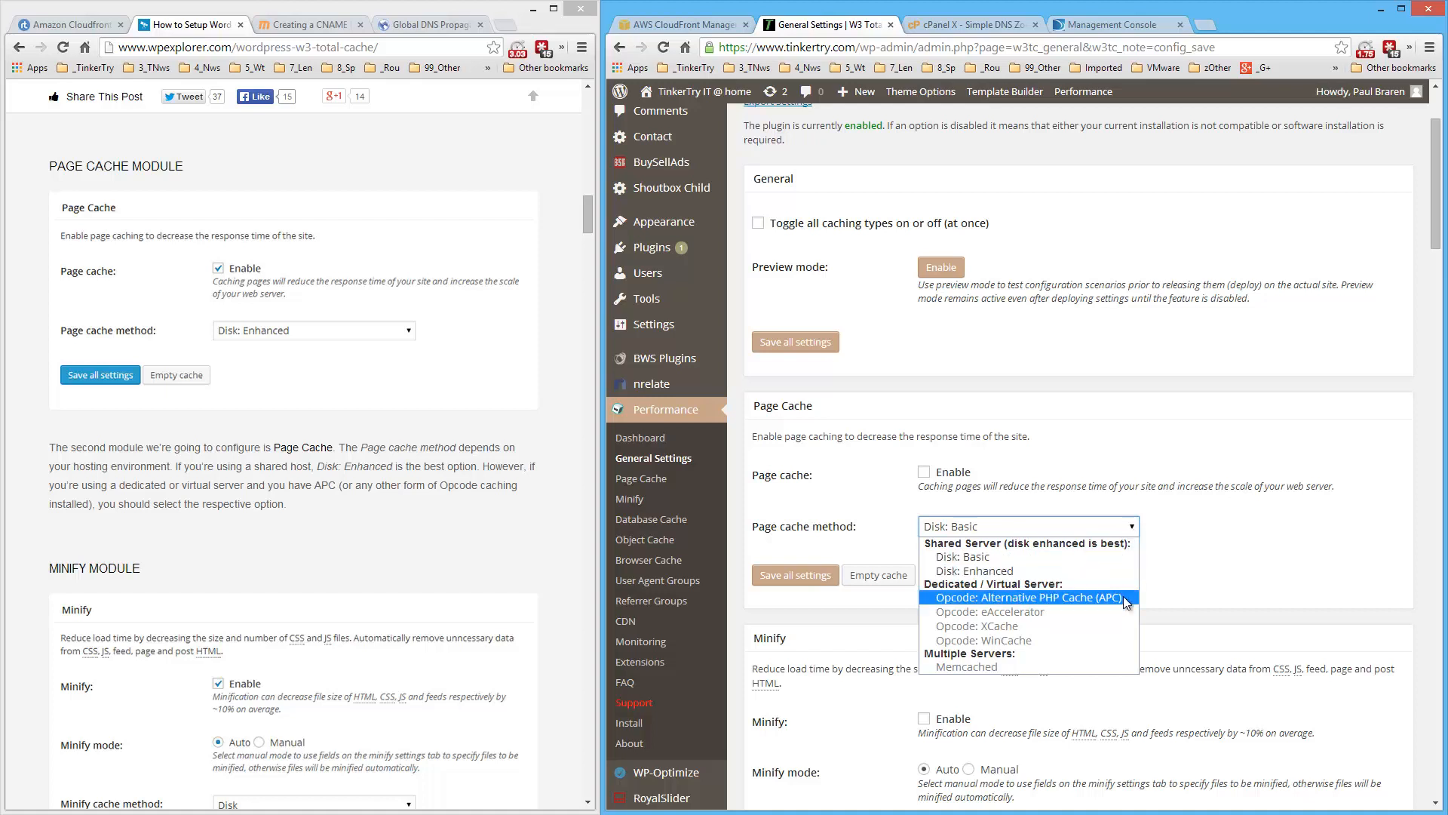
{"action": "left_click", "coordinate": [1023, 597]}
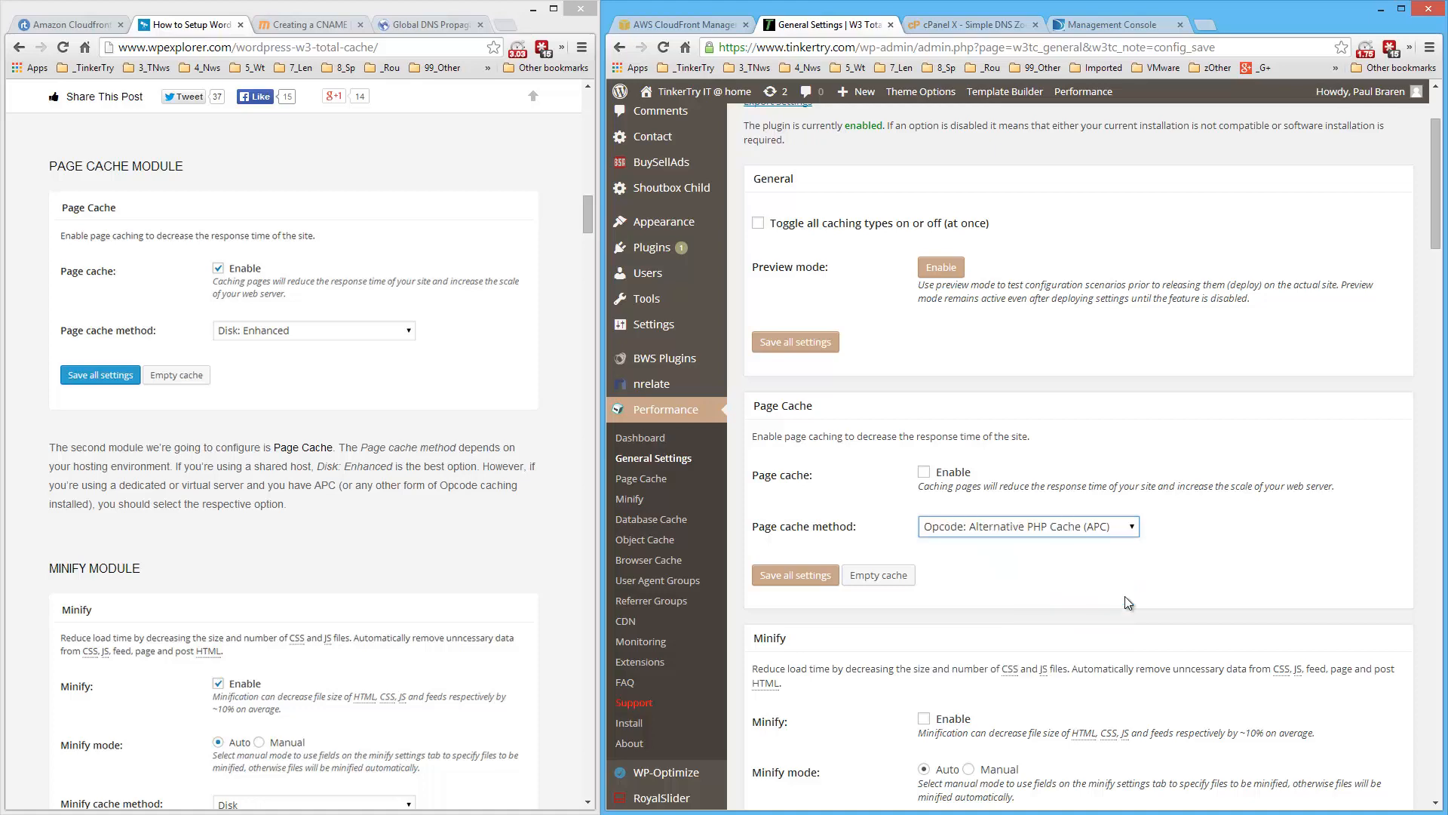
{"action": "scroll", "scroll_direction": "down", "scroll_amount": 3}
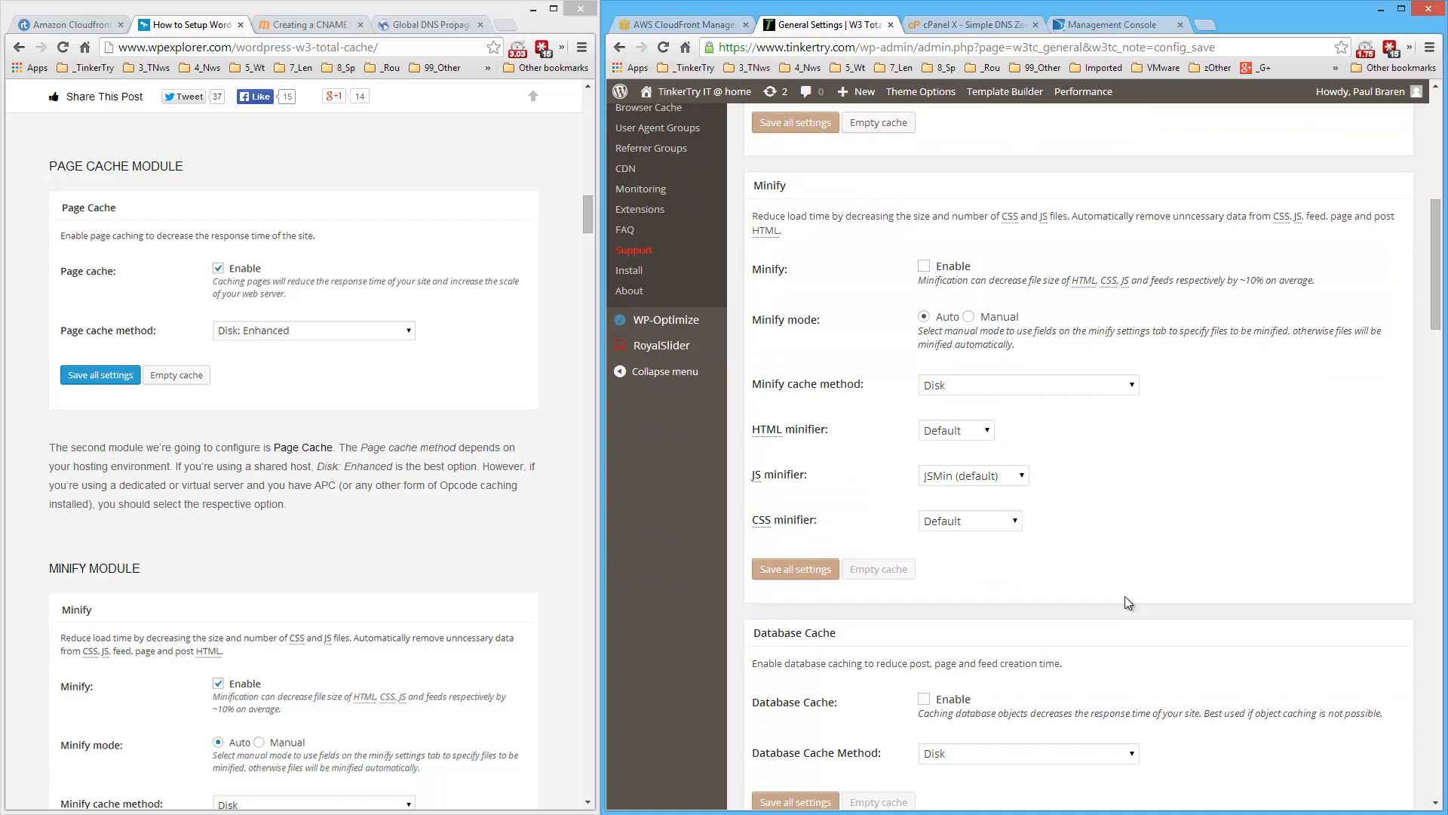
{"action": "scroll", "scroll_direction": "down", "scroll_amount": 3}
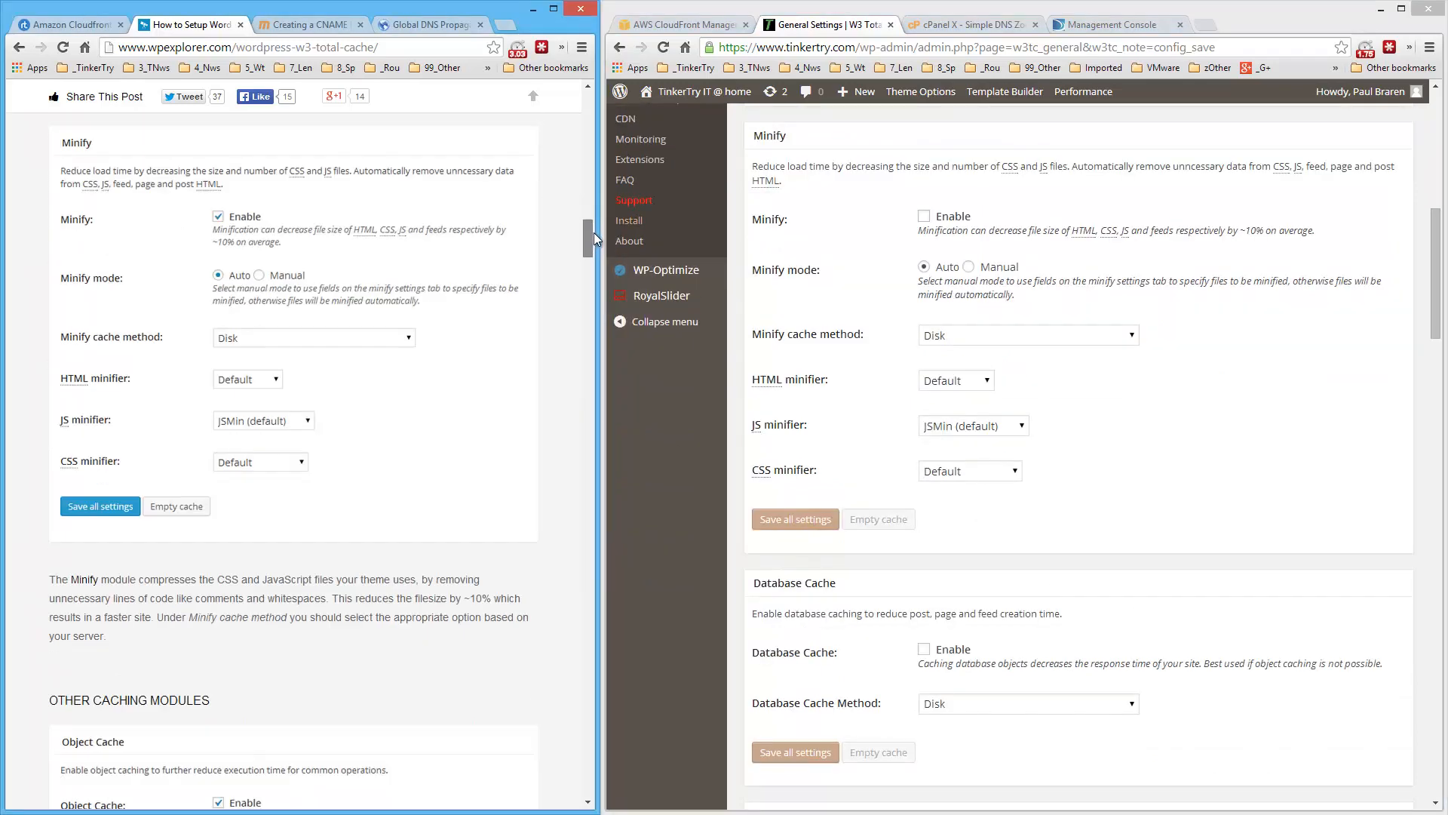
Enable Minify with its cache method set to Opcode: Alternative PHP Cache (APC).
{"action": "left_click", "coordinate": [923, 221]}
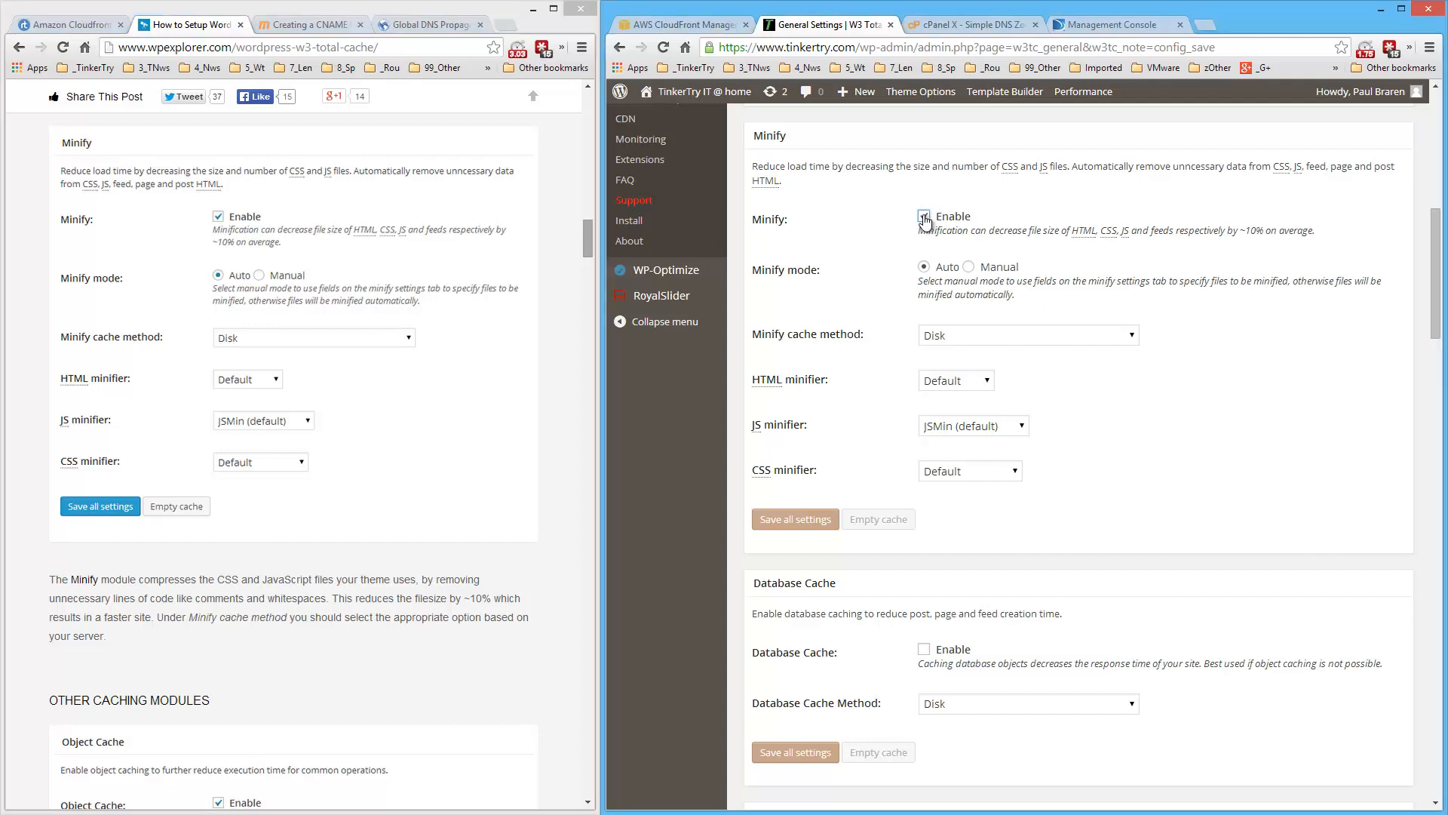
{"action": "left_click", "coordinate": [923, 215]}
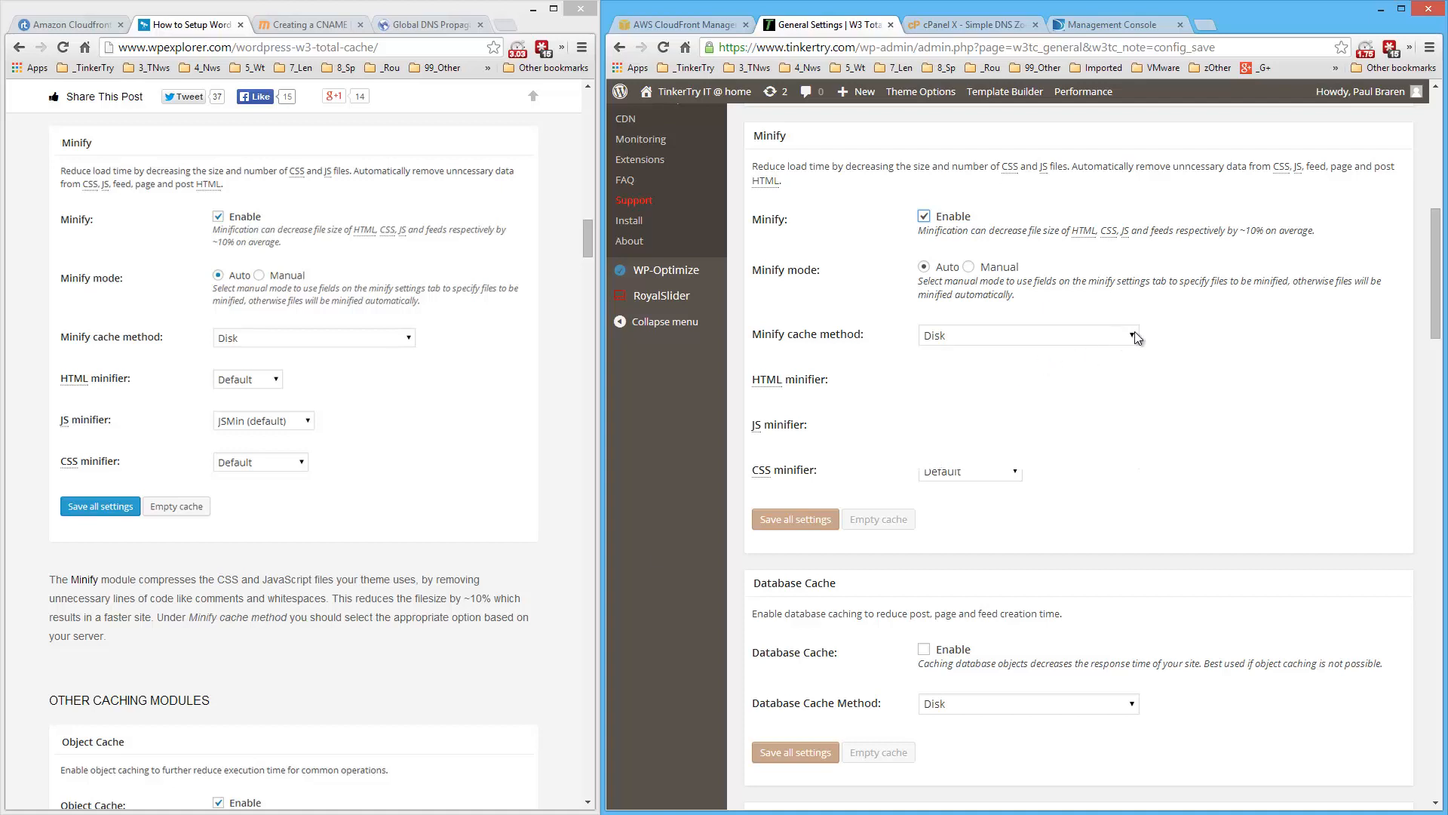
{"action": "left_click", "coordinate": [1027, 335]}
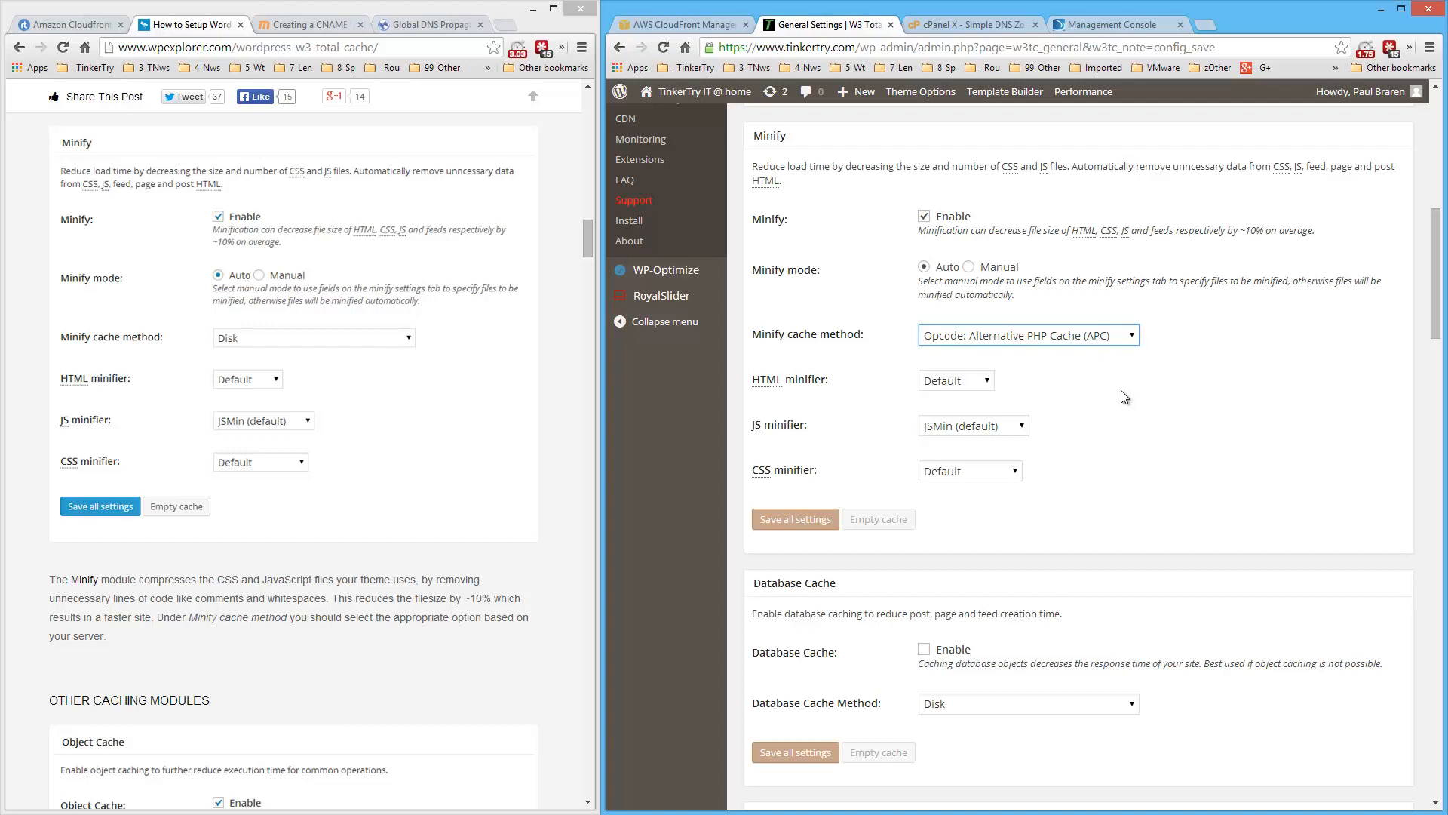
{"action": "scroll", "scroll_direction": "down", "scroll_amount": 3}
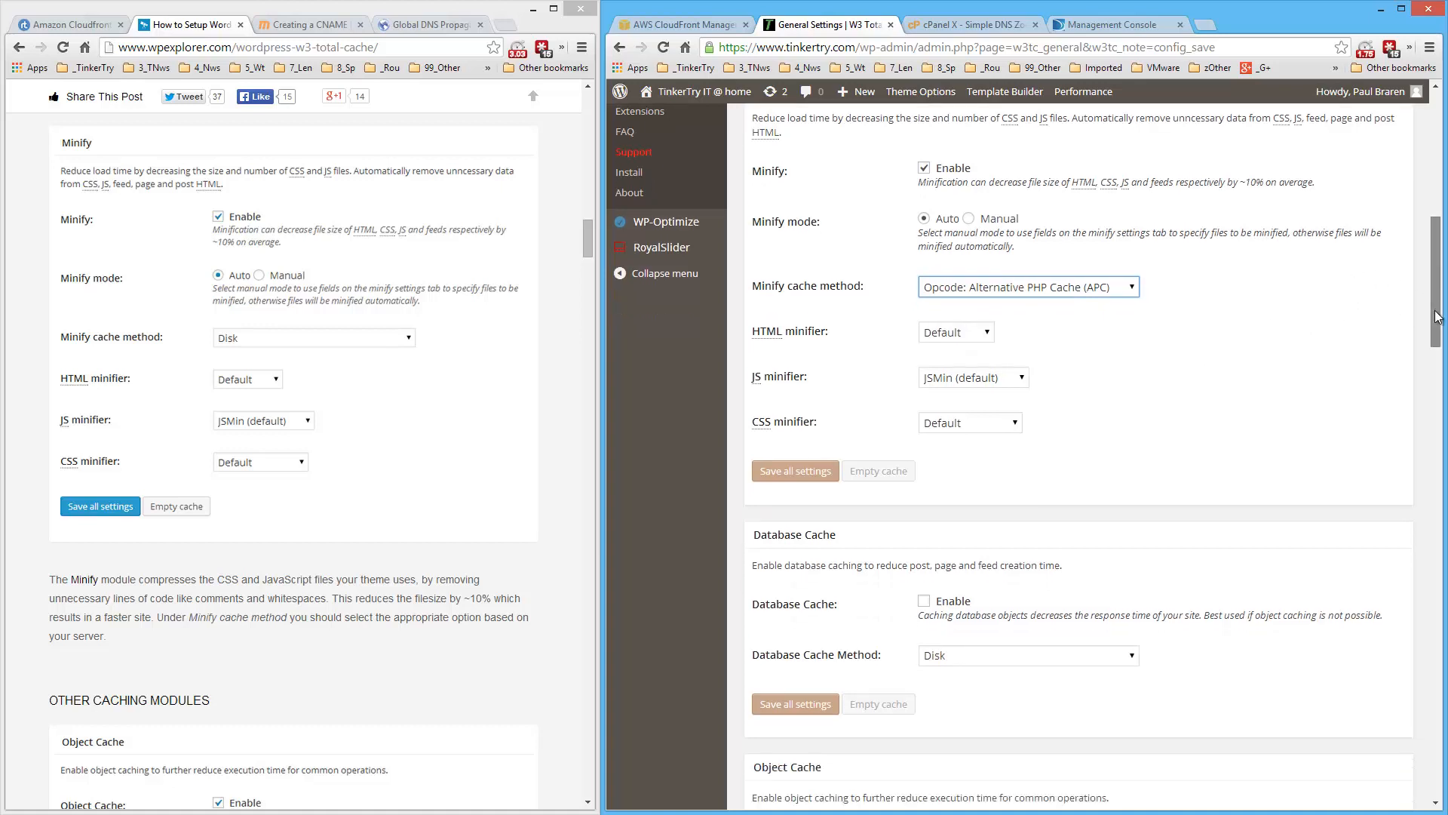
{"action": "scroll", "scroll_direction": "down", "scroll_amount": 3}
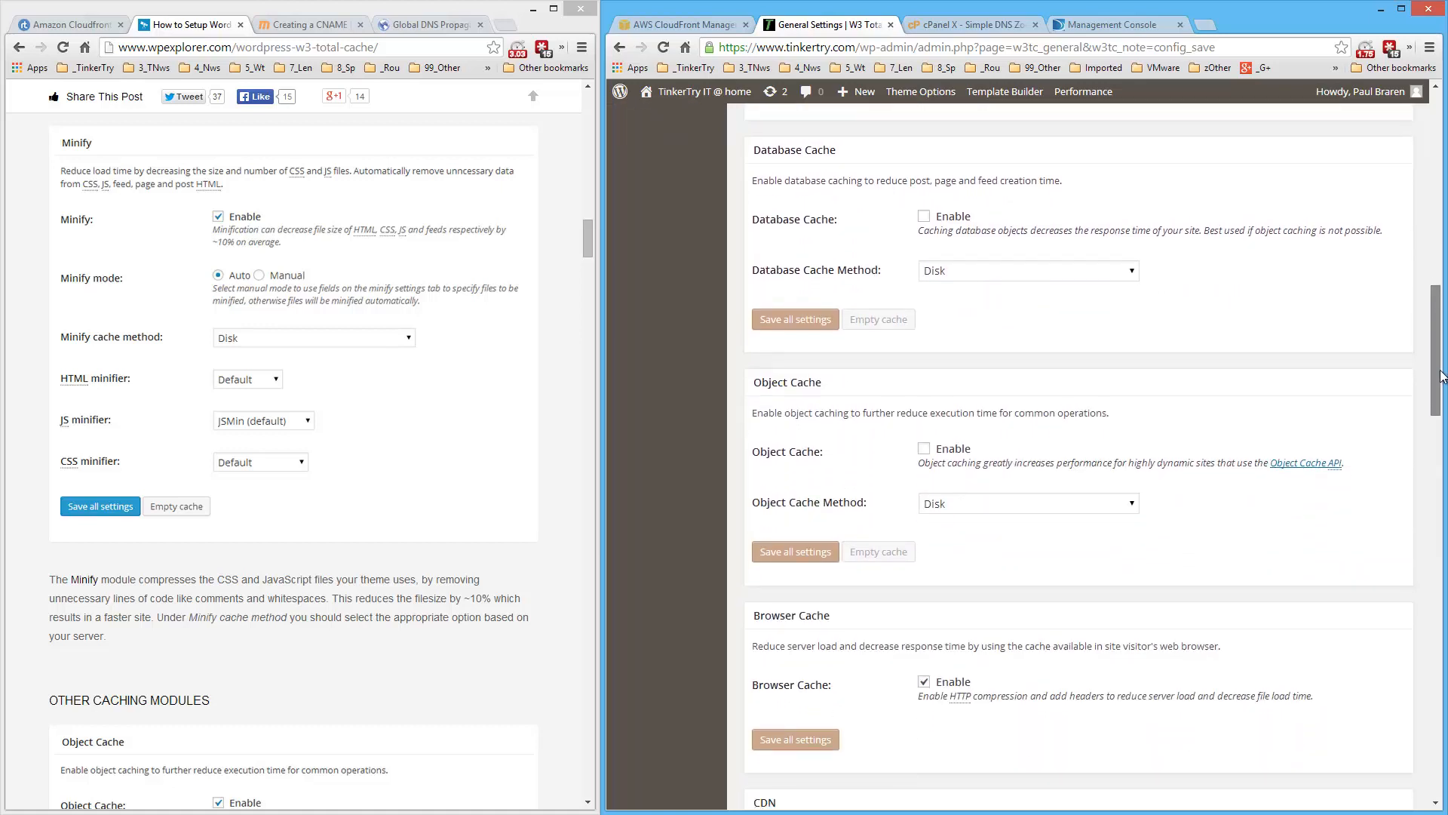
{"action": "scroll", "scroll_direction": "down", "scroll_amount": 3}
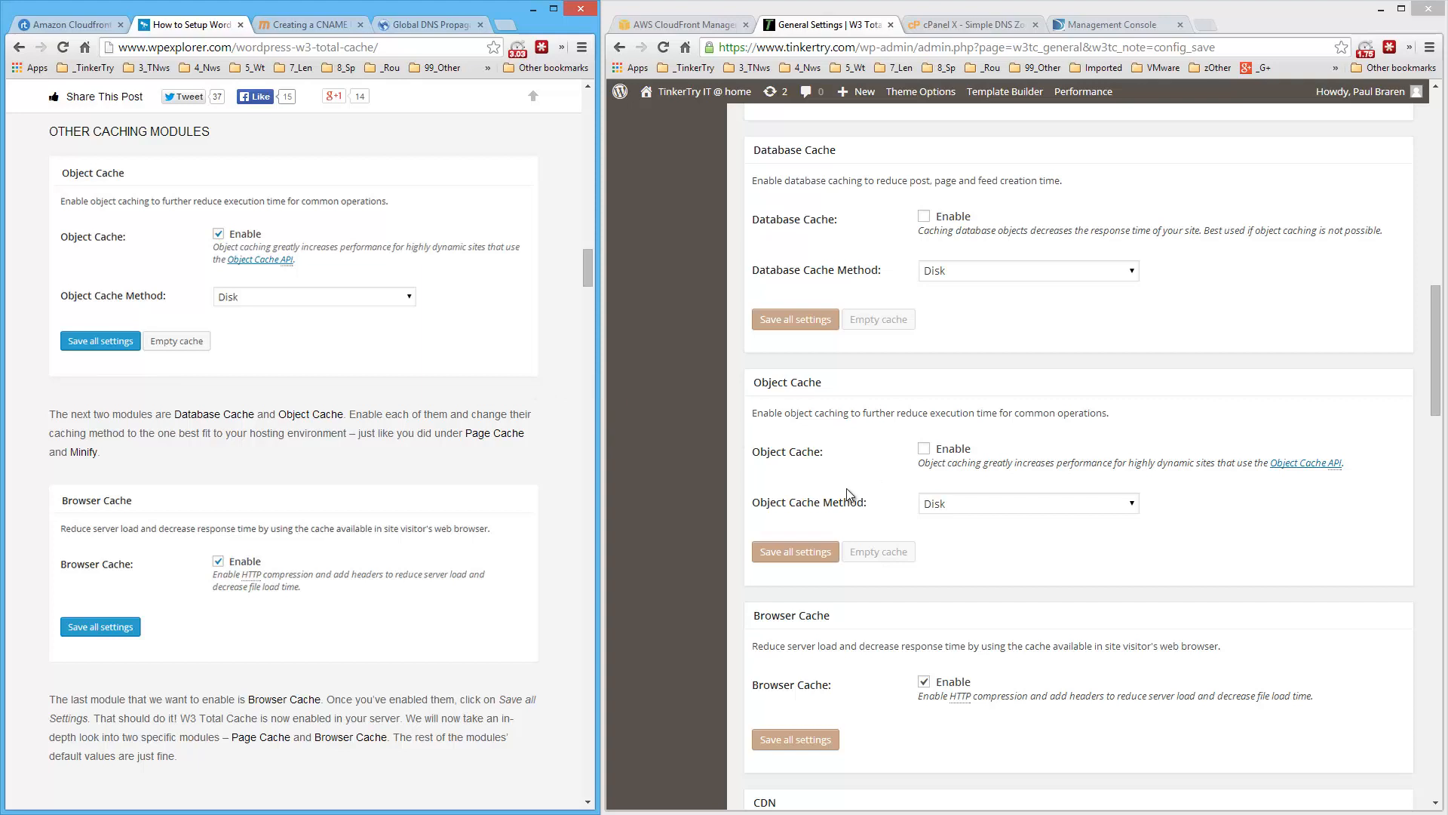
{"action": "mouse_move", "coordinate": [920, 484]}
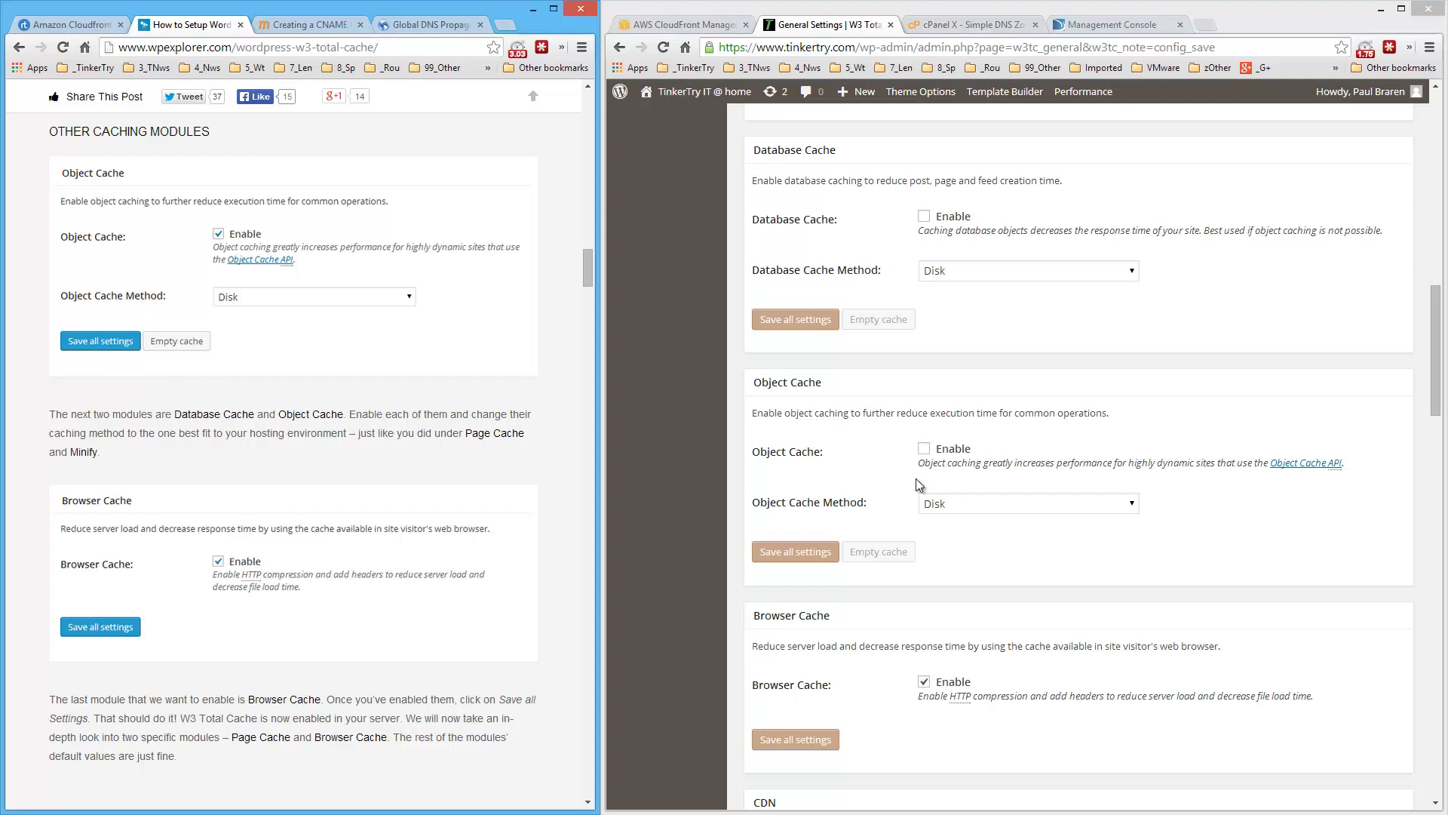
{"action": "mouse_move", "coordinate": [484, 404]}
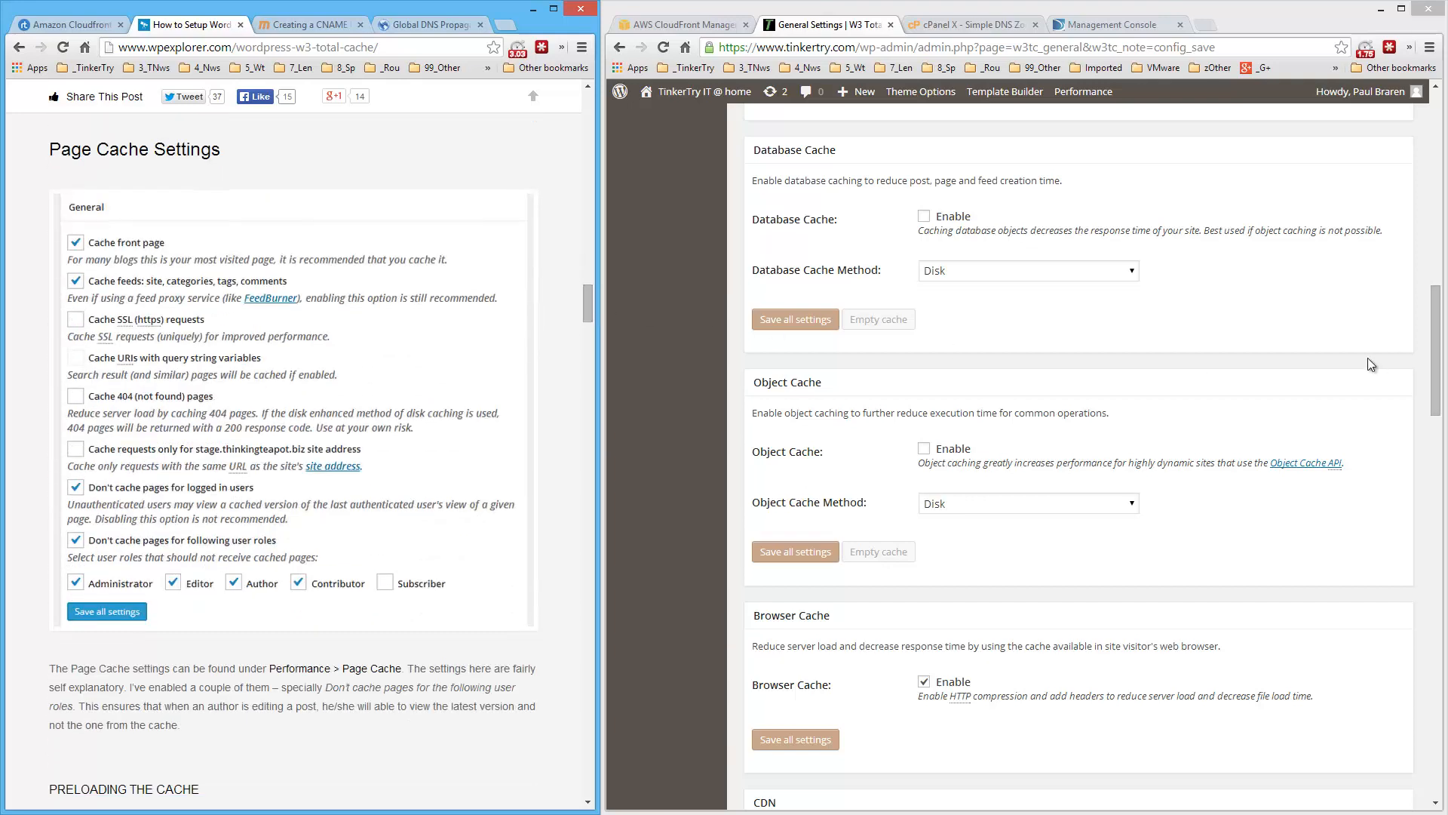
{"action": "scroll", "scroll_direction": "down", "scroll_amount": 3}
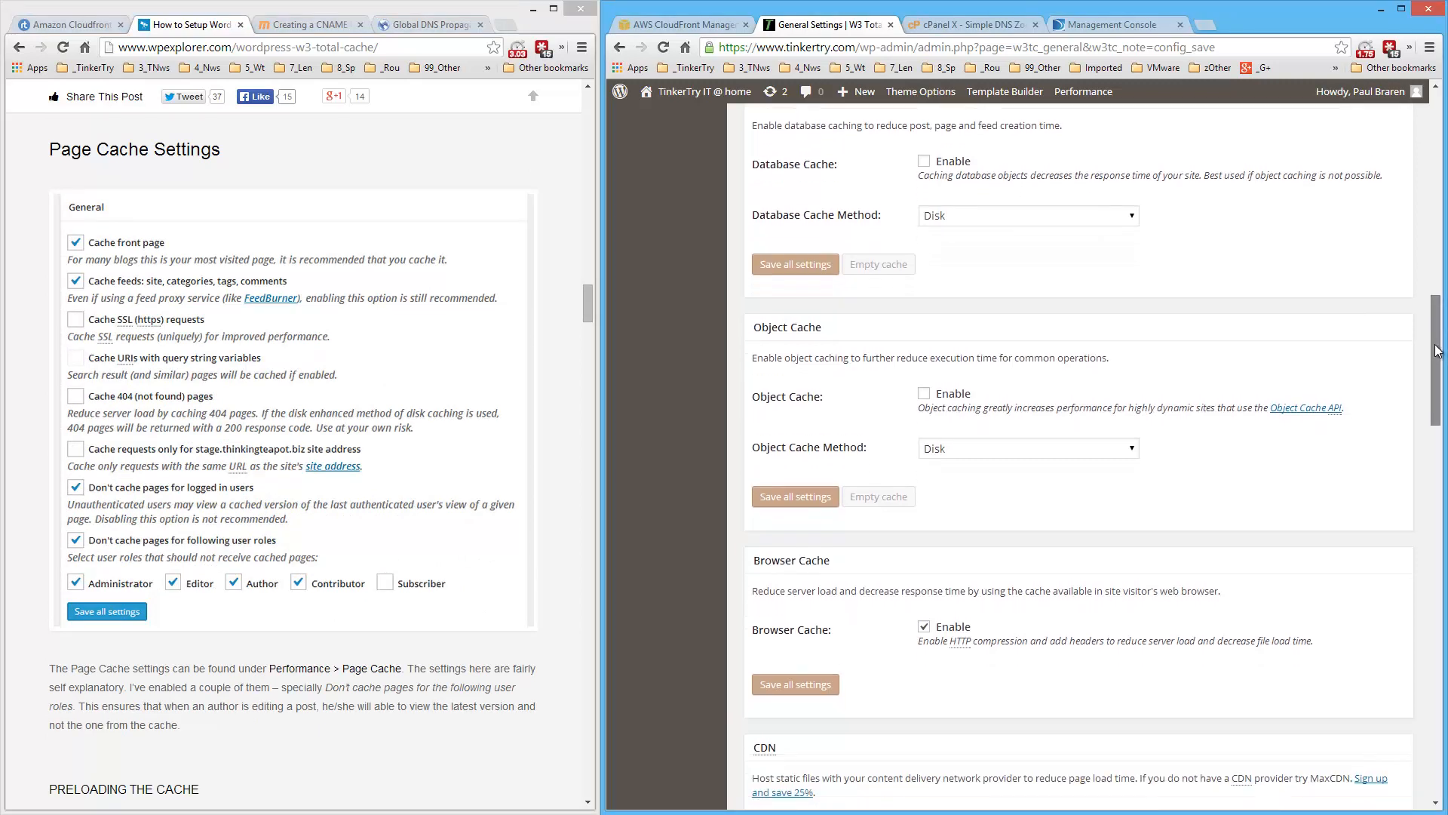
{"action": "scroll", "scroll_direction": "down", "scroll_amount": 3}
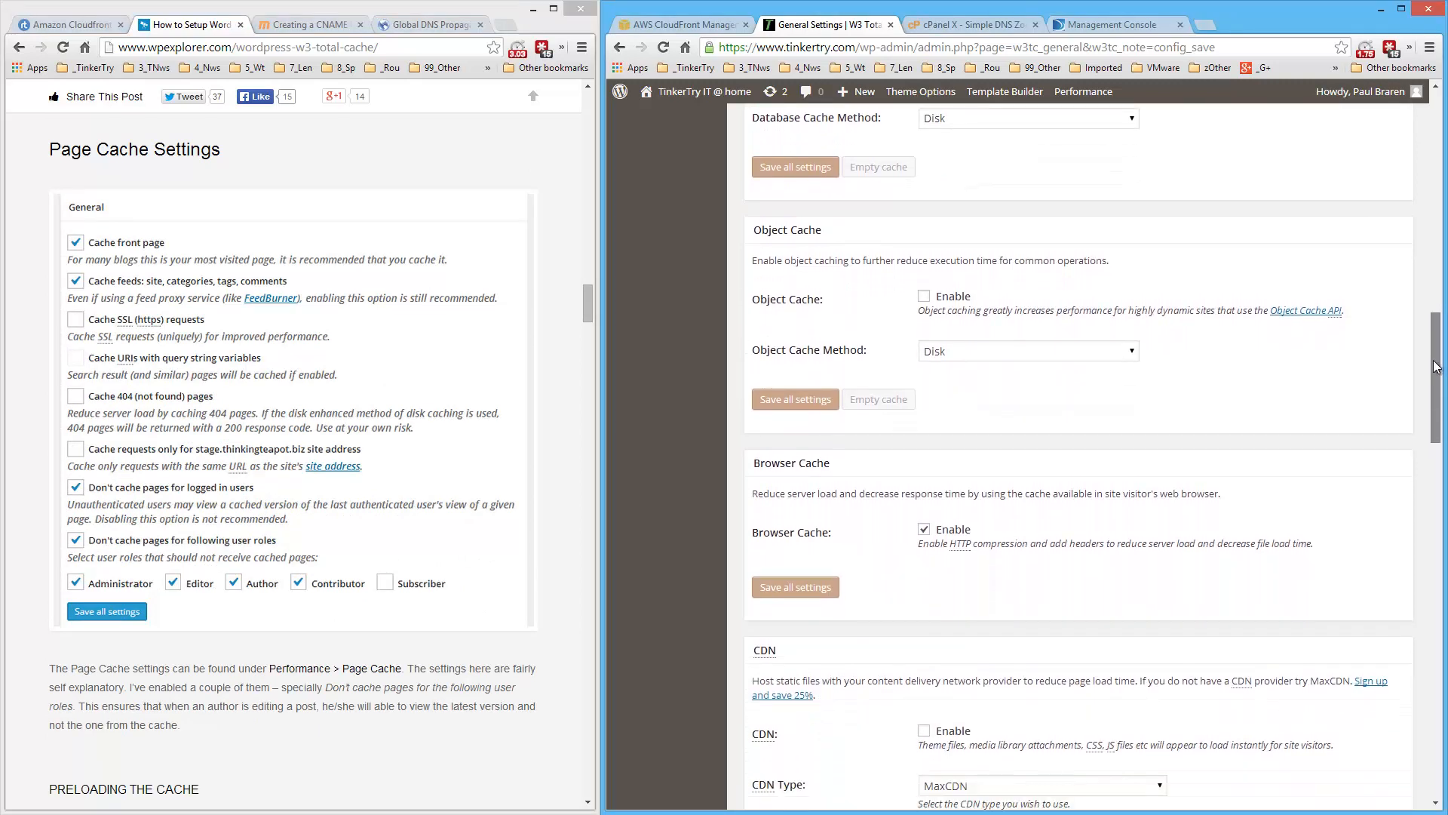
{"action": "scroll", "scroll_direction": "down", "scroll_amount": 3}
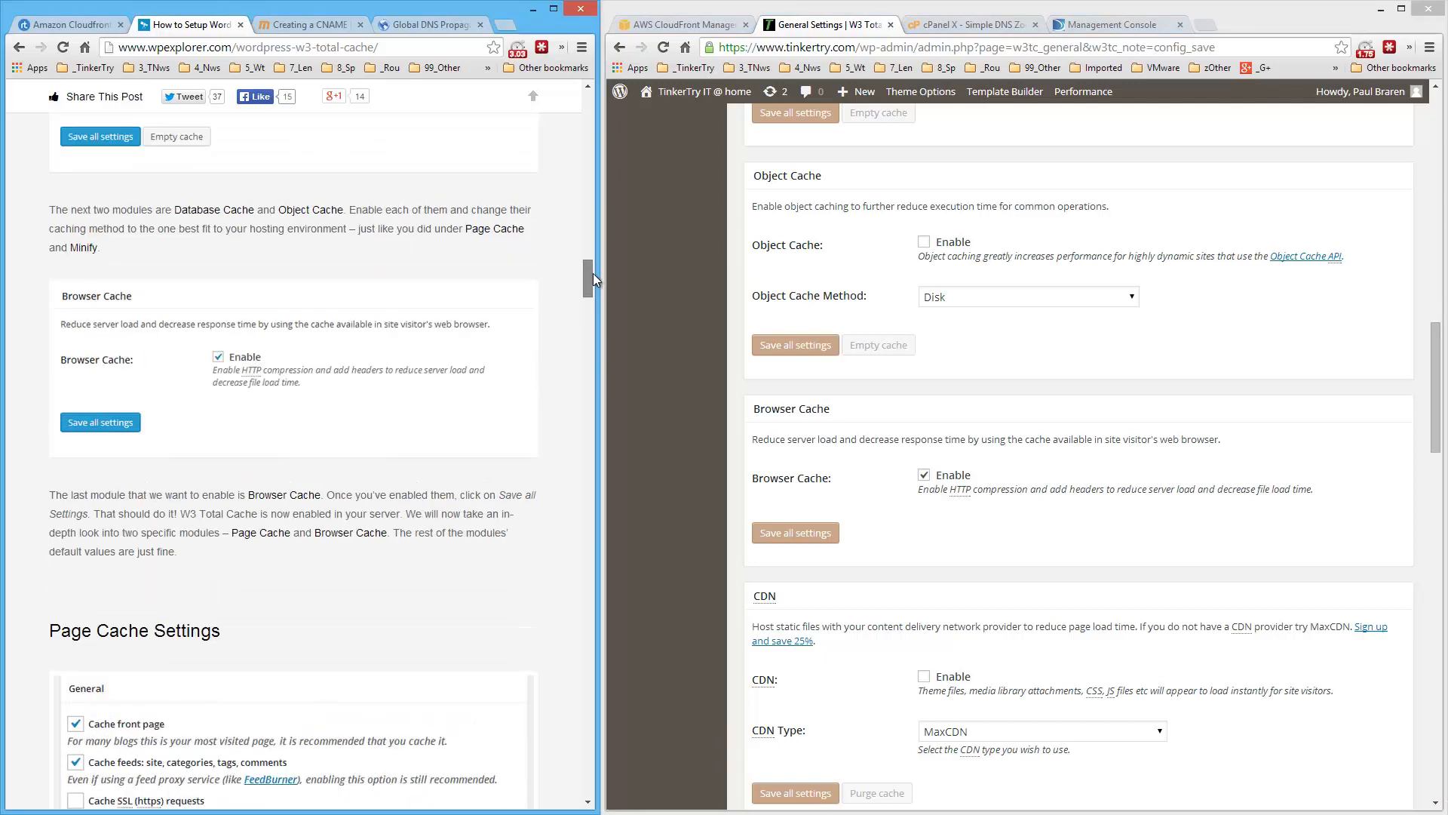
{"action": "scroll", "scroll_direction": "down", "scroll_amount": 3}
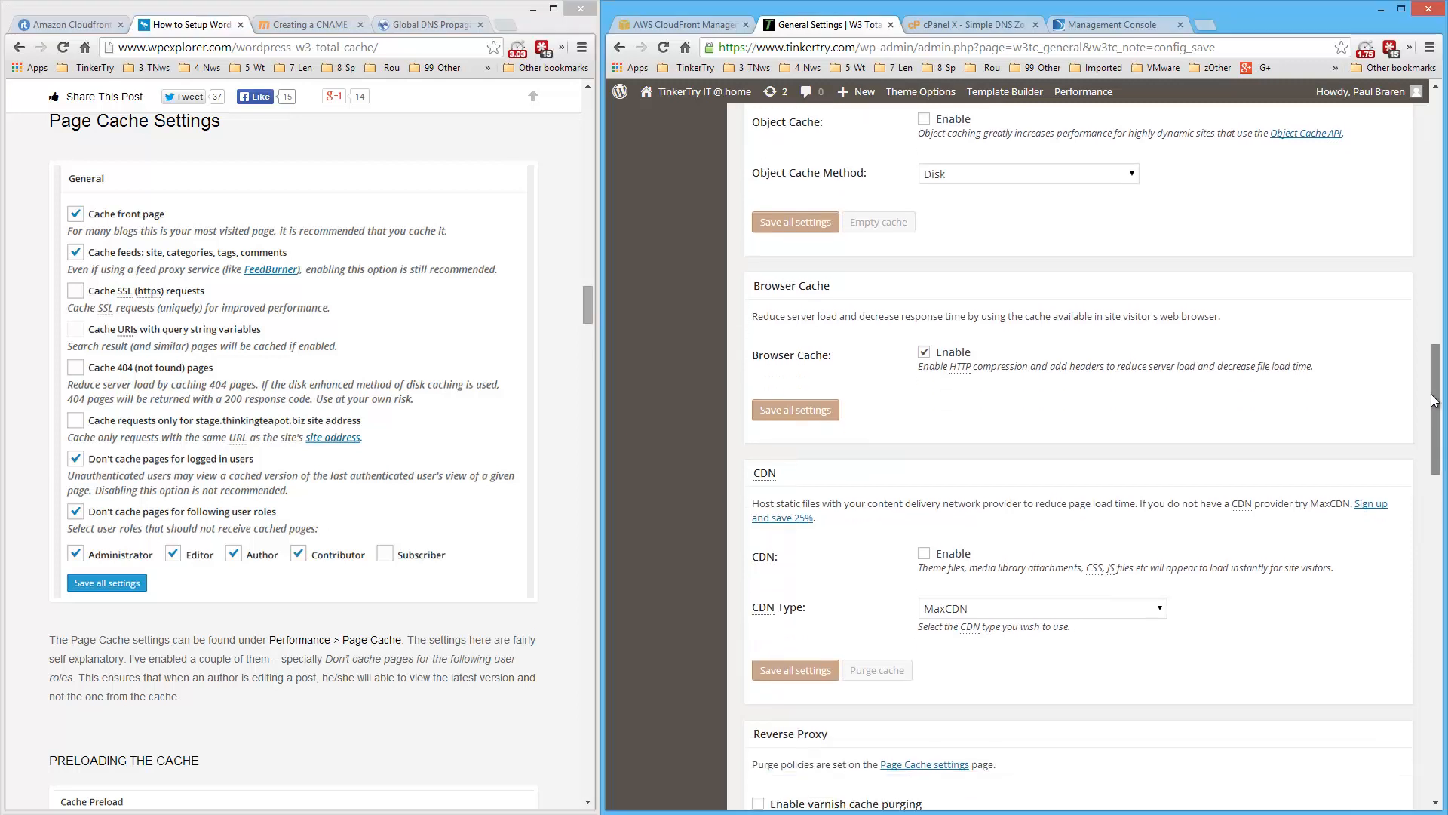
{"action": "scroll", "scroll_direction": "down", "scroll_amount": 3}
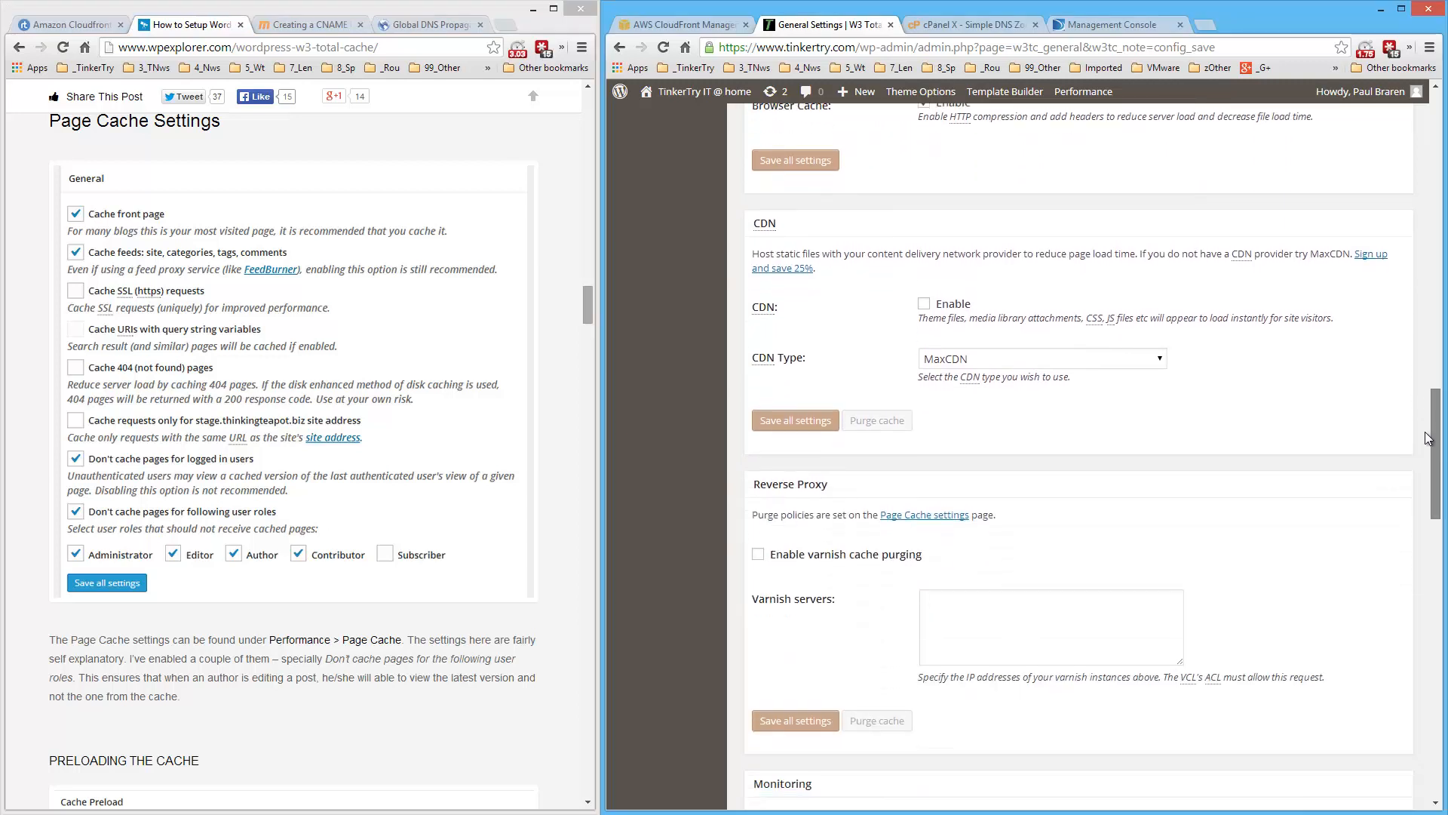
{"action": "scroll", "scroll_direction": "down", "scroll_amount": 3}
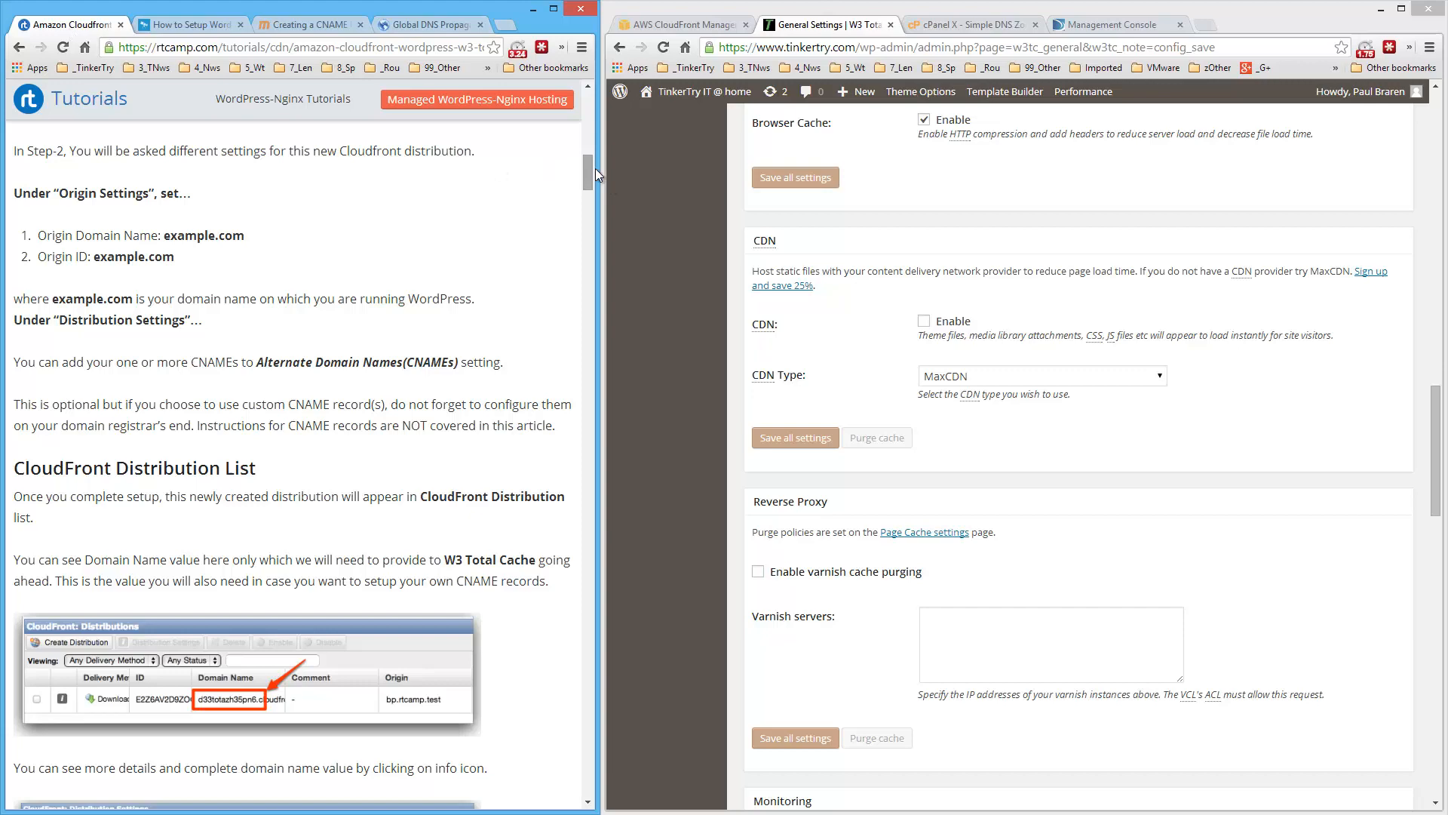
Enable the CDN and choose Generic Mirror as the CDN type.
{"action": "scroll", "scroll_direction": "down", "scroll_amount": 3}
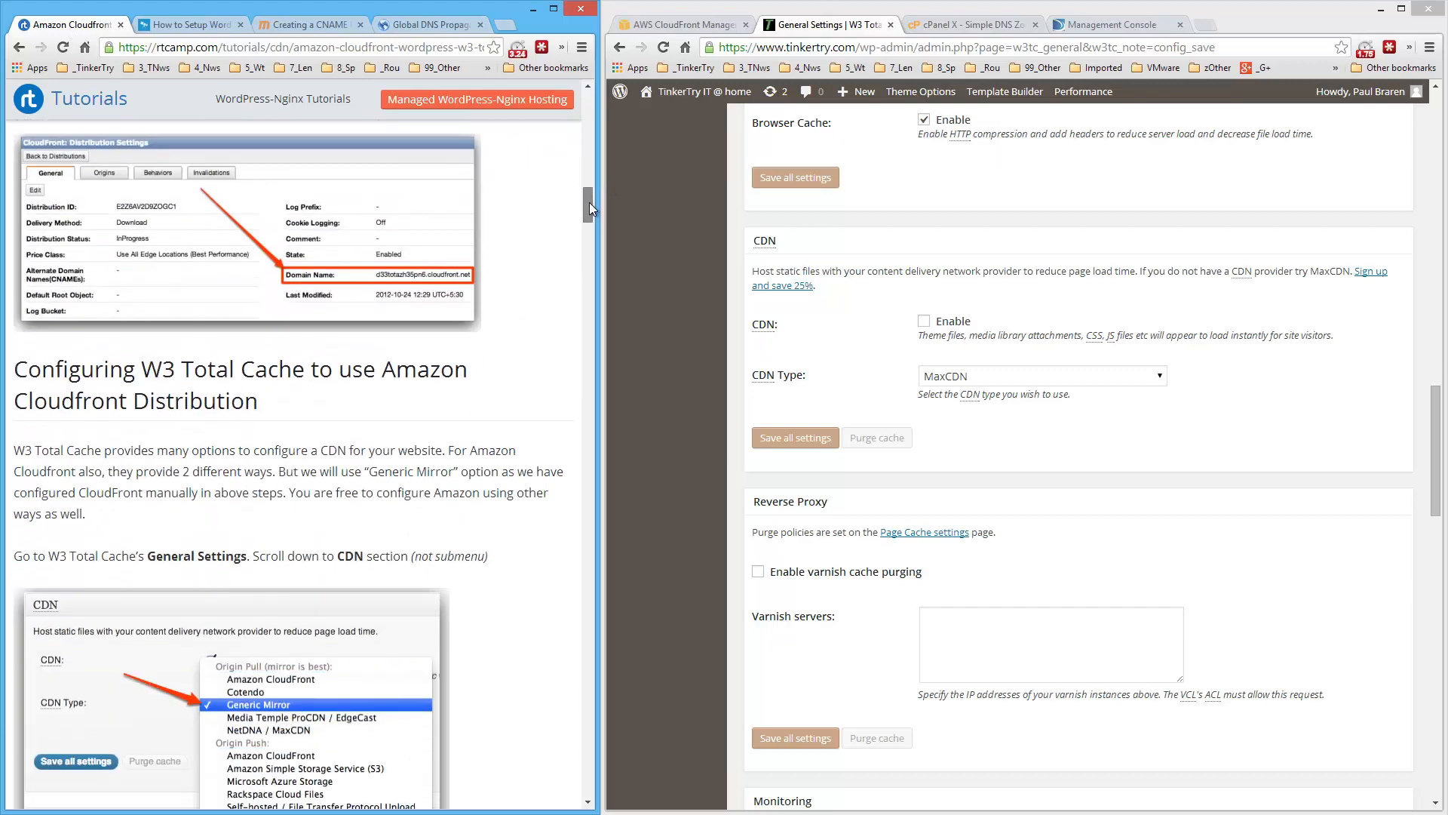
{"action": "scroll", "scroll_direction": "down", "scroll_amount": 3}
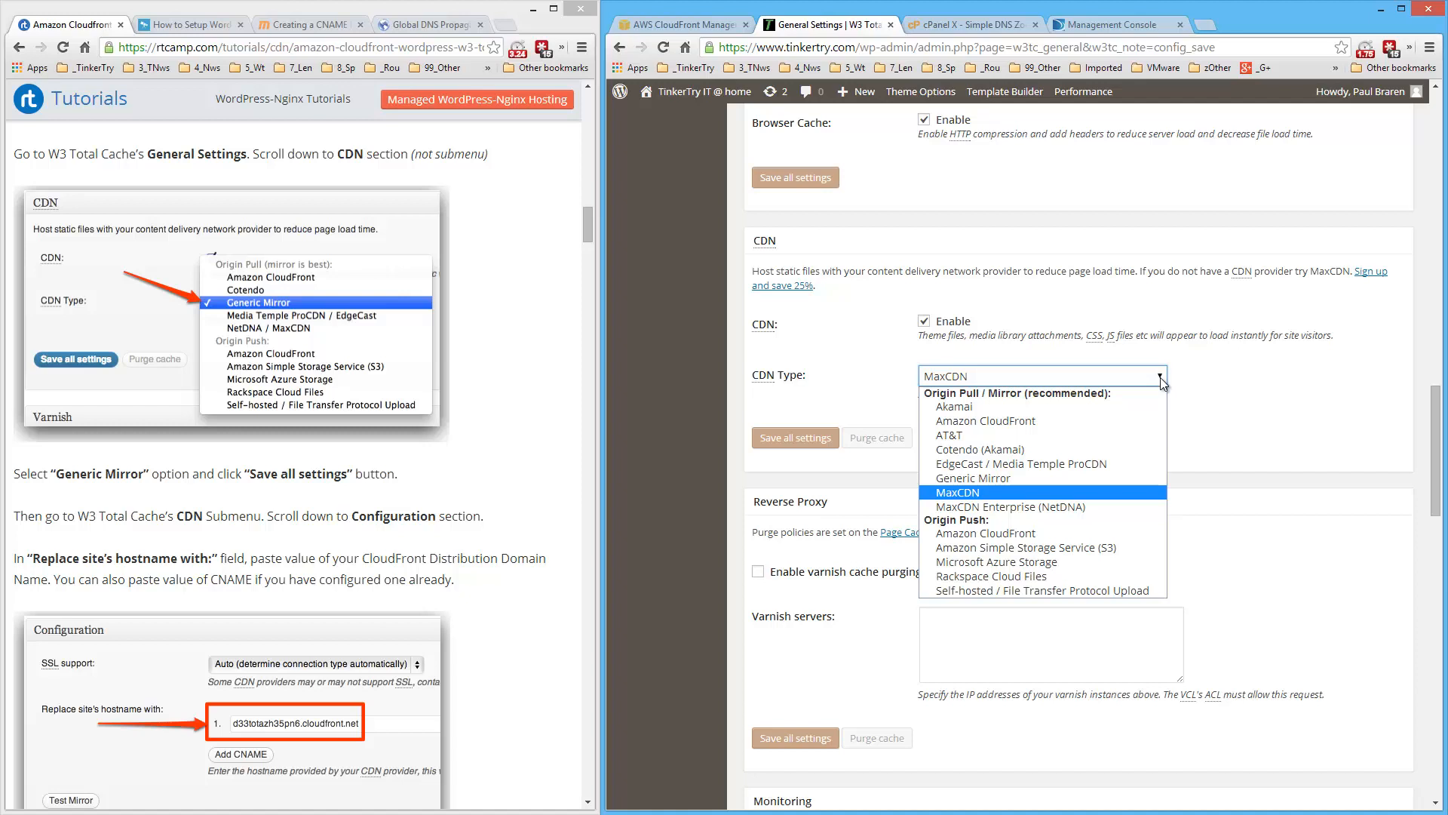
{"action": "mouse_move", "coordinate": [1104, 435]}
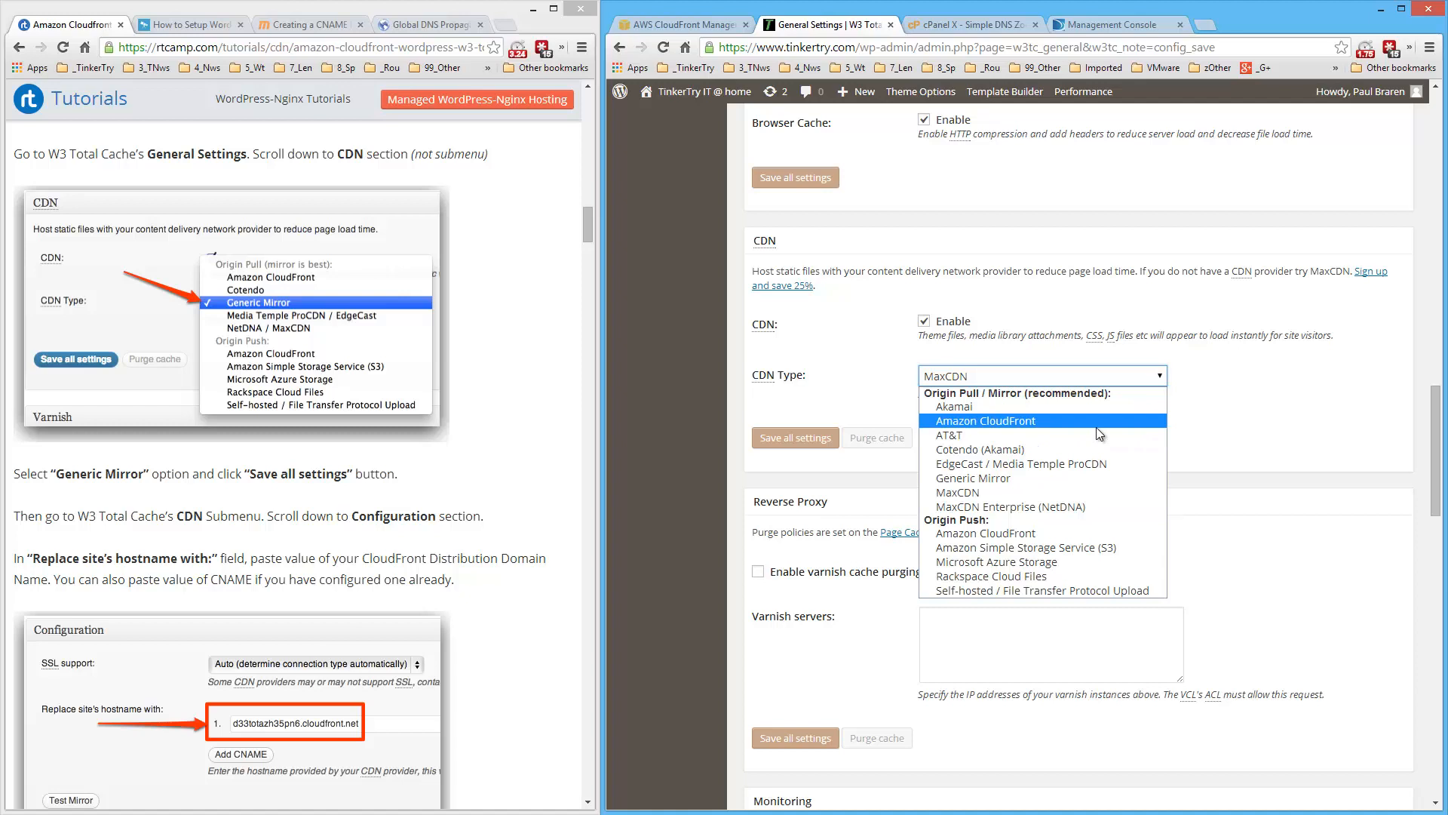
{"action": "mouse_move", "coordinate": [1125, 547]}
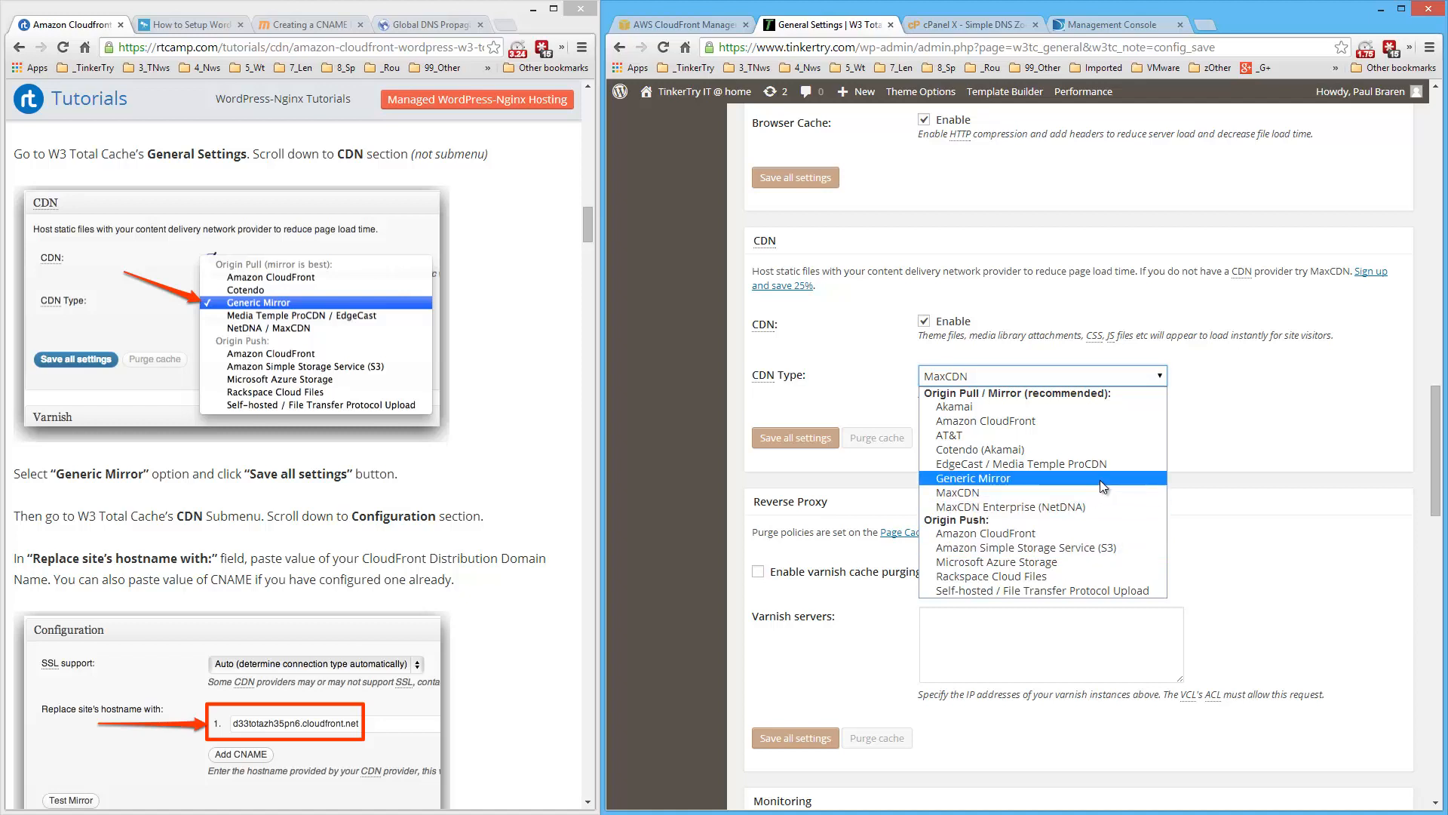
{"action": "left_click", "coordinate": [970, 478]}
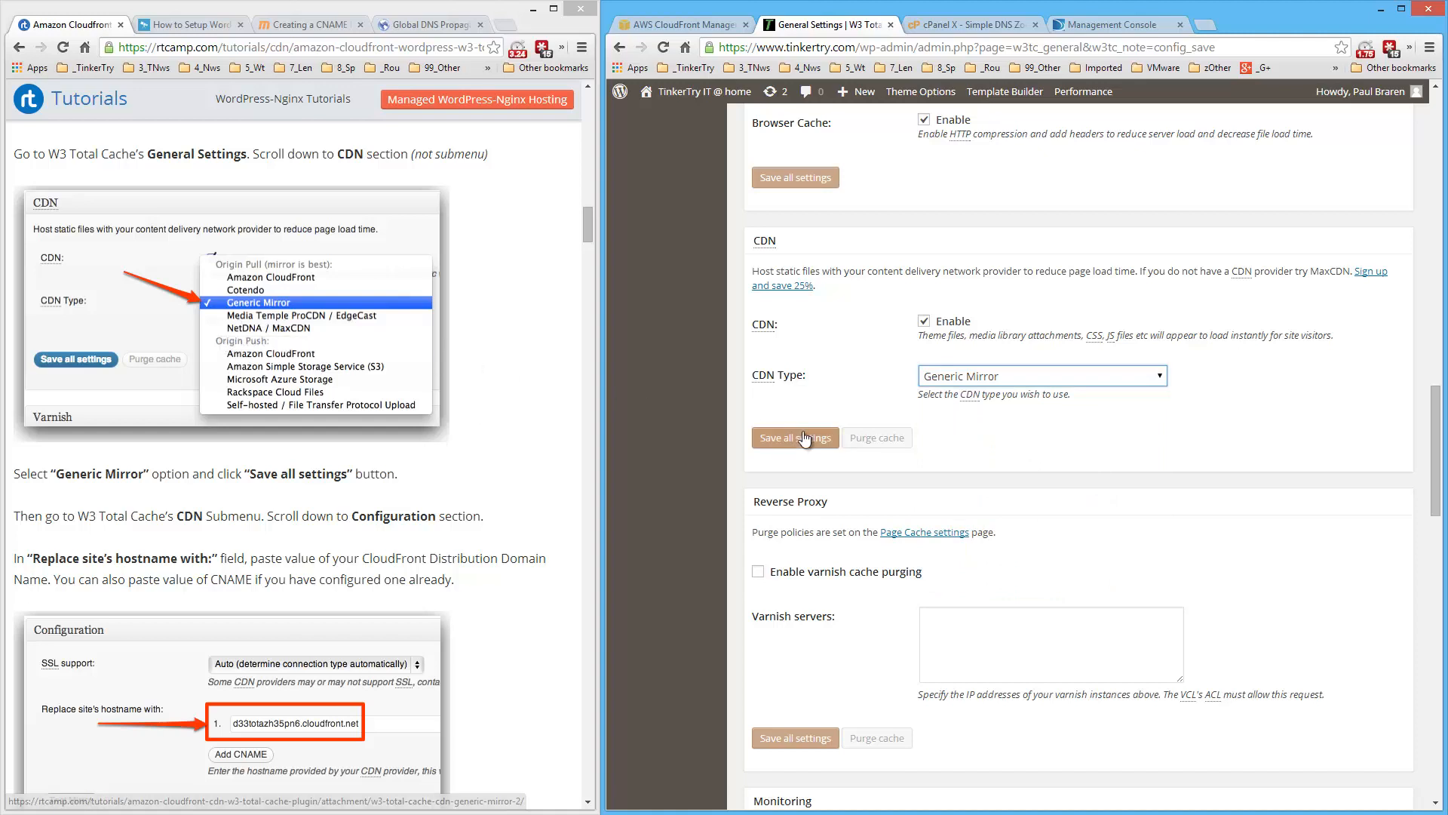
Save all settings, leaving the CDN replacement hostname notice showing.
{"action": "left_click", "coordinate": [795, 437]}
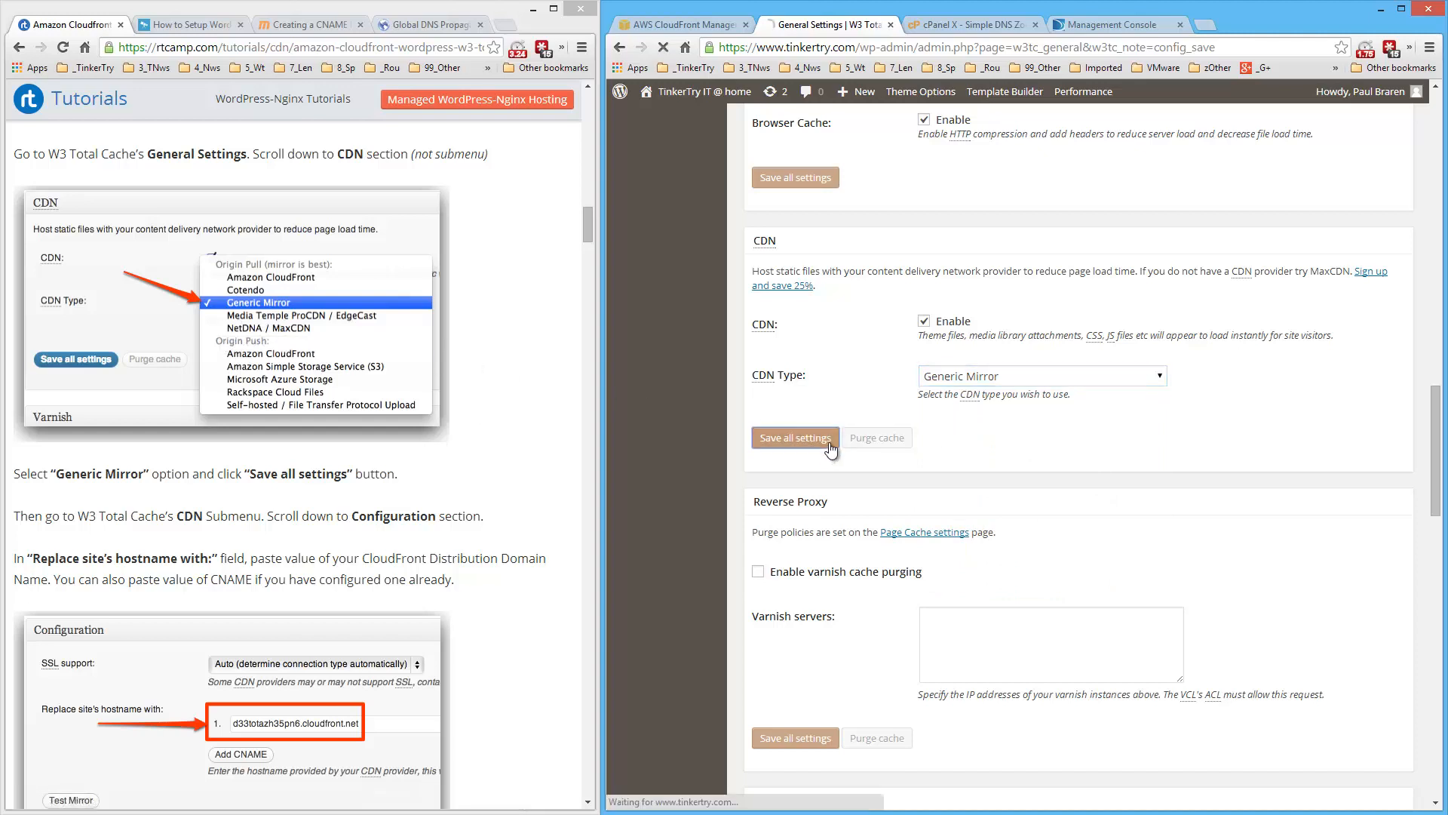
{"action": "left_click", "coordinate": [795, 438]}
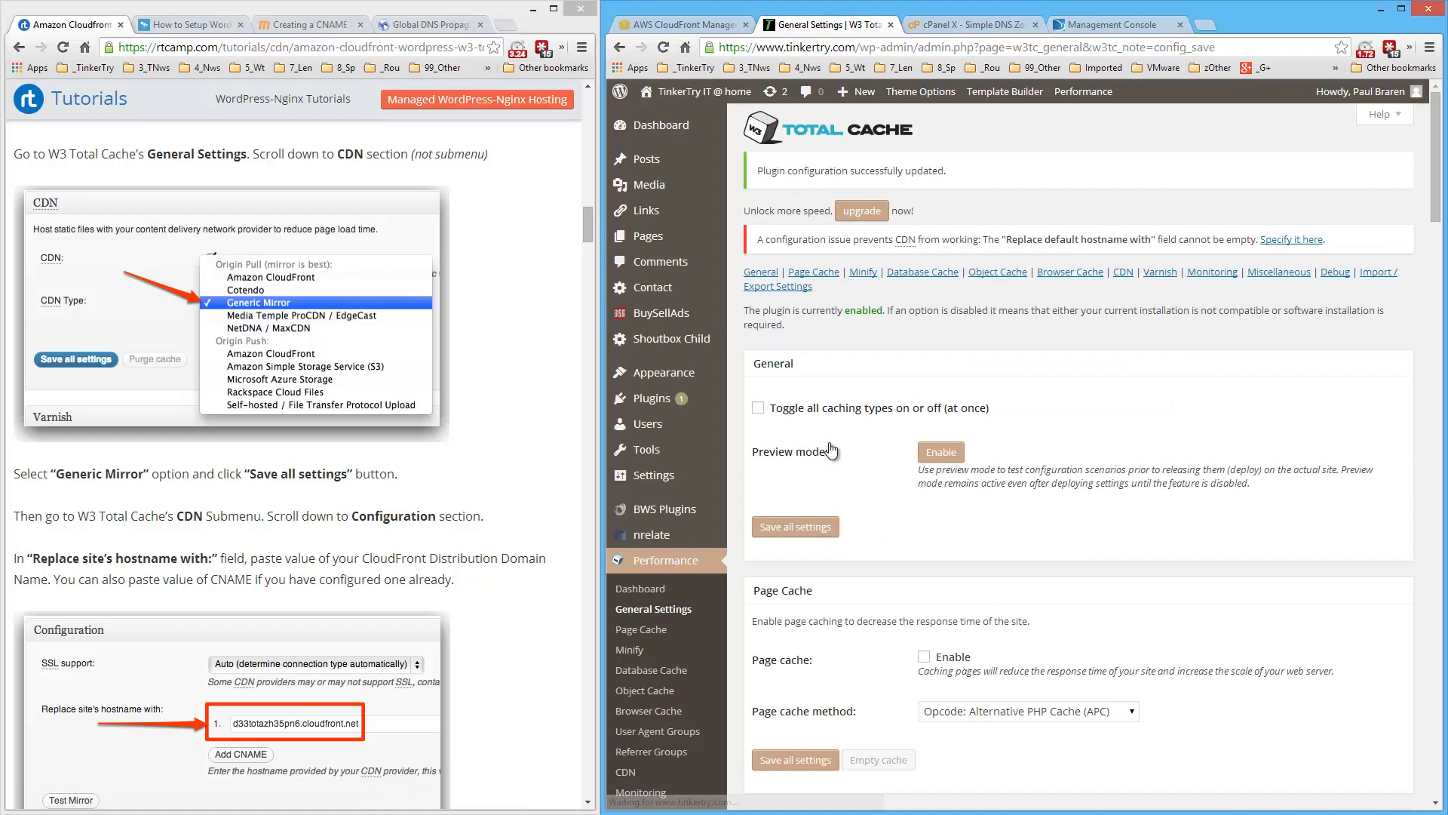
{"action": "scroll", "scroll_direction": "down", "scroll_amount": 3}
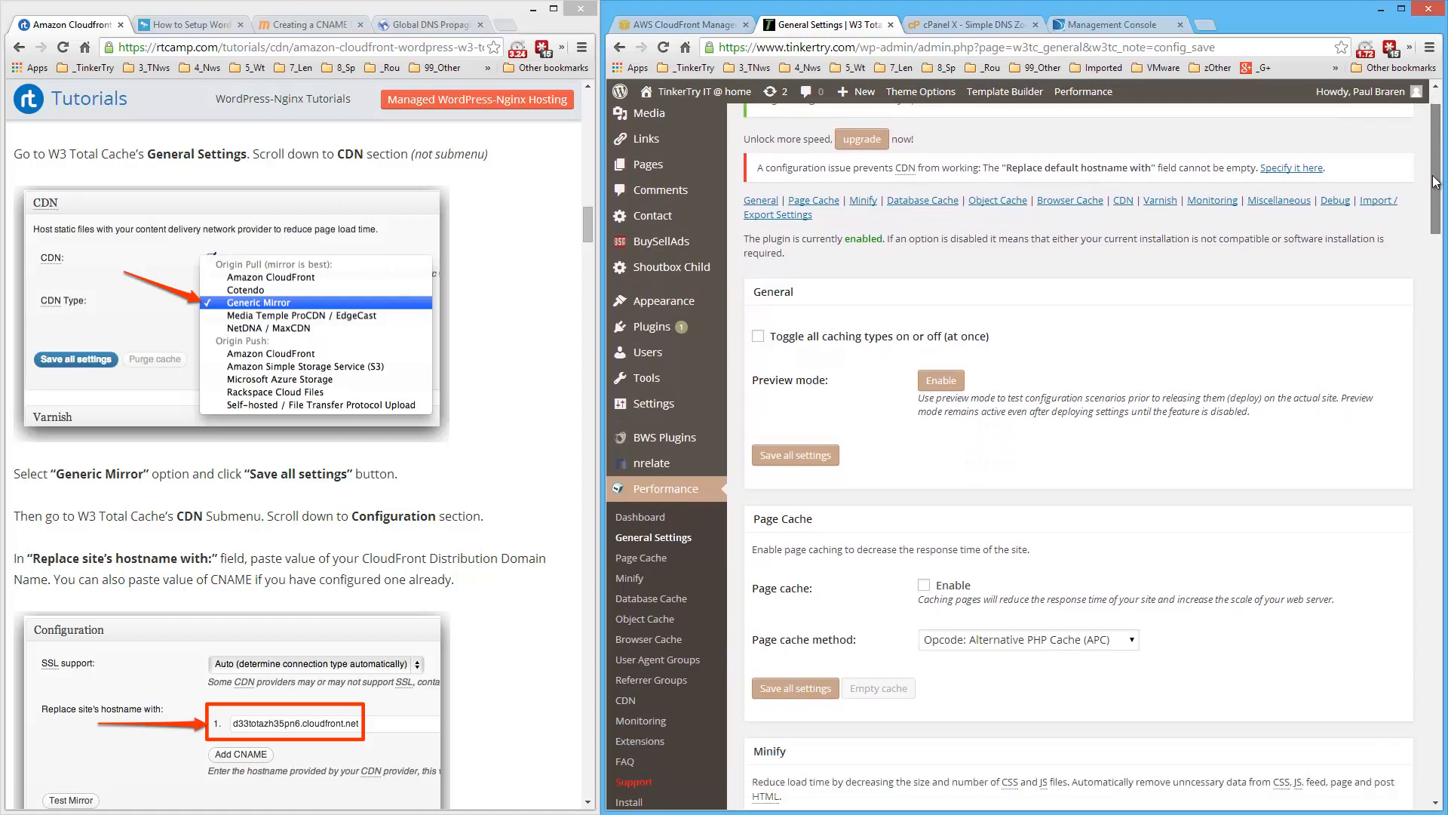
{"action": "scroll", "scroll_direction": "down", "scroll_amount": 3}
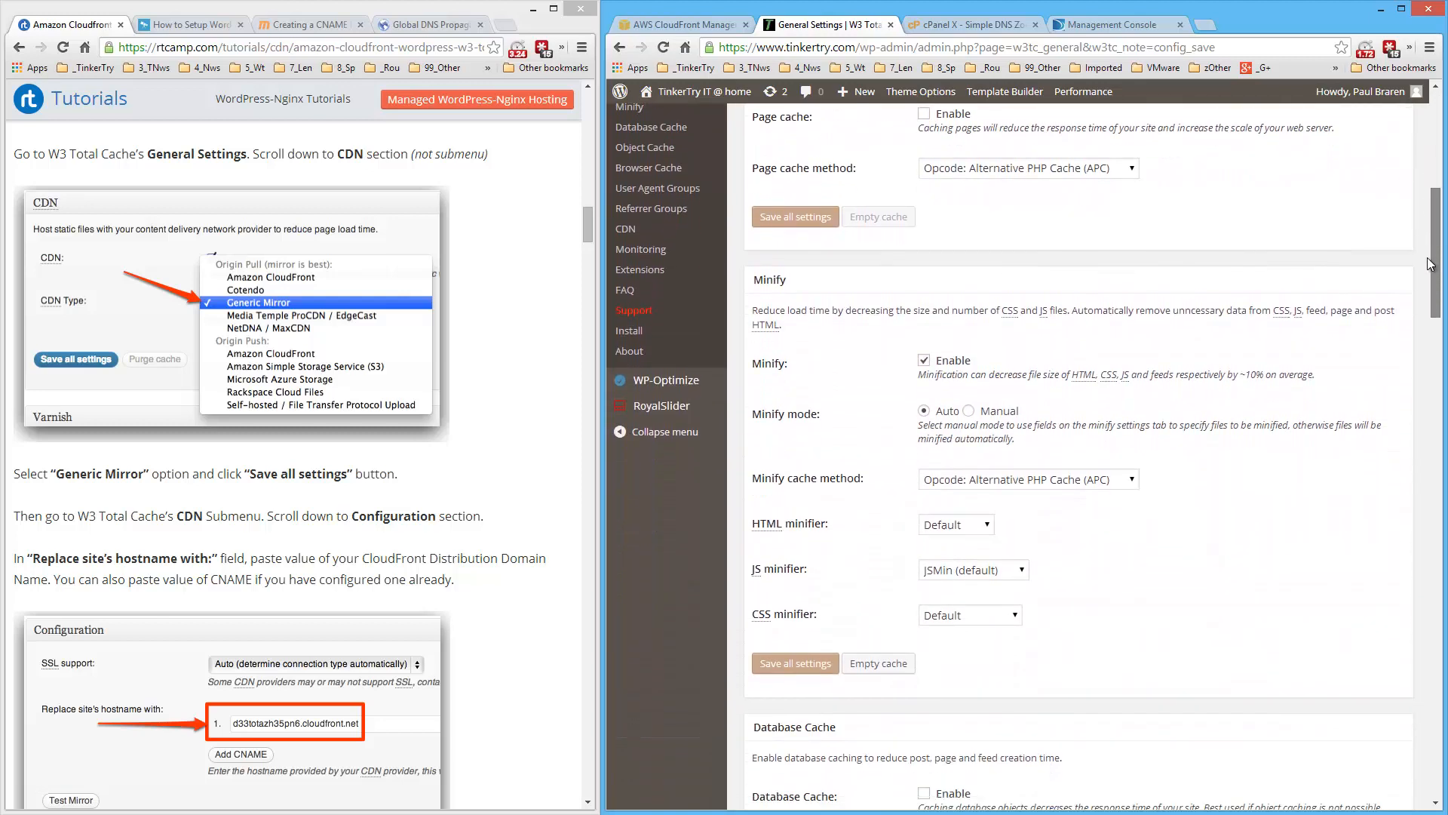
{"action": "scroll", "scroll_direction": "down", "scroll_amount": 3}
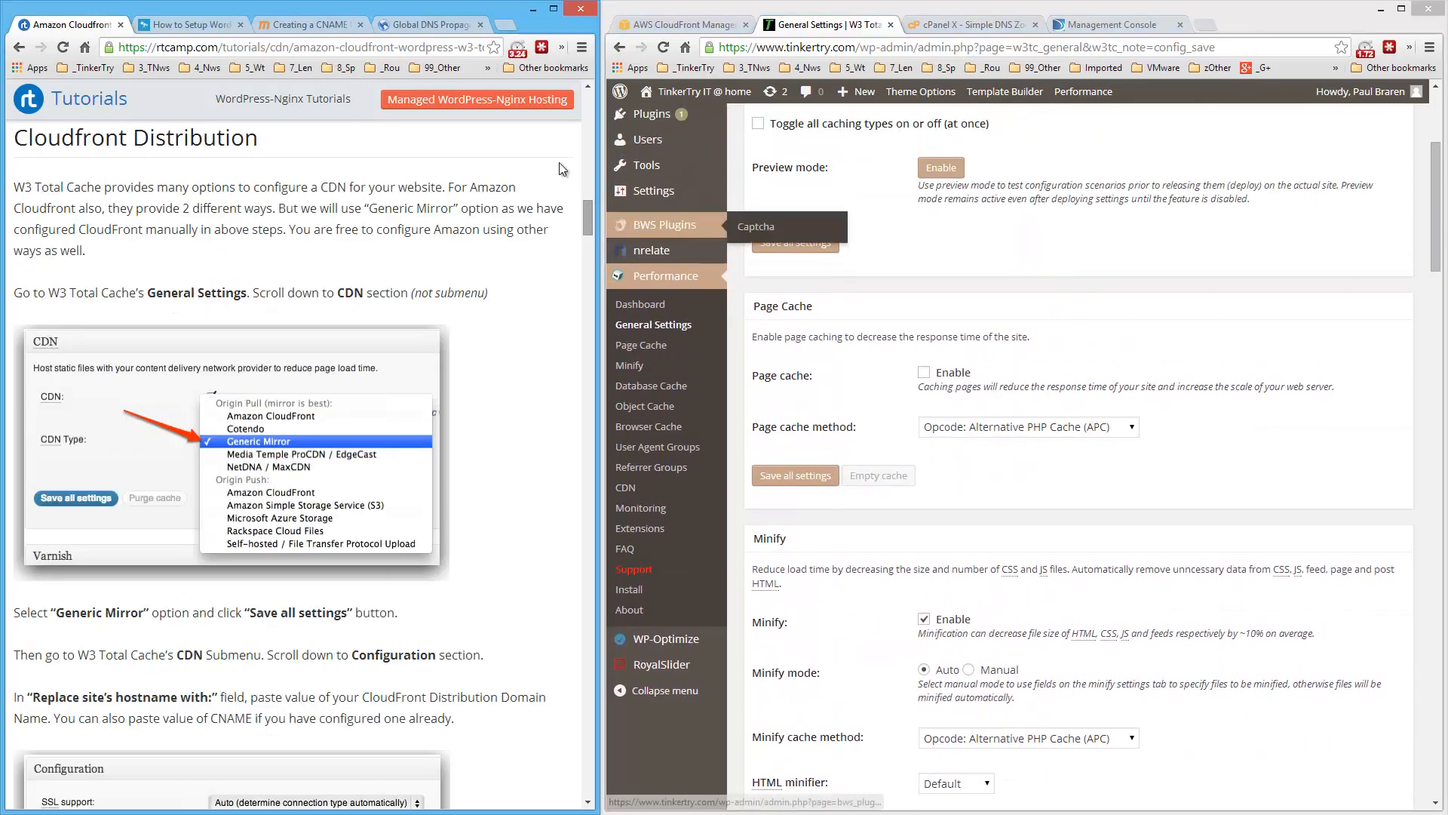
Bring up the other W3 Total Cache tutorial article for reference.
{"action": "left_click", "coordinate": [190, 22]}
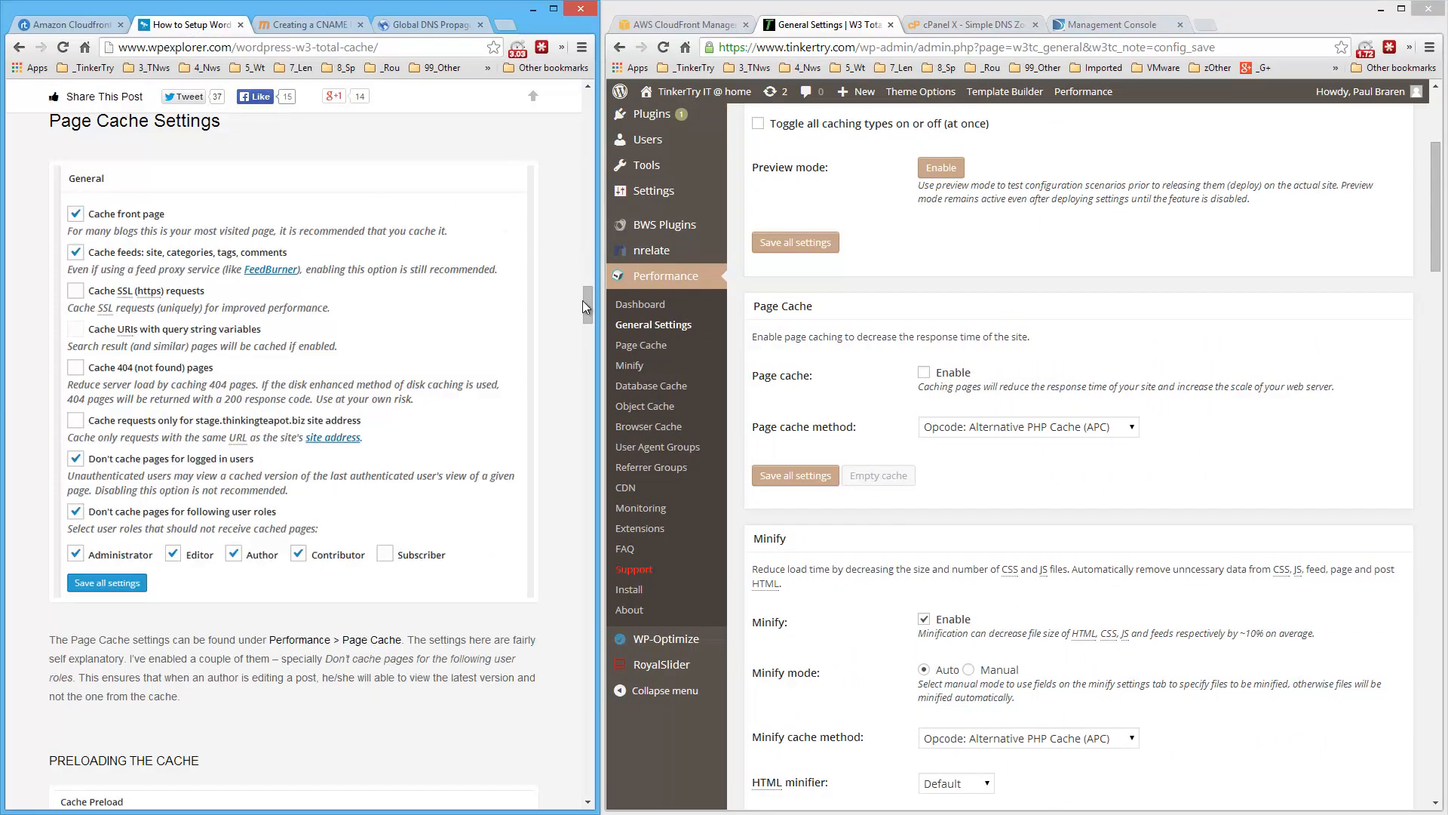
{"action": "scroll", "scroll_direction": "down", "scroll_amount": 3}
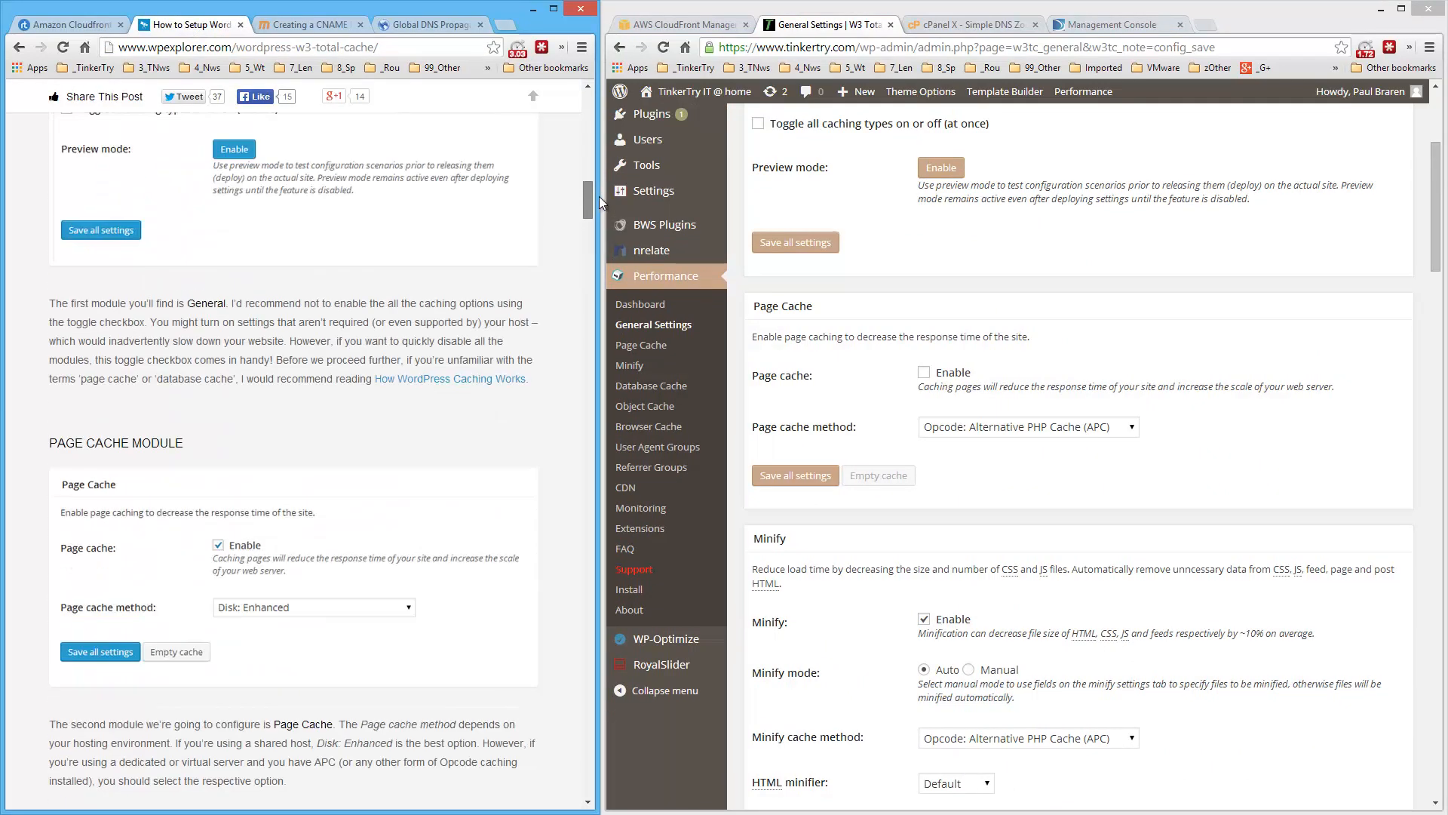
{"action": "scroll", "scroll_direction": "down", "scroll_amount": 3}
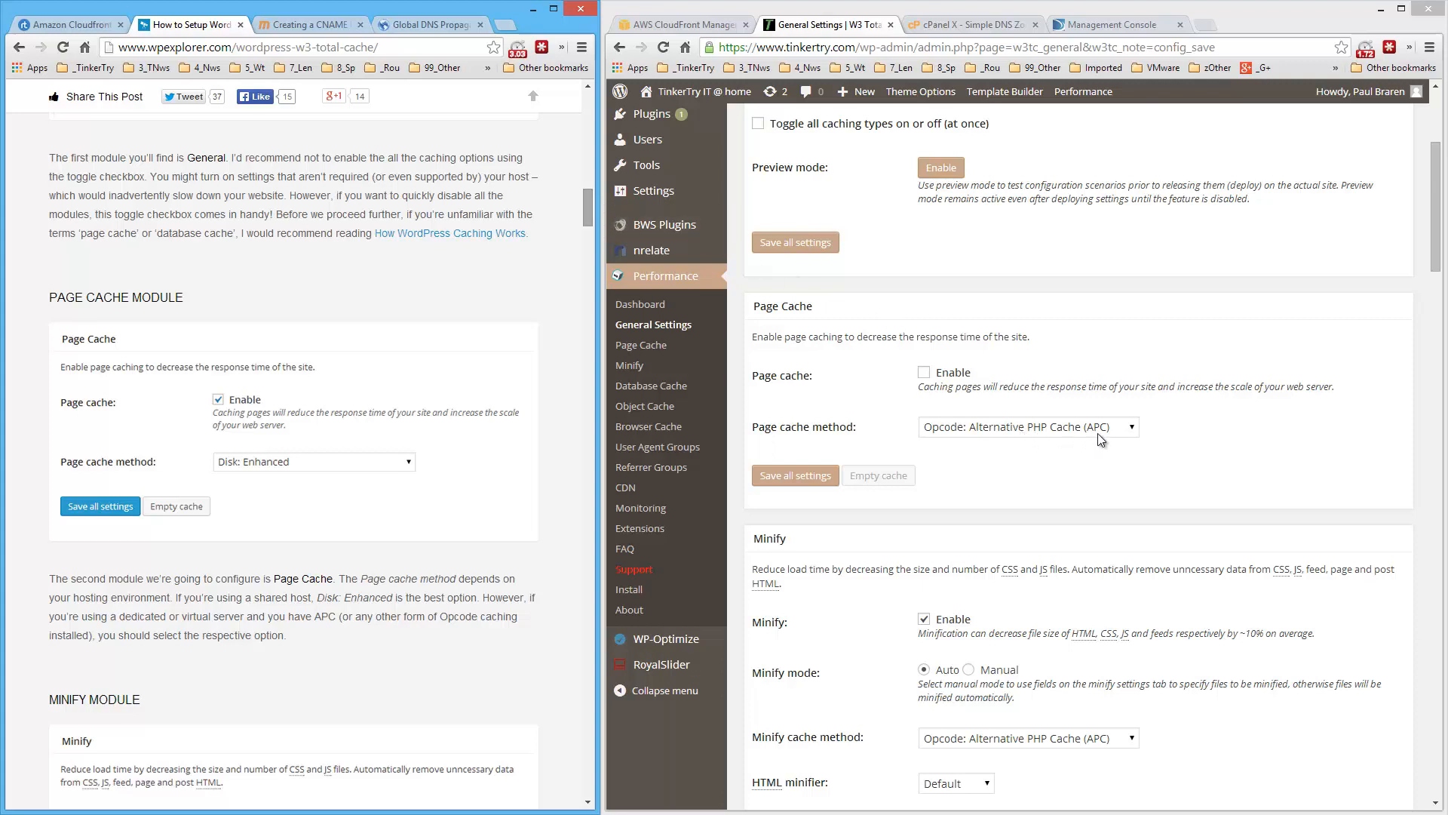
Enable Page cache in General Settings and save all settings.
{"action": "left_click", "coordinate": [923, 373]}
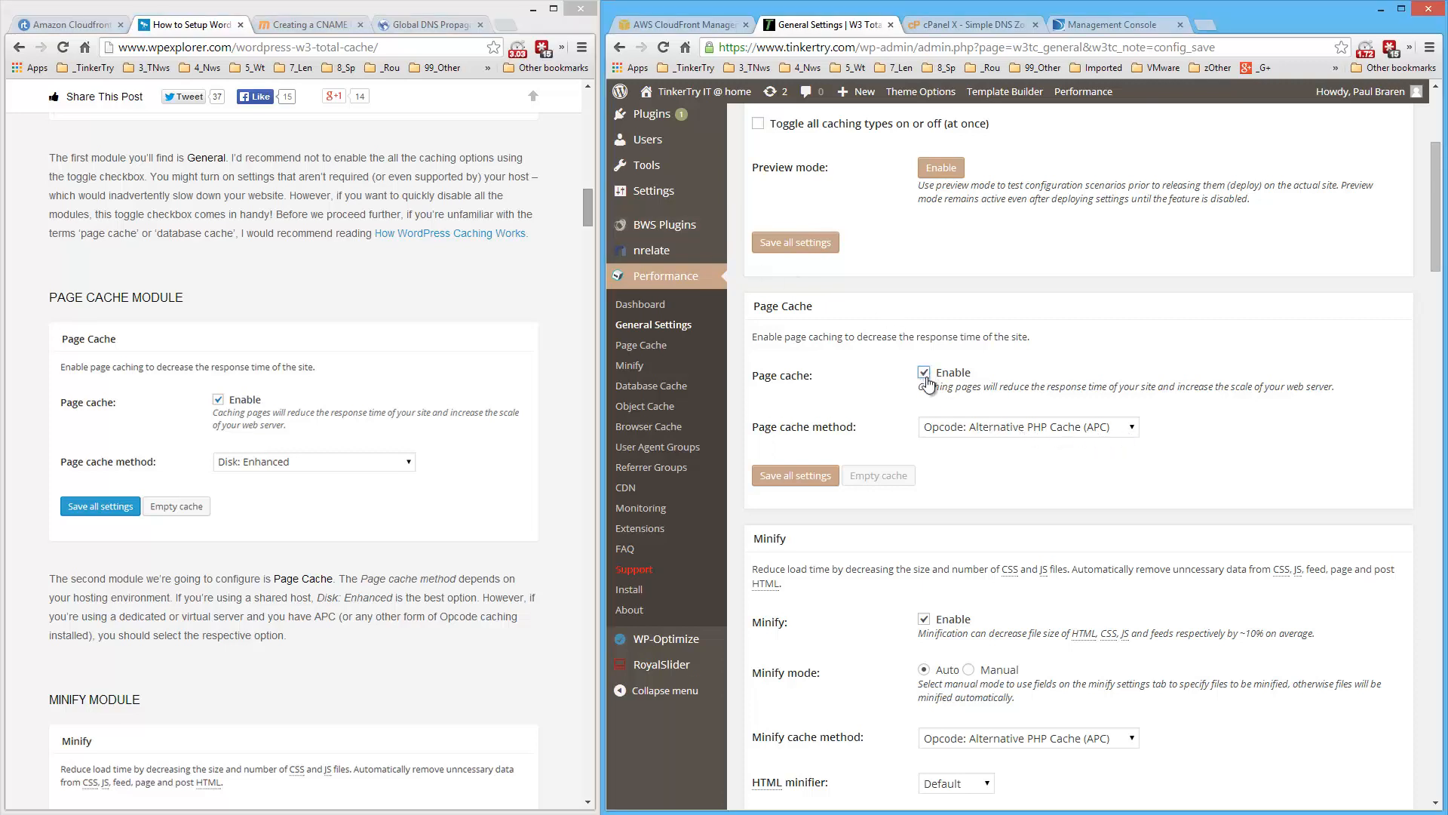
{"action": "left_click", "coordinate": [795, 475]}
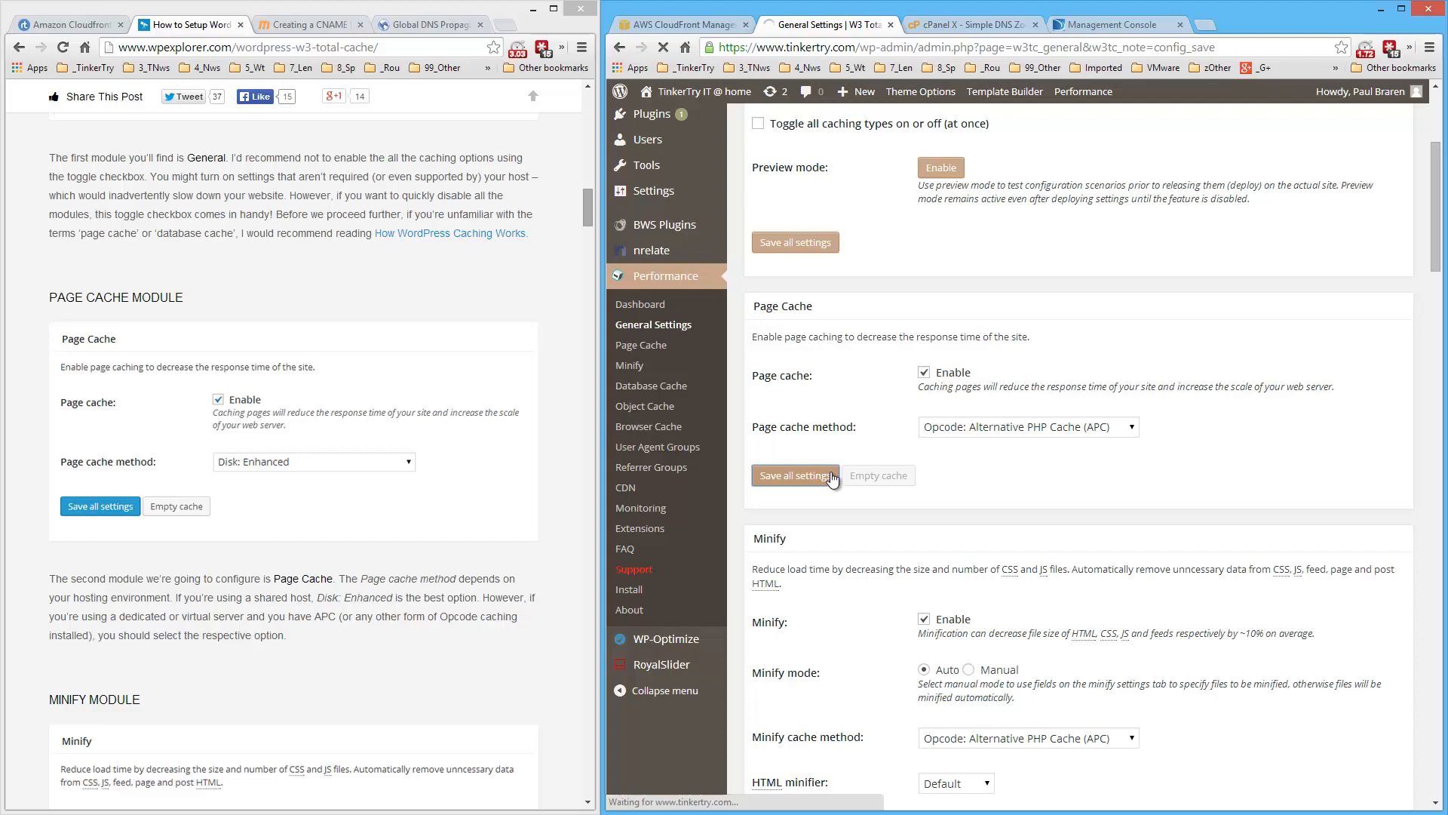
{"action": "left_click", "coordinate": [795, 475]}
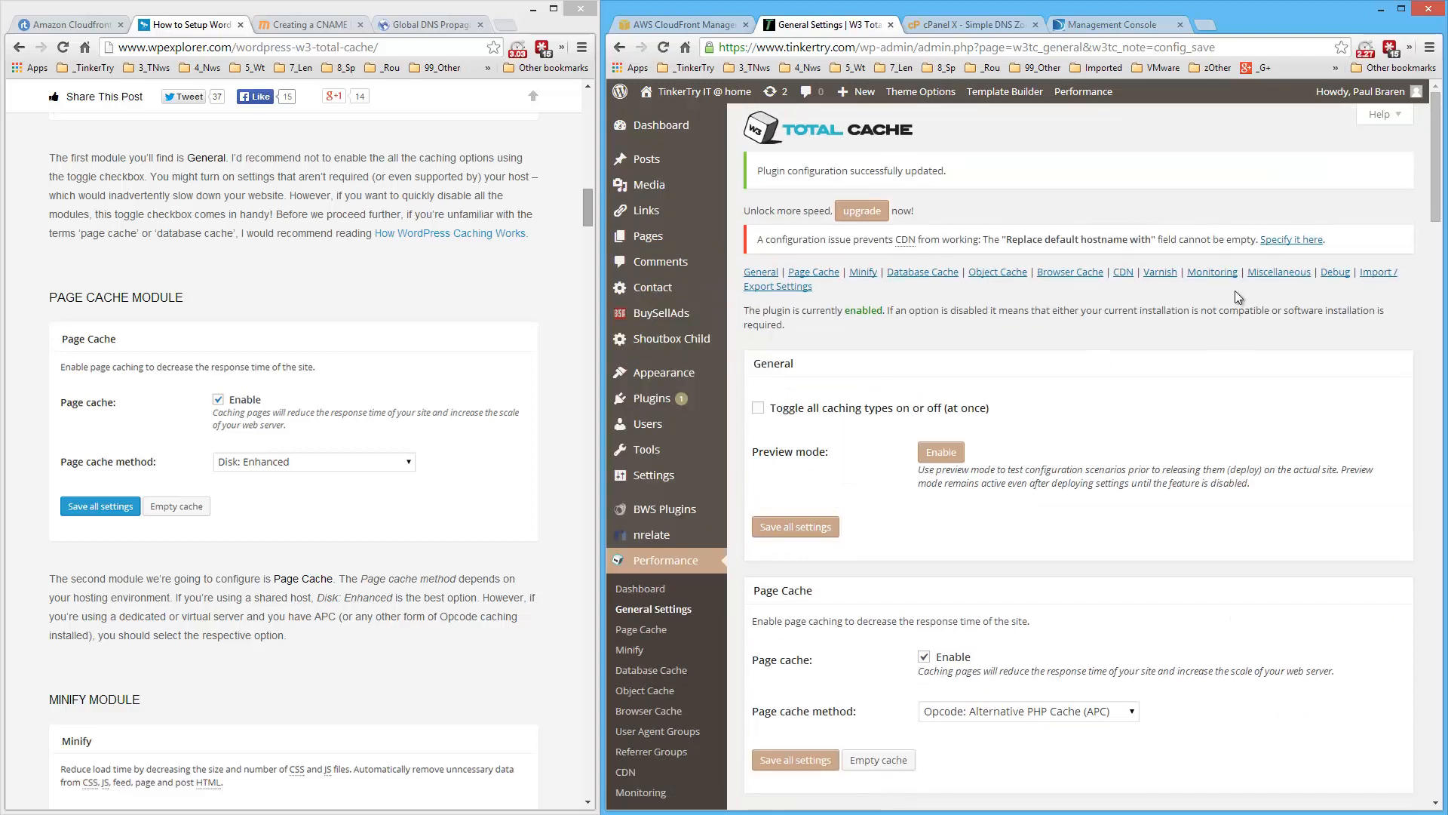
{"action": "scroll", "scroll_direction": "down", "scroll_amount": 3}
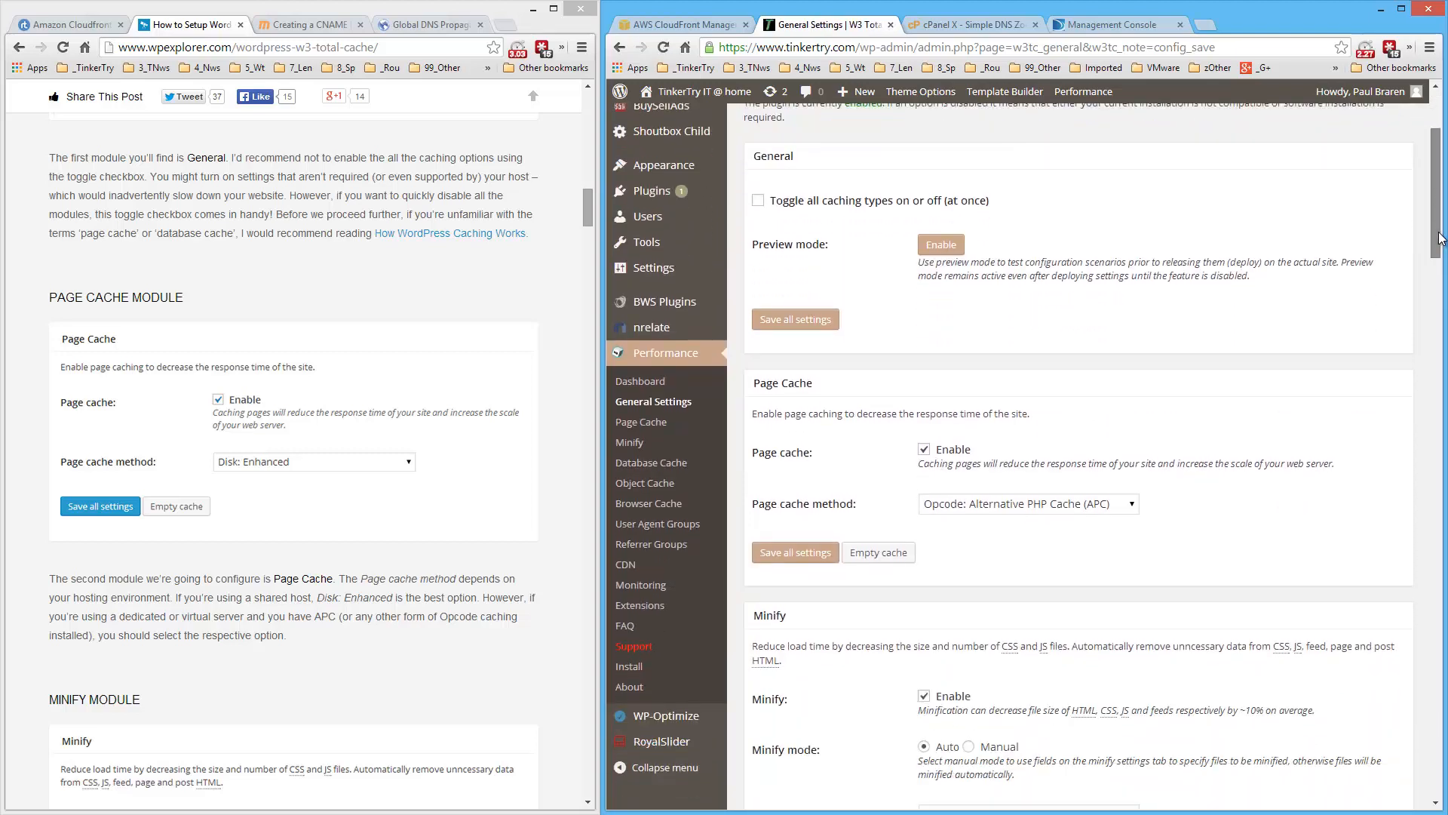
{"action": "scroll", "scroll_direction": "down", "scroll_amount": 3}
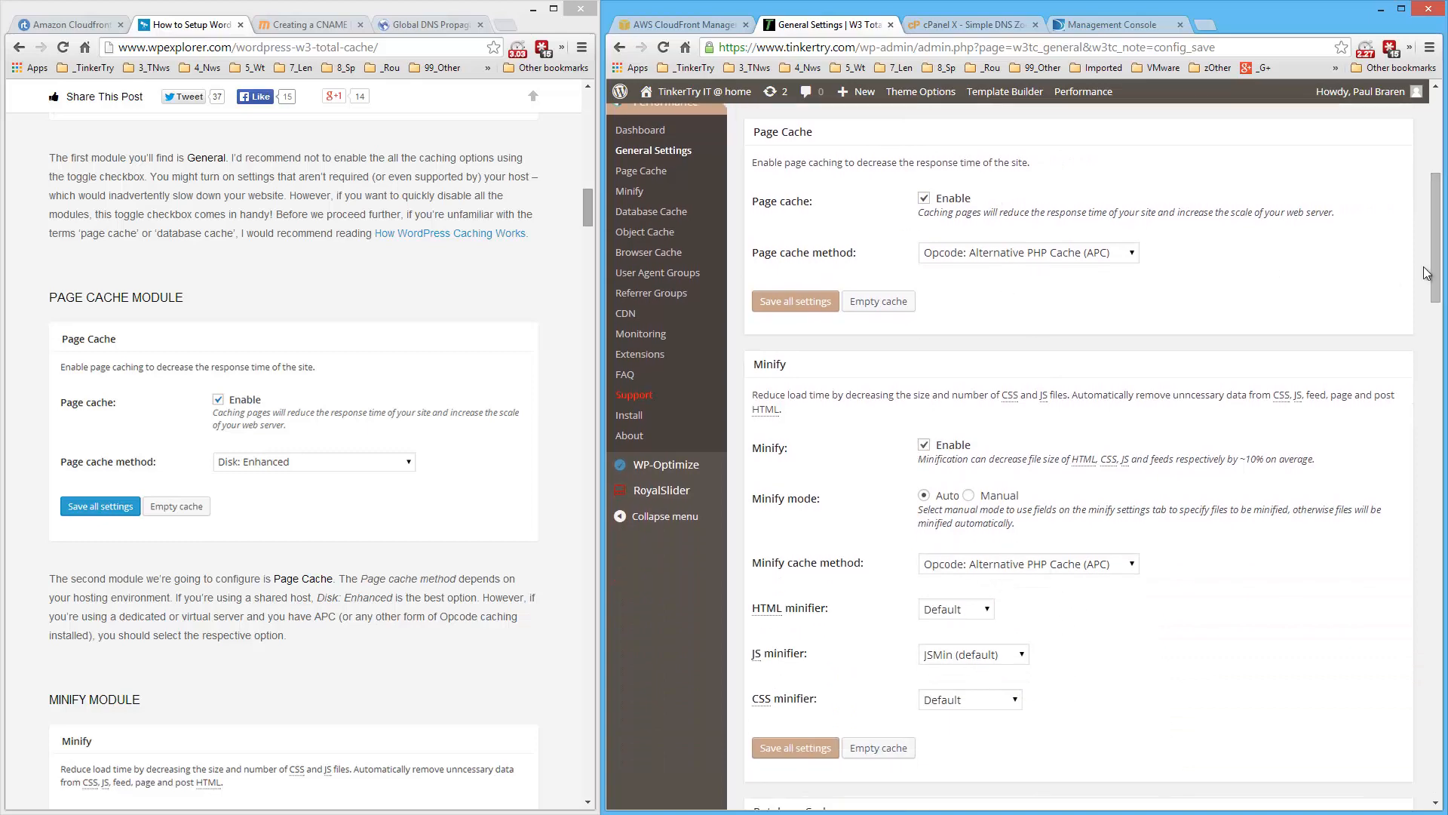
{"action": "scroll", "scroll_direction": "down", "scroll_amount": 3}
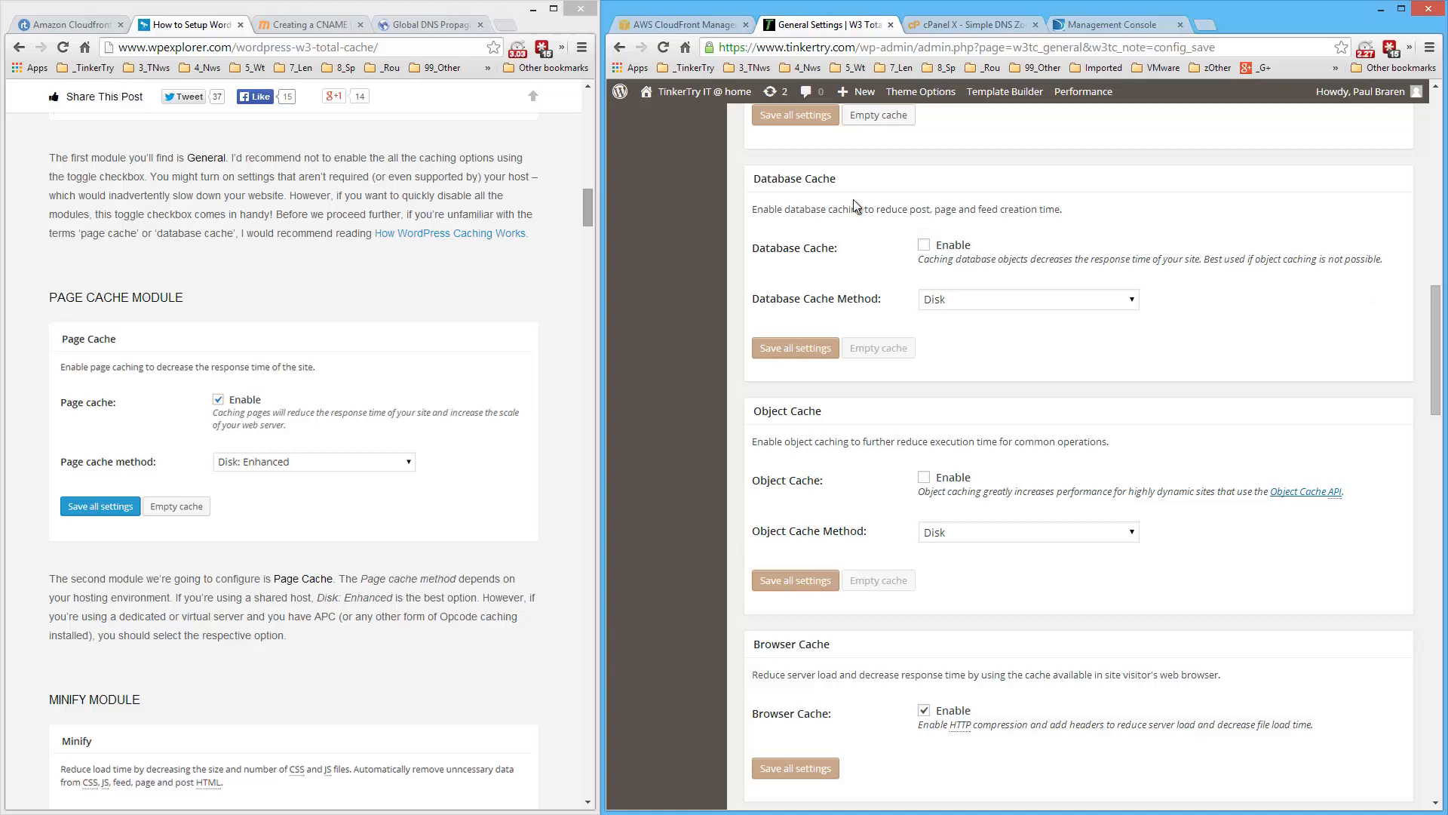
{"action": "scroll", "scroll_direction": "down", "scroll_amount": 3}
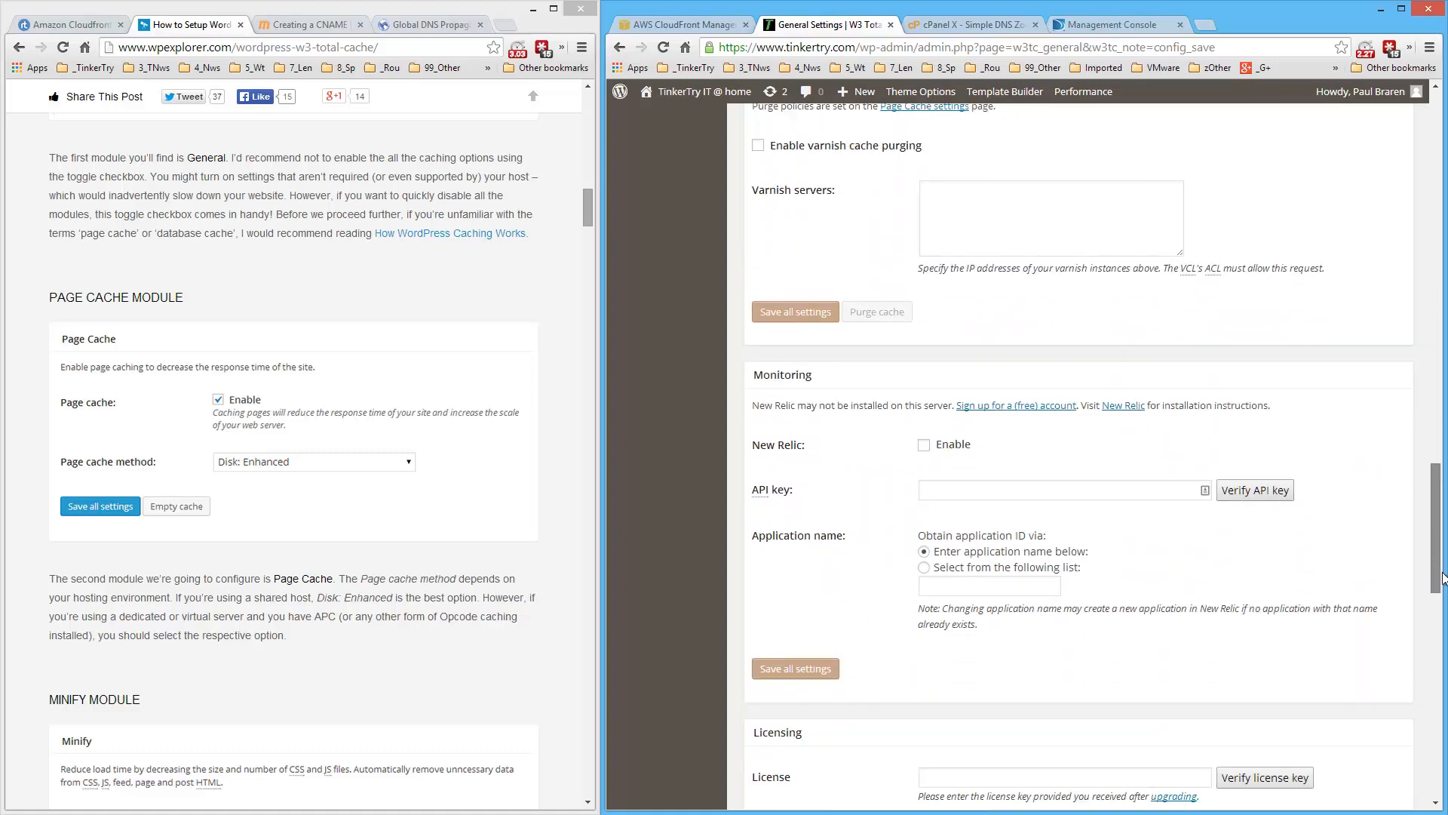
{"action": "scroll", "scroll_direction": "down", "scroll_amount": 3}
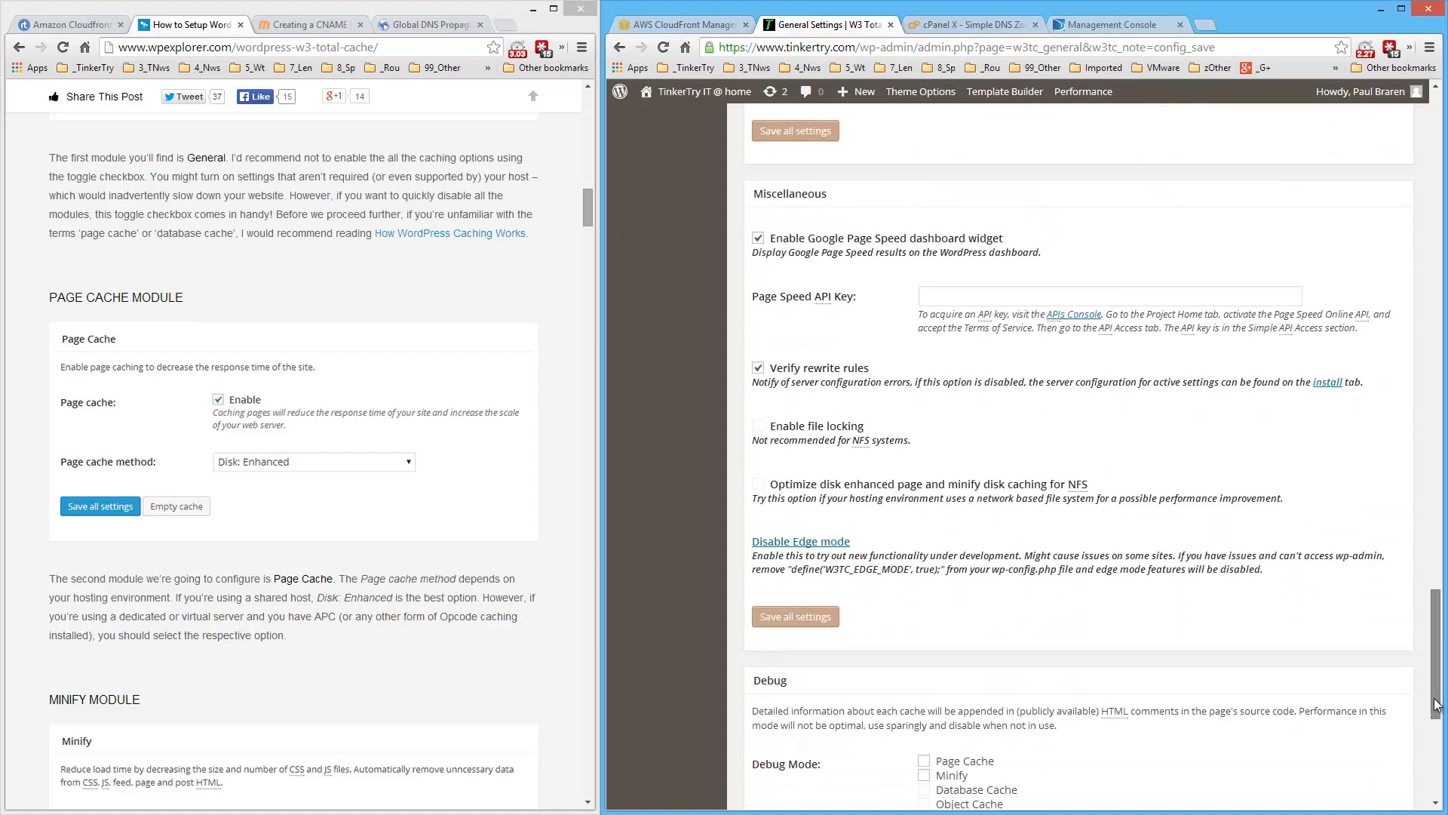
{"action": "scroll", "scroll_direction": "down", "scroll_amount": 3}
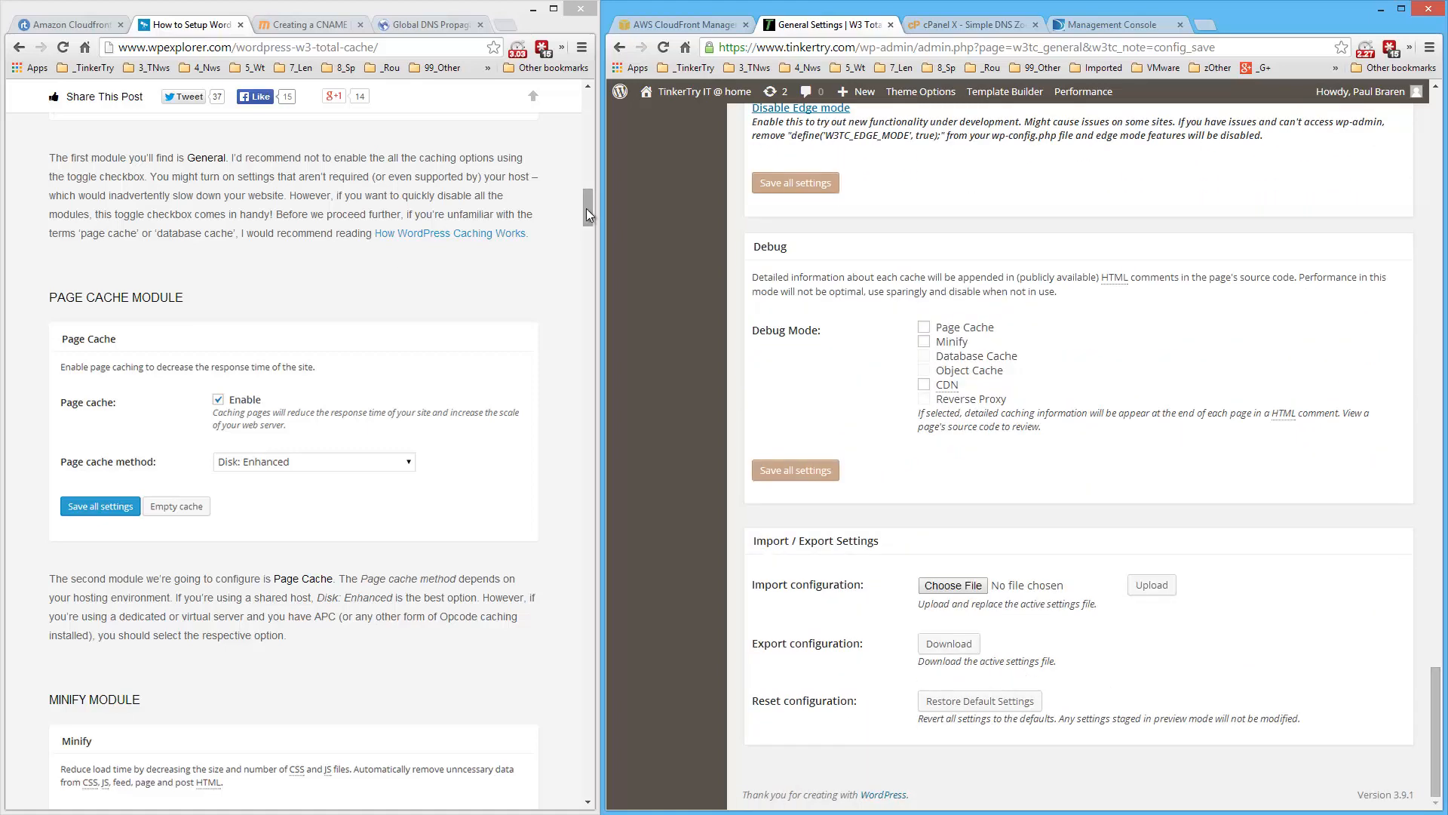
{"action": "scroll", "scroll_direction": "down", "scroll_amount": 3}
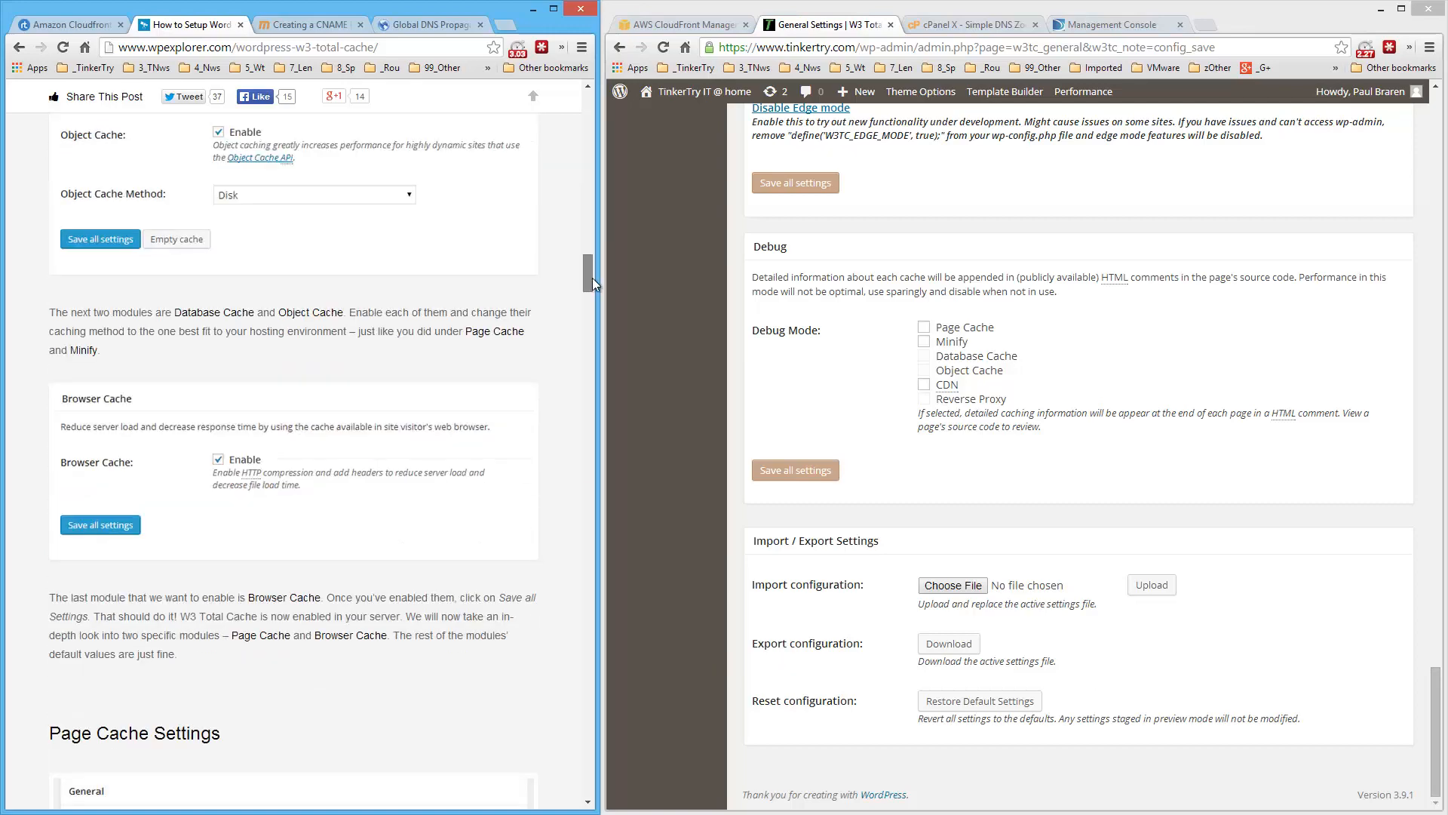
{"action": "scroll", "scroll_direction": "down", "scroll_amount": 3}
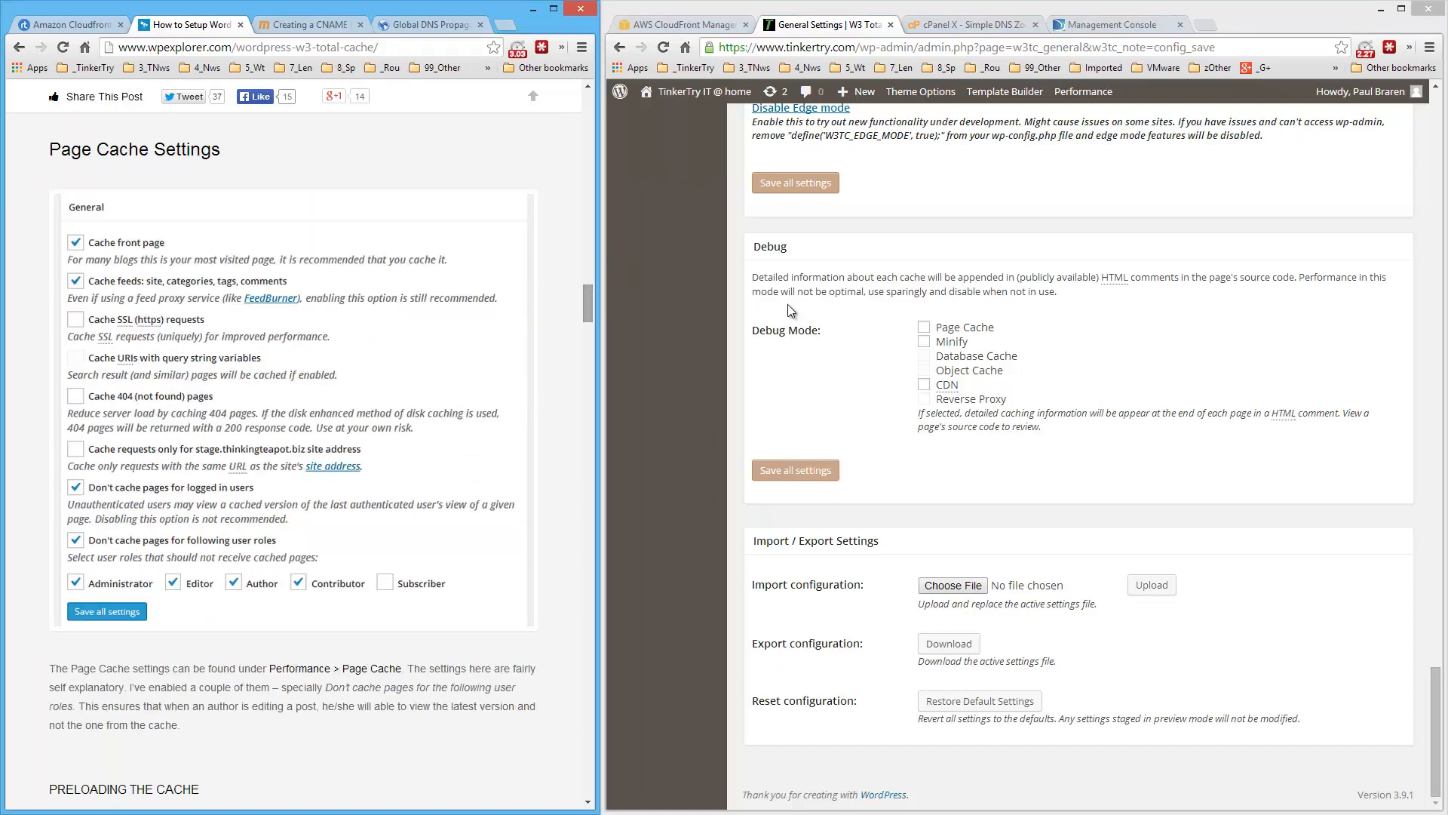
{"action": "mouse_move", "coordinate": [1430, 603]}
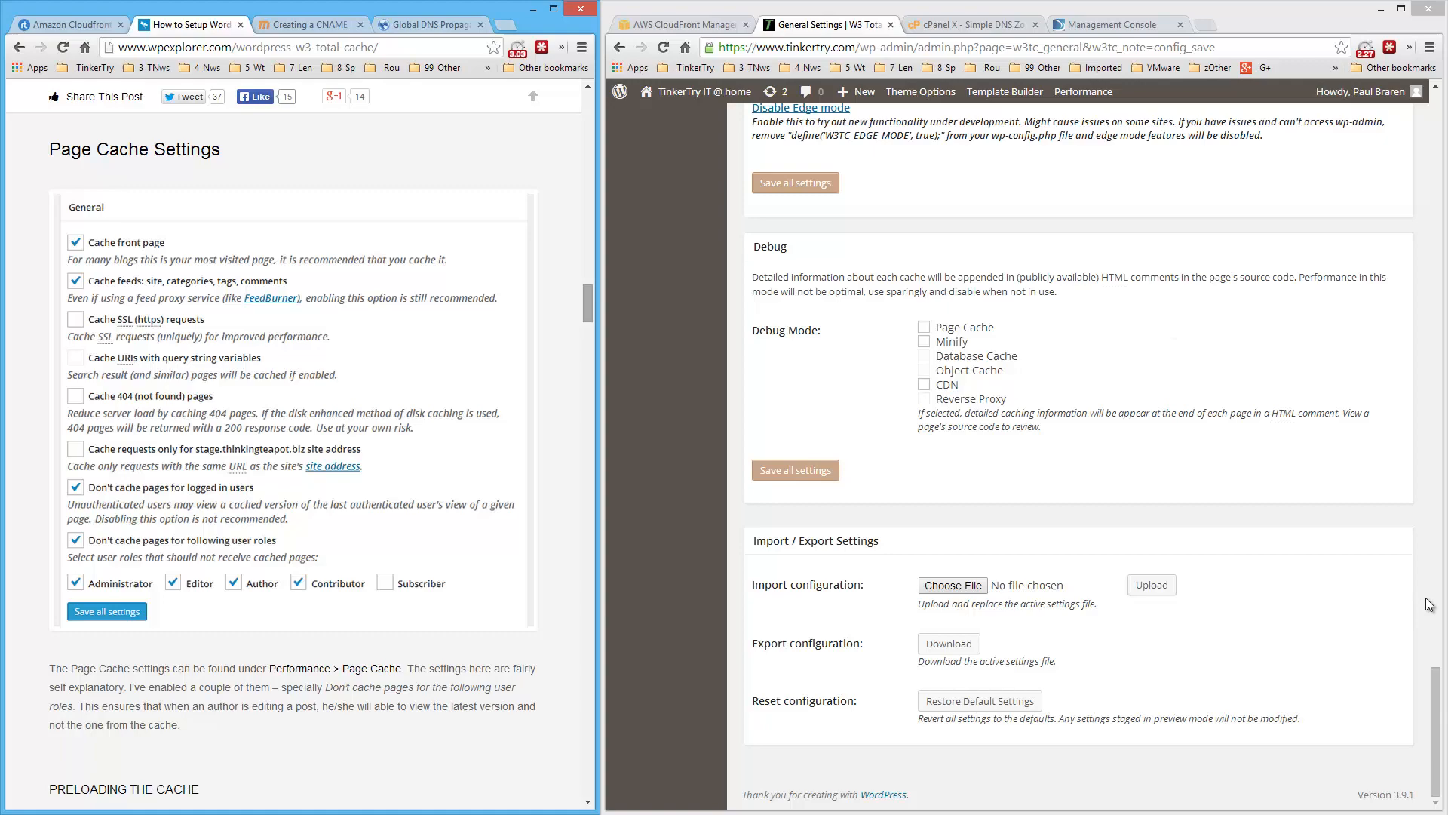
{"action": "scroll", "scroll_direction": "down", "scroll_amount": 3}
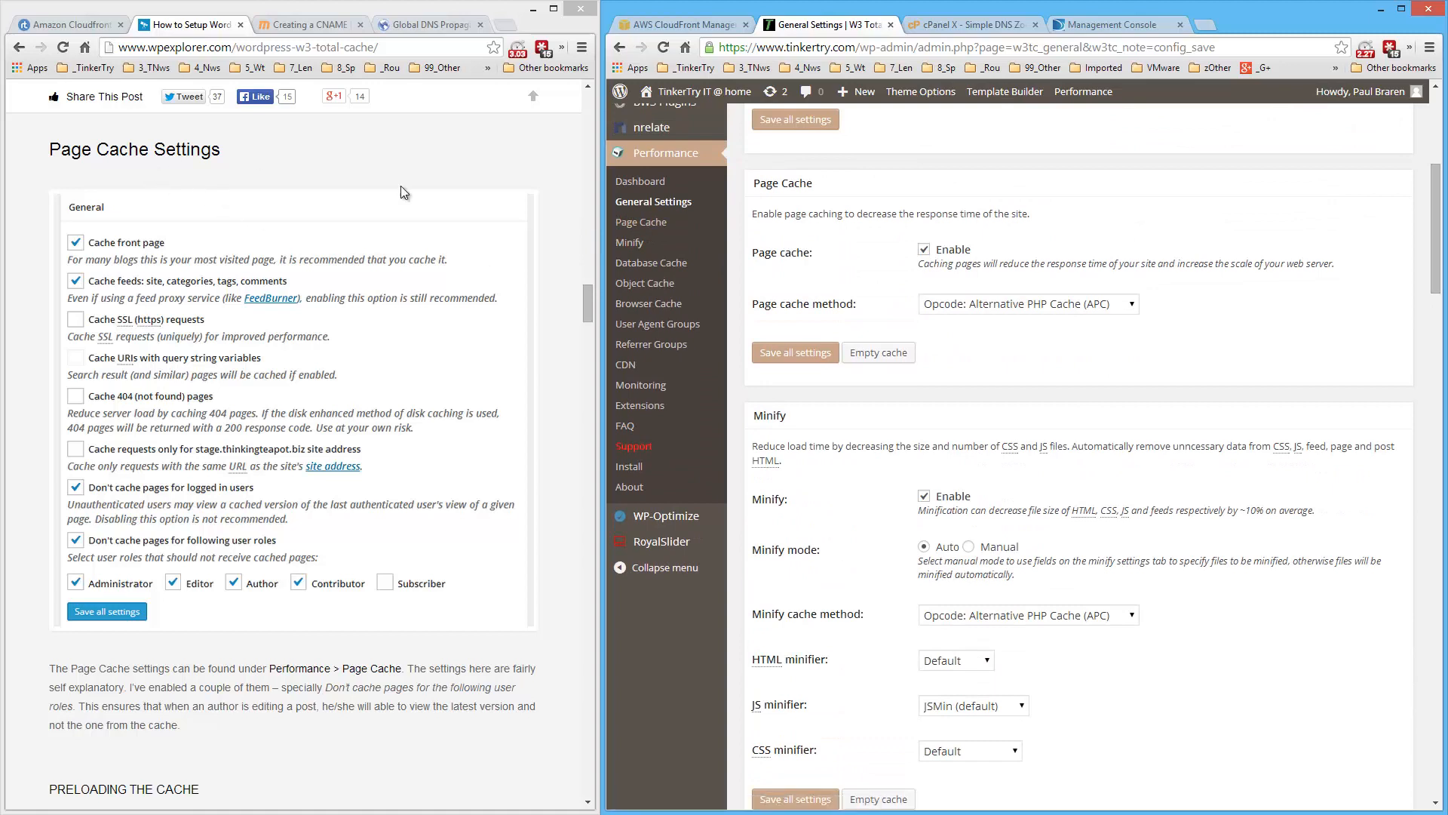
In Page Cache settings, cache feeds, skip query-string URLs and exclude chosen user roles.
{"action": "left_click", "coordinate": [640, 222]}
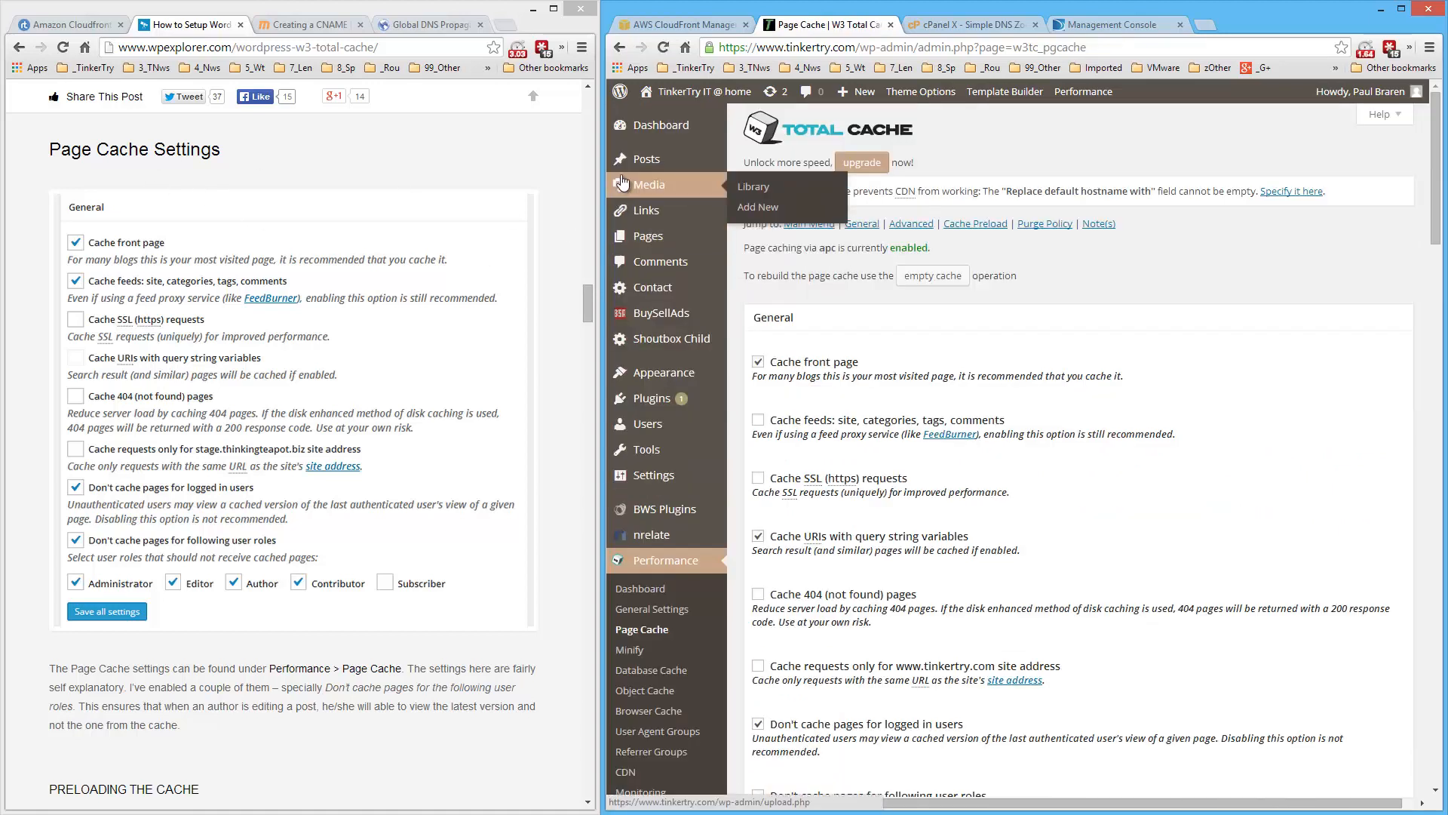
{"action": "scroll", "scroll_direction": "down", "scroll_amount": 3}
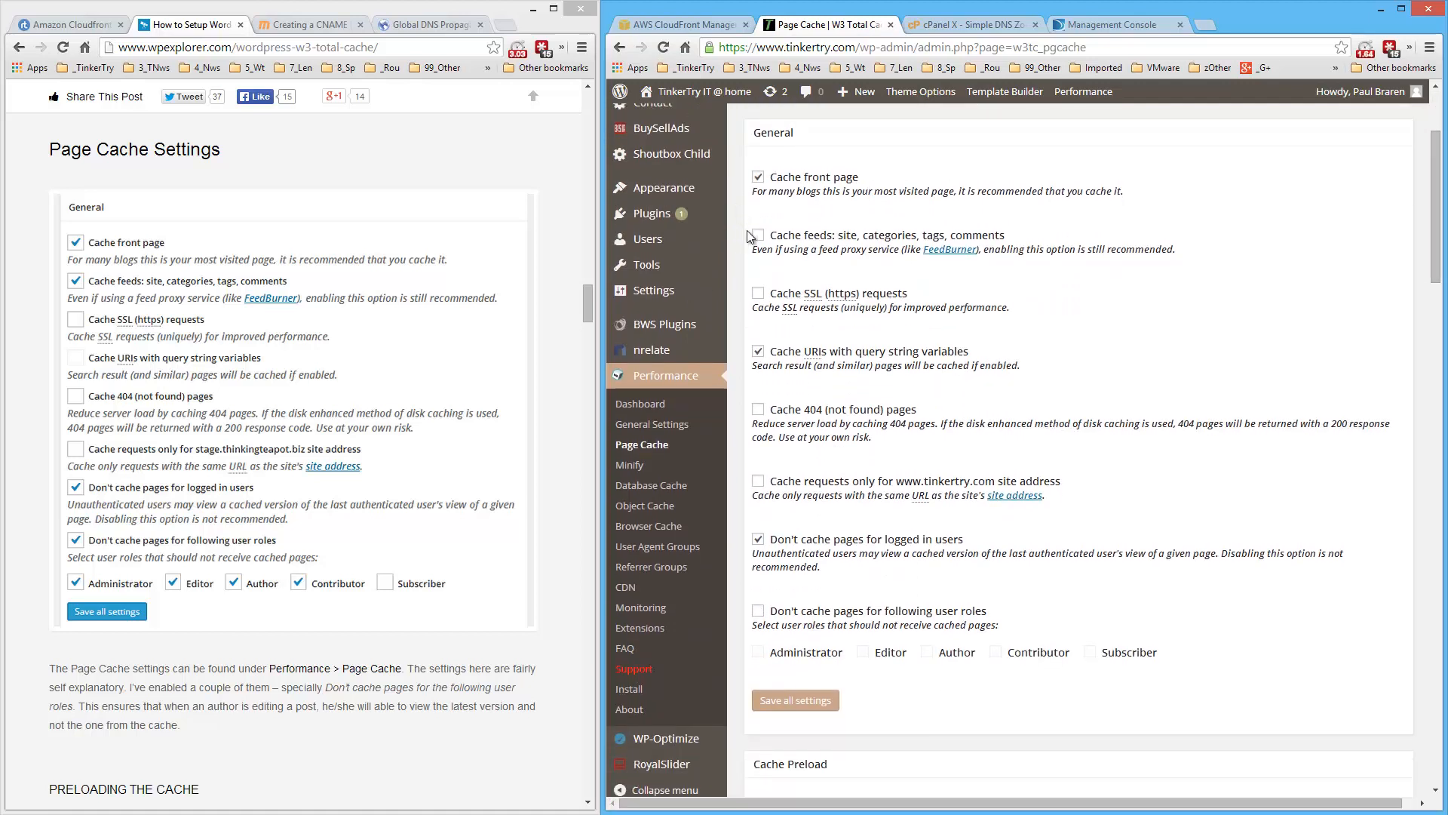
{"action": "left_click", "coordinate": [759, 235]}
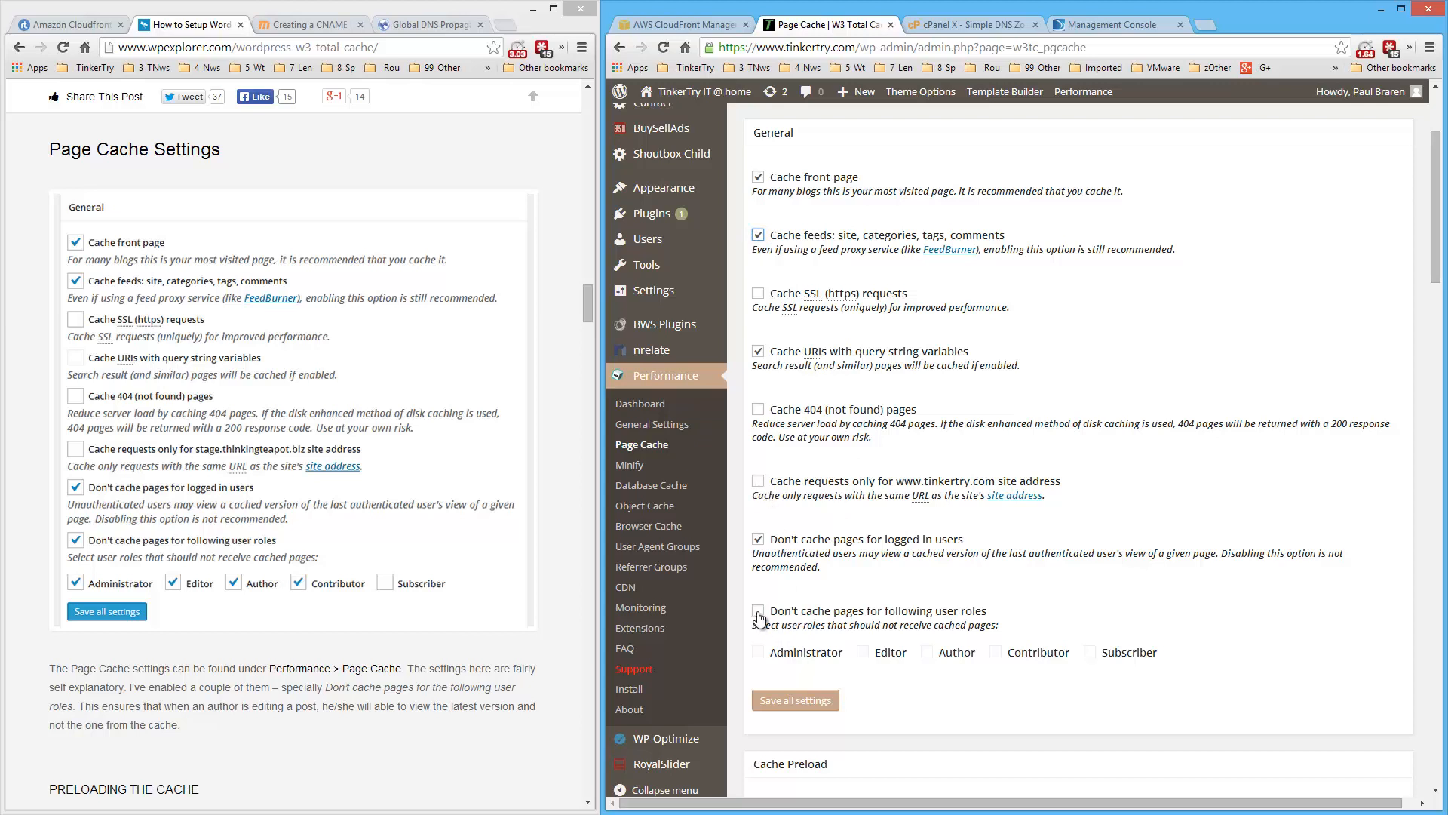
{"action": "left_click", "coordinate": [759, 611]}
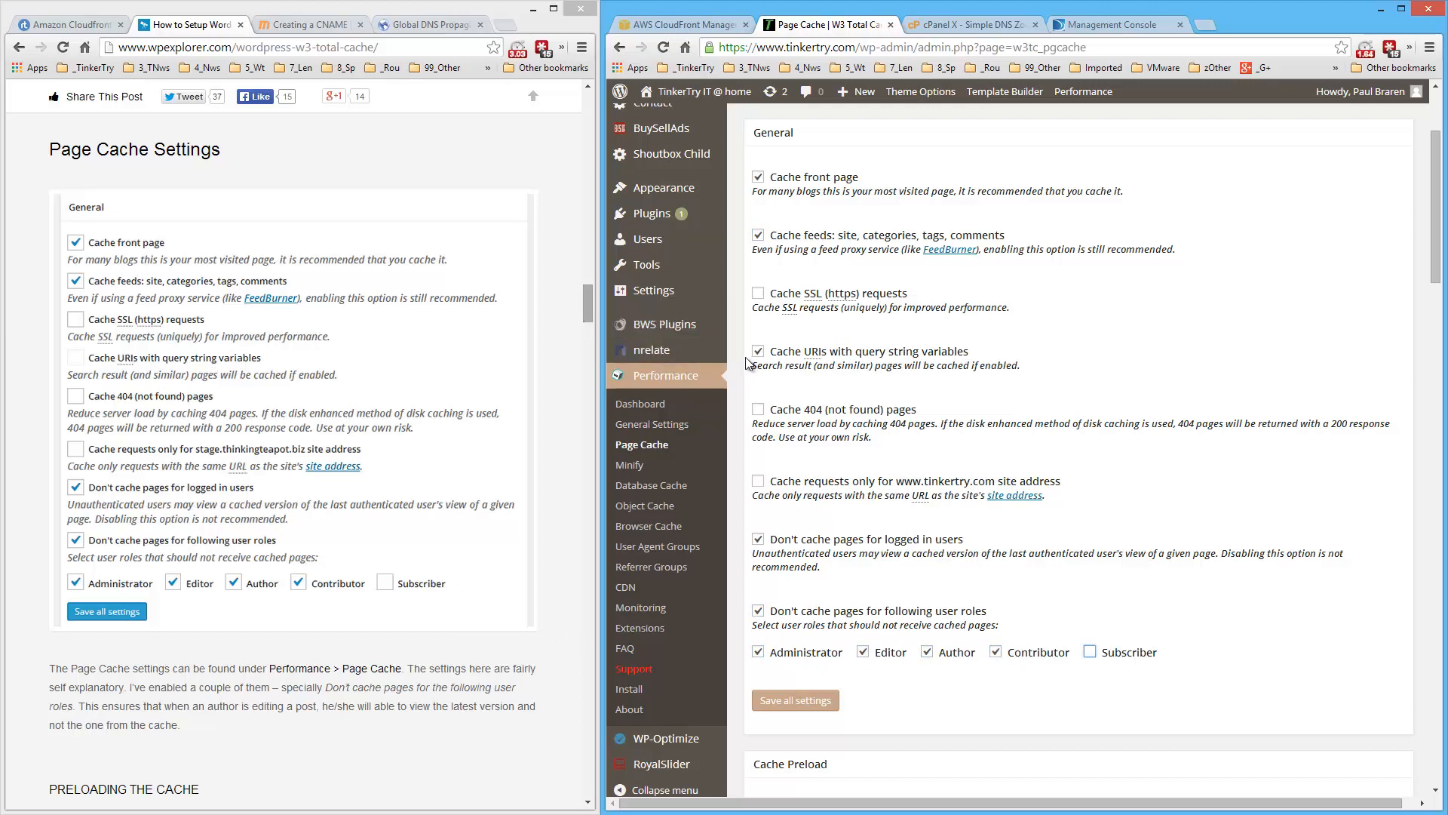
{"action": "left_click", "coordinate": [757, 351]}
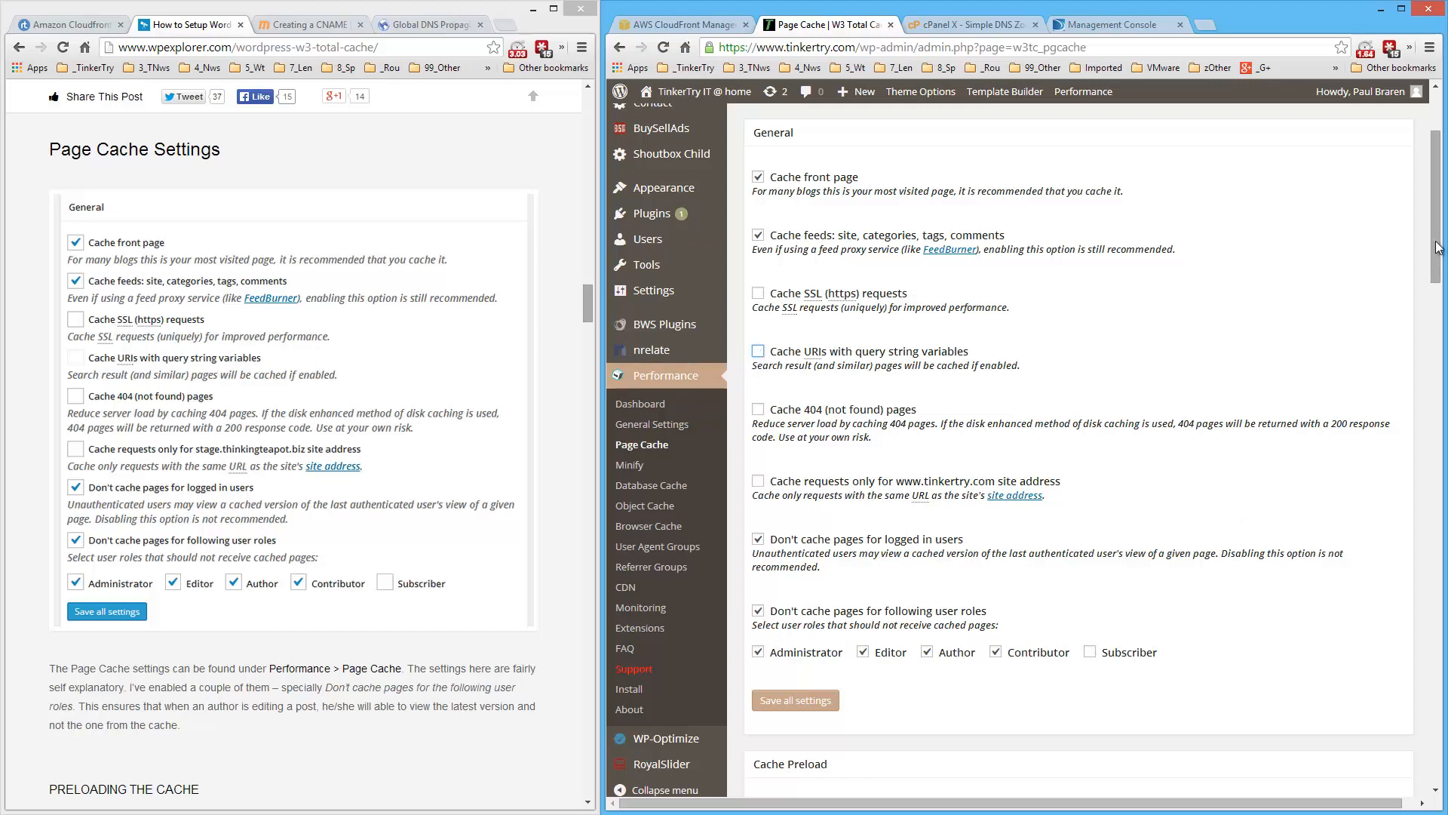
Save the Page Cache settings.
{"action": "left_click", "coordinate": [795, 699]}
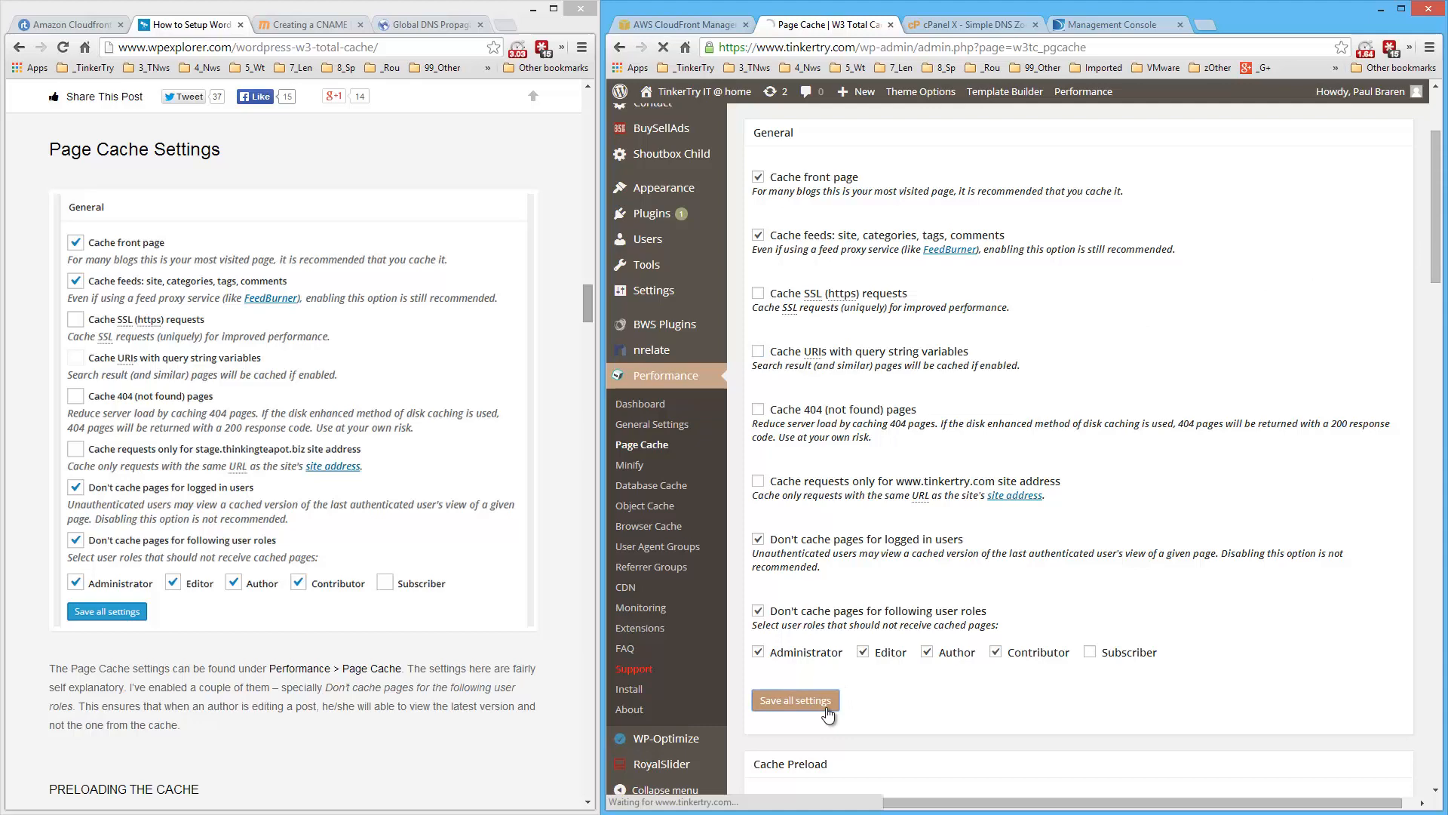
{"action": "left_click", "coordinate": [794, 700]}
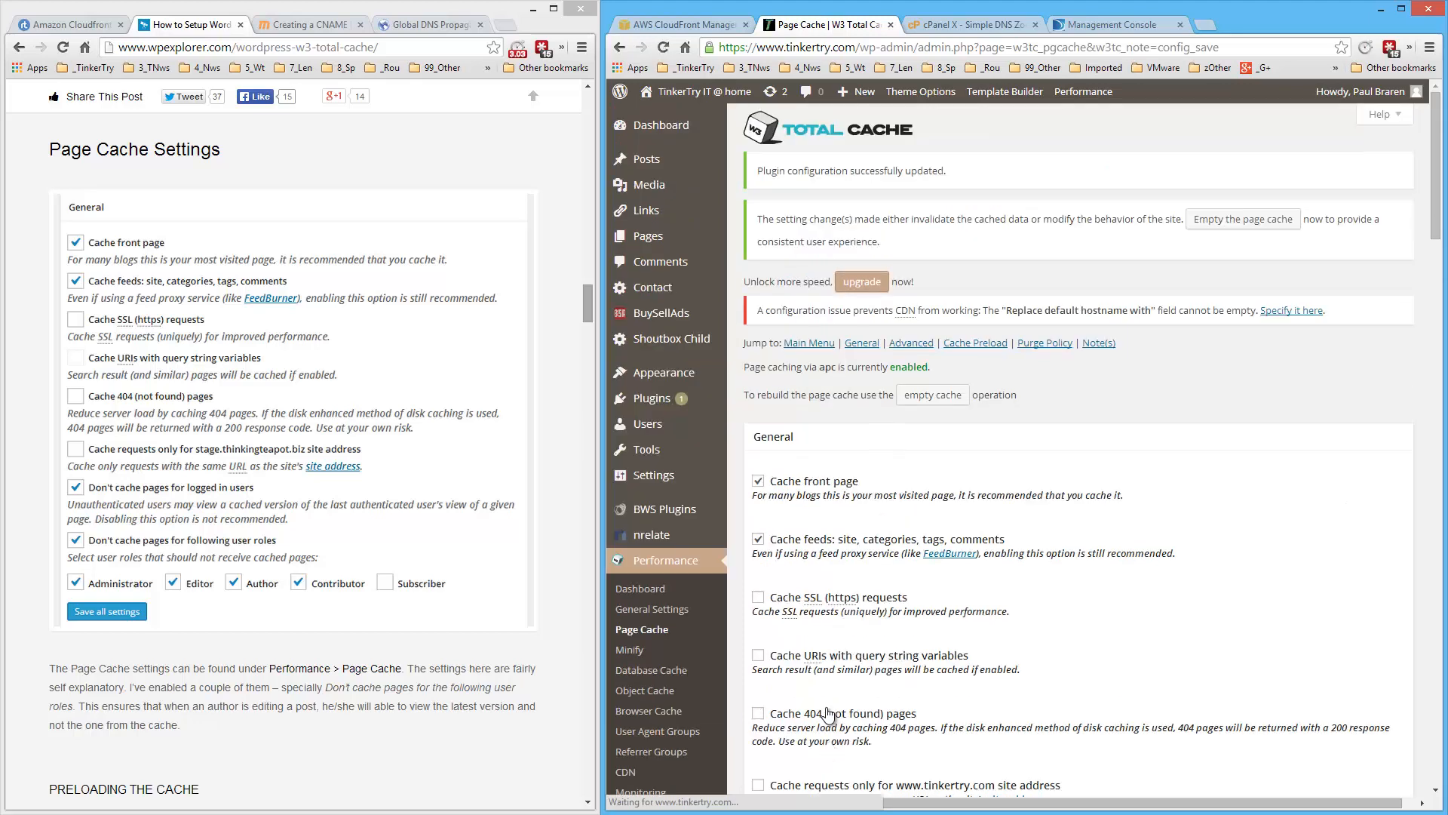
{"action": "scroll", "scroll_direction": "down", "scroll_amount": 3}
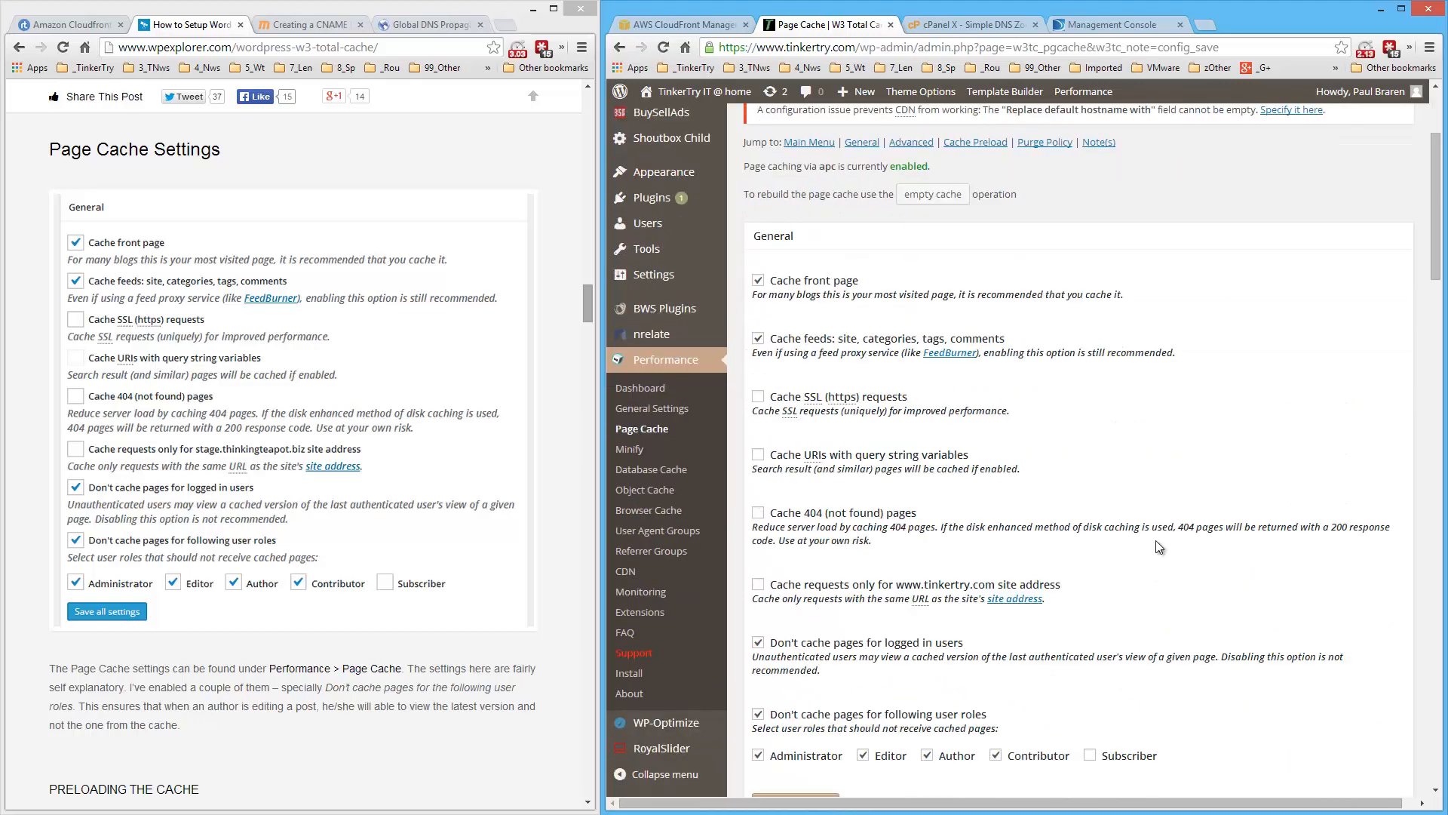
{"action": "scroll", "scroll_direction": "down", "scroll_amount": 3}
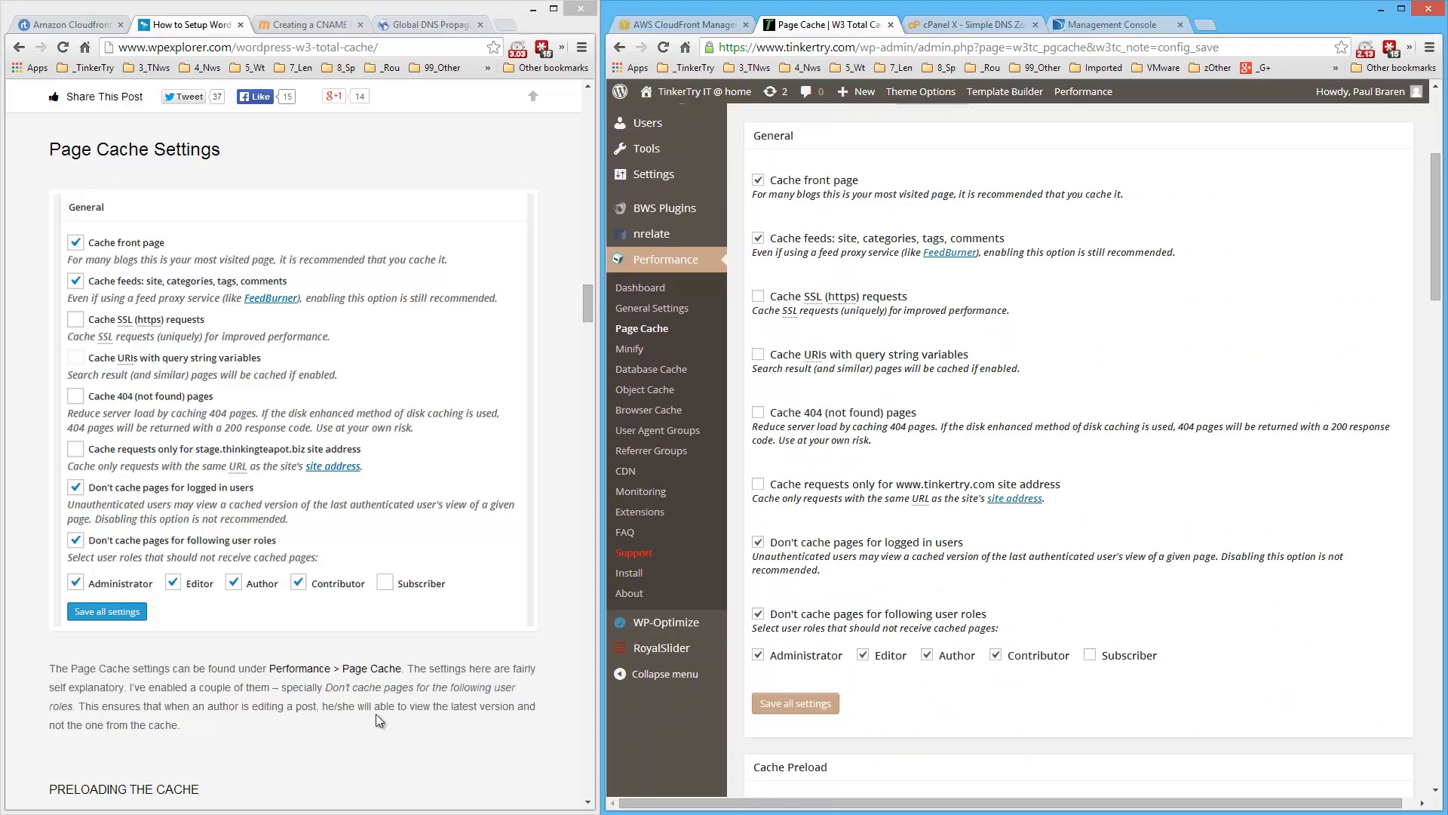
Tick 'Automatically prime the page cache' under Cache Preload, then start a new browser tab.
{"action": "scroll", "scroll_direction": "down", "scroll_amount": 3}
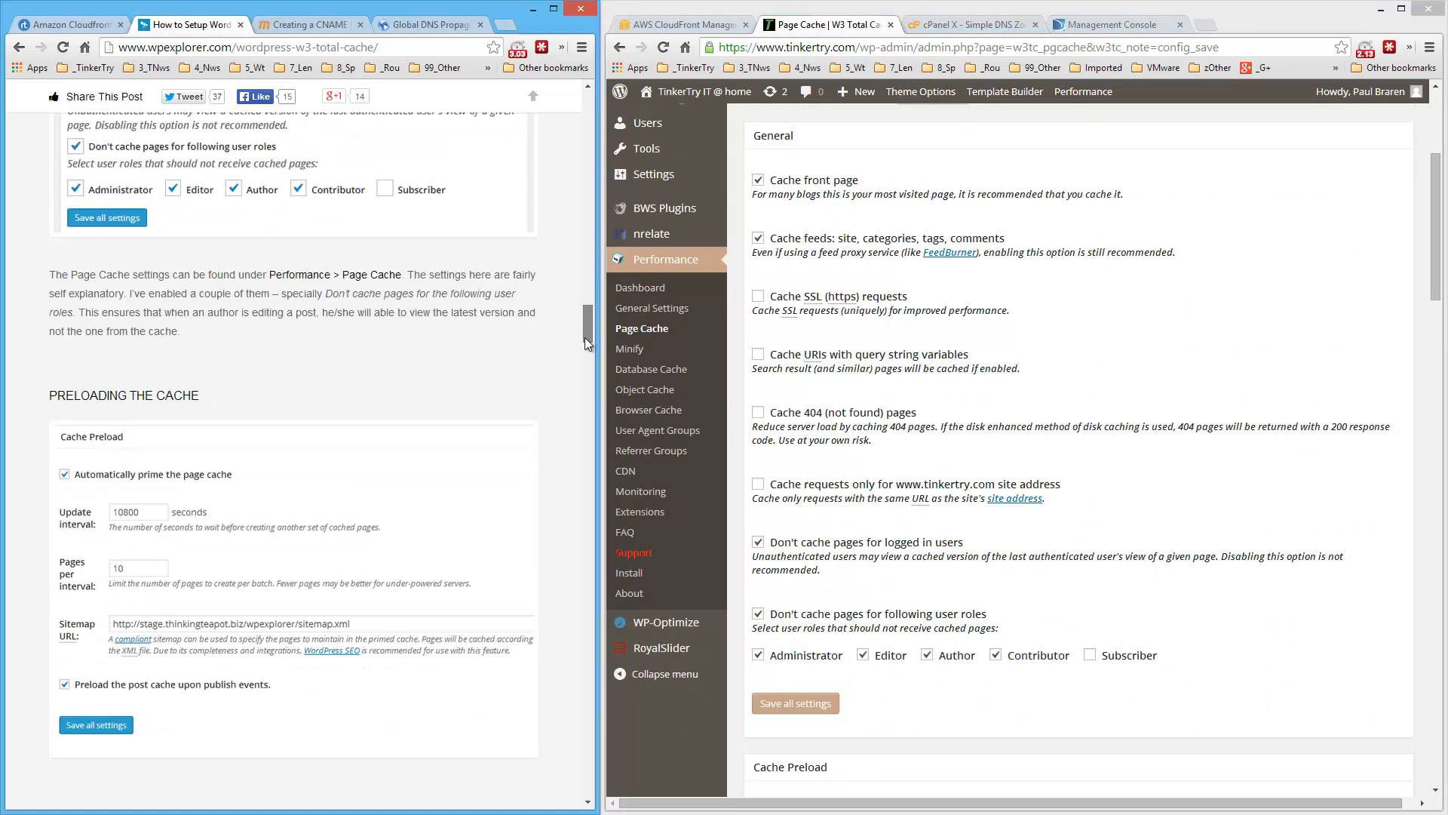
{"action": "scroll", "scroll_direction": "down", "scroll_amount": 3}
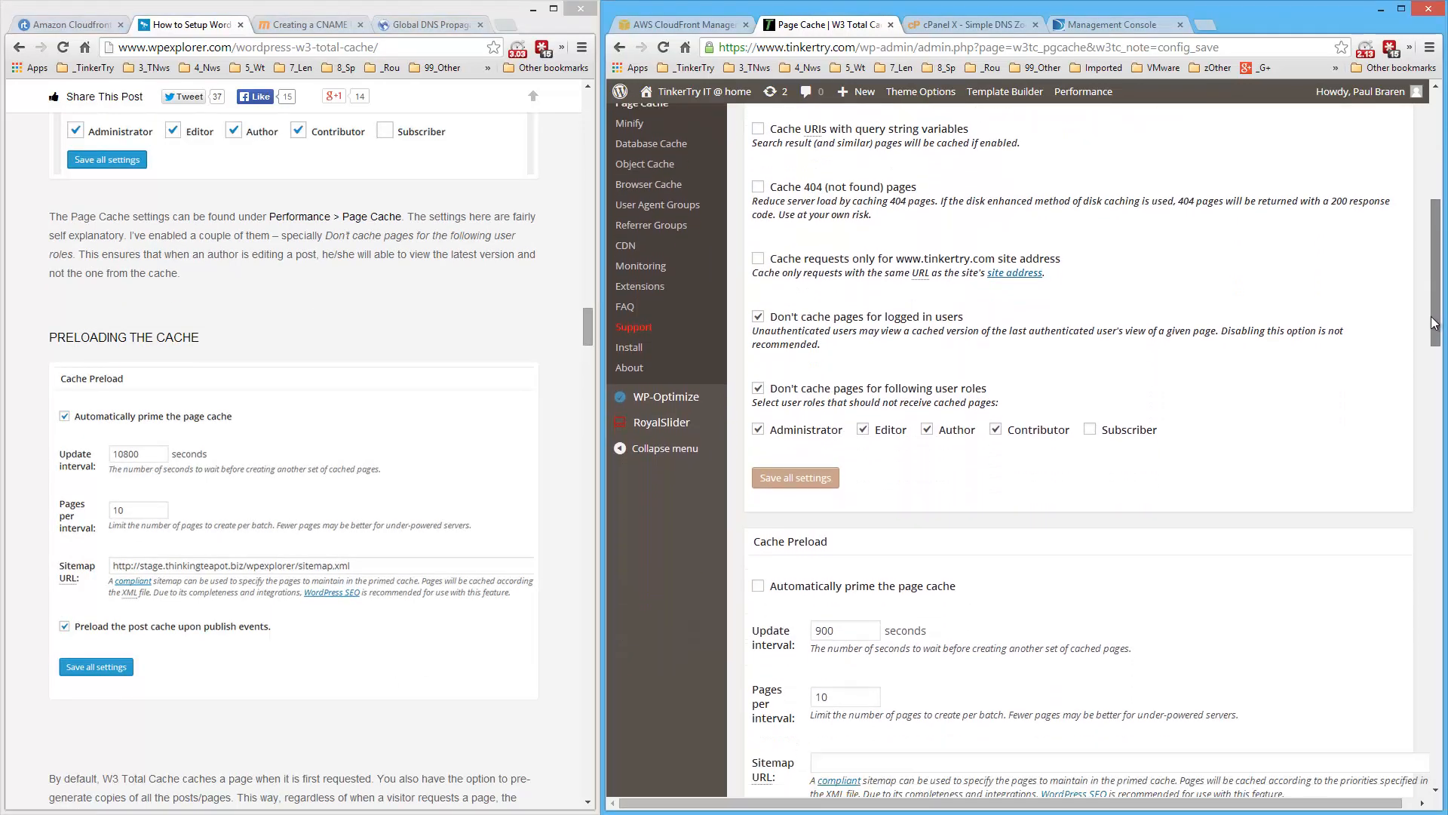
{"action": "scroll", "scroll_direction": "down", "scroll_amount": 3}
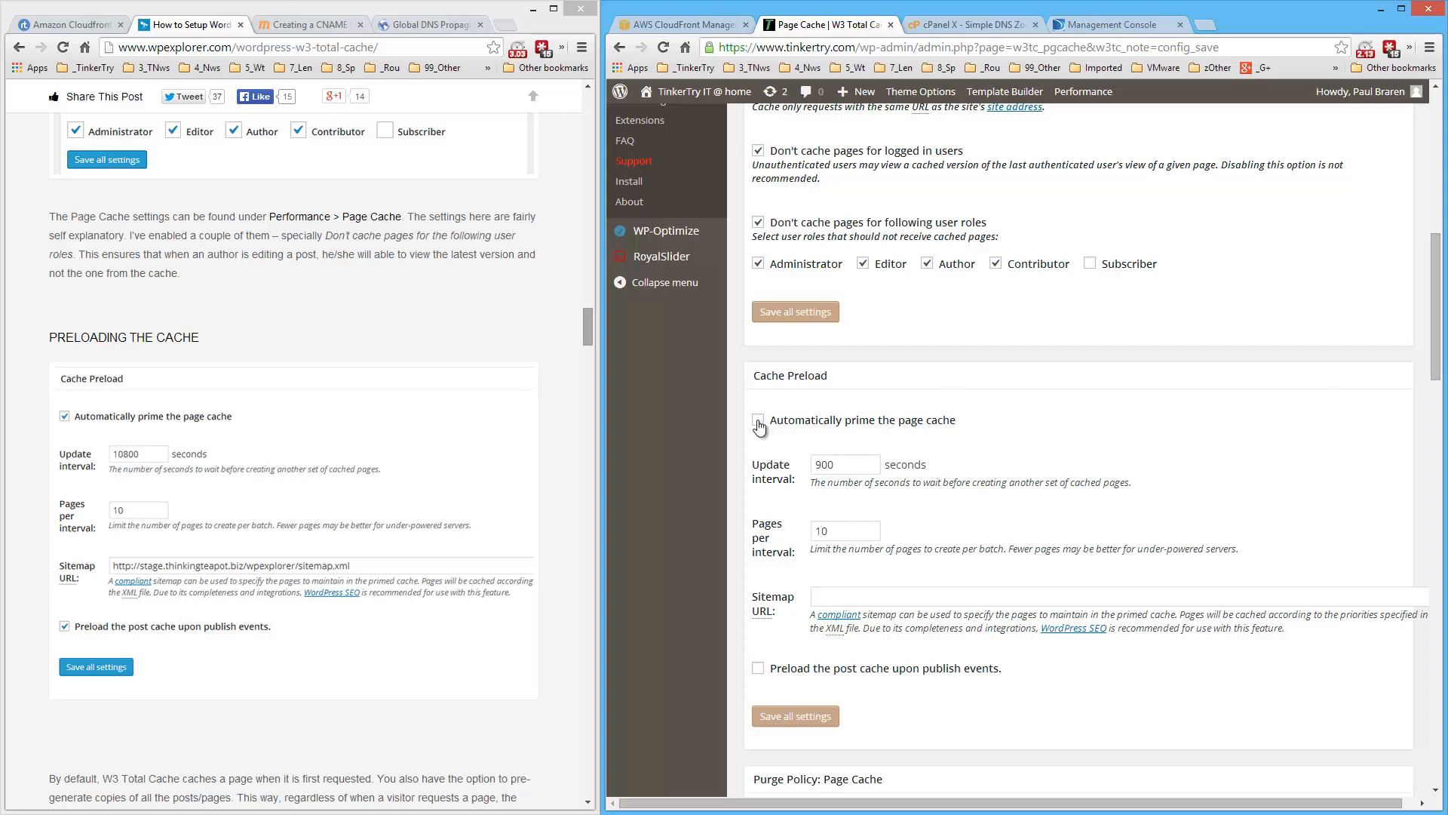
{"action": "left_click", "coordinate": [757, 419]}
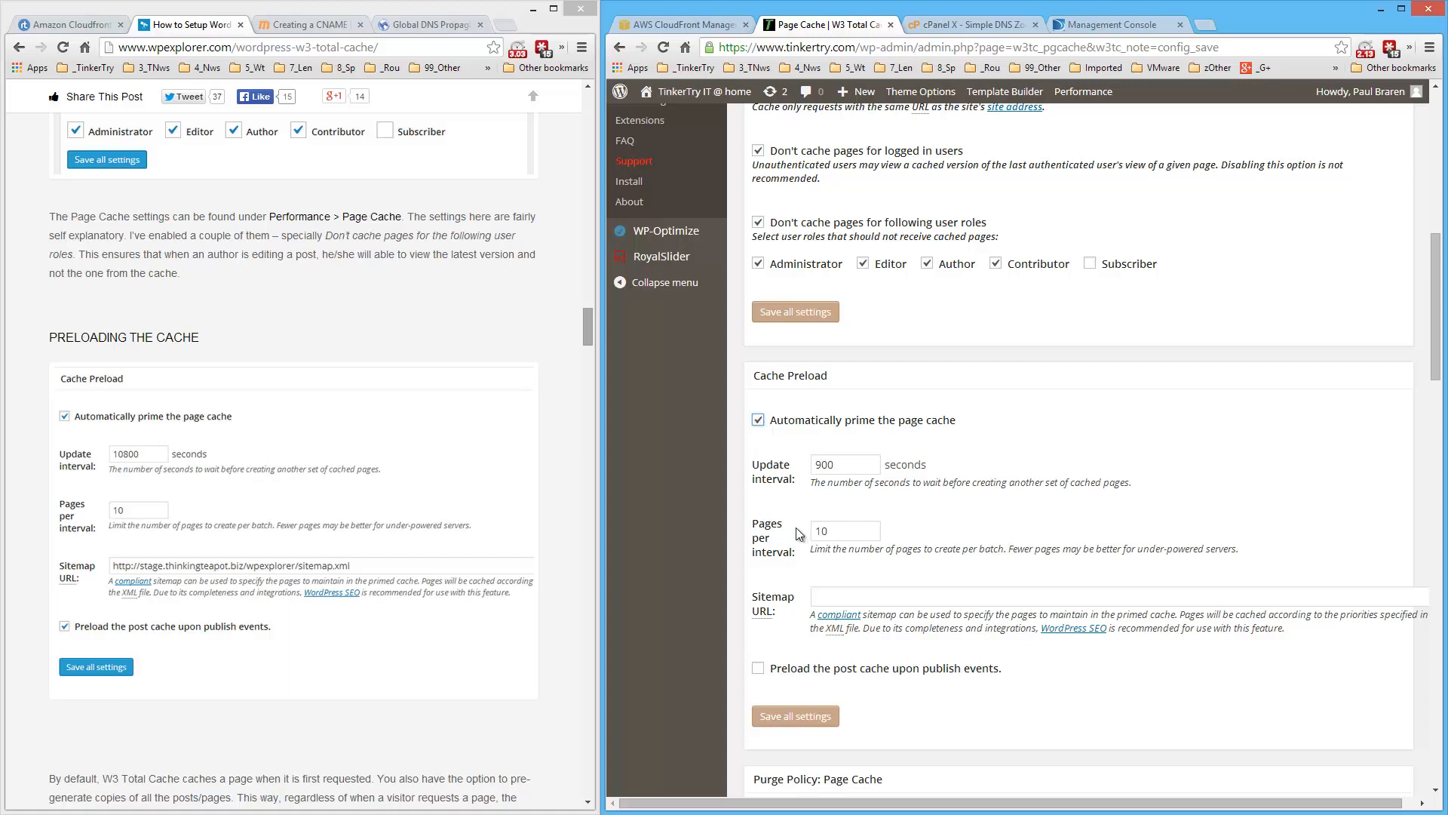
{"action": "left_click", "coordinate": [1219, 25]}
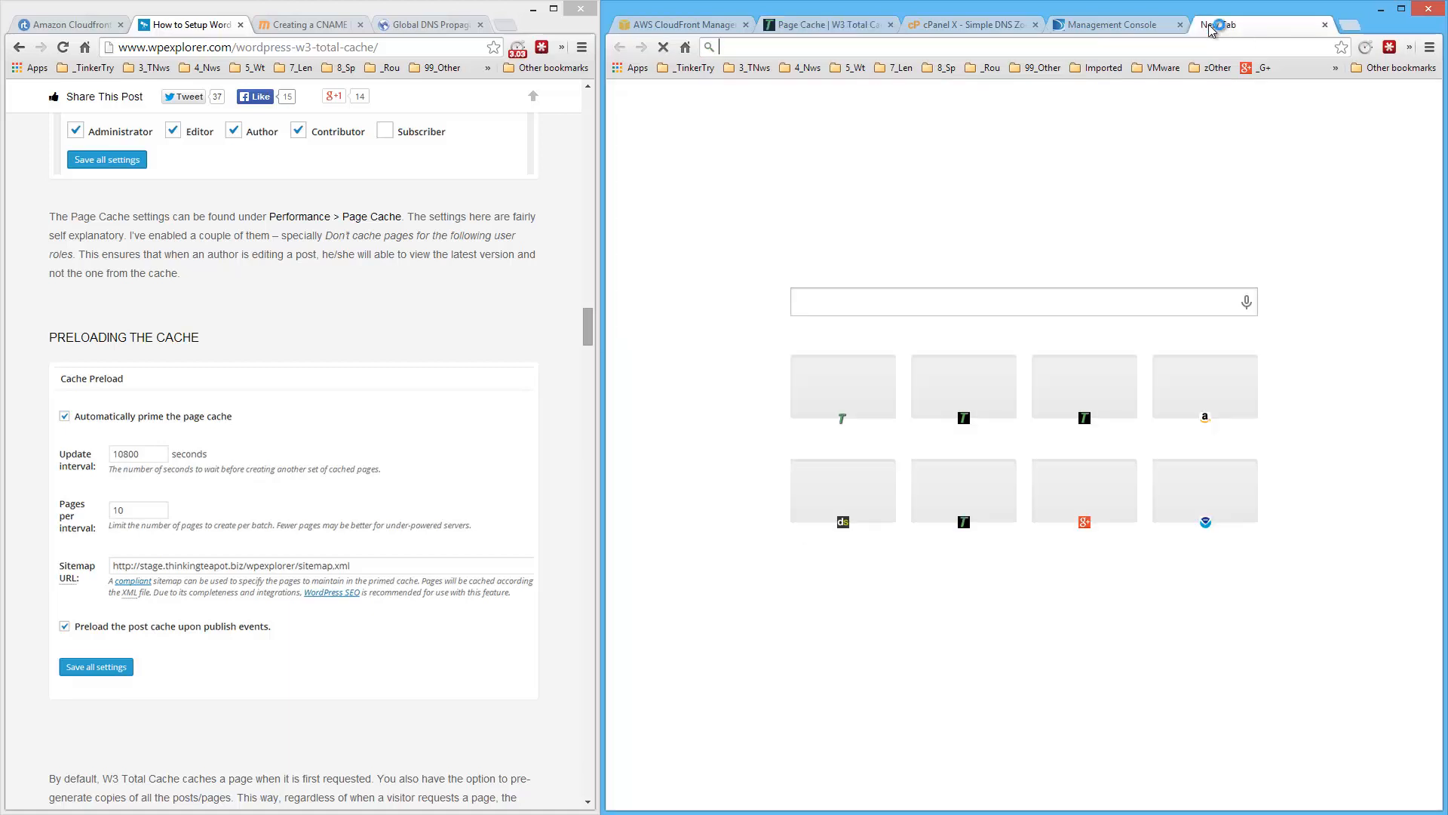
{"action": "type", "text": "tinkertry.com/wp-admin/admin.php?page=w3tc_pgcache&w3tc_note=config_save"}
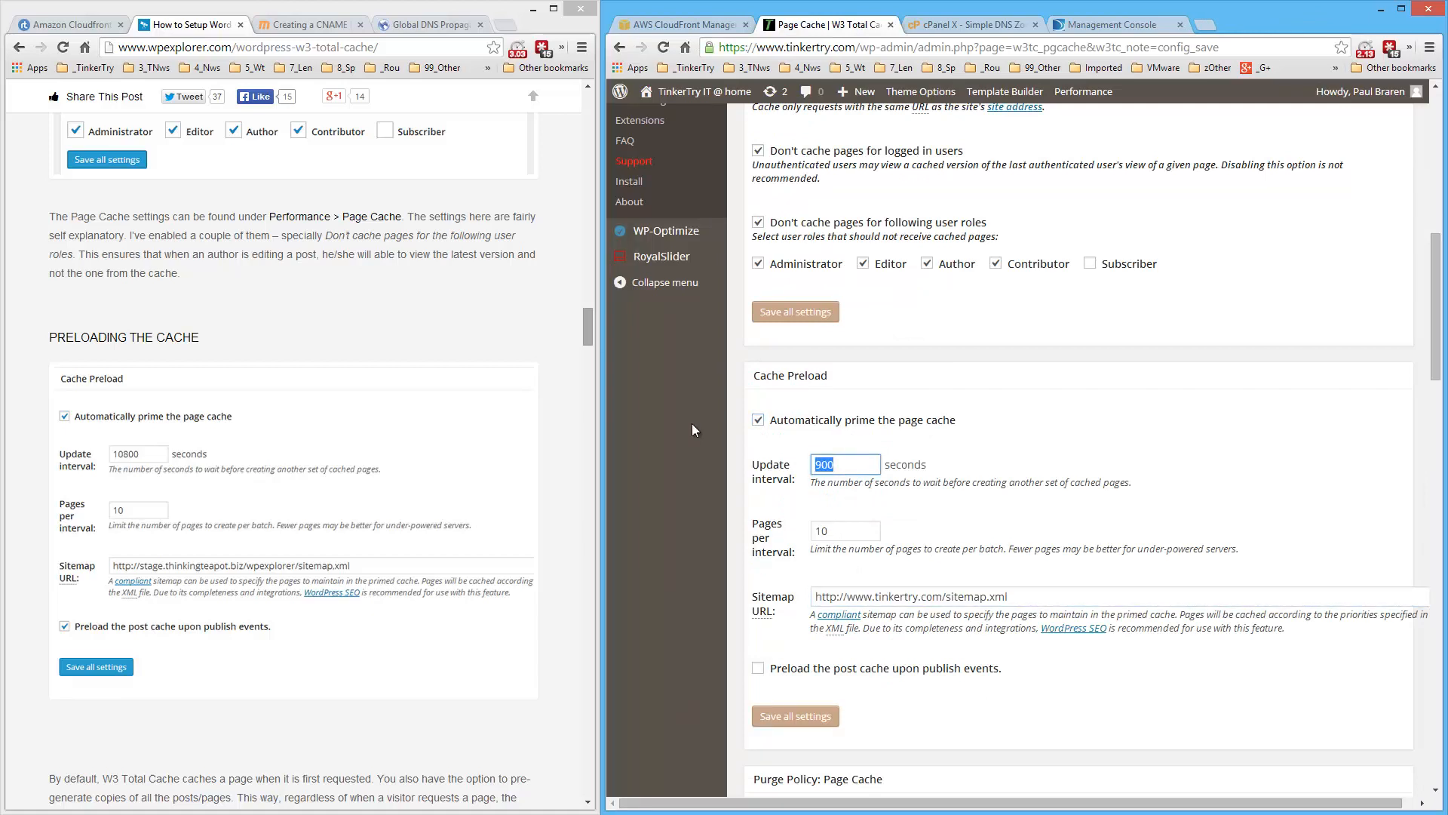
{"action": "type", "text": "10800"}
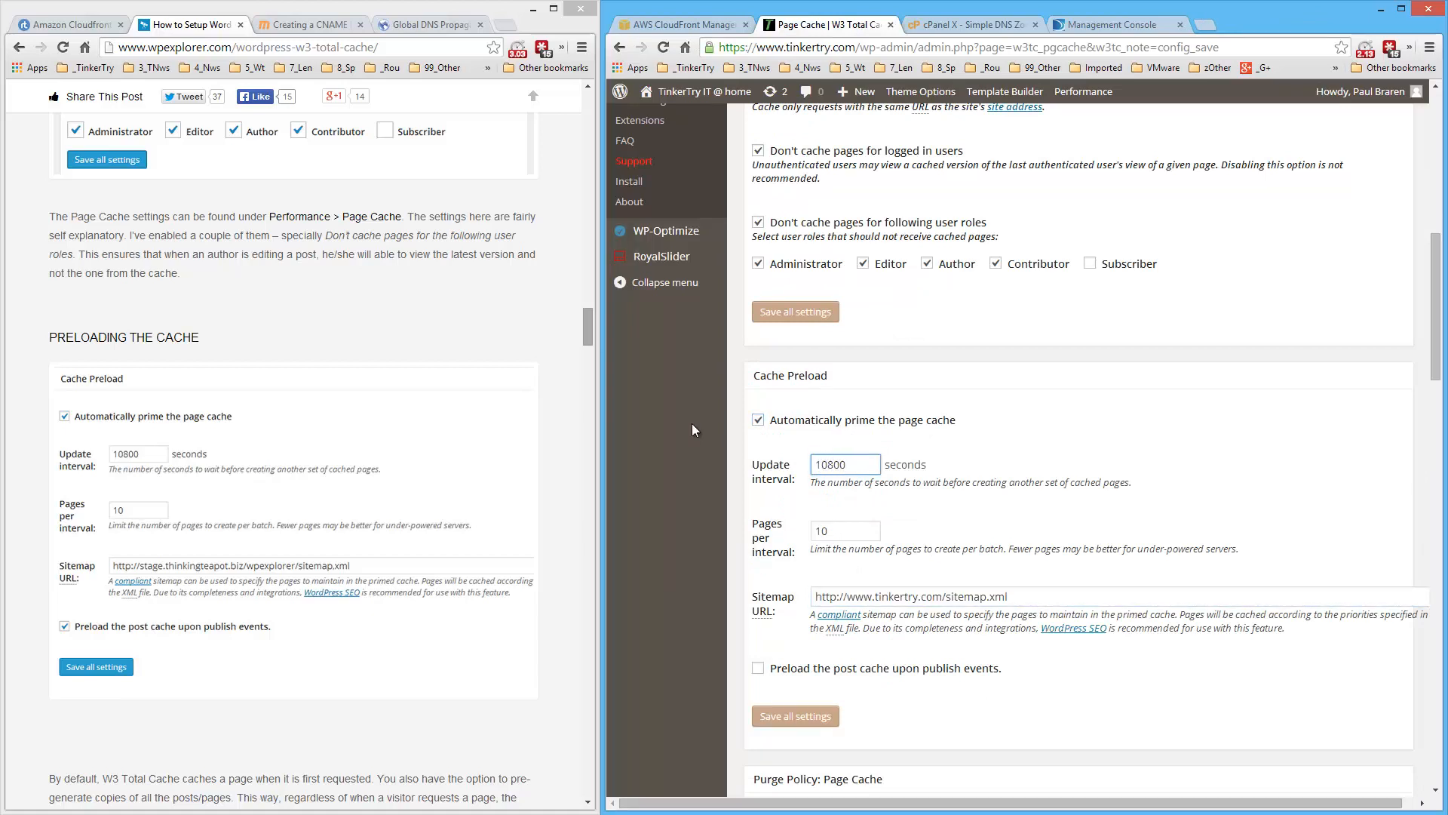
{"action": "left_click", "coordinate": [757, 668]}
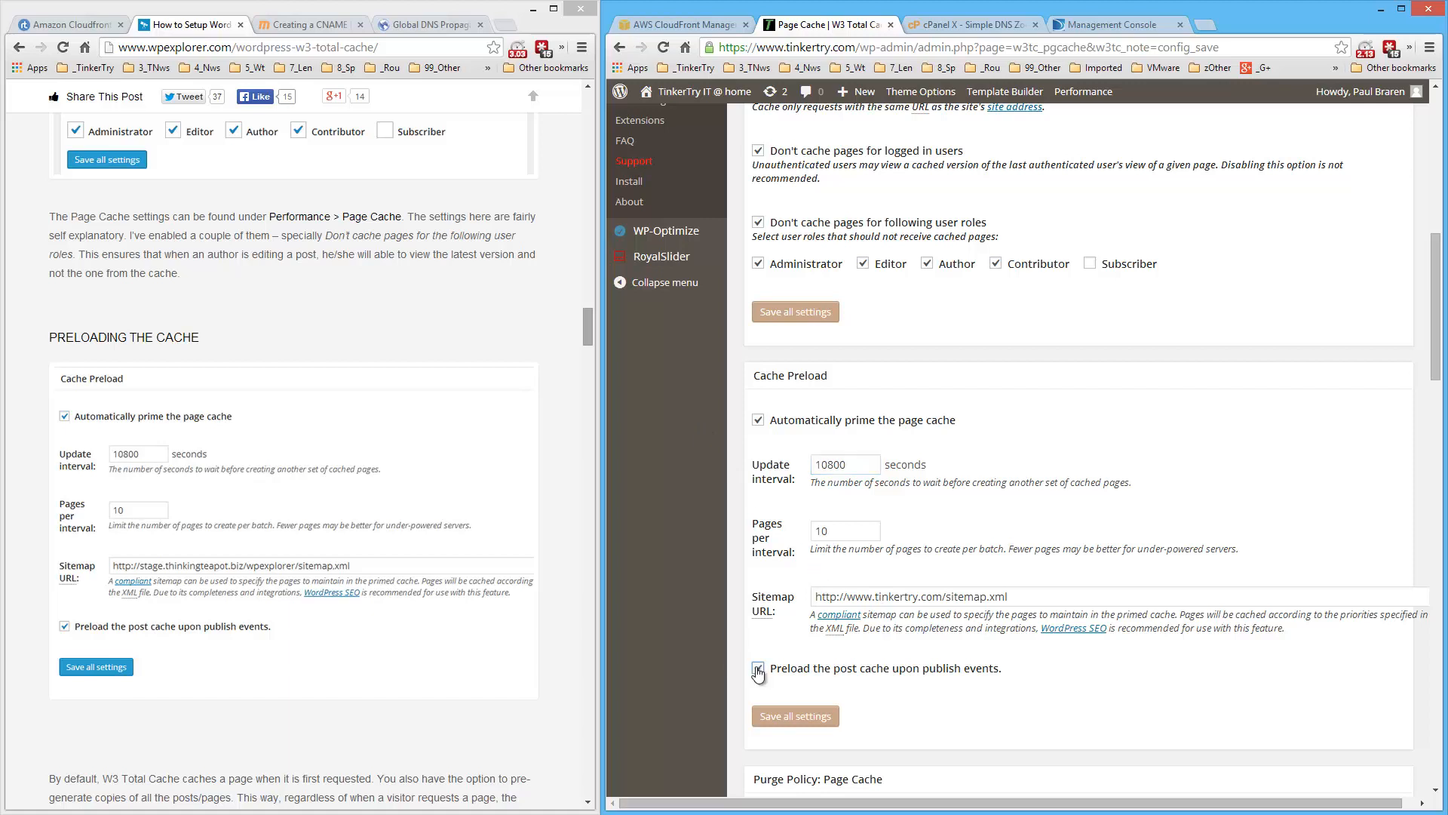
Scroll through the remaining Page Cache settings toward the save button.
{"action": "scroll", "scroll_direction": "down", "scroll_amount": 3}
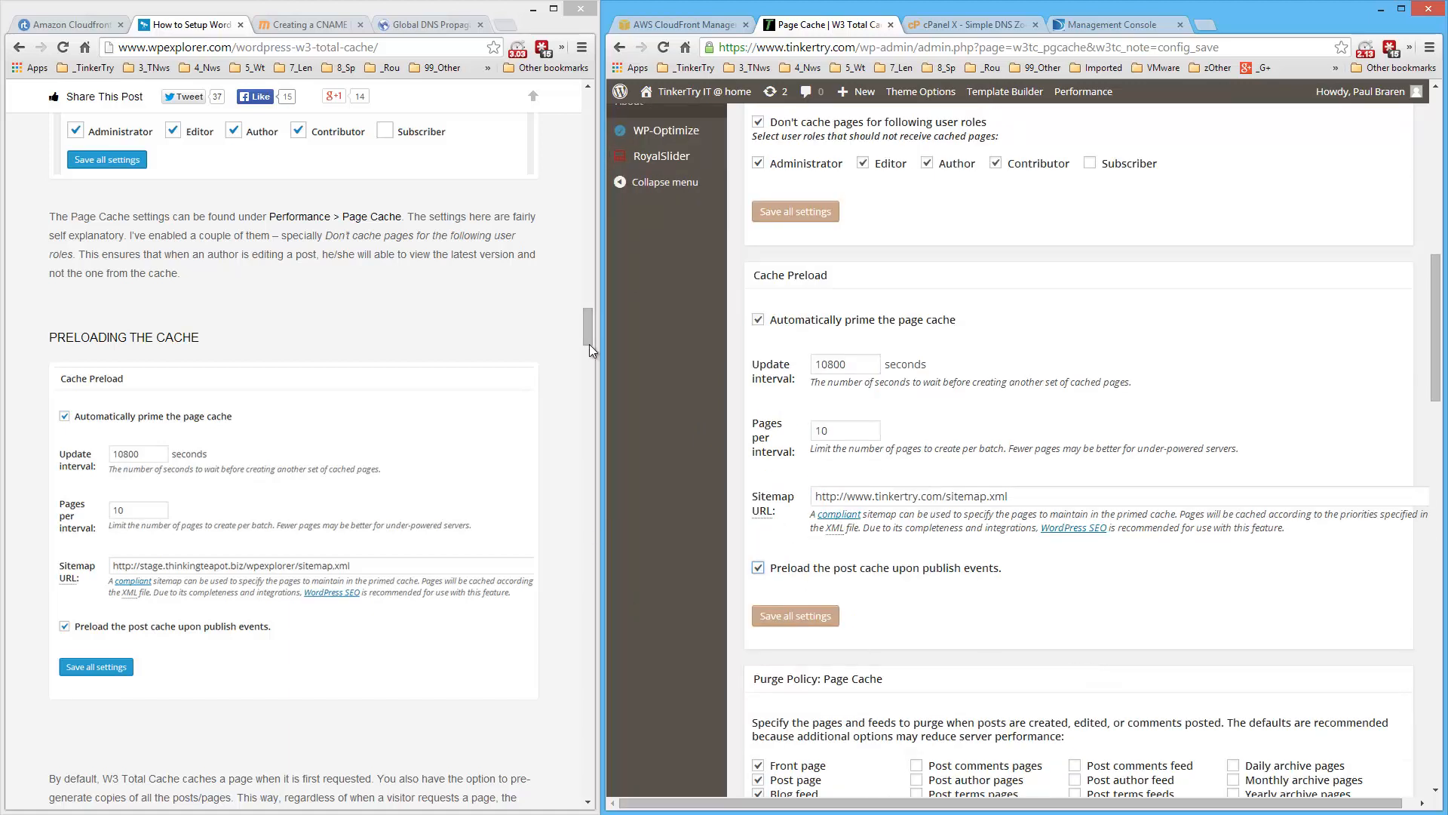
{"action": "scroll", "scroll_direction": "down", "scroll_amount": 3}
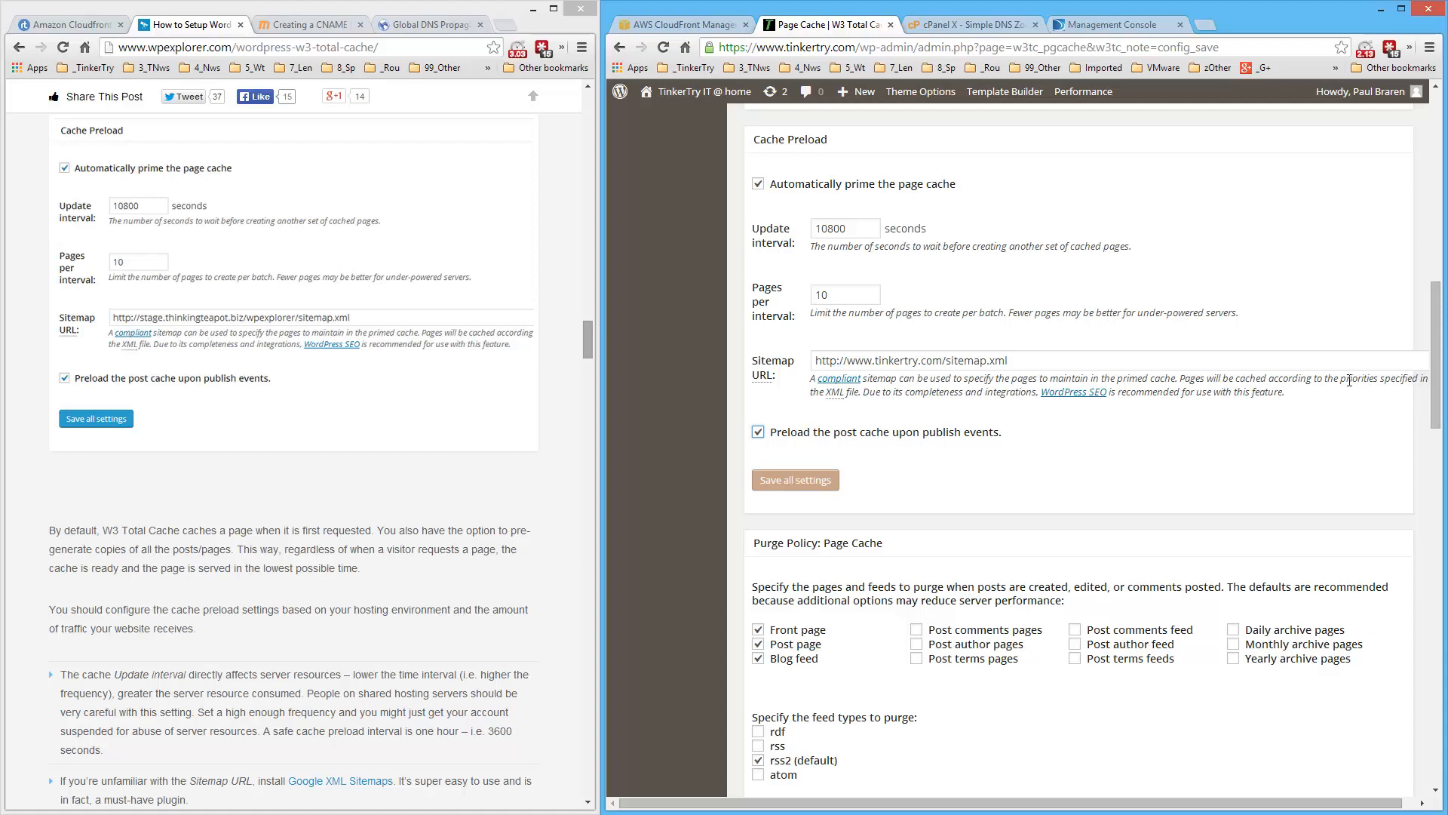
{"action": "mouse_move", "coordinate": [640, 338]}
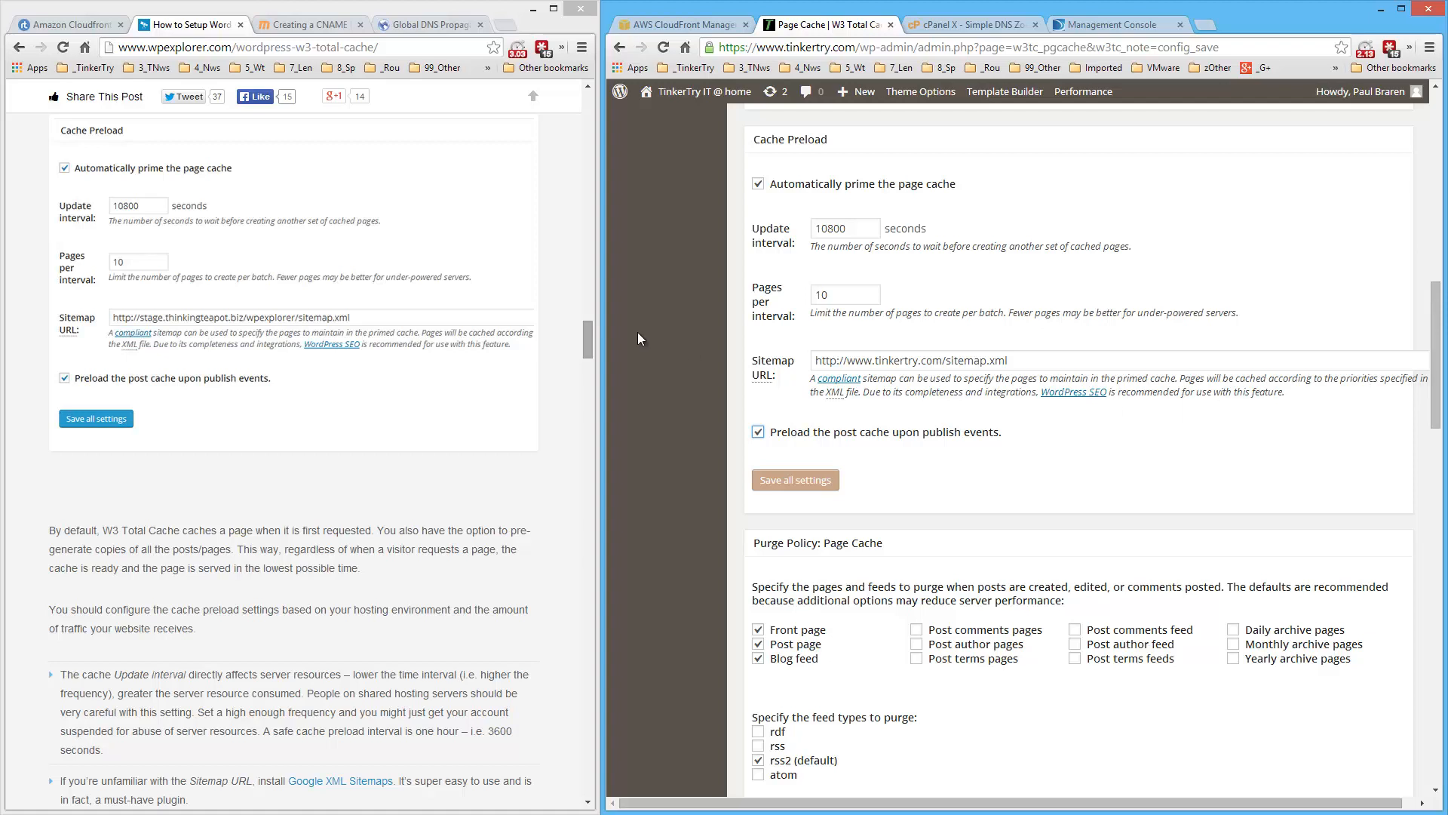
{"action": "scroll", "scroll_direction": "down", "scroll_amount": 3}
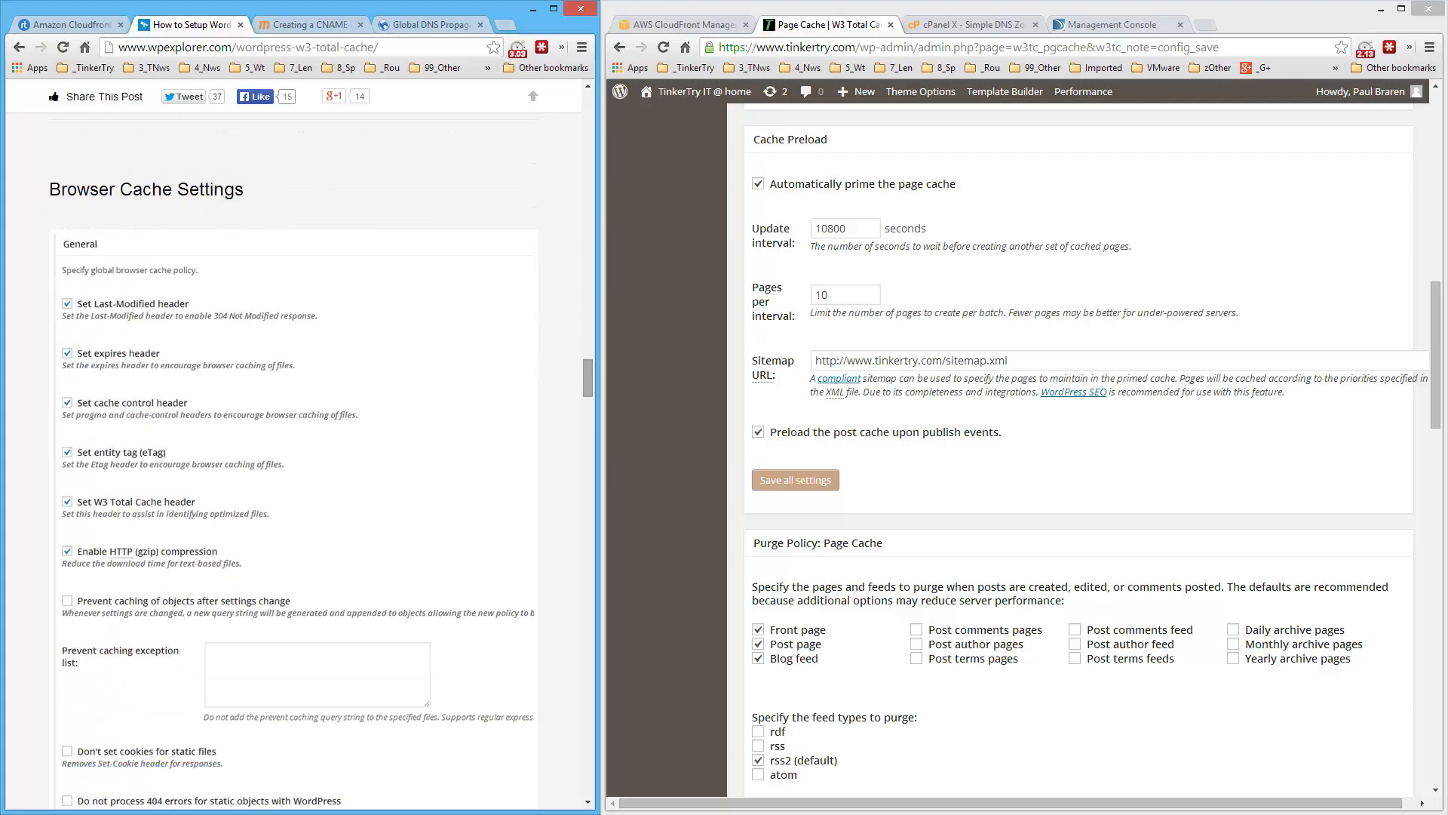
{"action": "scroll", "scroll_direction": "down", "scroll_amount": 3}
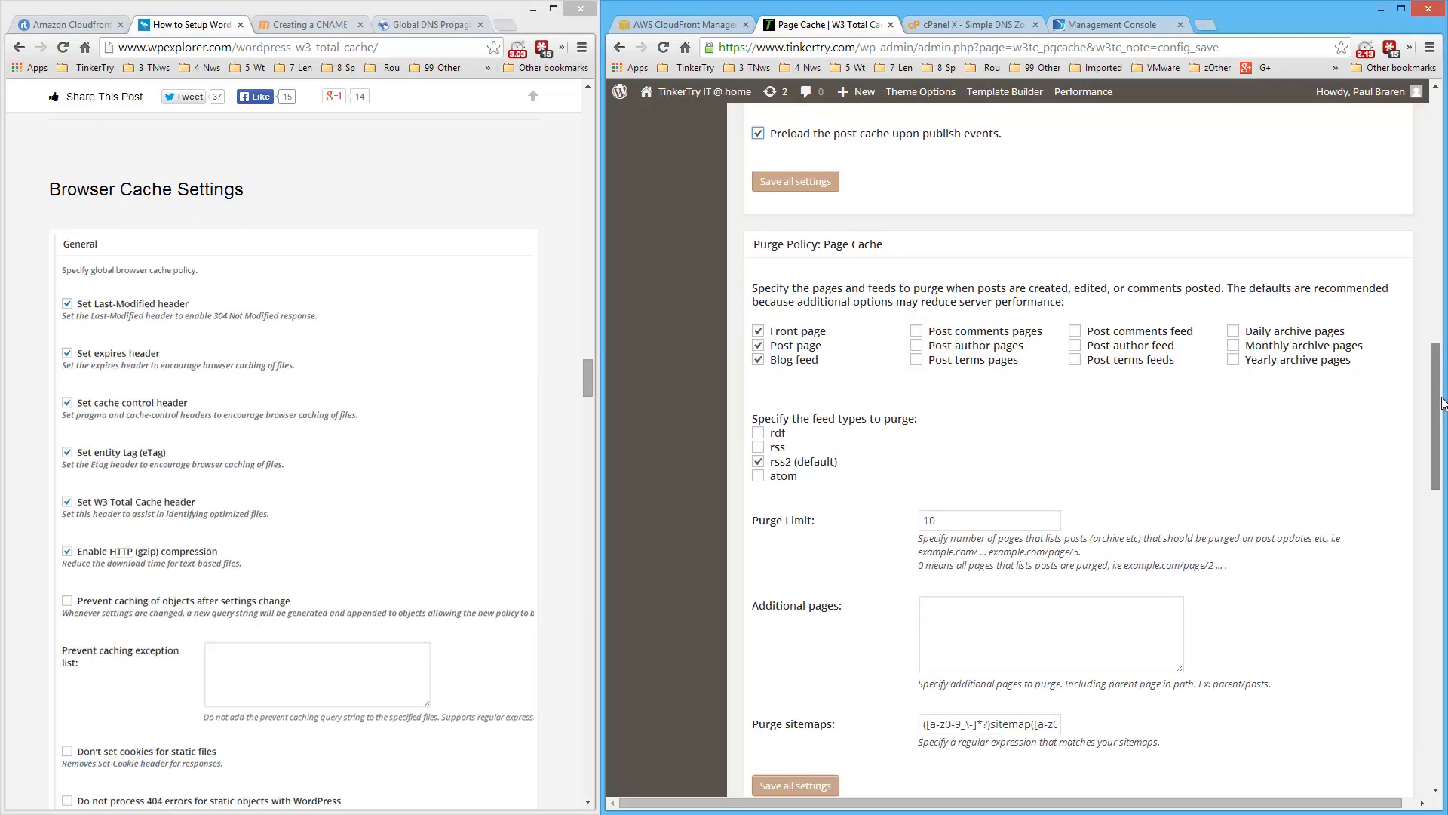
{"action": "scroll", "scroll_direction": "down", "scroll_amount": 3}
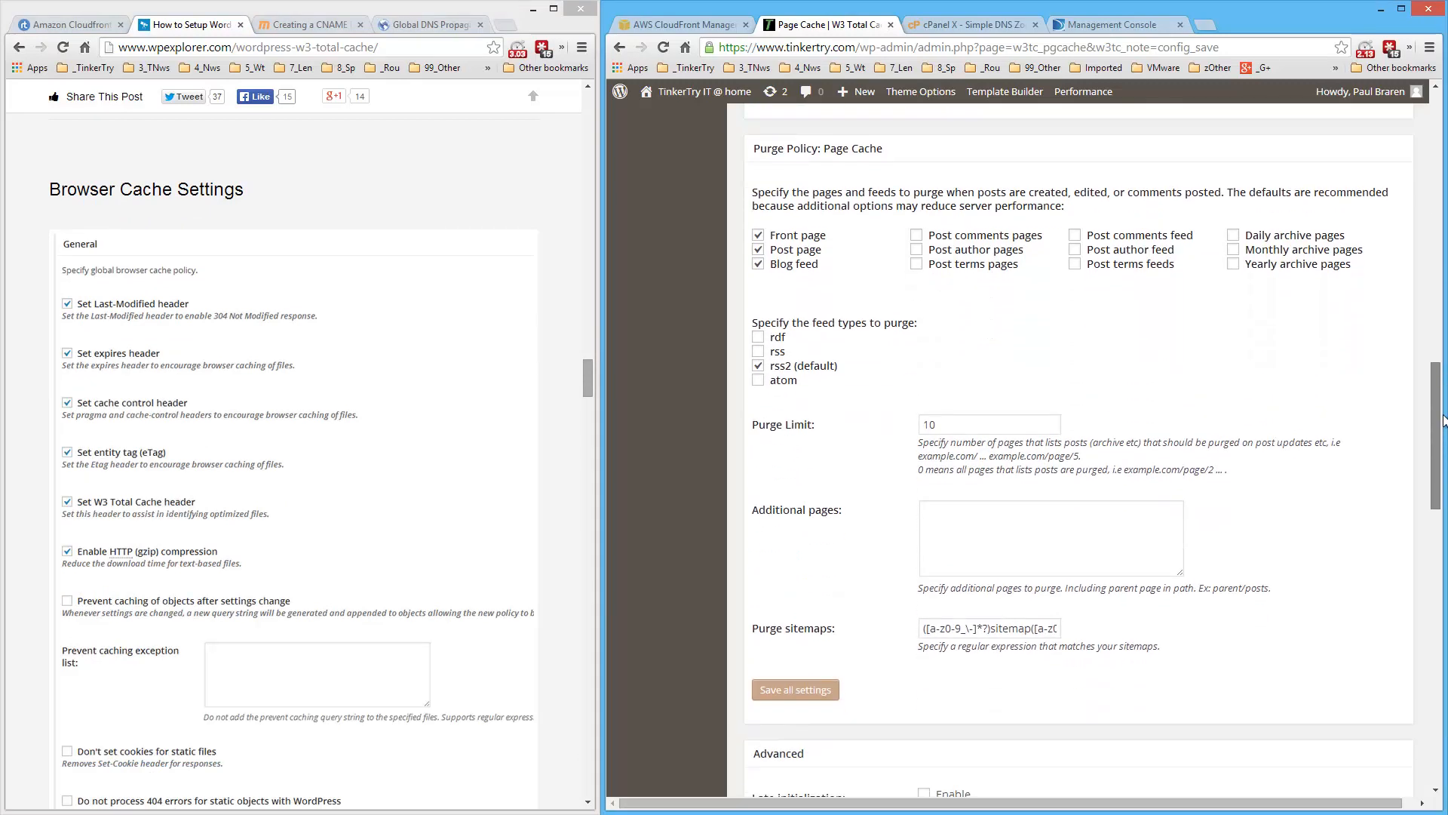
{"action": "scroll", "scroll_direction": "down", "scroll_amount": 3}
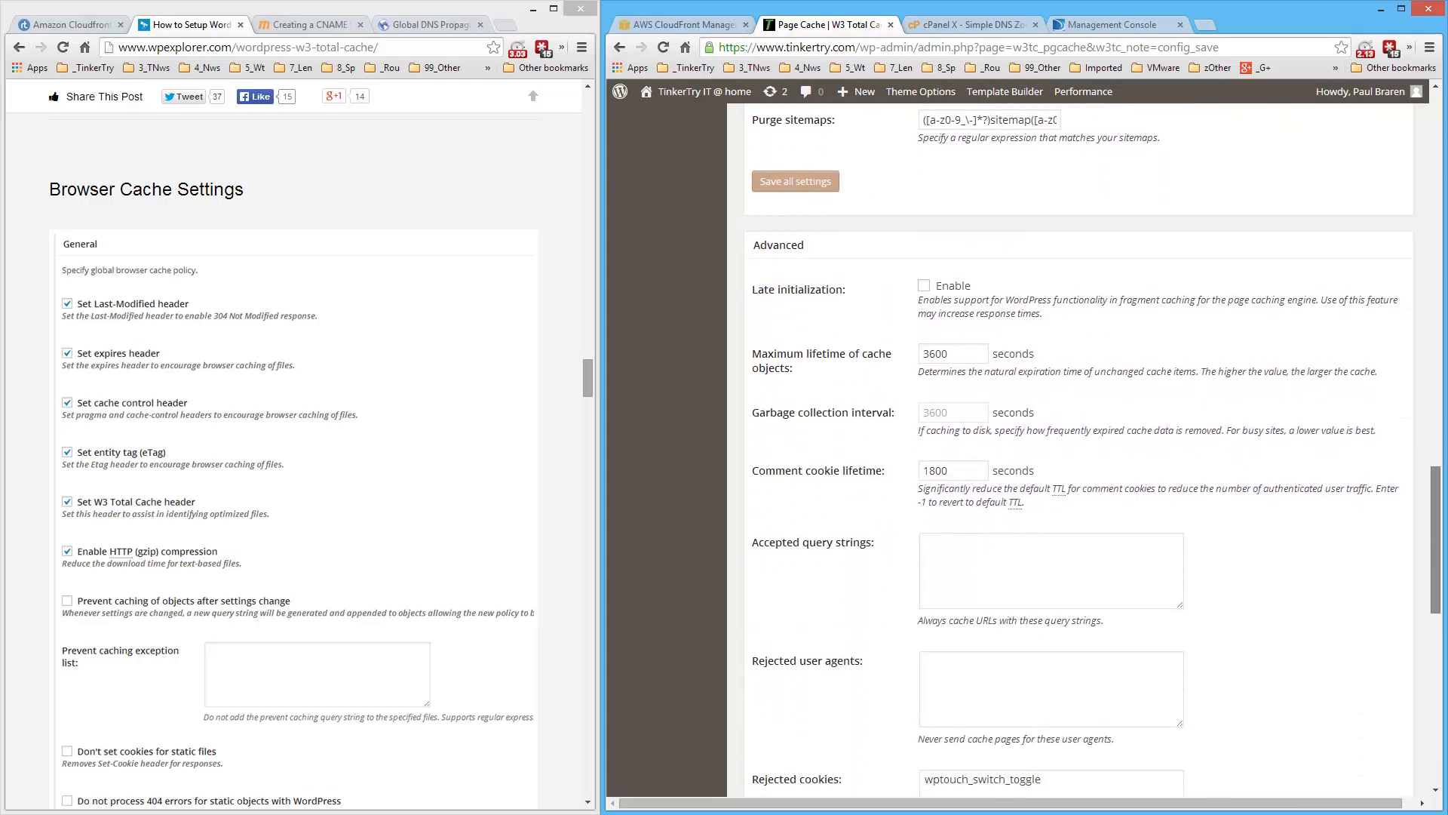
{"action": "scroll", "scroll_direction": "down", "scroll_amount": 3}
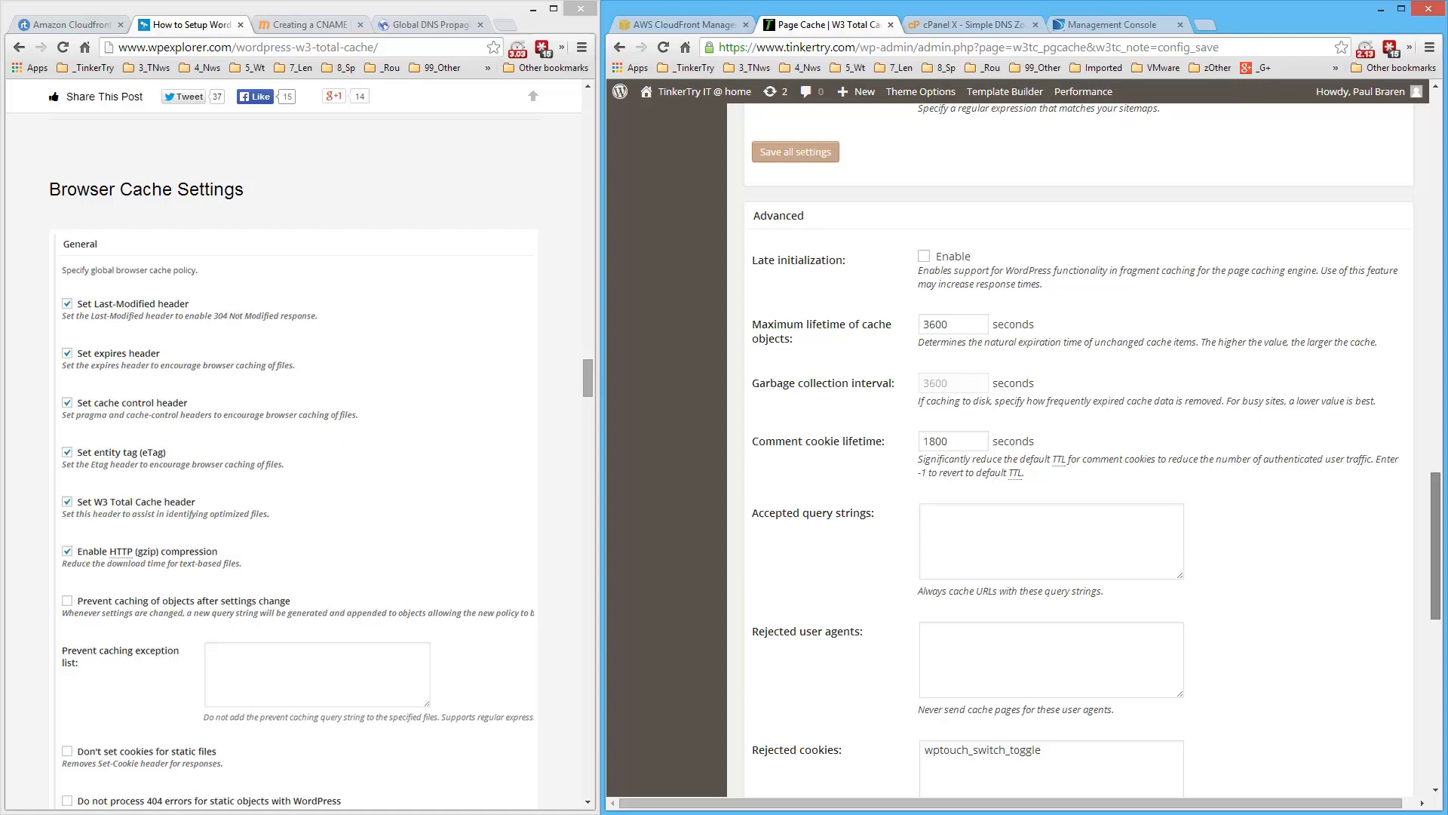
{"action": "scroll", "scroll_direction": "down", "scroll_amount": 3}
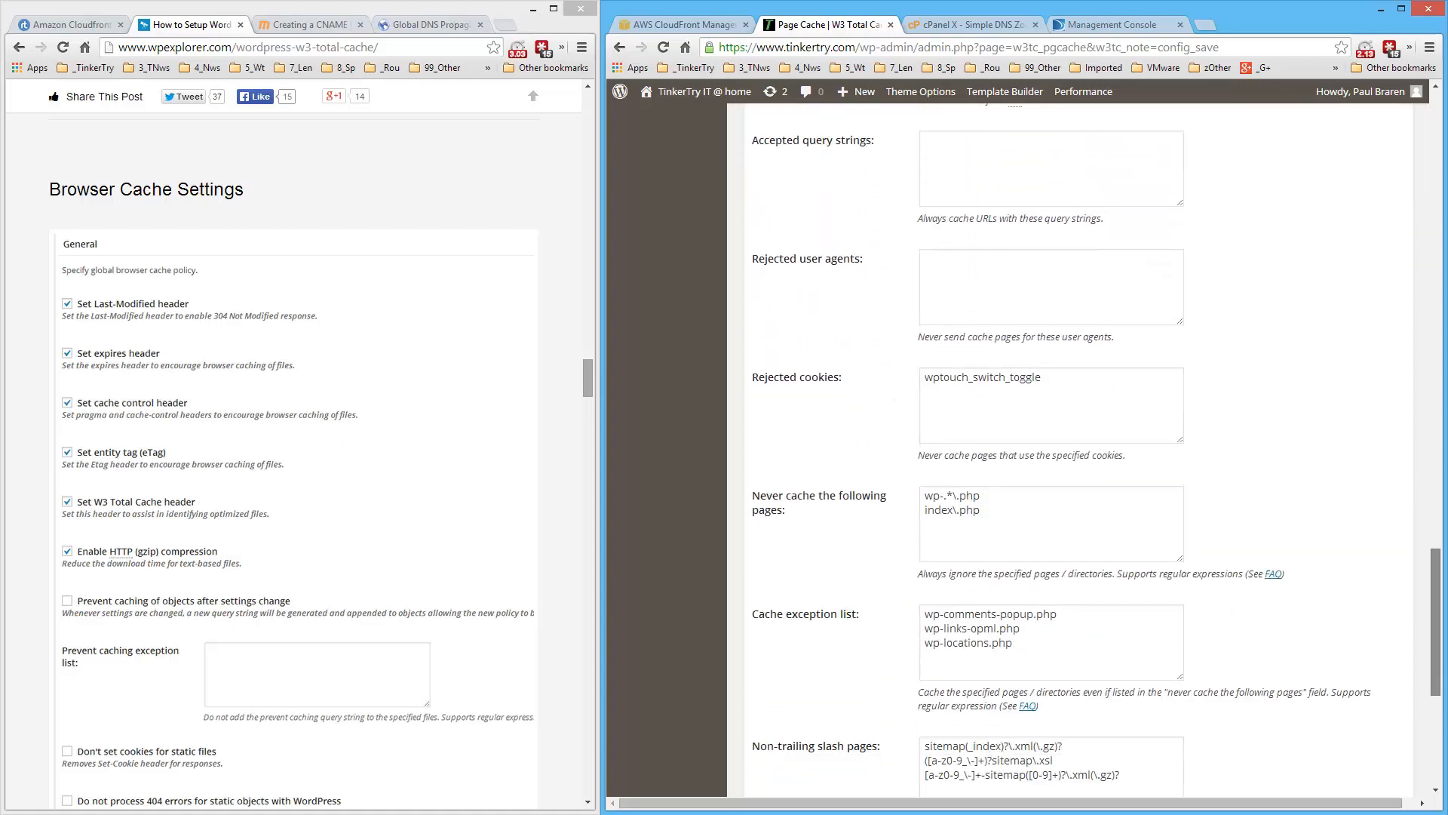
{"action": "scroll", "scroll_direction": "down", "scroll_amount": 3}
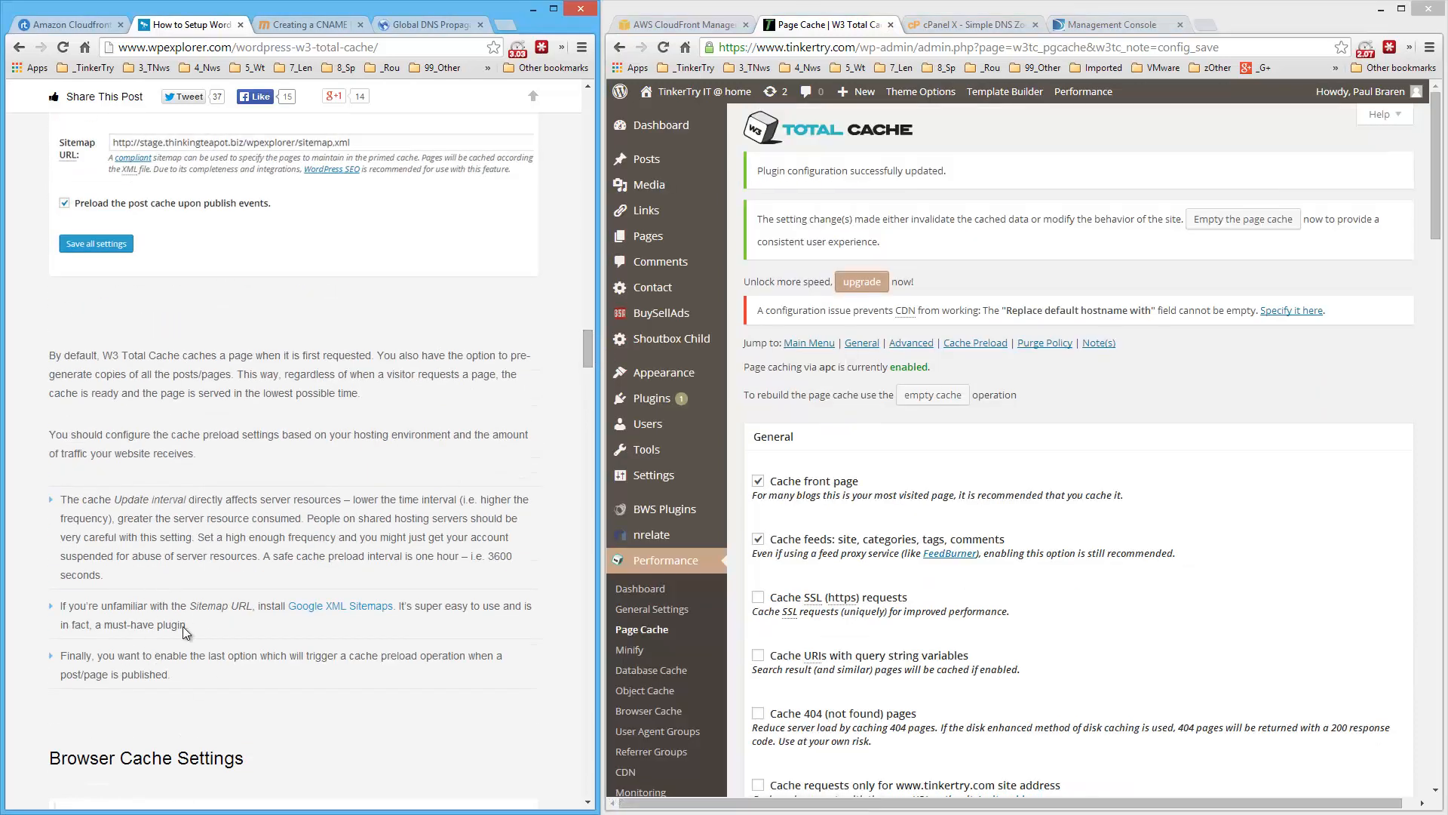
{"action": "mouse_move", "coordinate": [192, 519]}
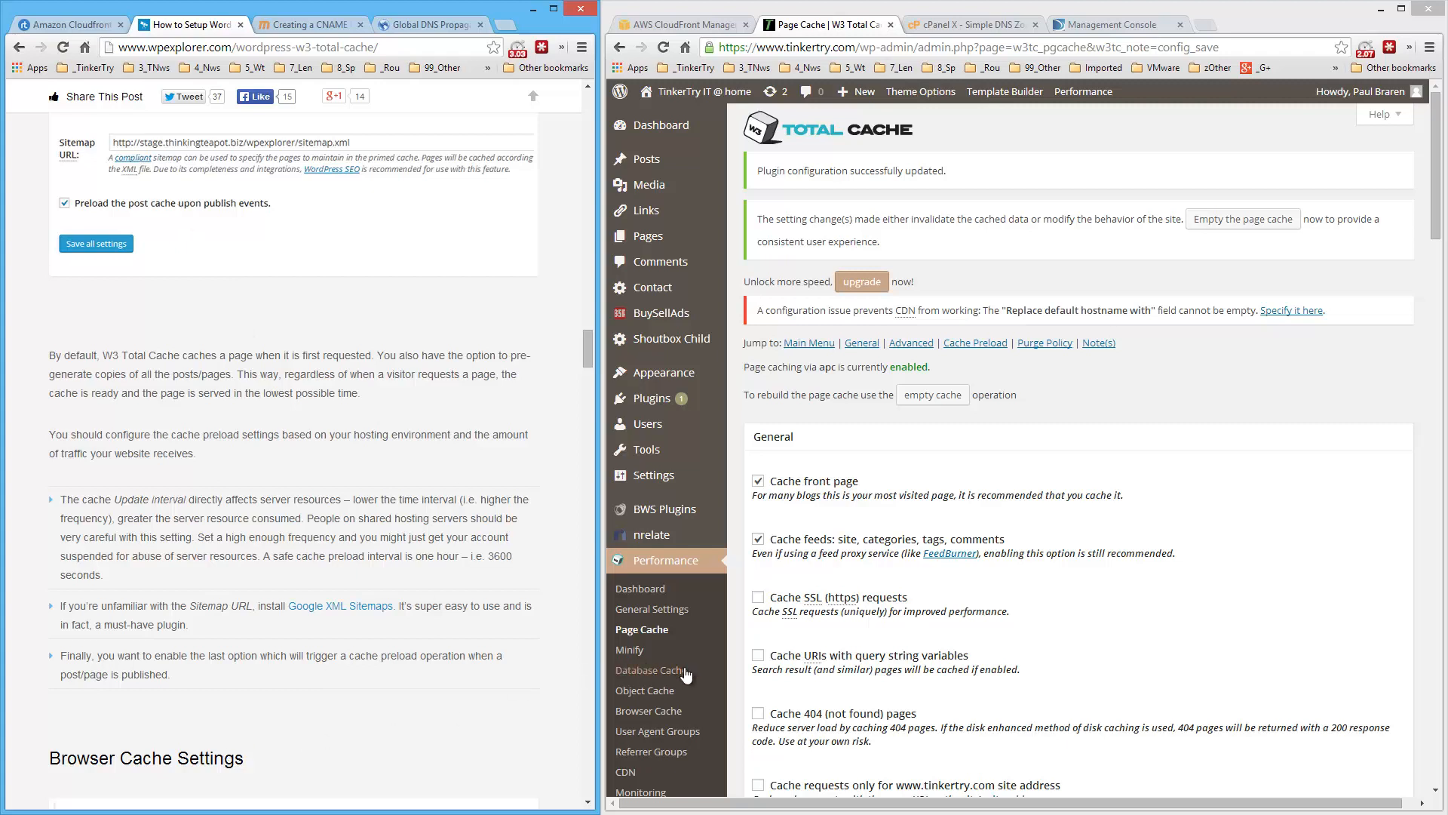
{"action": "mouse_move", "coordinate": [647, 711]}
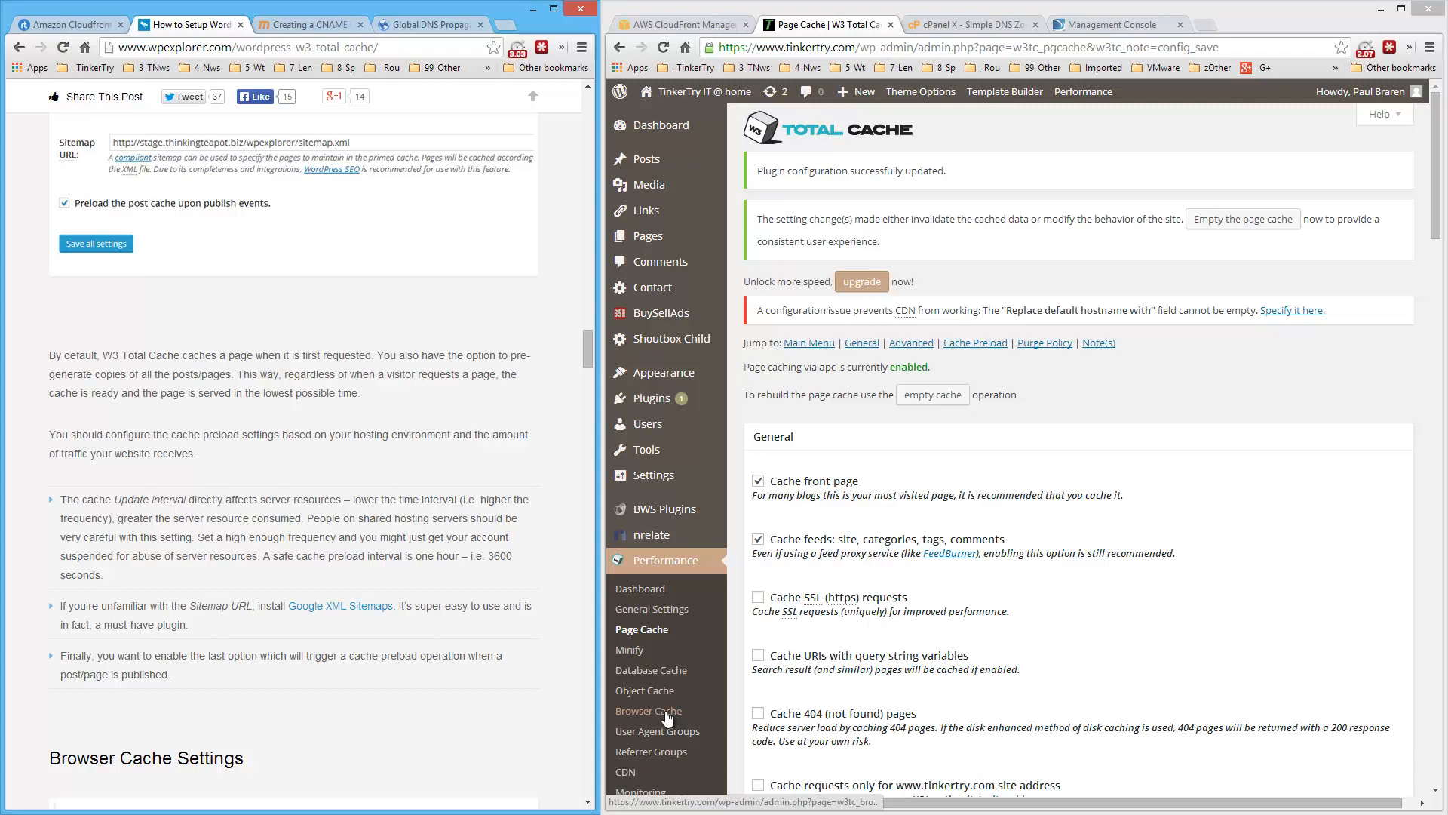
{"action": "mouse_move", "coordinate": [648, 710]}
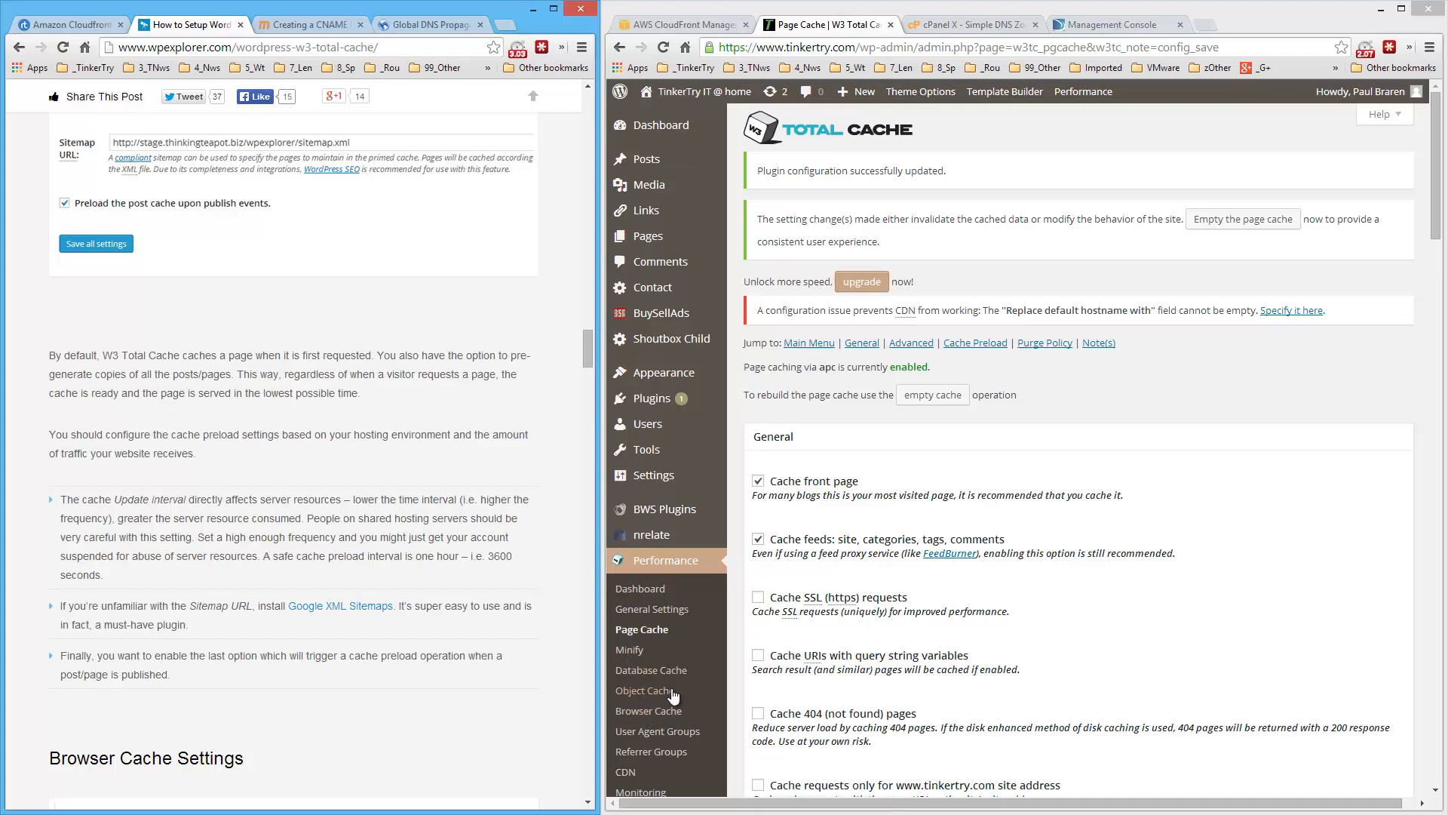
{"action": "mouse_move", "coordinate": [414, 429]}
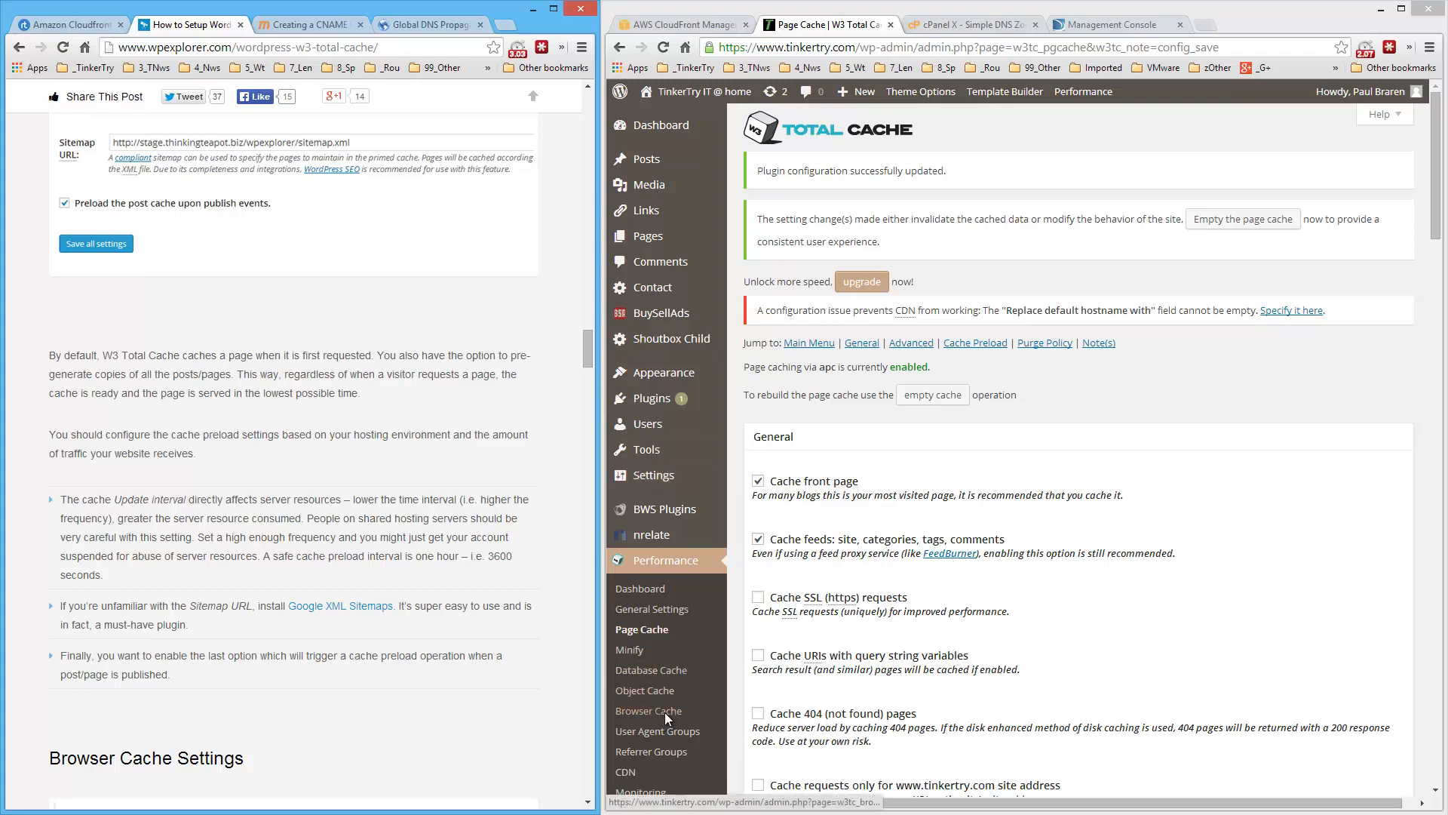
Go to Performance > Browser Cache settings.
{"action": "left_click", "coordinate": [648, 710]}
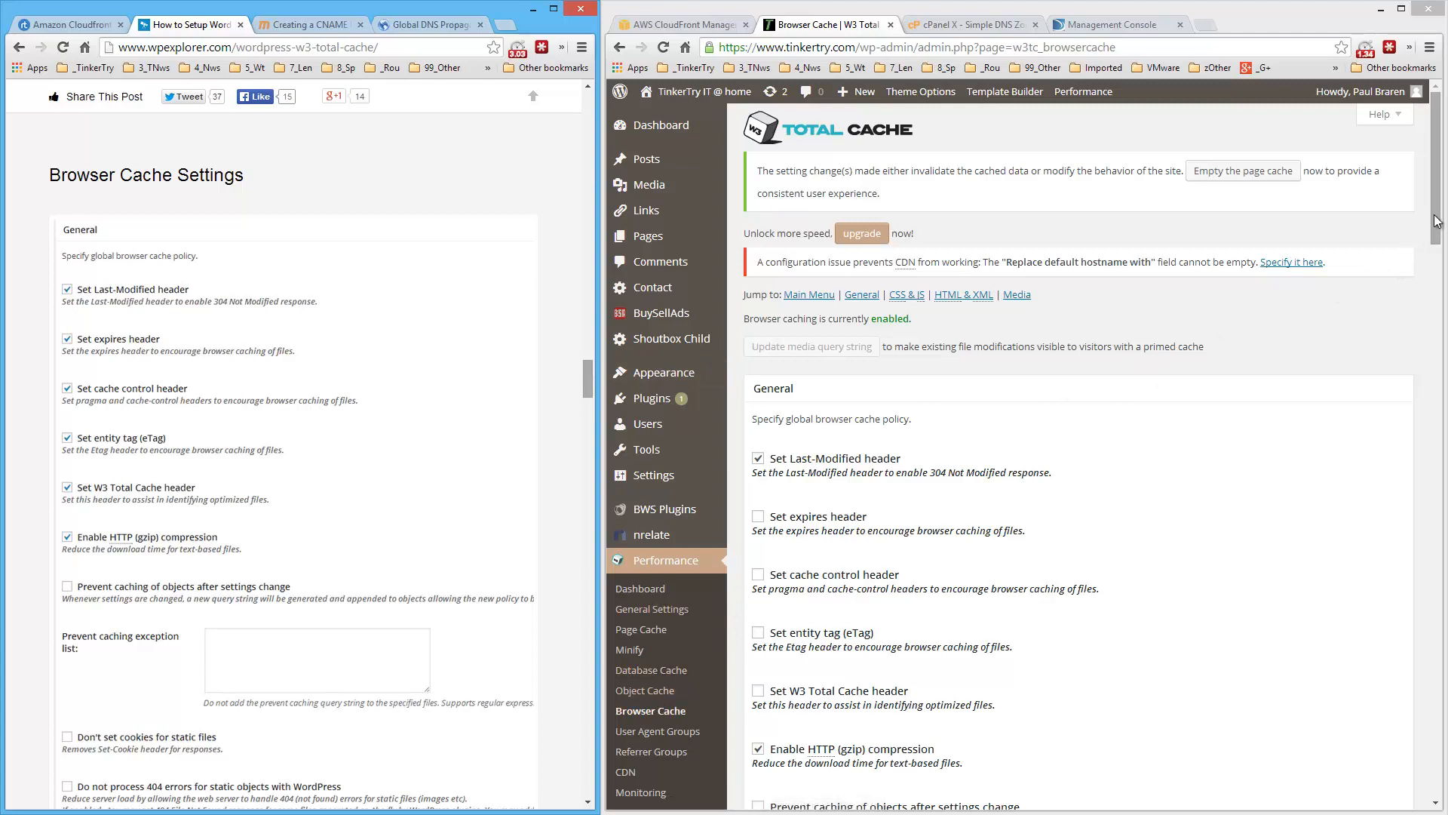
Enable the entity tag header alongside expires, cache control and W3 Total Cache headers.
{"action": "scroll", "scroll_direction": "down", "scroll_amount": 3}
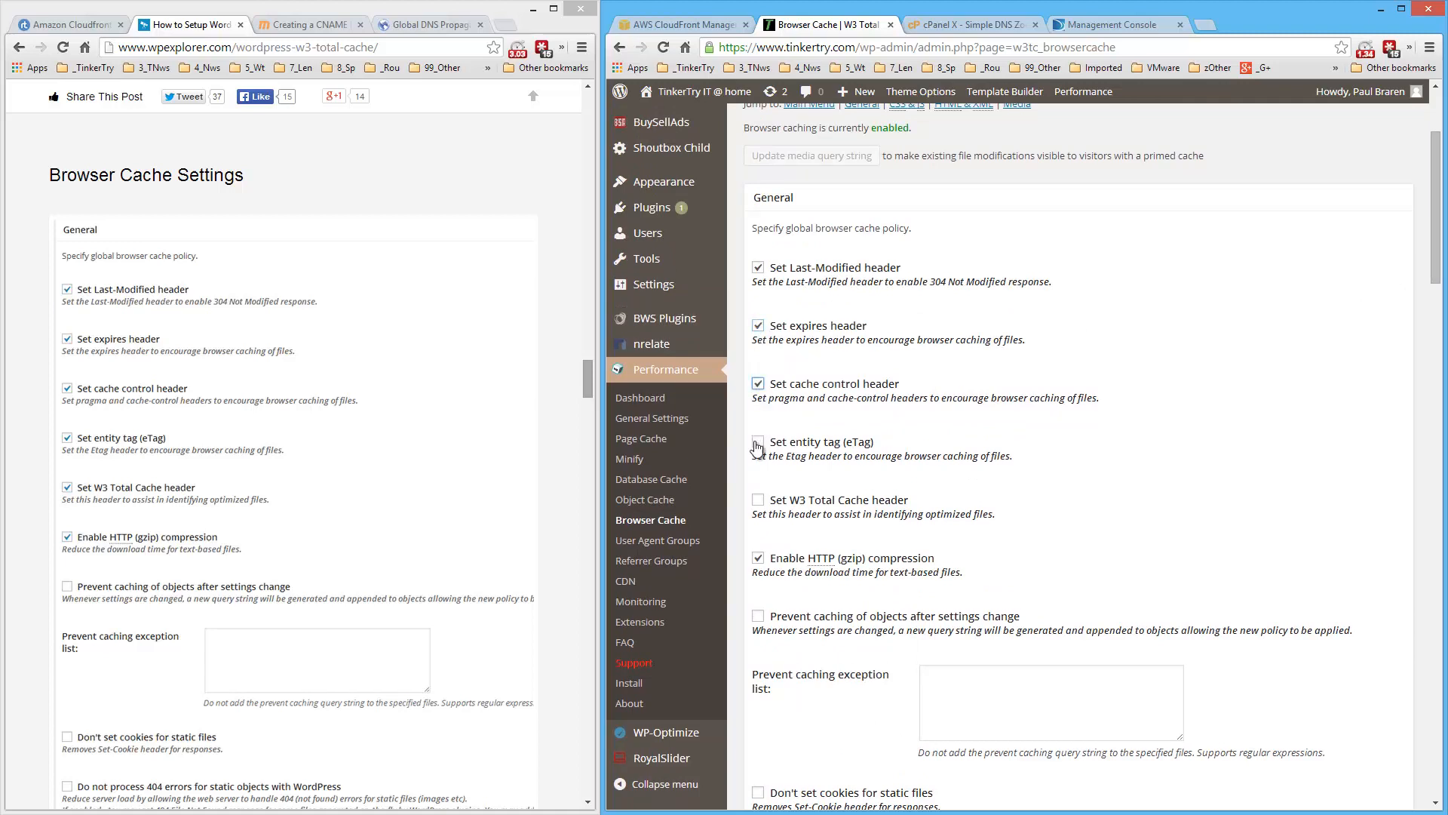
{"action": "left_click", "coordinate": [759, 442]}
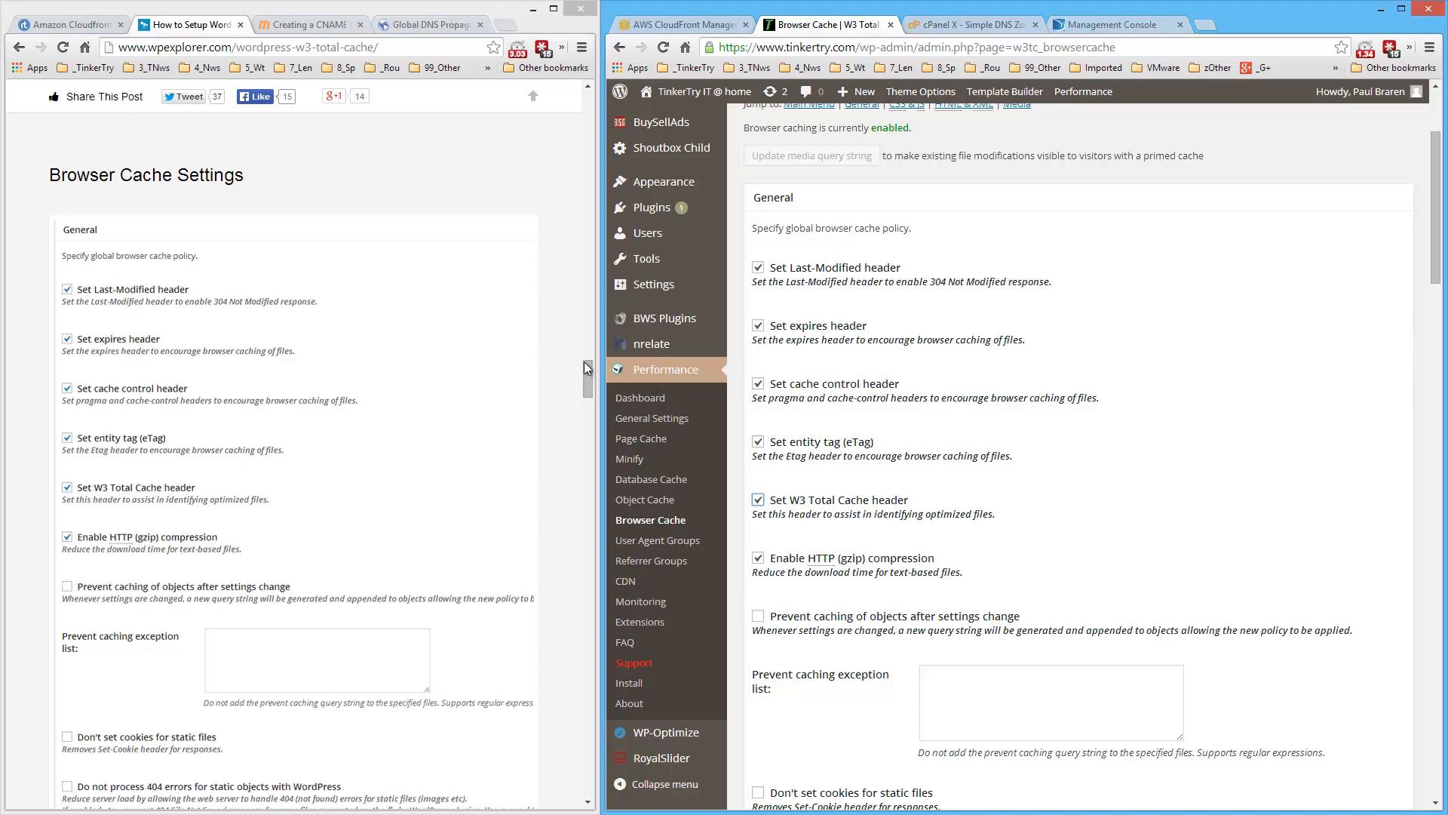
{"action": "scroll", "scroll_direction": "down", "scroll_amount": 3}
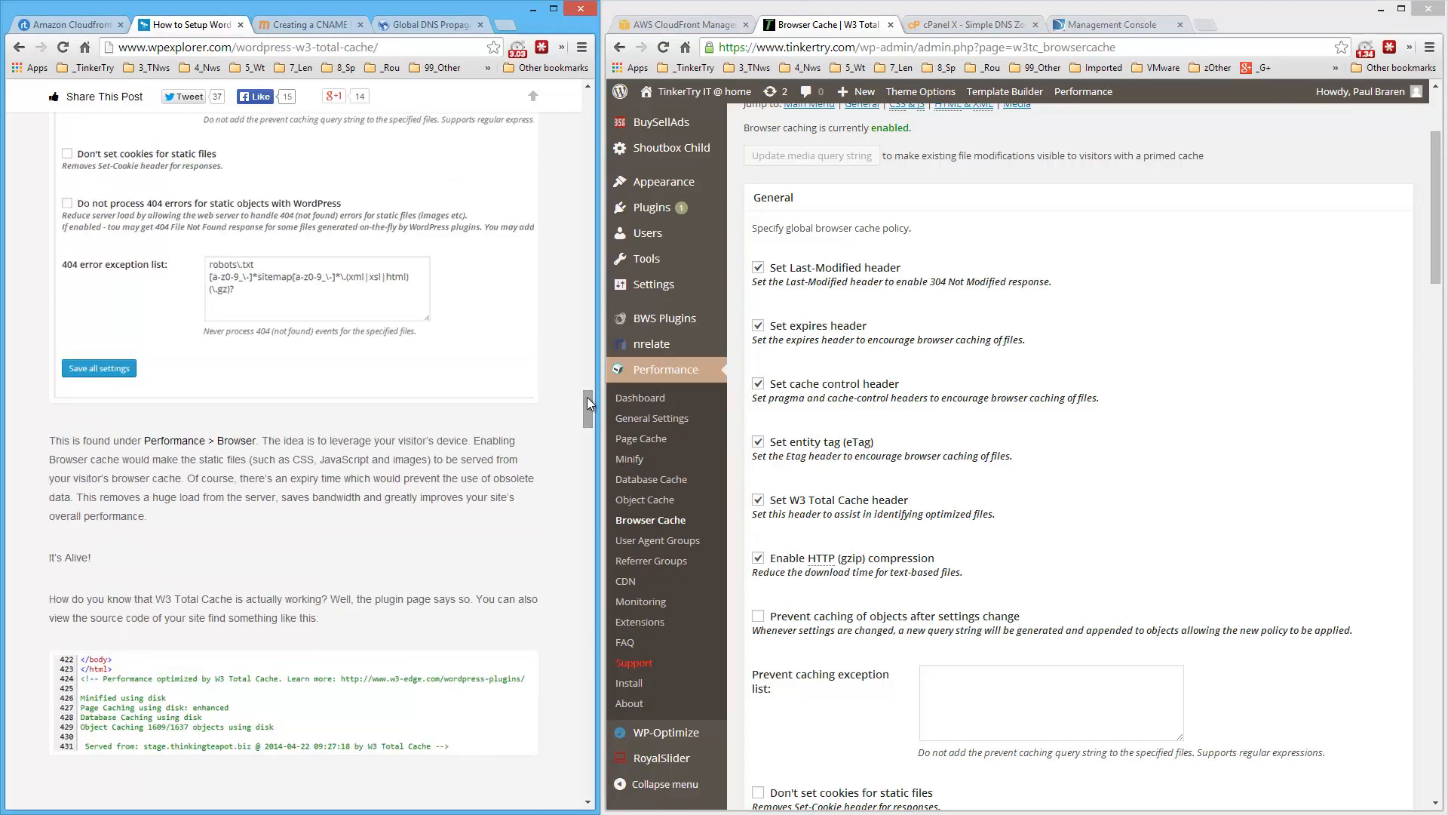
{"action": "scroll", "scroll_direction": "down", "scroll_amount": 3}
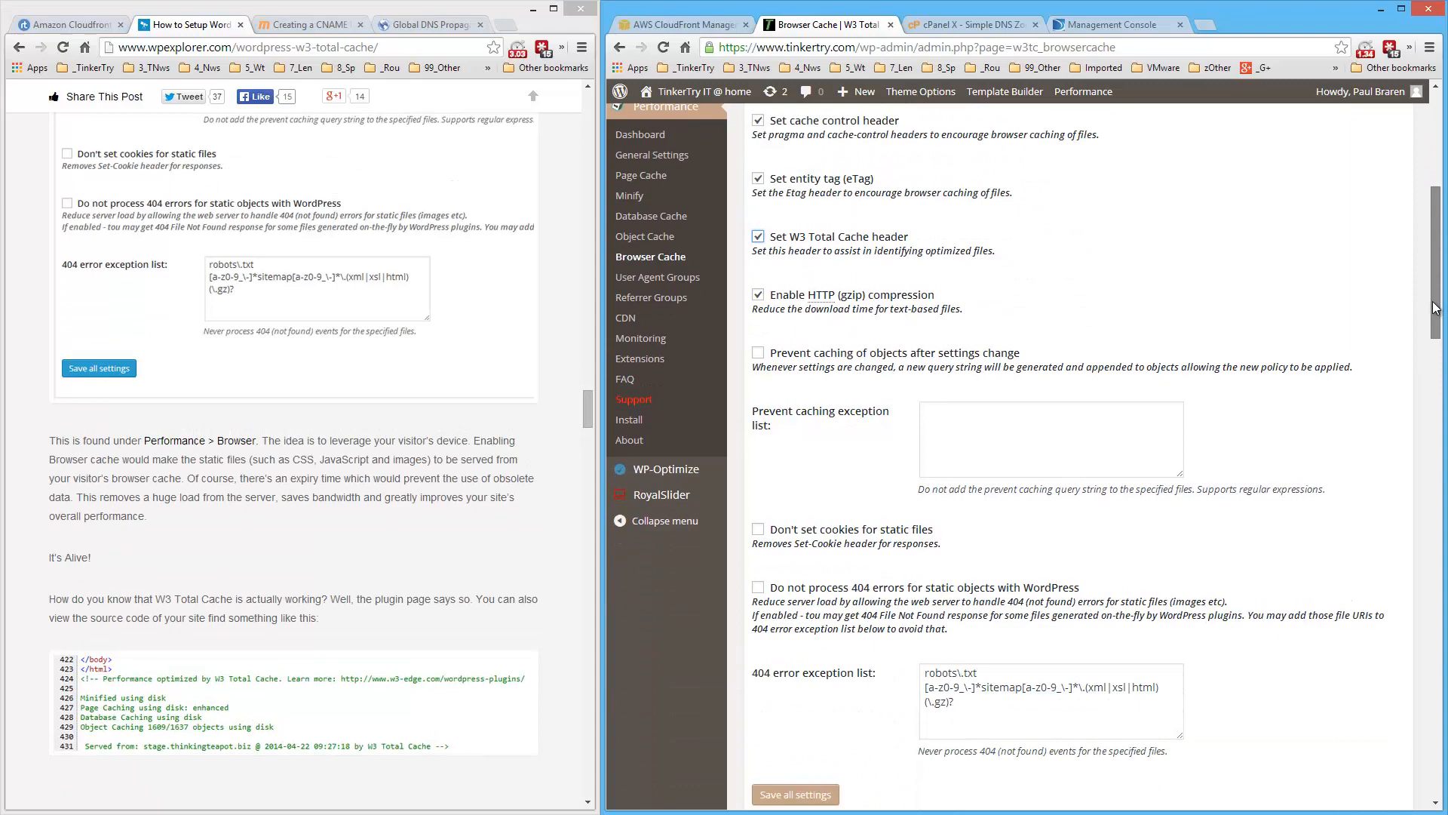
{"action": "scroll", "scroll_direction": "down", "scroll_amount": 3}
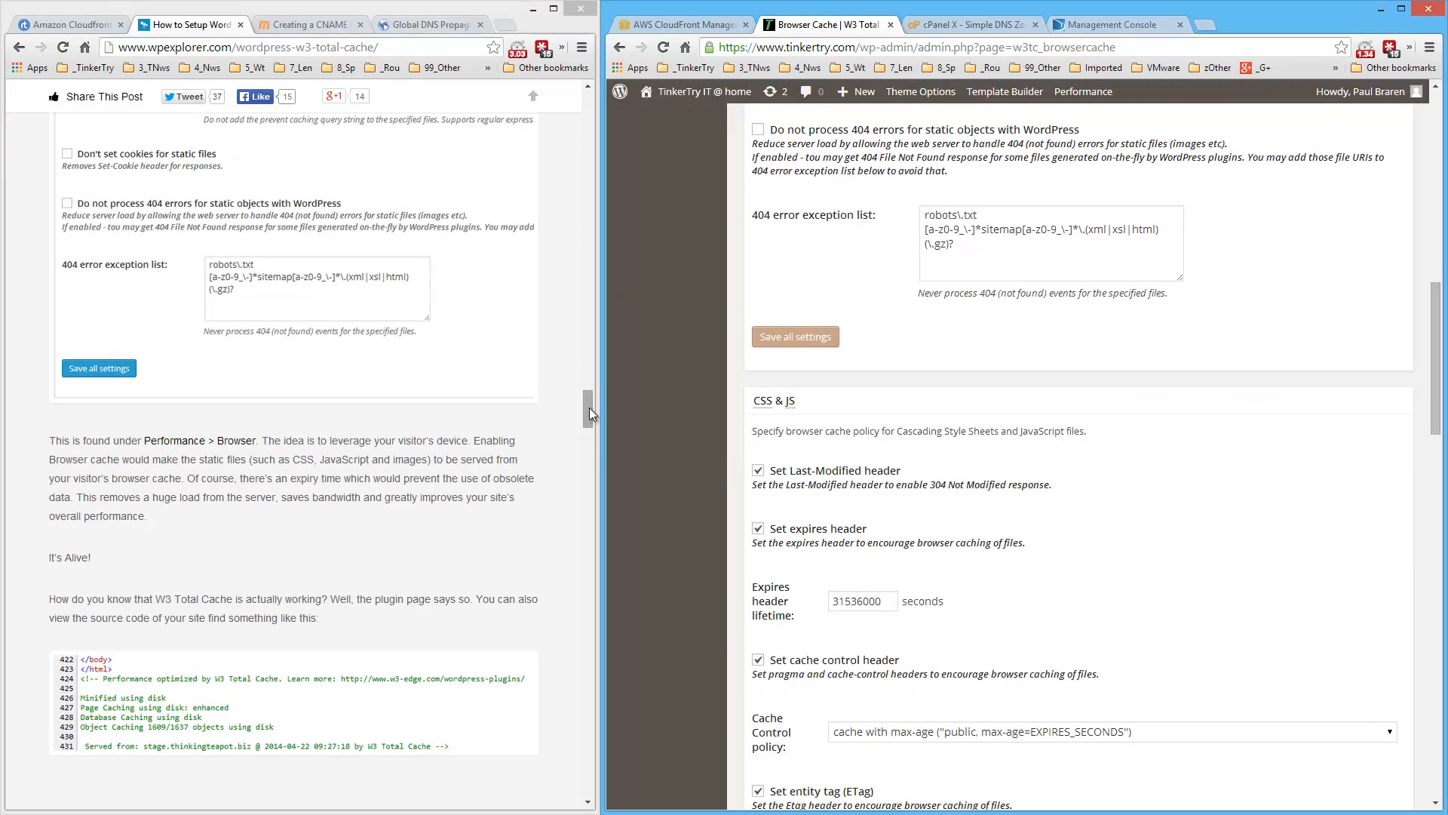
{"action": "scroll", "scroll_direction": "down", "scroll_amount": 3}
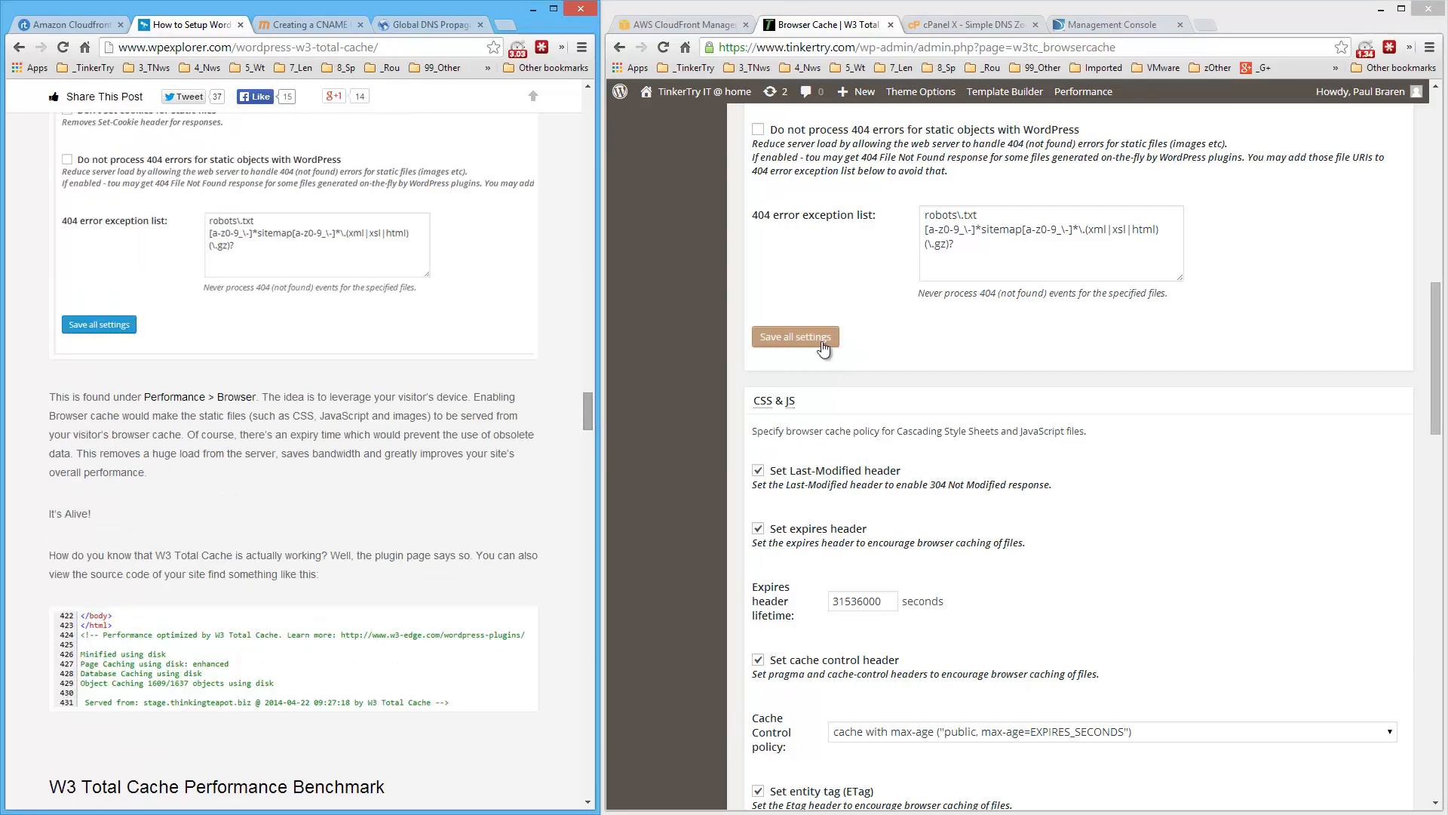
Save the Browser Cache general settings.
{"action": "left_click", "coordinate": [795, 336]}
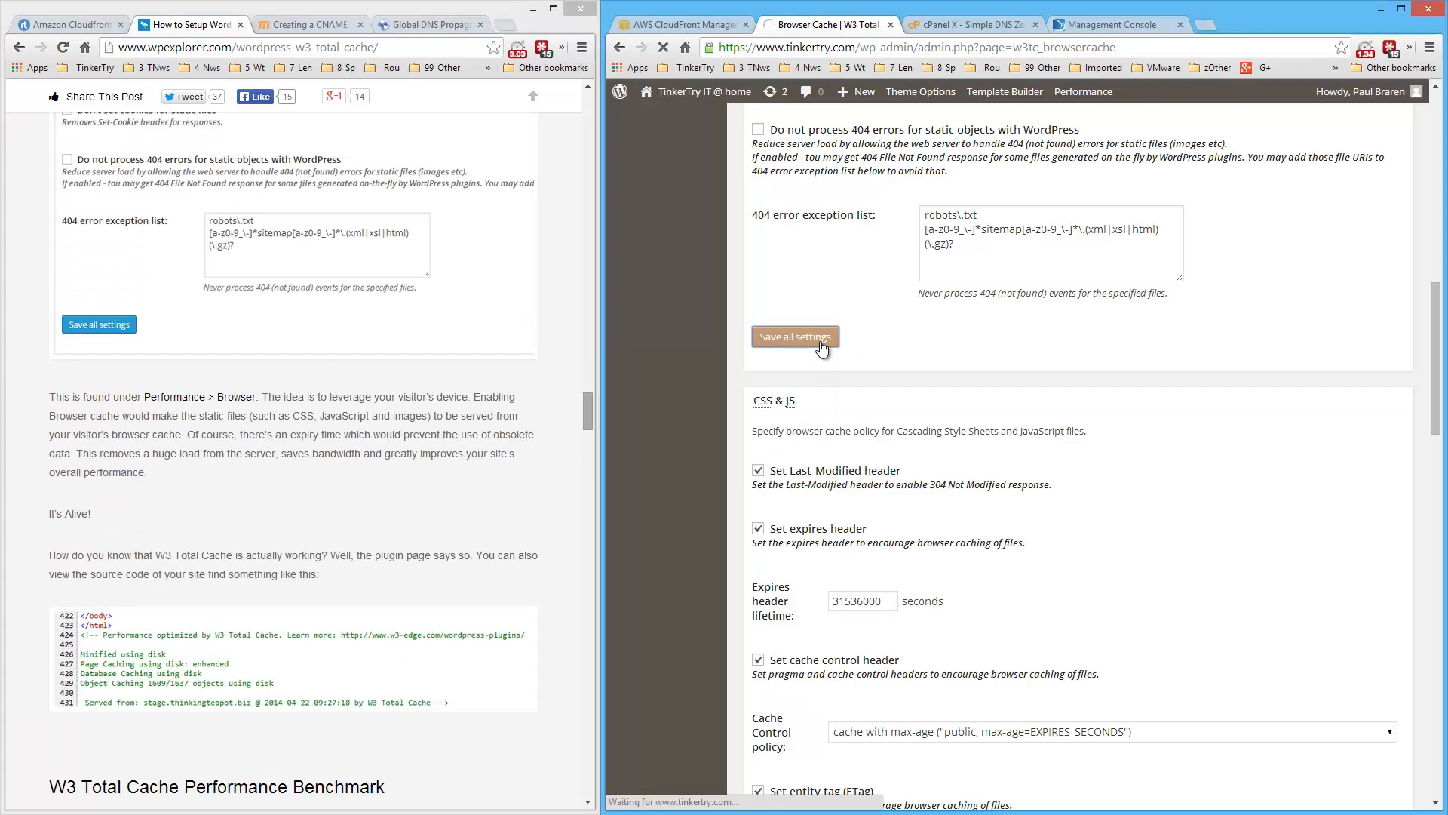
{"action": "left_click", "coordinate": [795, 335]}
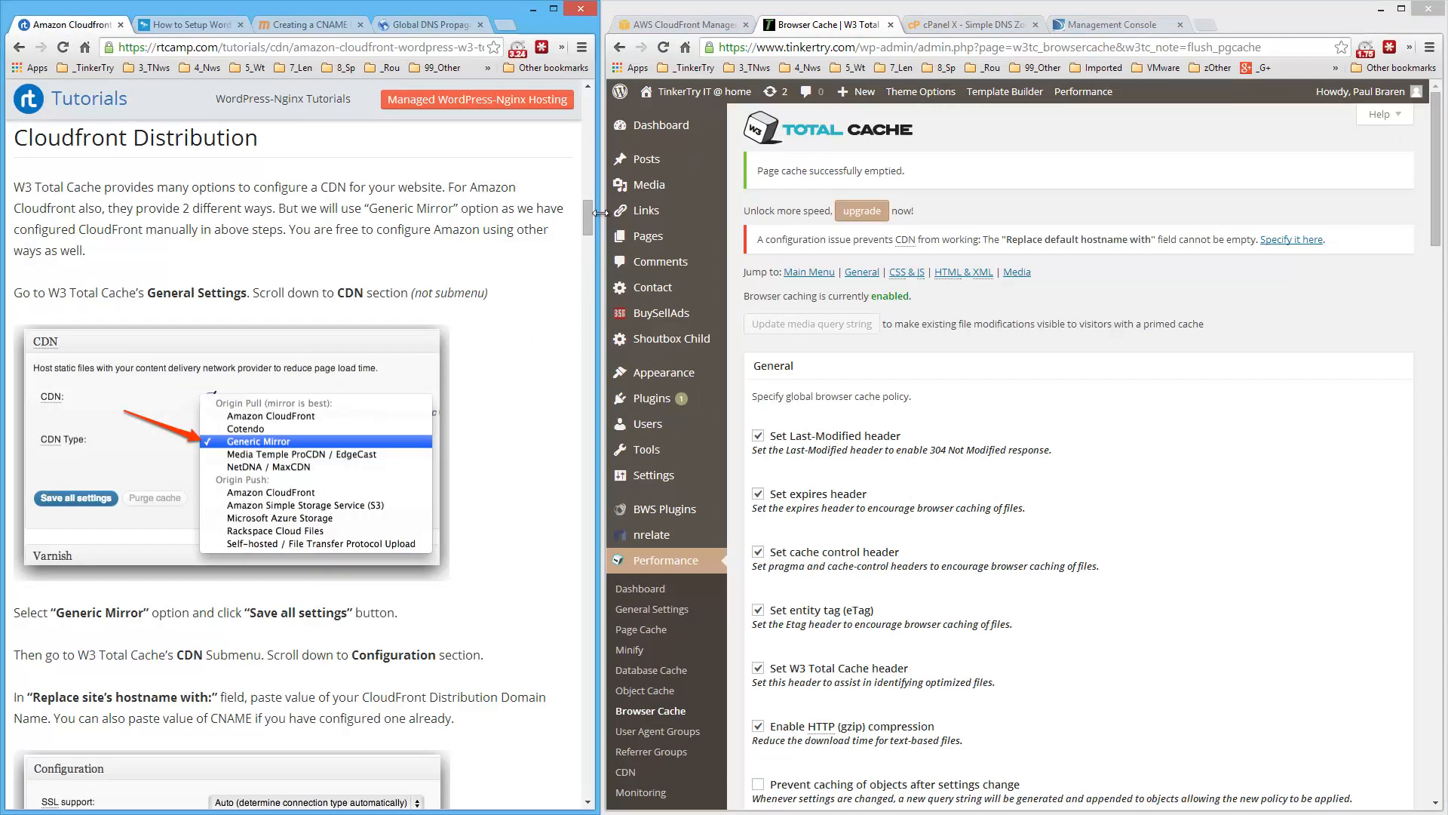
{"action": "scroll", "scroll_direction": "down", "scroll_amount": 3}
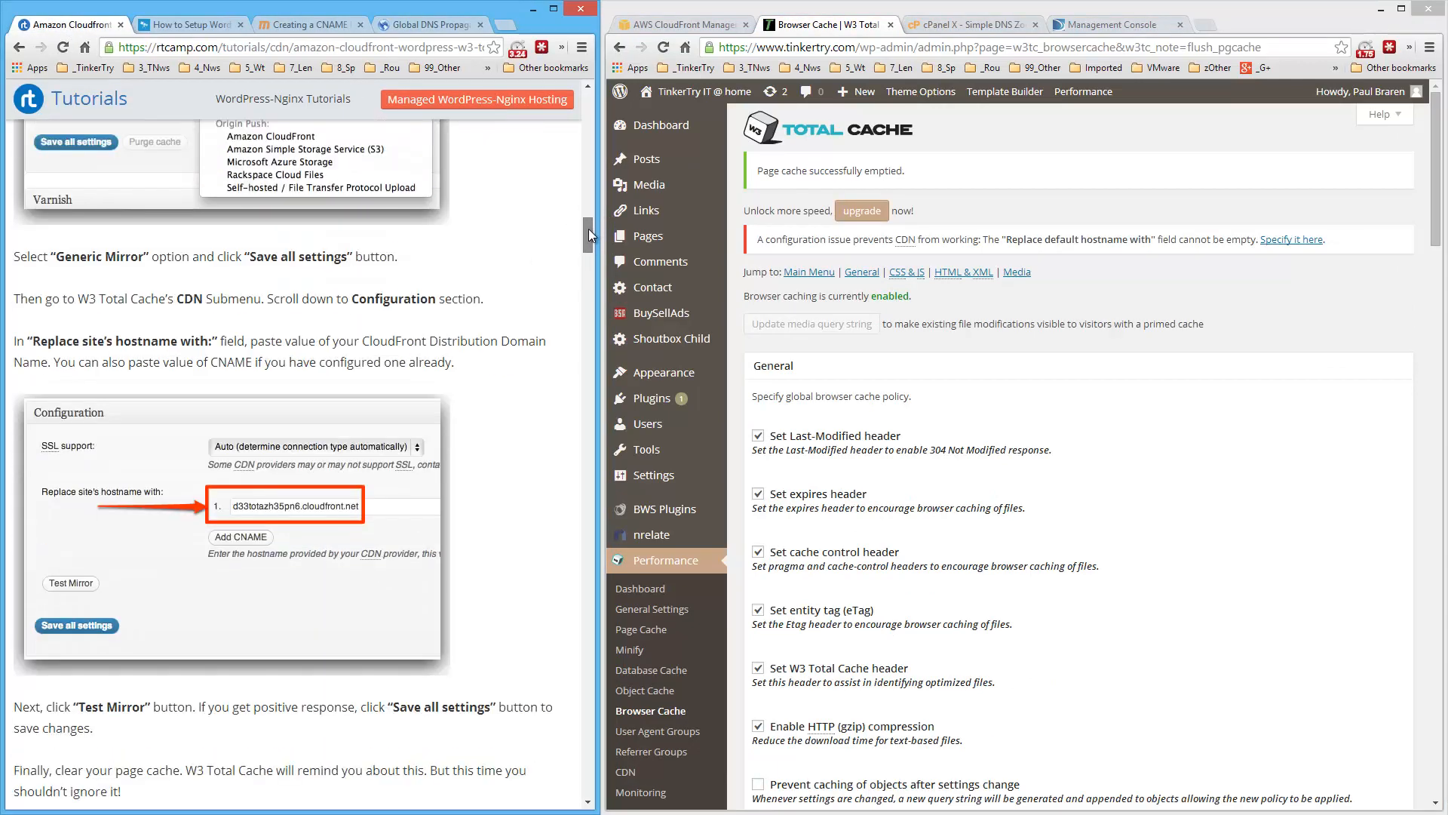
{"action": "scroll", "scroll_direction": "down", "scroll_amount": 3}
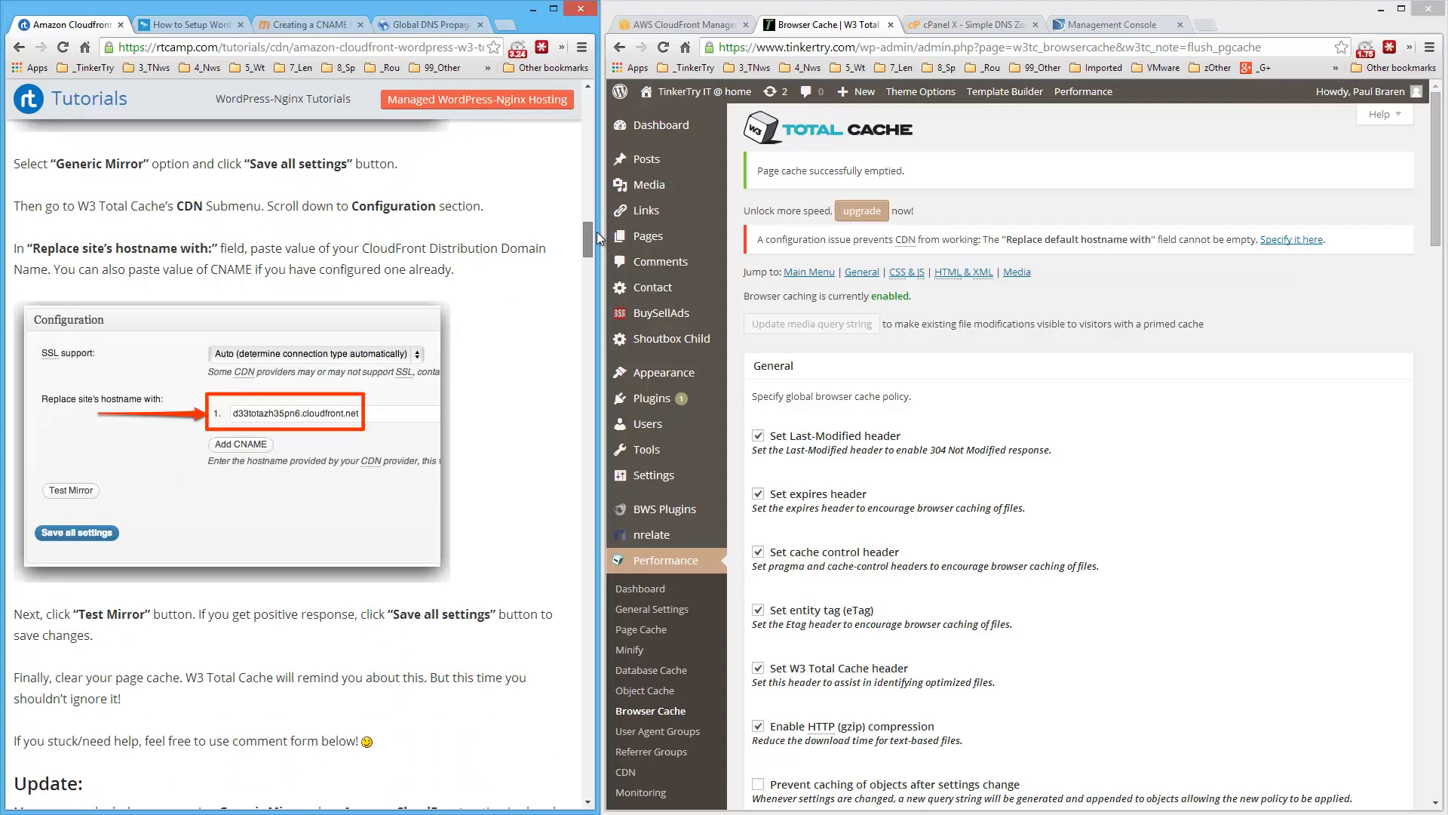
{"action": "scroll", "scroll_direction": "down", "scroll_amount": 3}
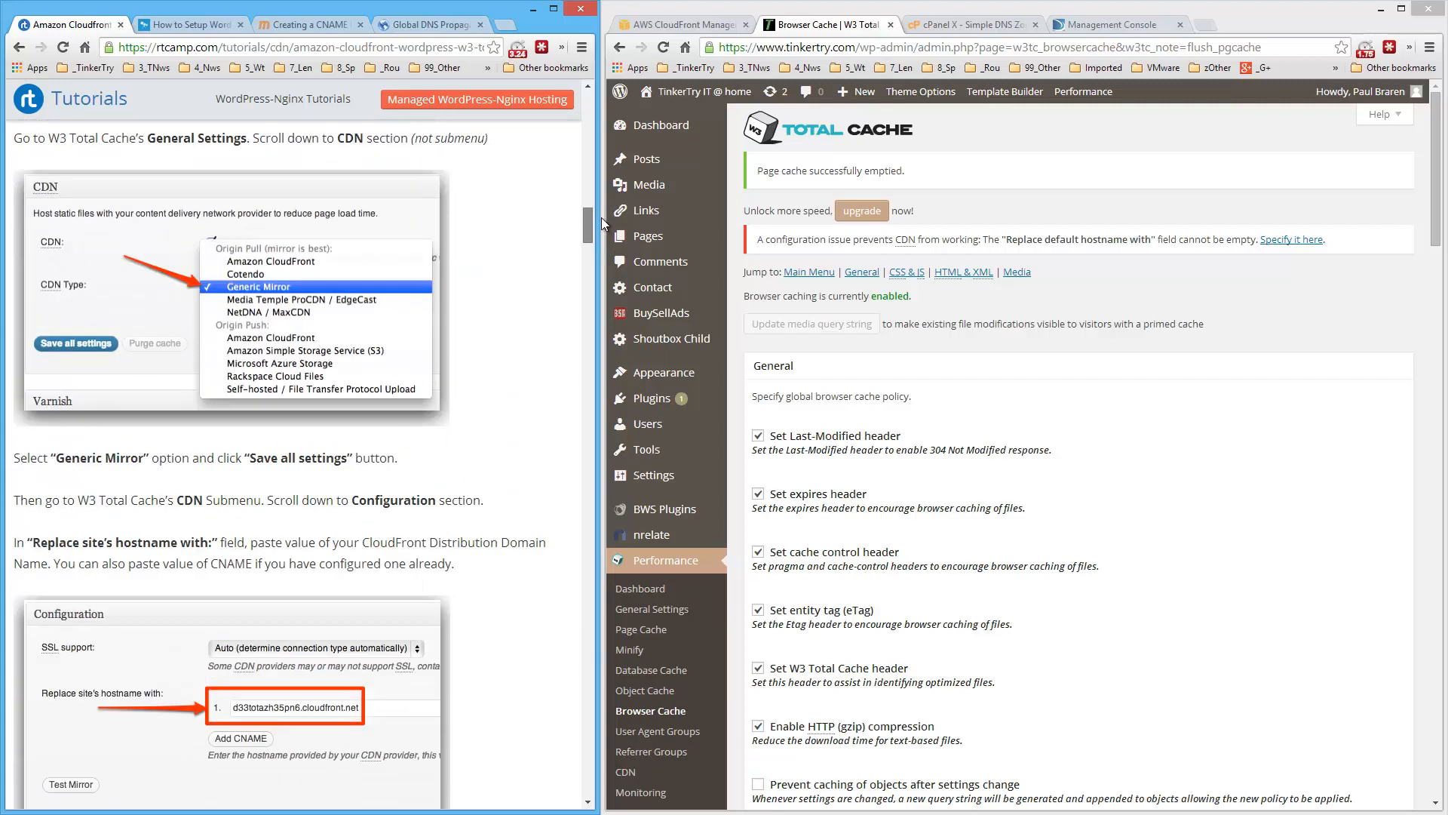
{"action": "scroll", "scroll_direction": "down", "scroll_amount": 3}
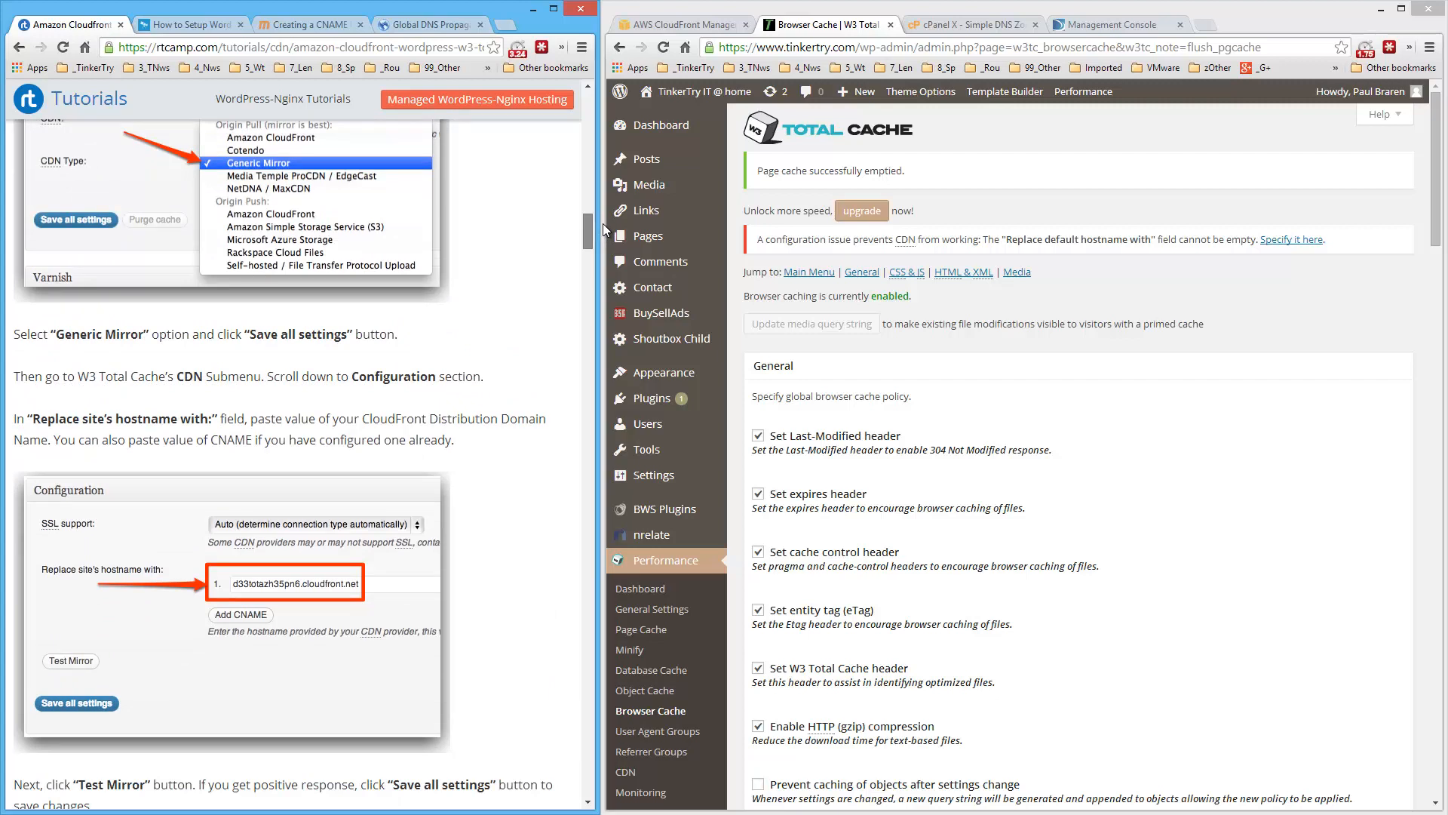
{"action": "mouse_move", "coordinate": [461, 319]}
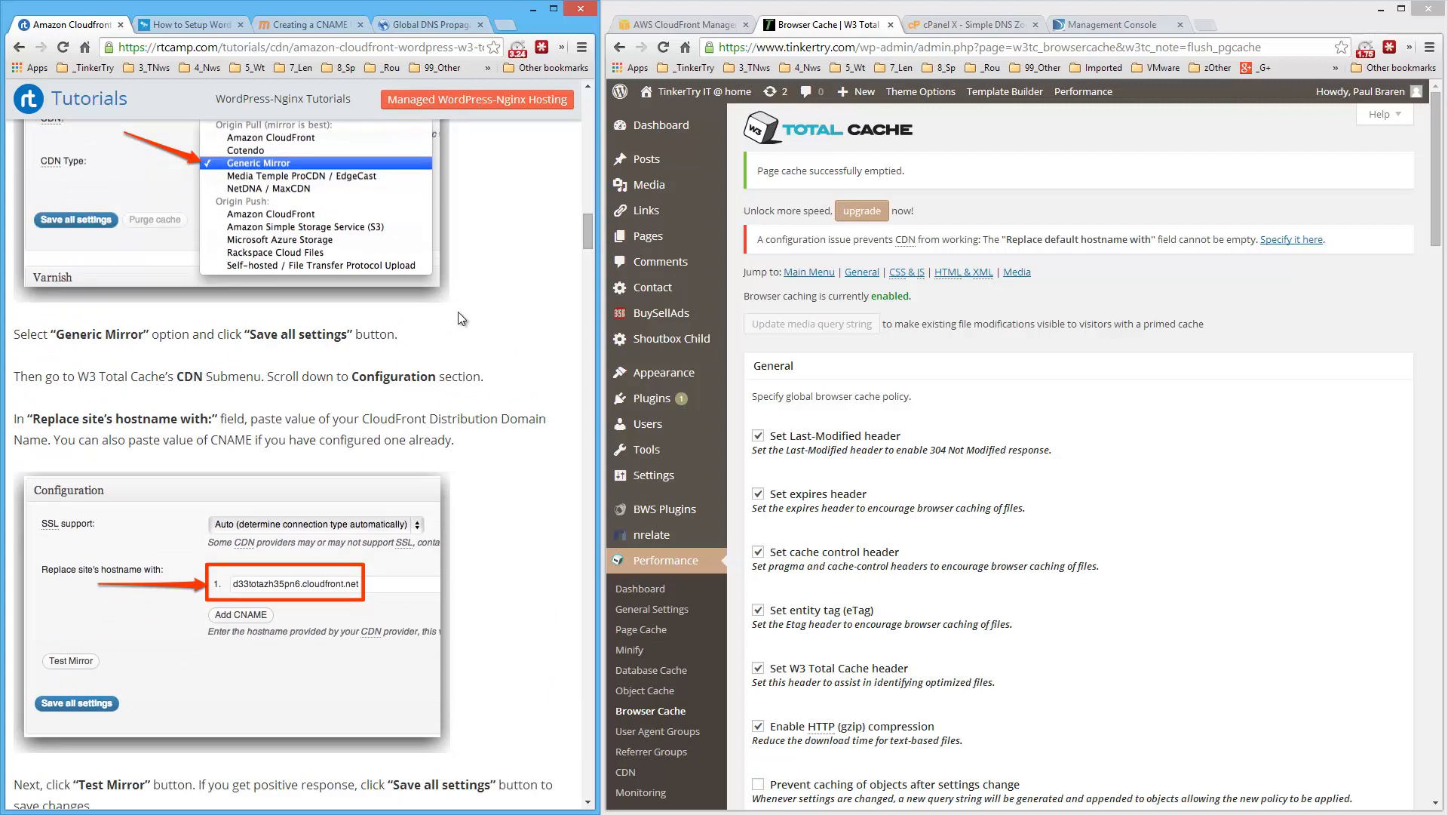
{"action": "scroll", "scroll_direction": "down", "scroll_amount": 3}
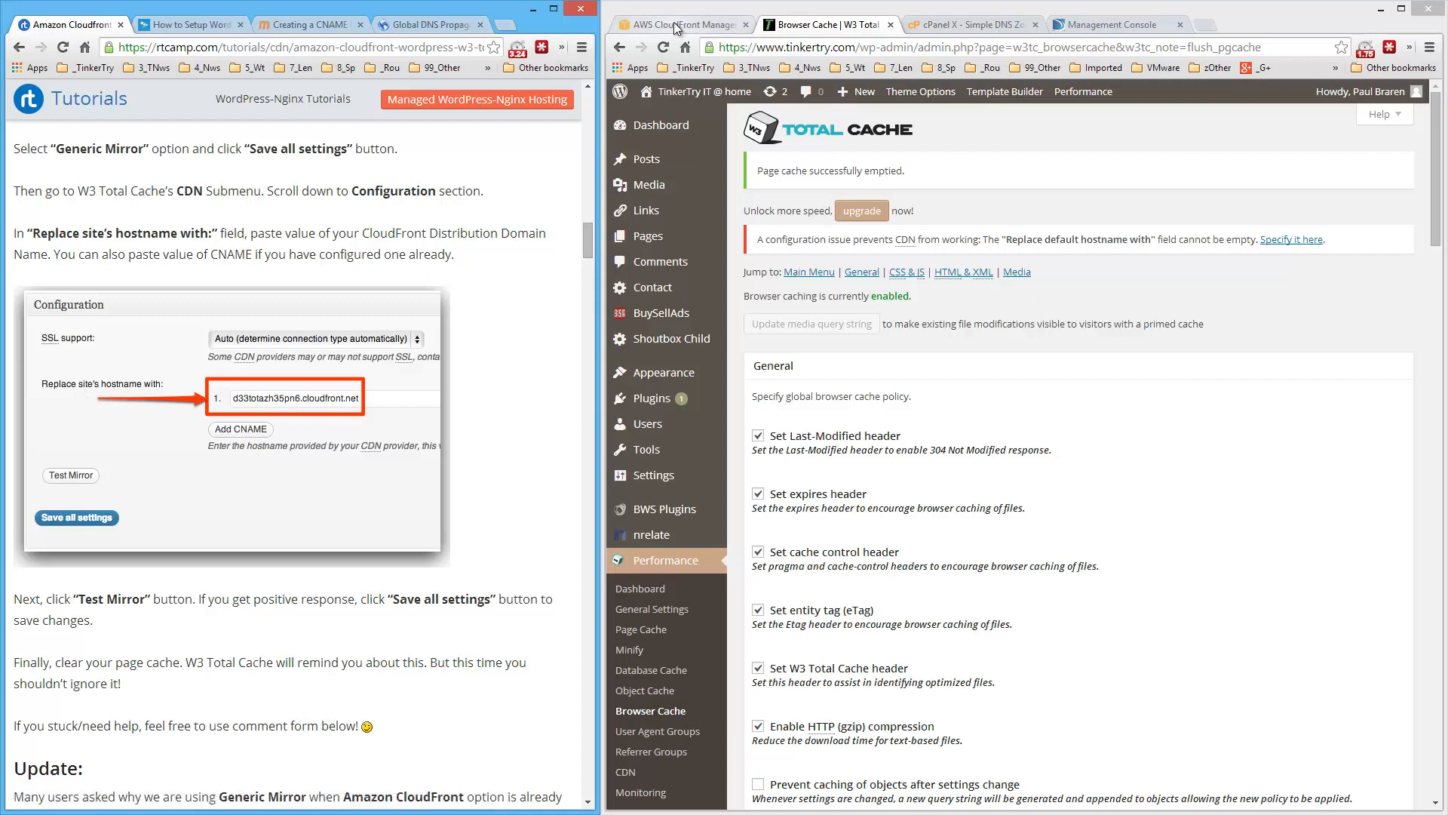
Copy the distribution domain d3ri3zyd4v0fag.cloudfront.net from CloudFront and switch to cPanel's DNS zone editor.
{"action": "left_click", "coordinate": [682, 24]}
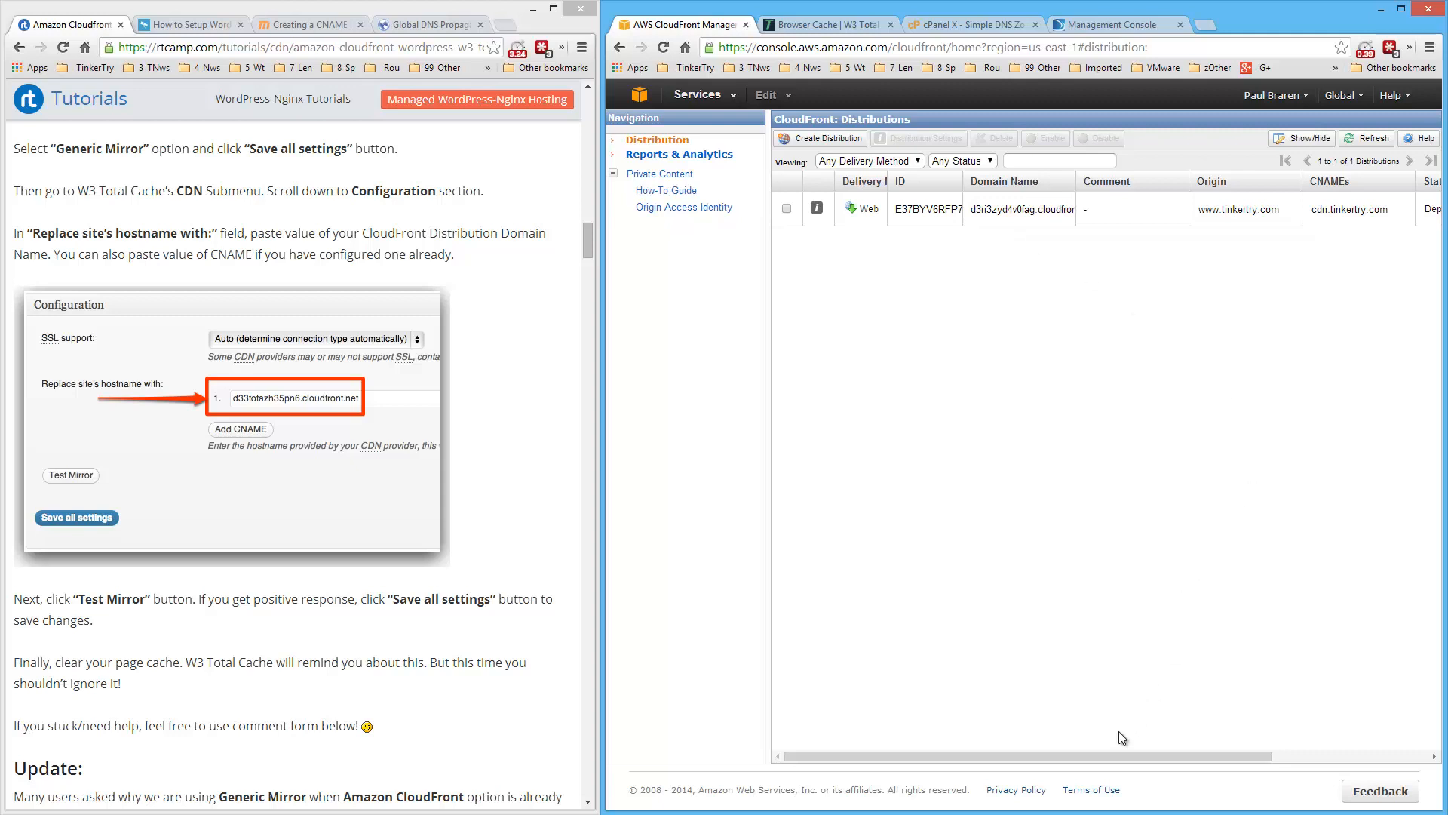
{"action": "scroll", "scroll_direction": "right", "scroll_amount": 3}
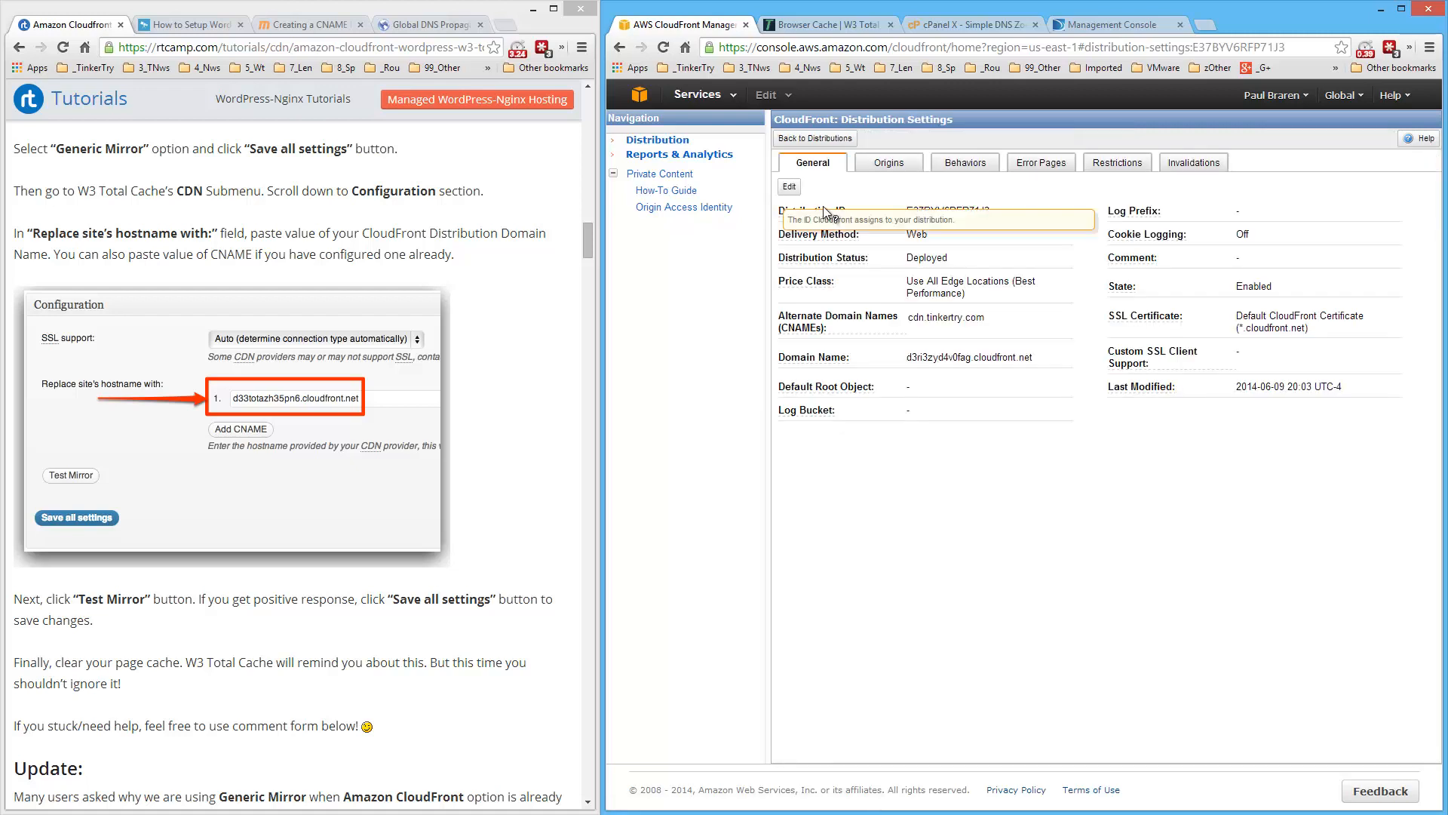
{"action": "mouse_move", "coordinate": [910, 356]}
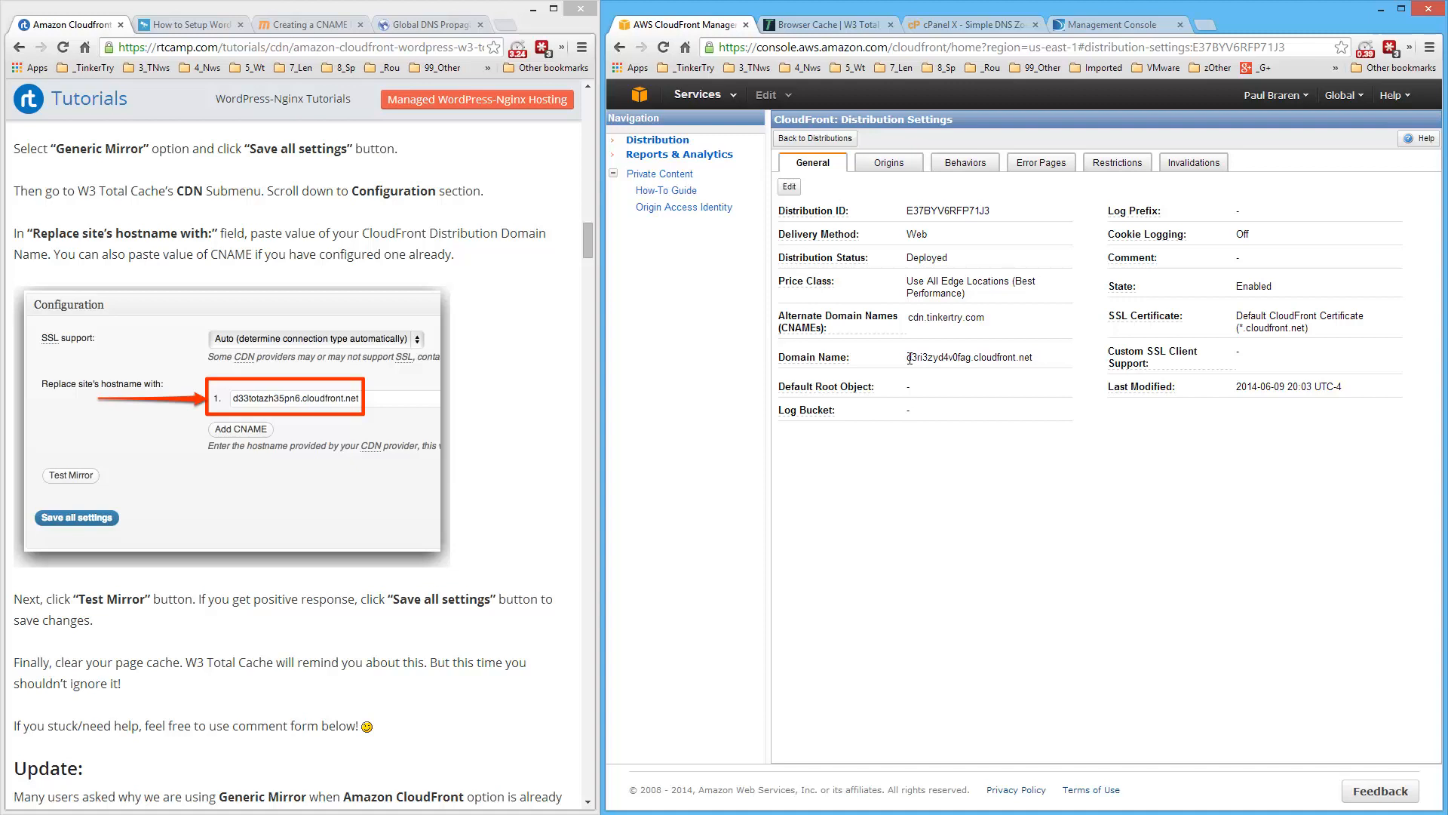
{"action": "double_click", "coordinate": [970, 357]}
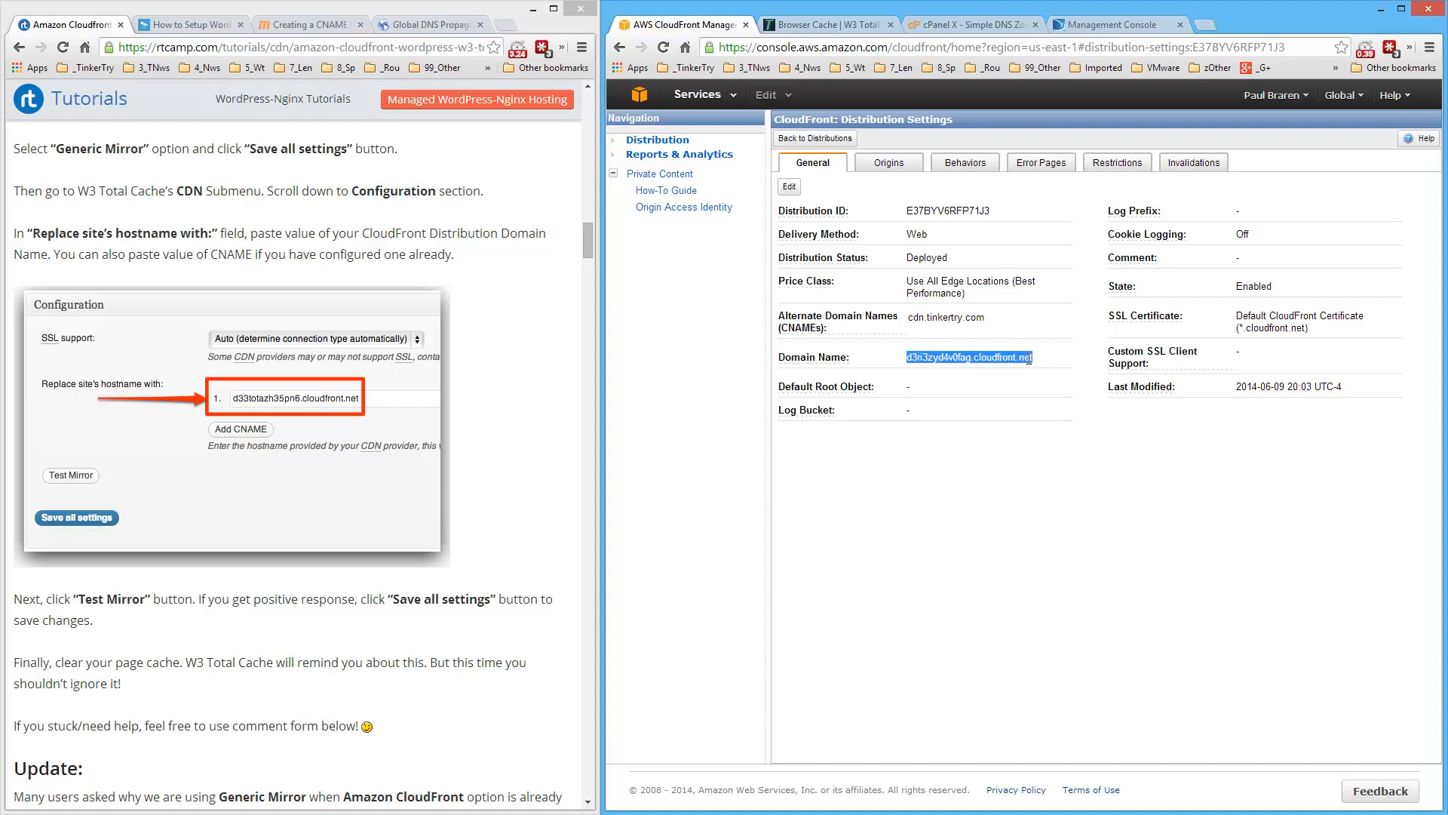
{"action": "right_click", "coordinate": [968, 356]}
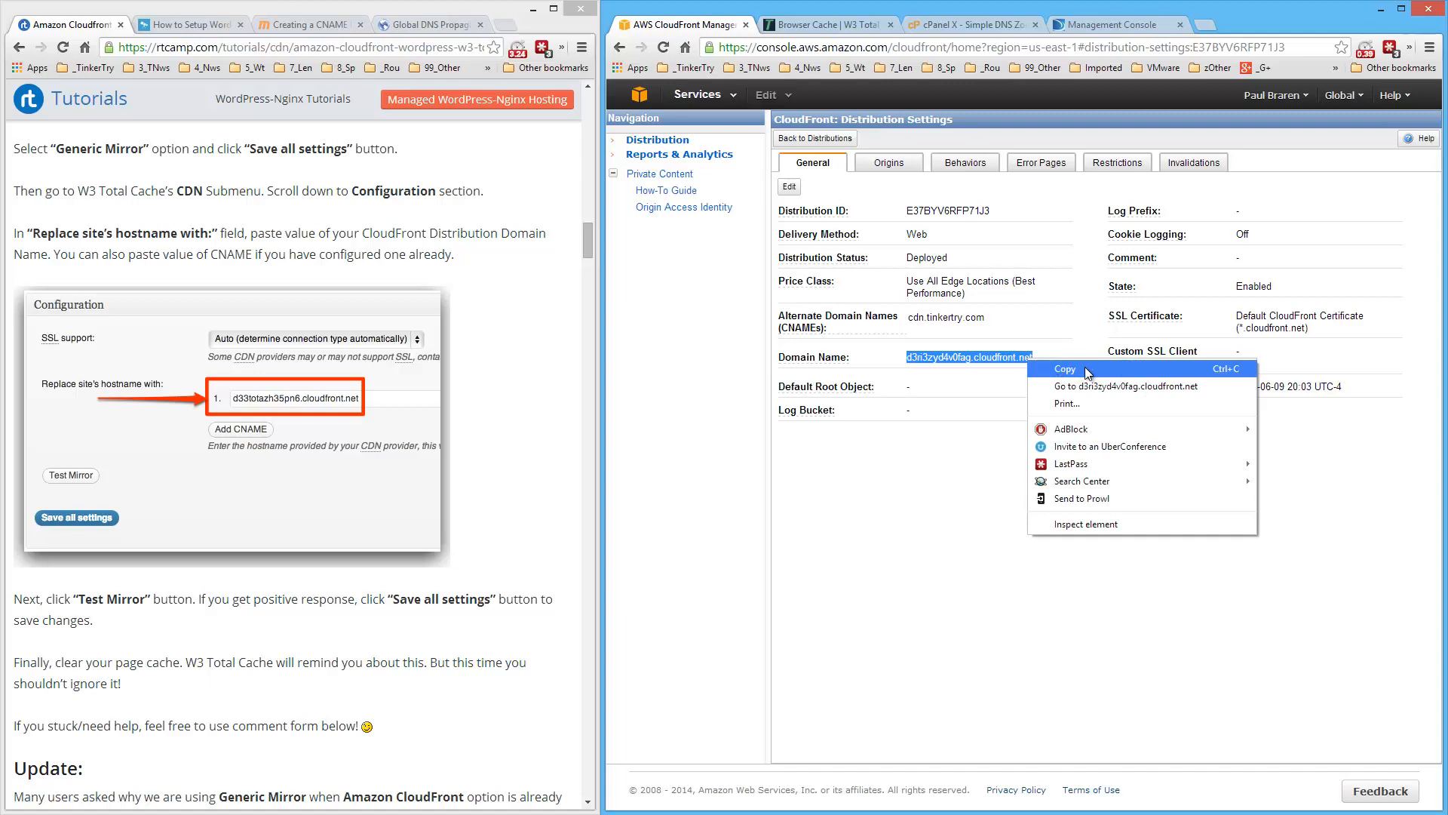
{"action": "left_click", "coordinate": [1064, 368]}
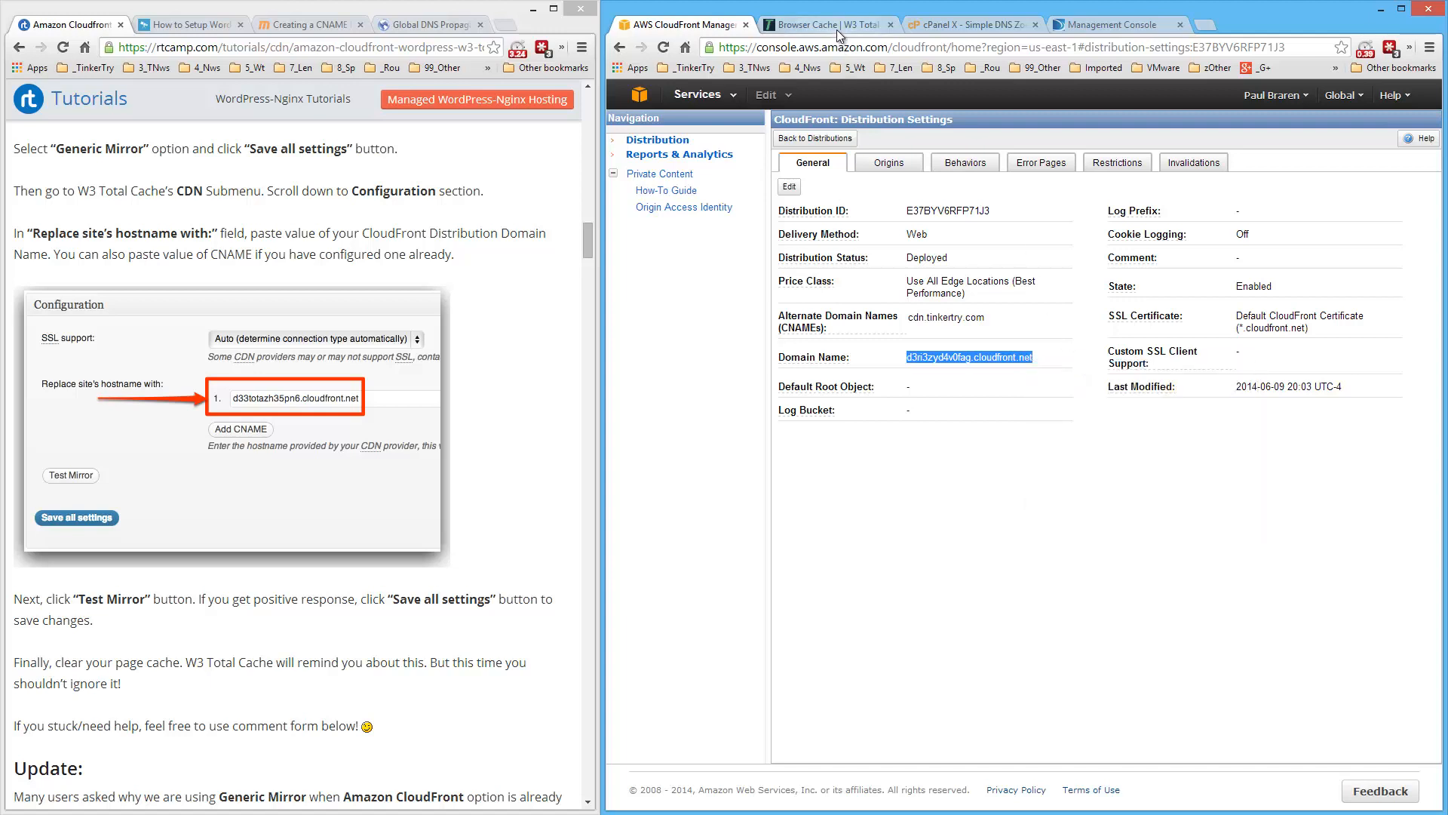
{"action": "left_click", "coordinate": [822, 24]}
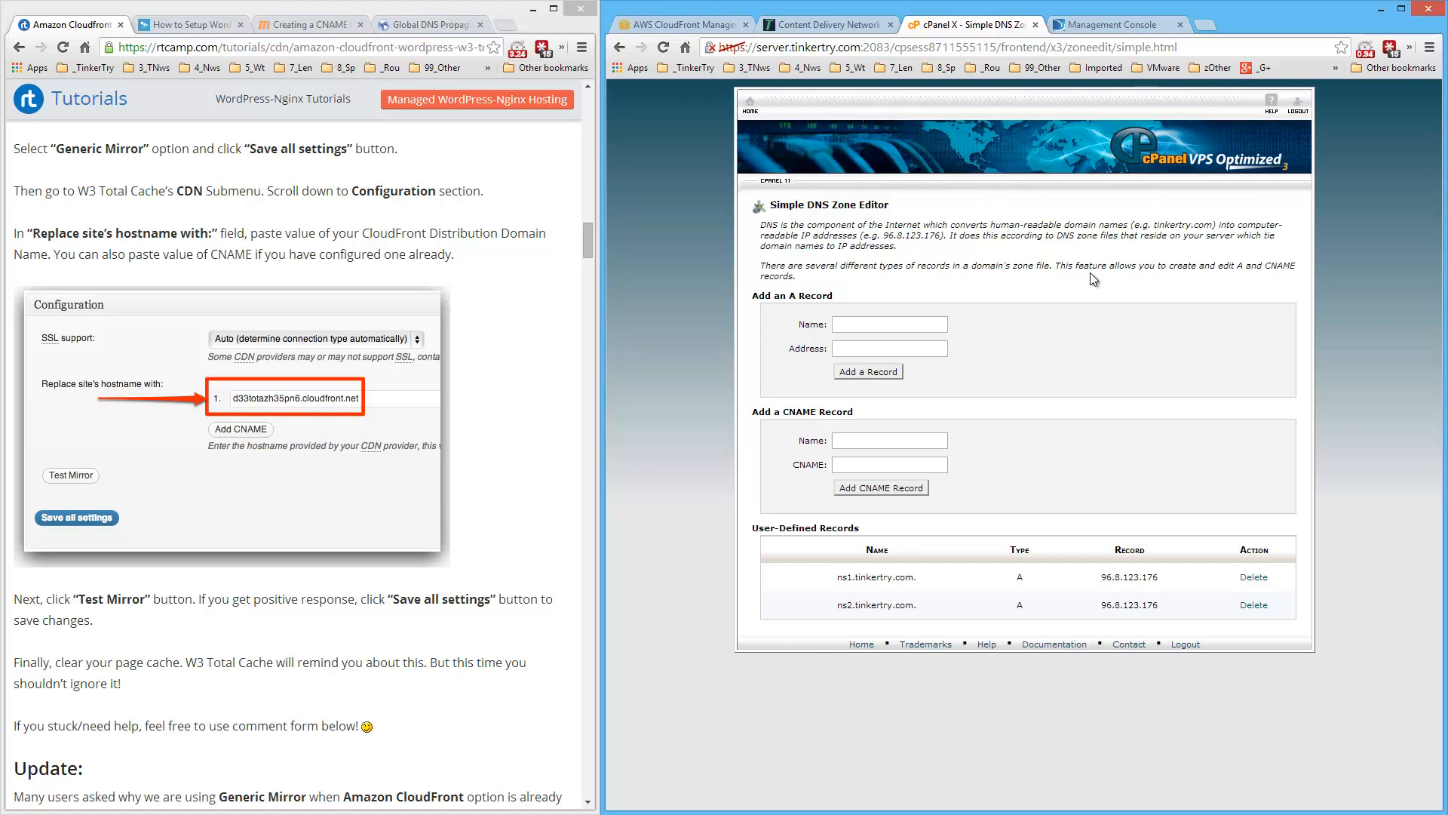
{"action": "mouse_move", "coordinate": [817, 427]}
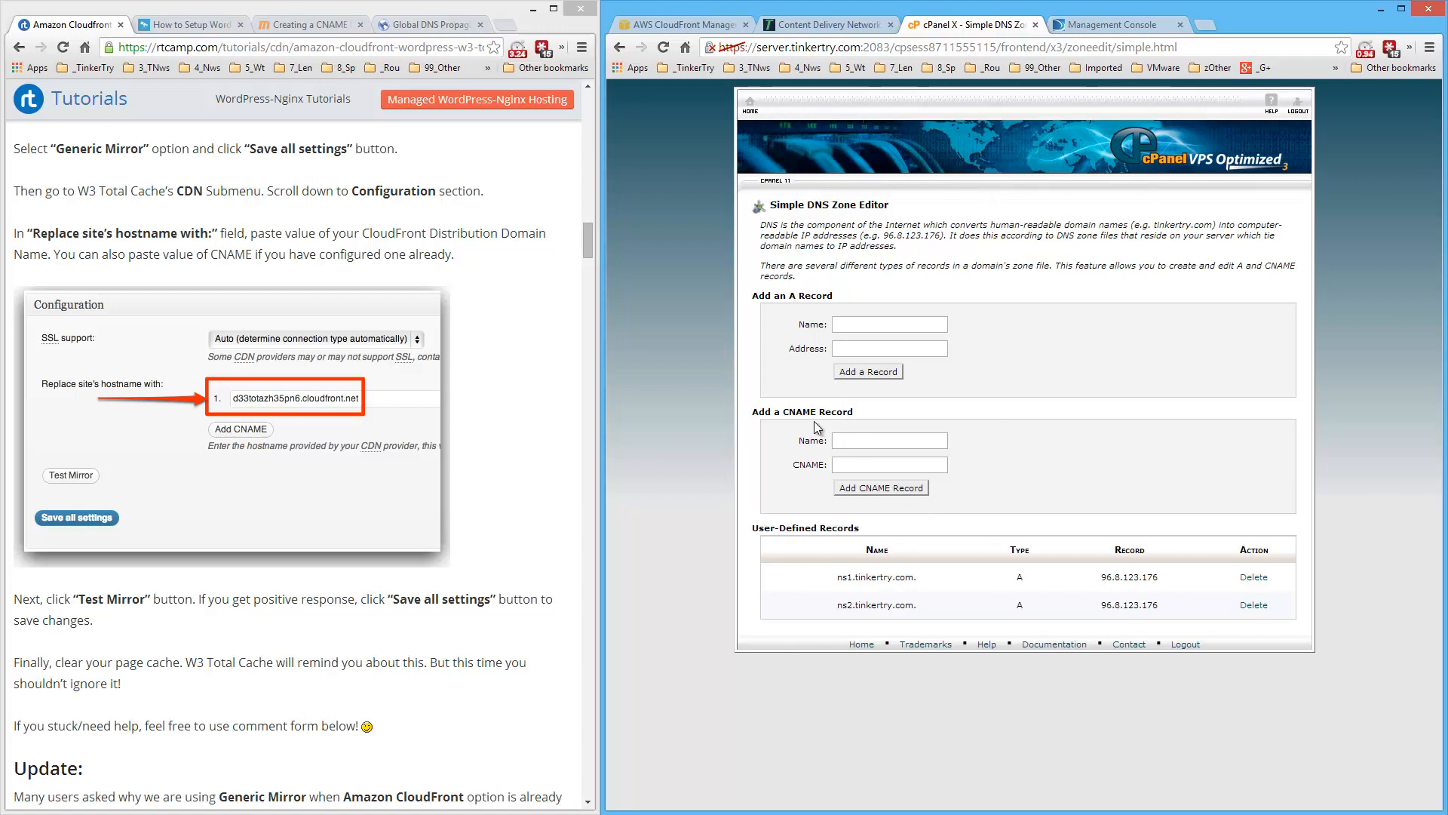
Add a CNAME record pointing cdn.tinkertry.com to d3ri3zyd4v0fag.cloudfront.net.
{"action": "type", "text": "c"}
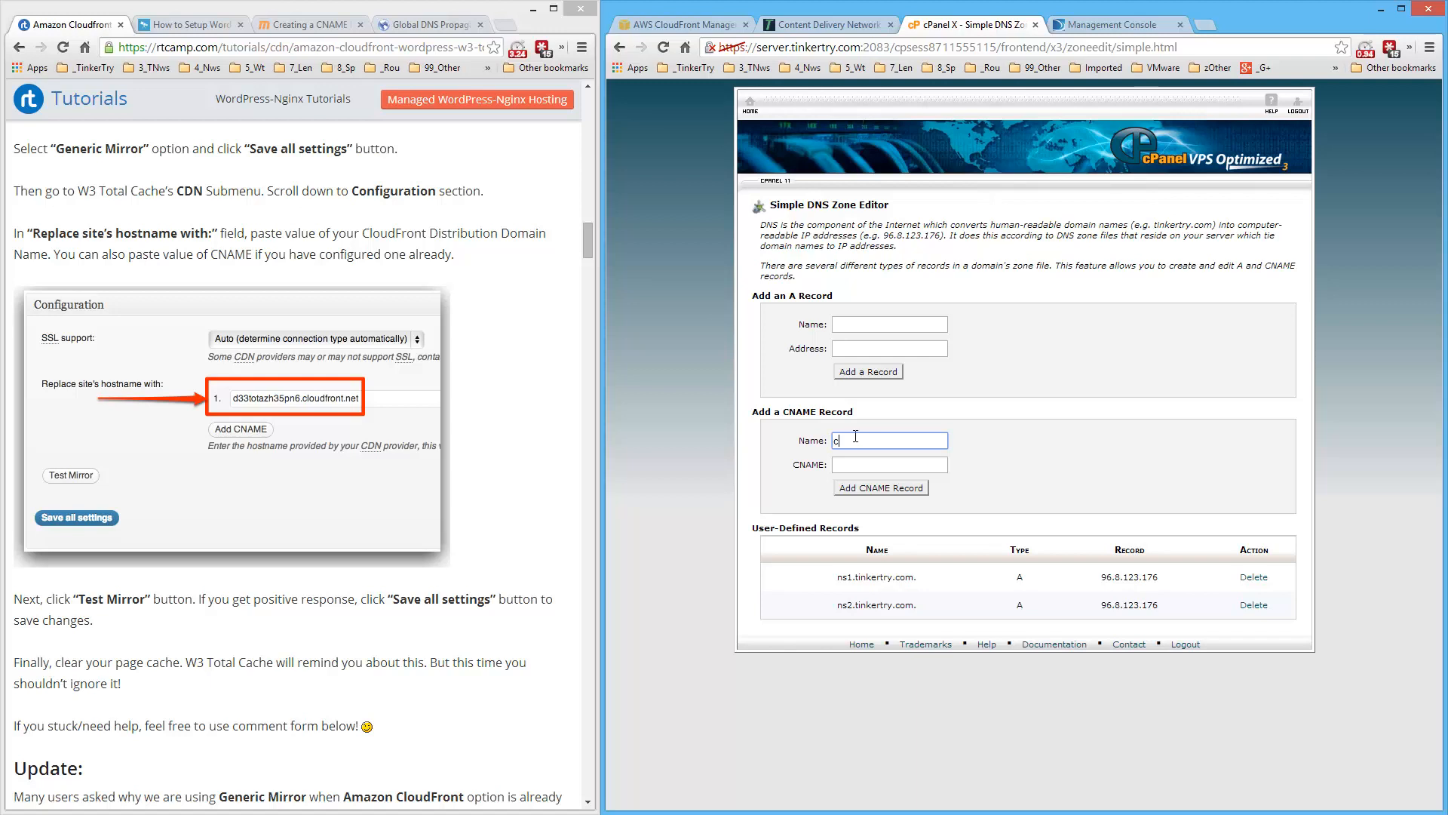
{"action": "type", "text": "dn.tinkertry.com."}
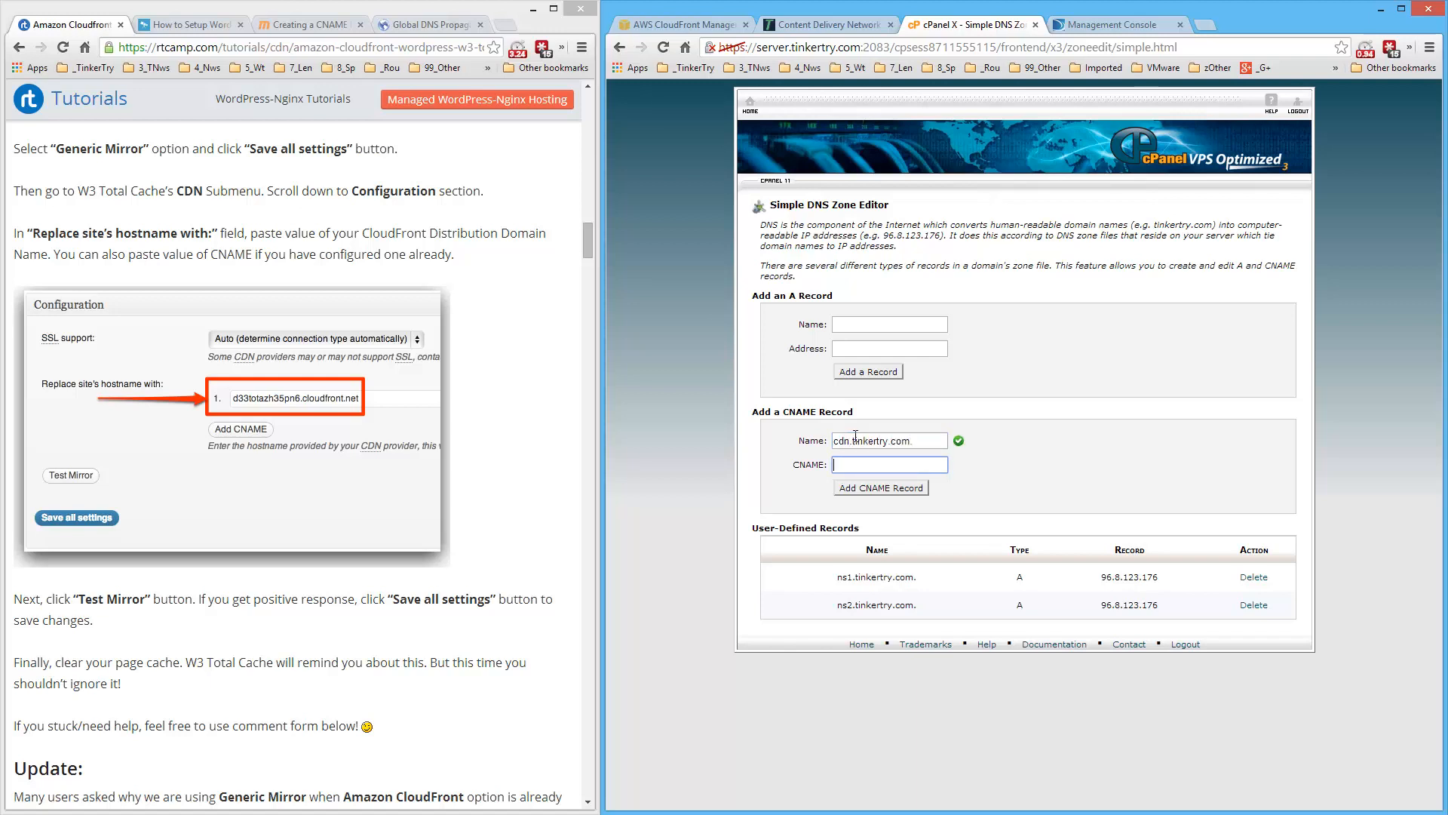
{"action": "type", "text": "i3zyd4v0fag.cloudfront.net"}
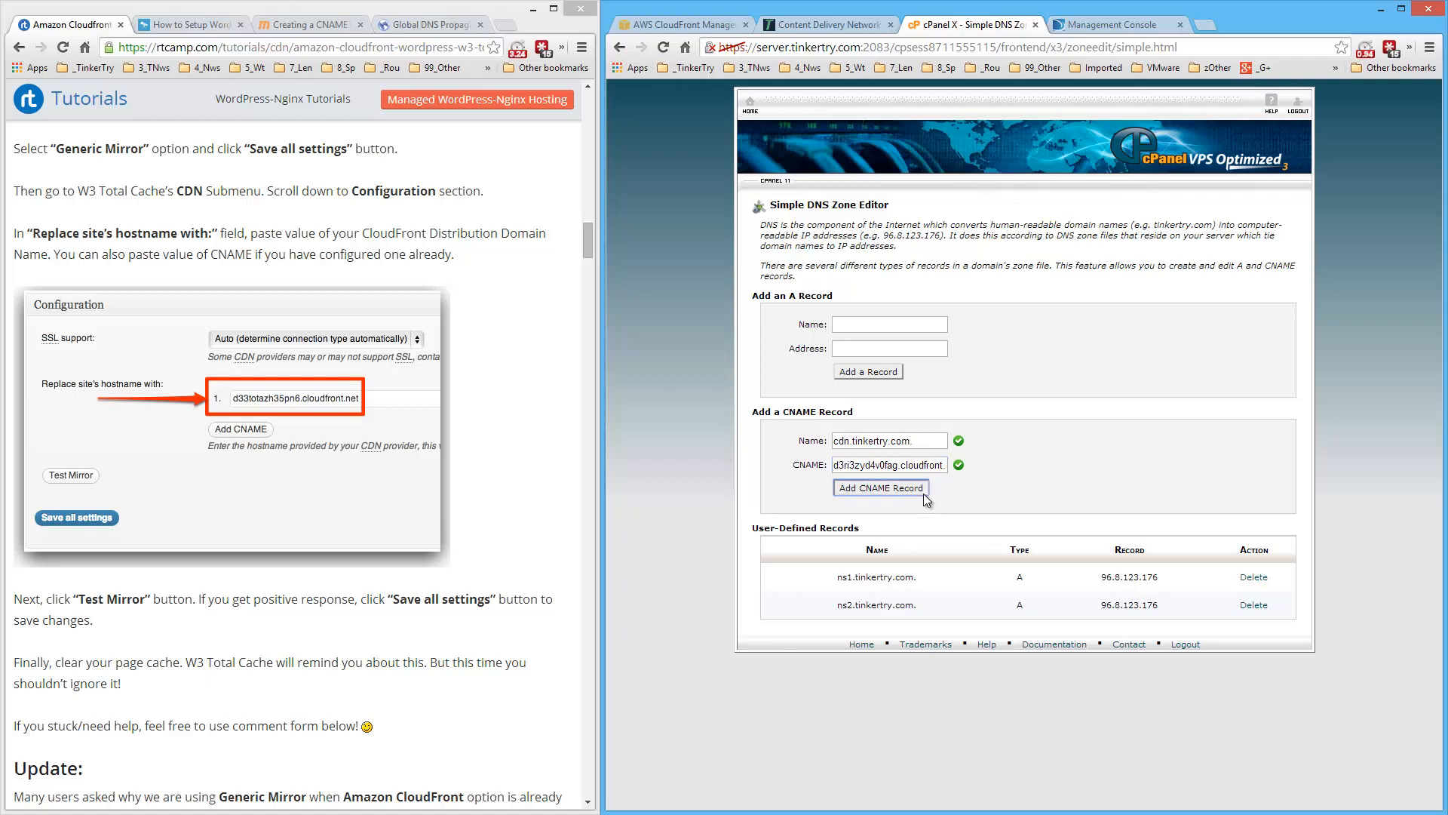
{"action": "left_click", "coordinate": [880, 487]}
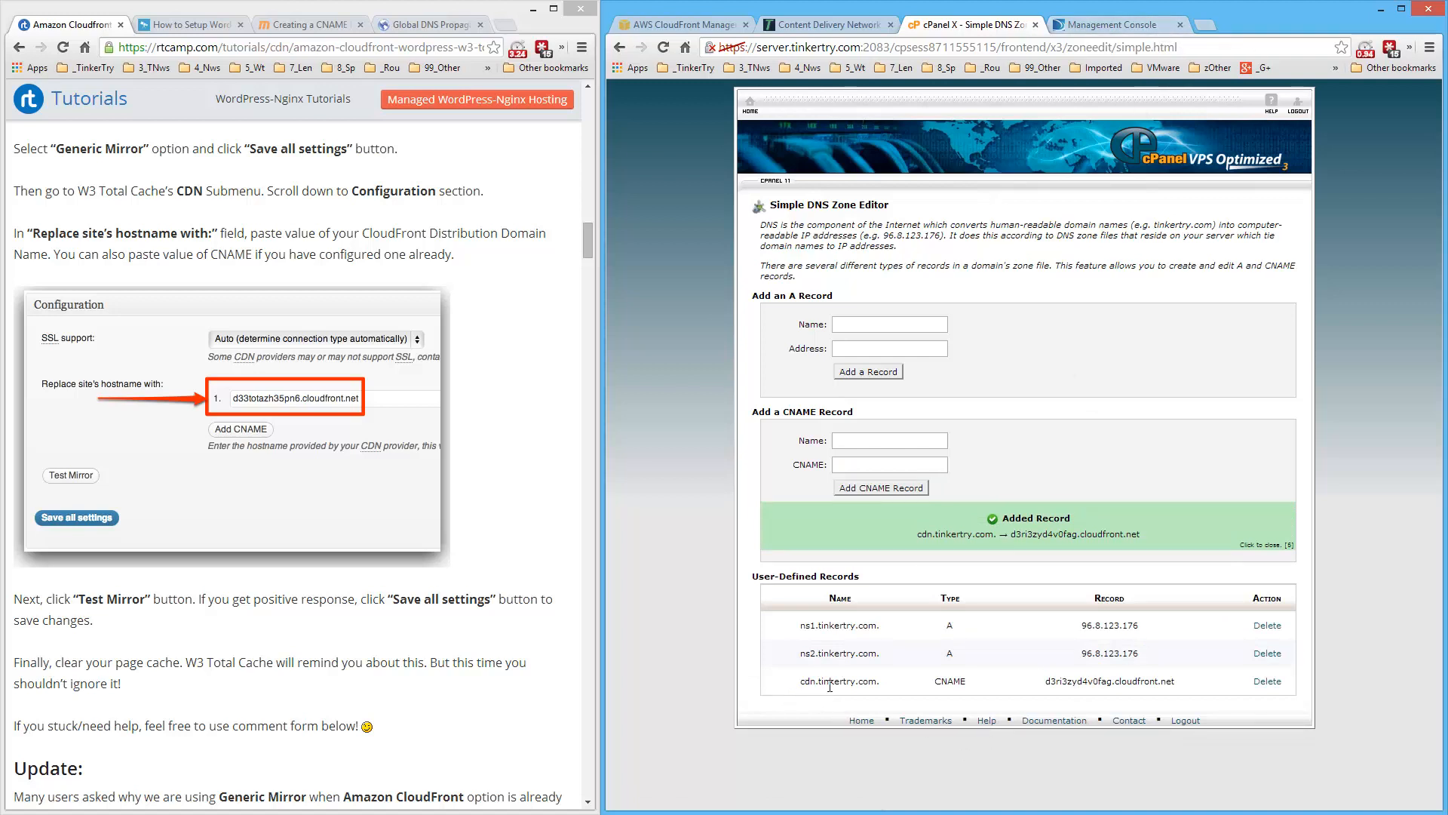
{"action": "mouse_move", "coordinate": [1074, 746]}
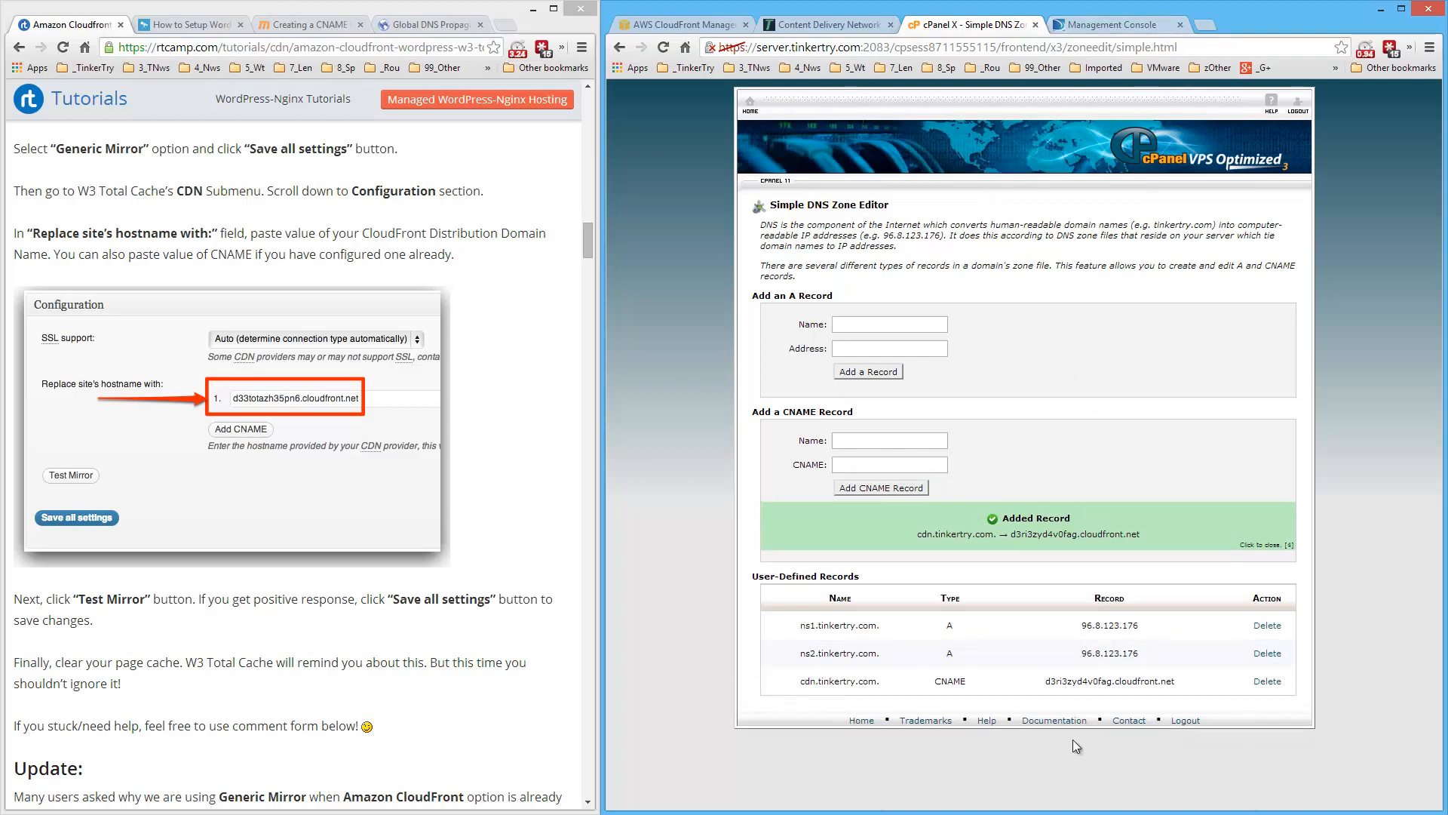
{"action": "mouse_move", "coordinate": [1032, 689]}
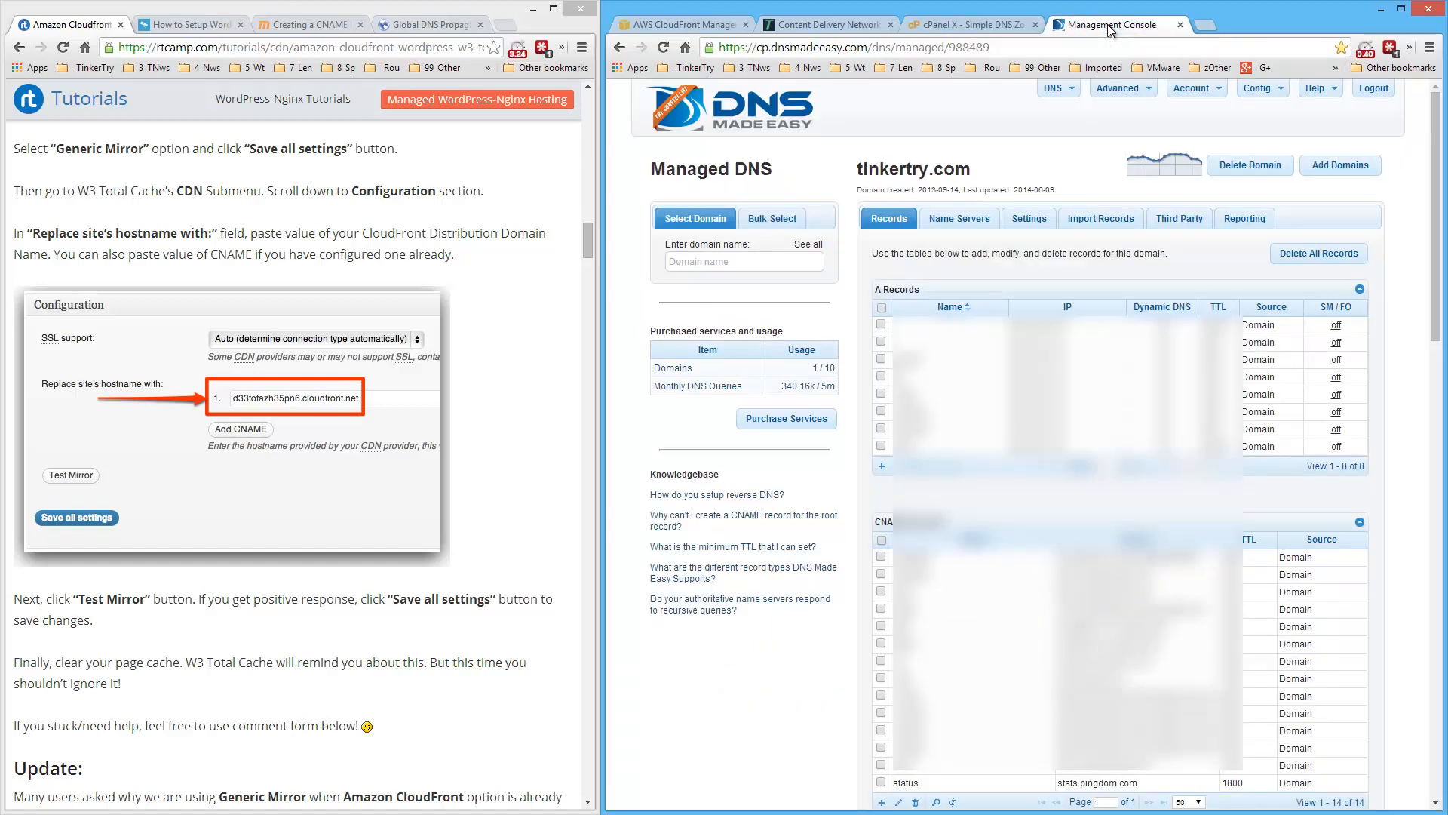
{"action": "mouse_move", "coordinate": [866, 513]}
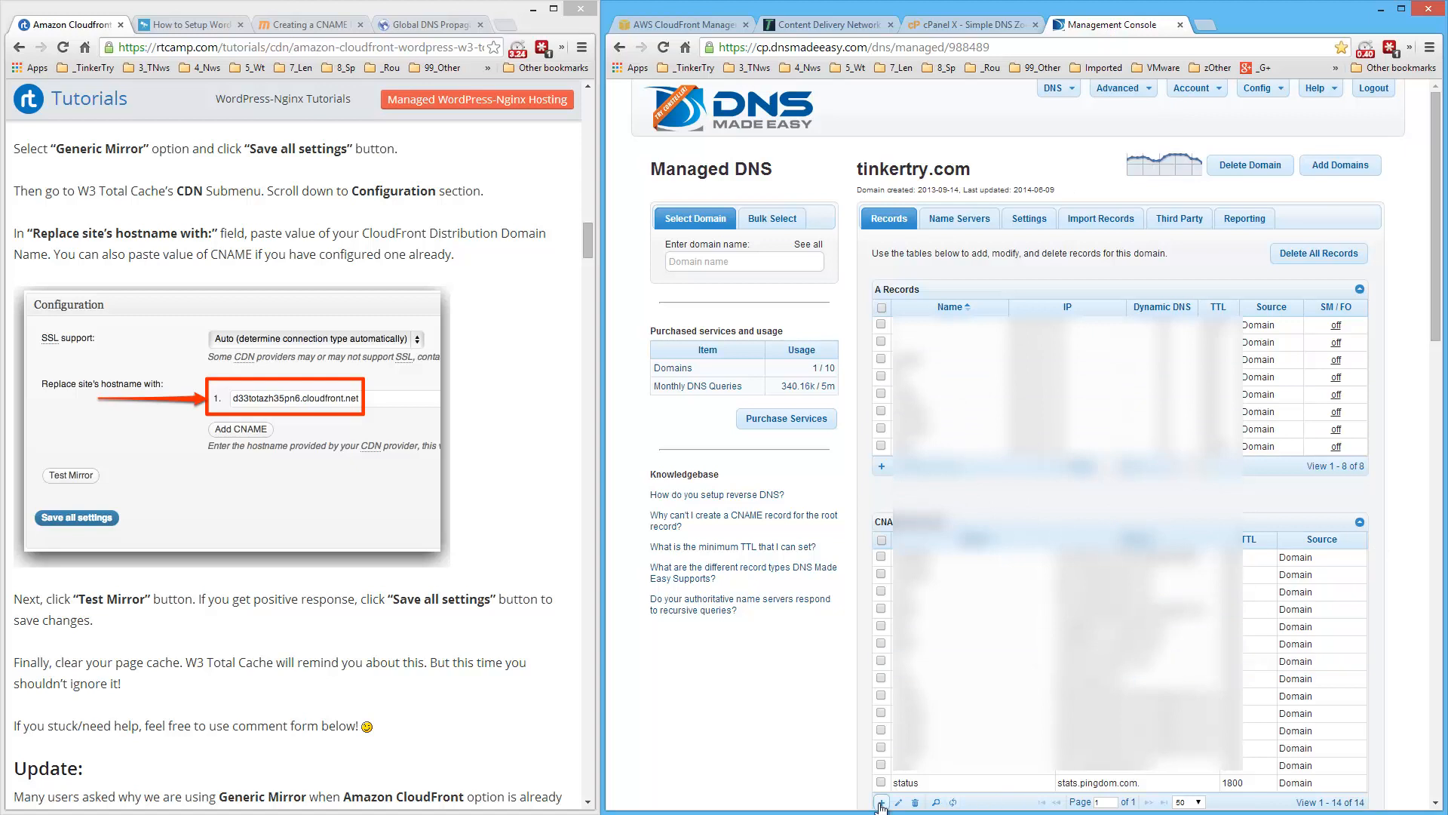
Fill a new CNAME record with Name cdn and Alias to d3ri3zyd4v0fag.cloudfront.net.
{"action": "left_click", "coordinate": [879, 785]}
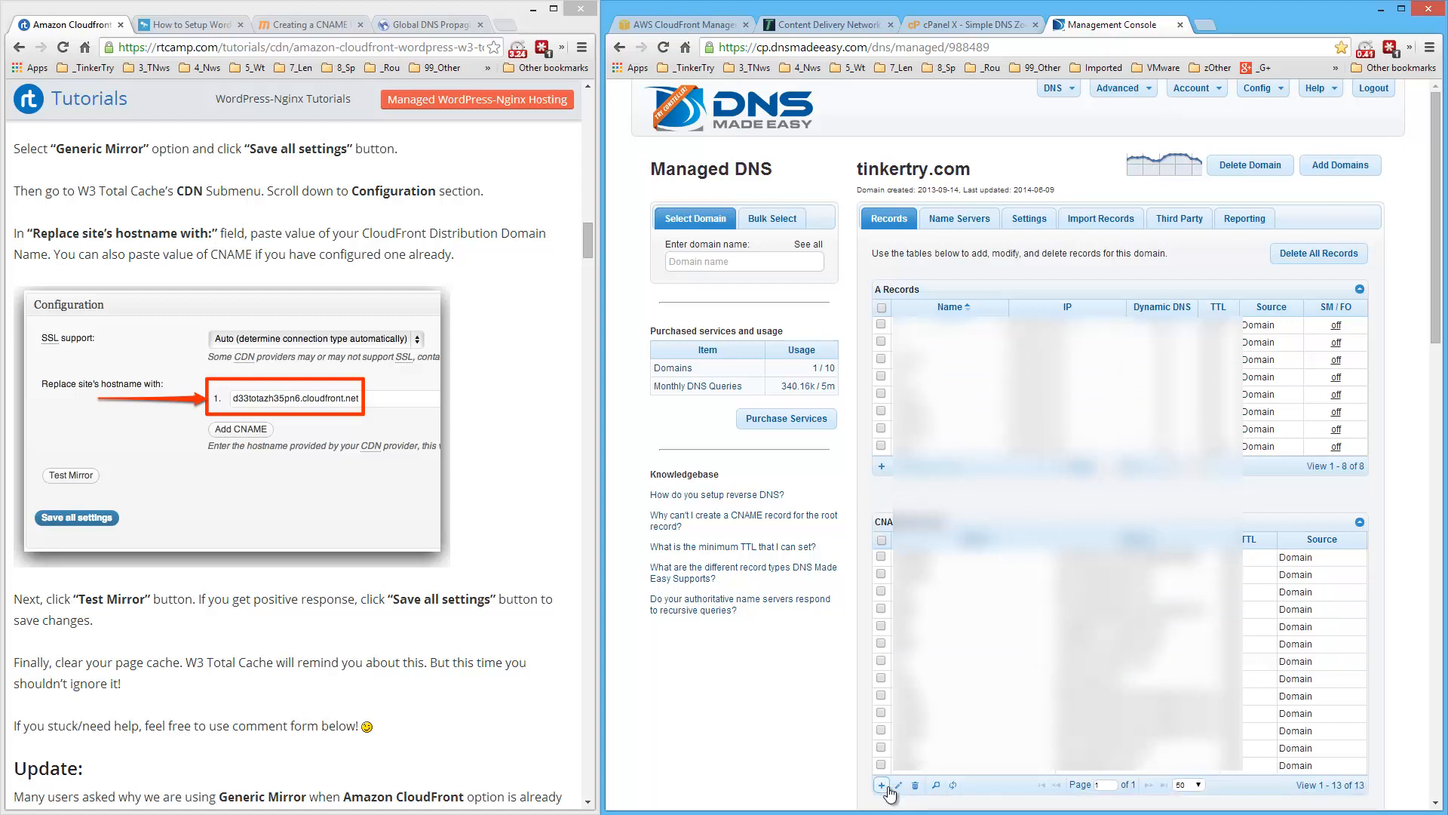
{"action": "left_click", "coordinate": [883, 785]}
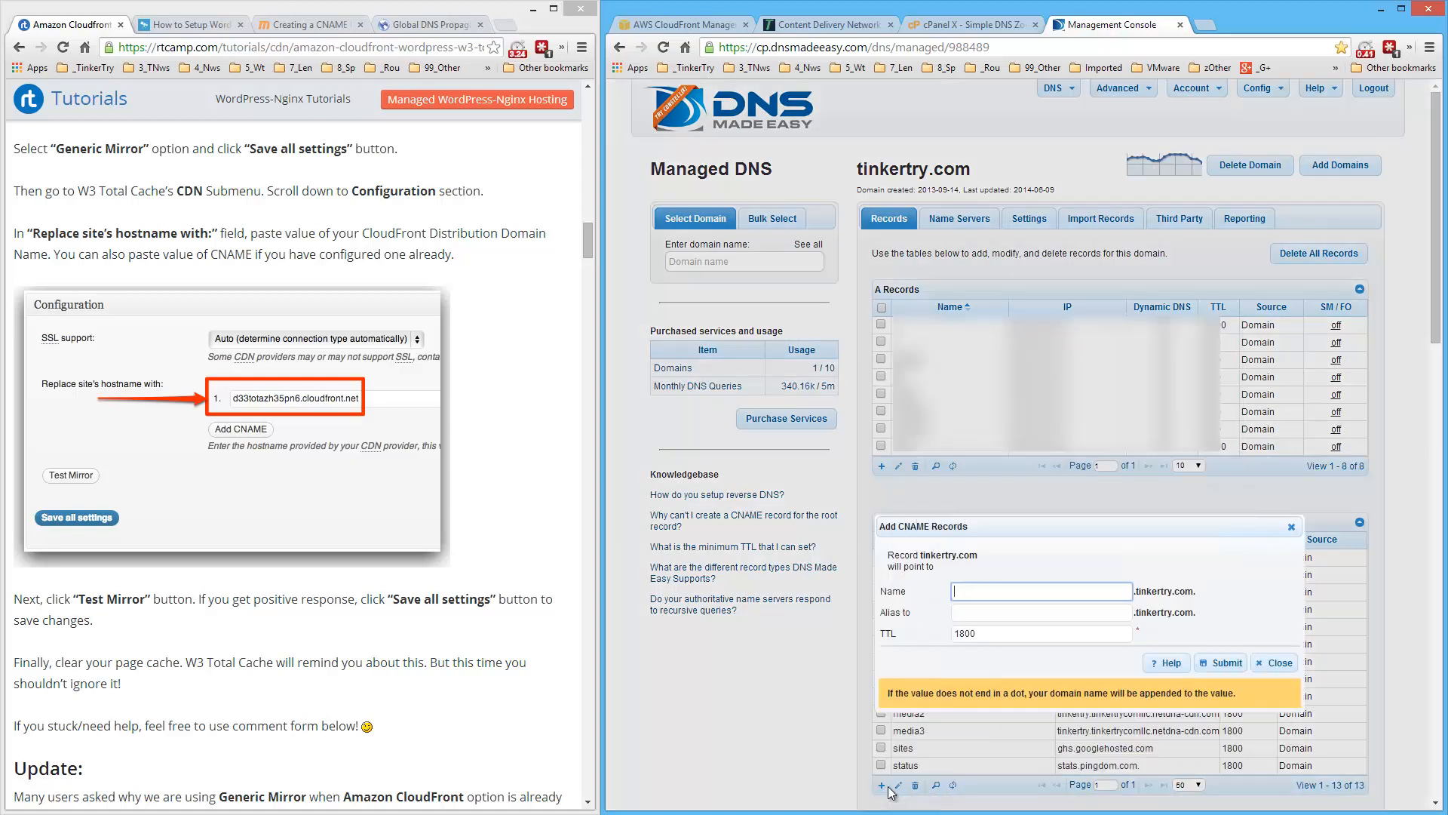
{"action": "type", "text": "cdn"}
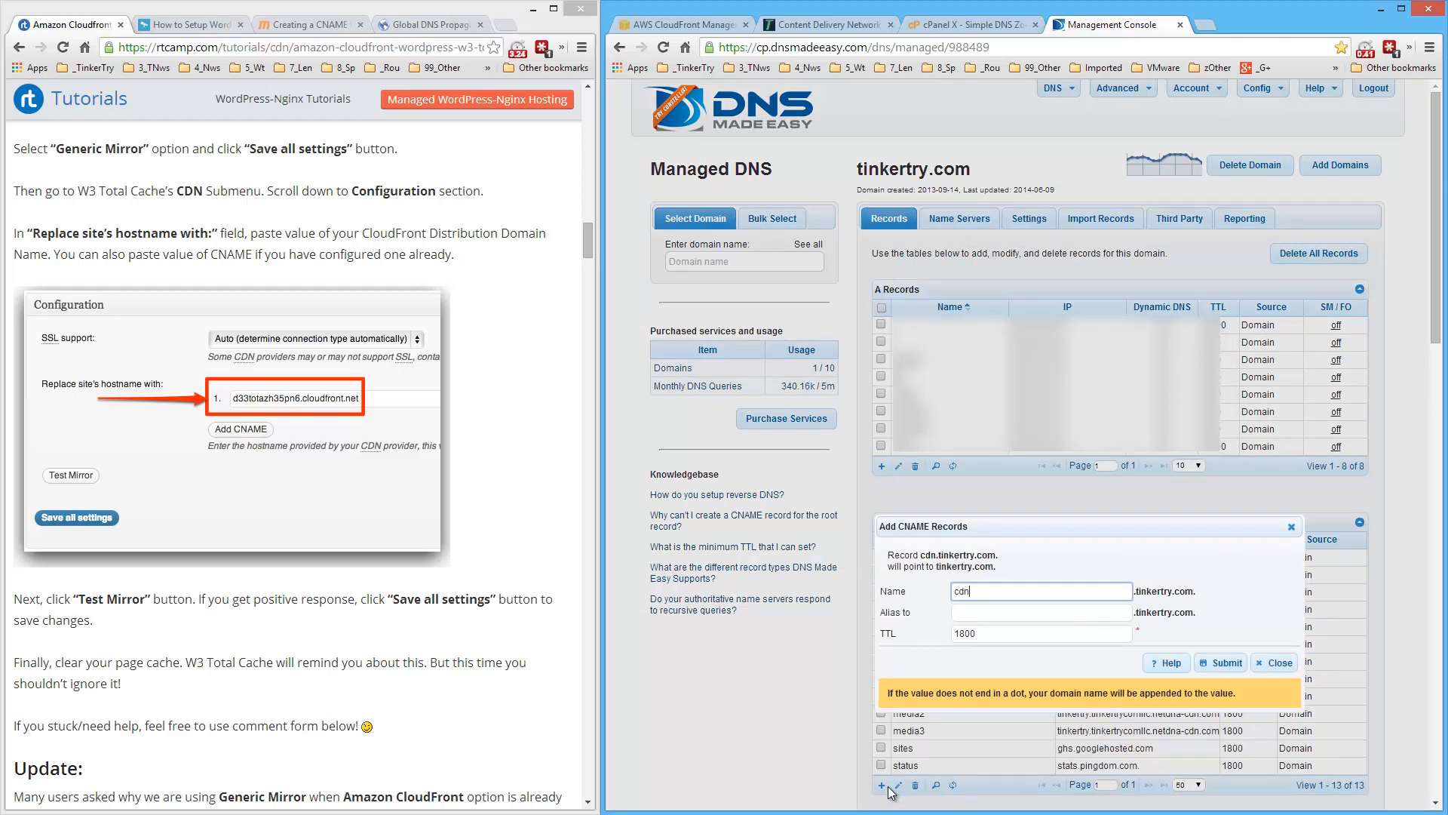
{"action": "type", "text": "d3ri3zyd4v0fag.cloudfront.net."}
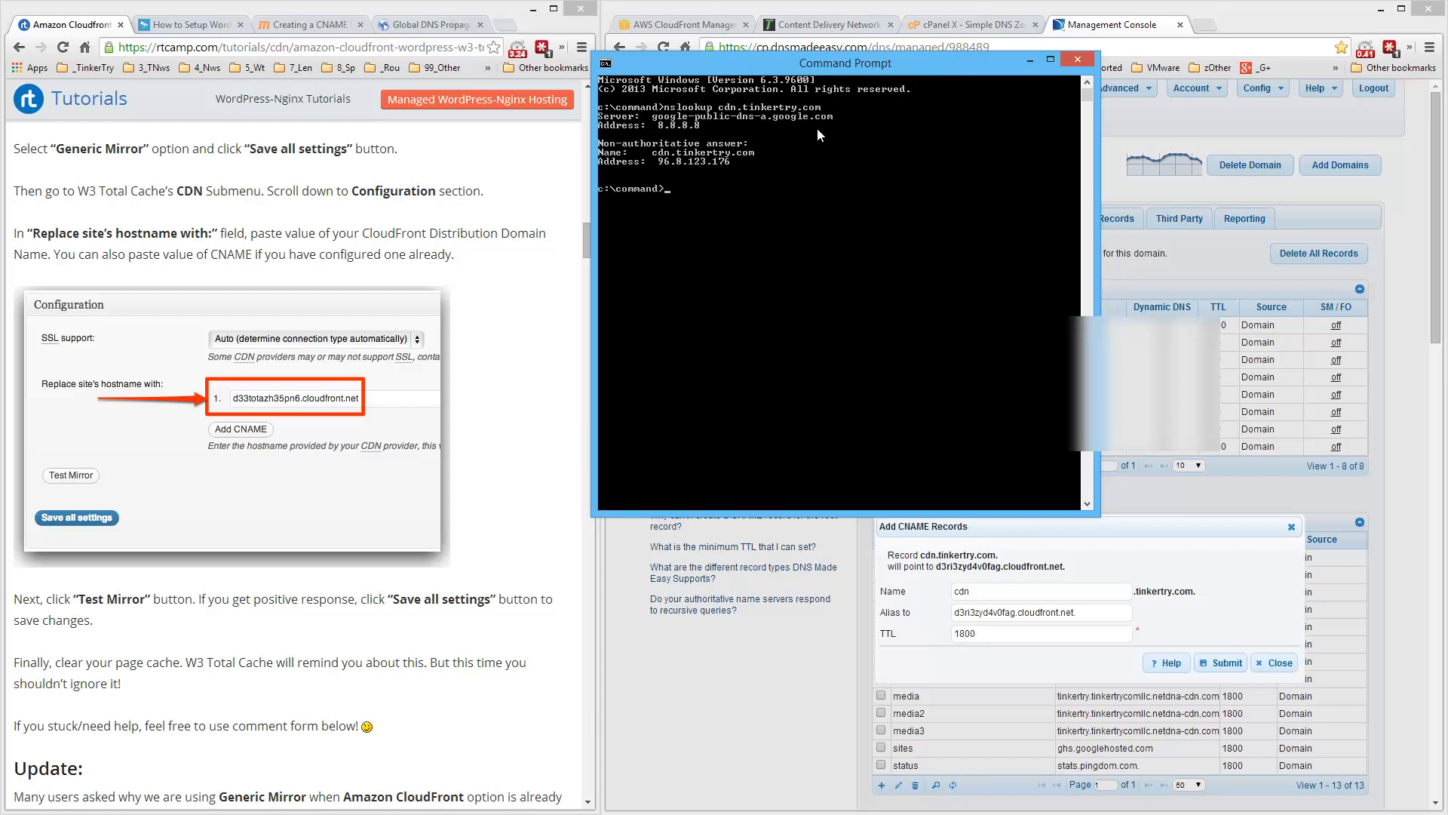
{"action": "mouse_move", "coordinate": [726, 168]}
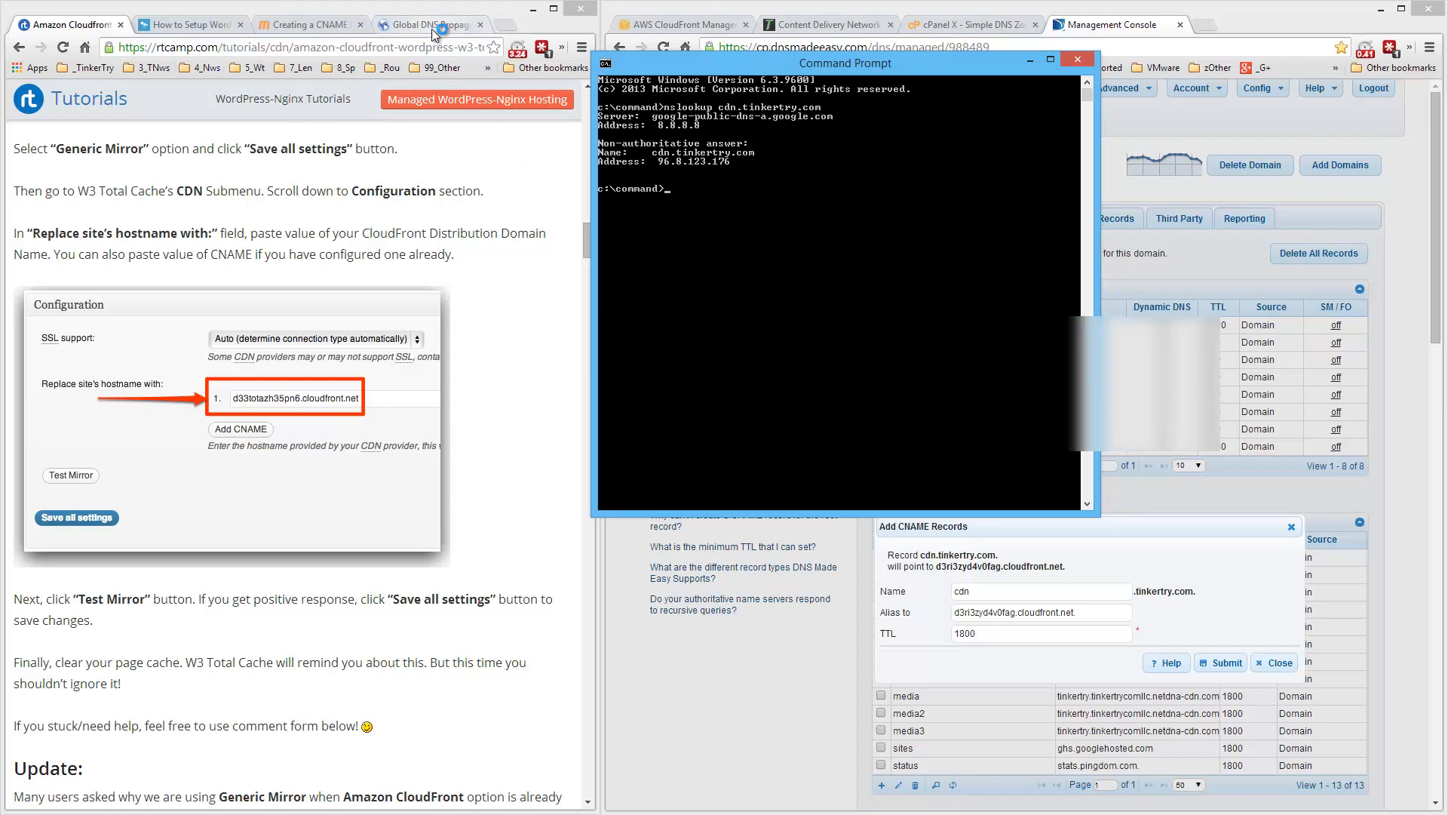
Switch from the nslookup result to the whatsmydns.net propagation checker.
{"action": "left_click", "coordinate": [430, 22]}
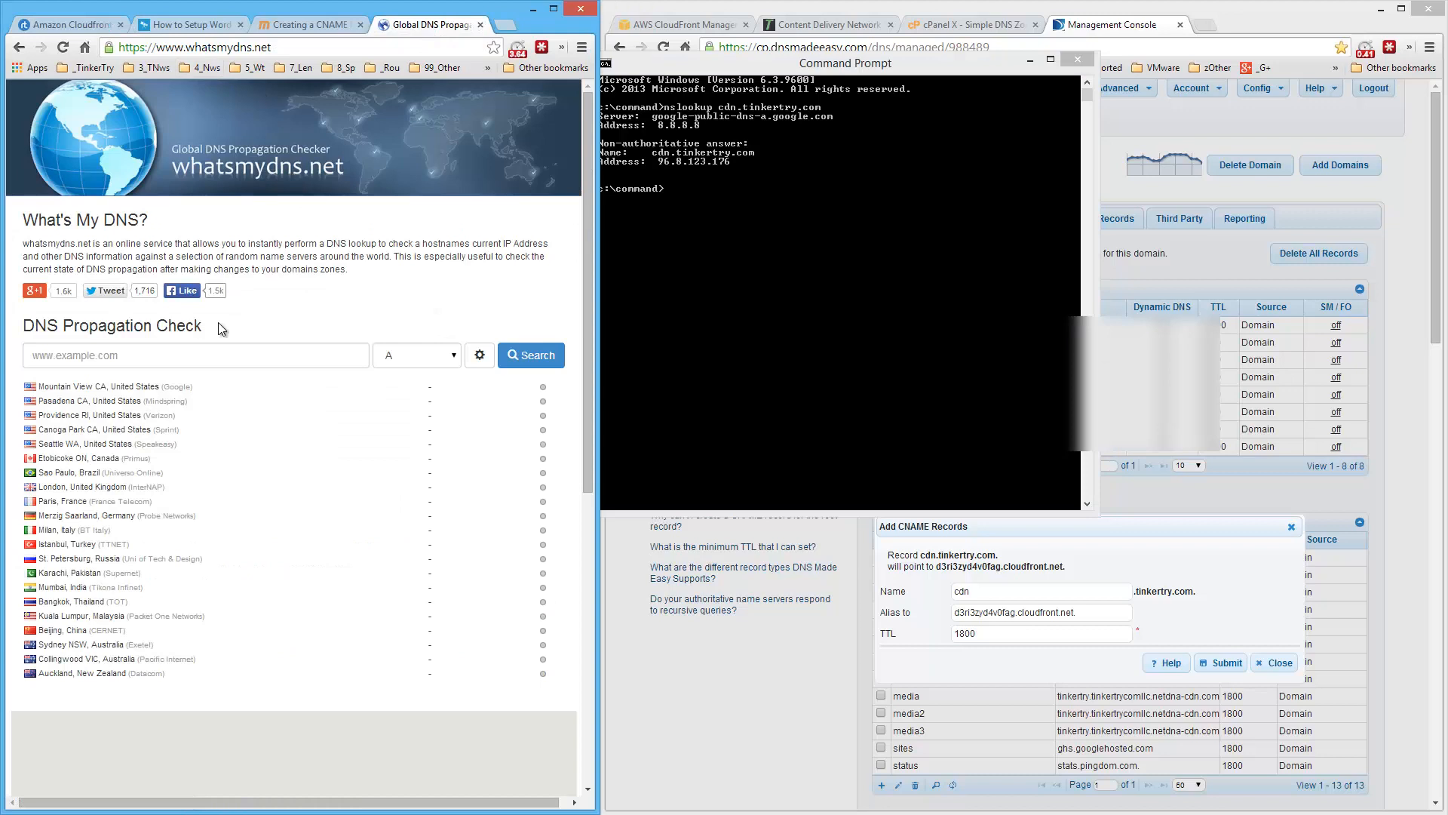
Run a worldwide CNAME lookup for cdn.tinkertry.com, then submit the cdn CNAME record.
{"action": "type", "text": "cdn.tinkertry.com"}
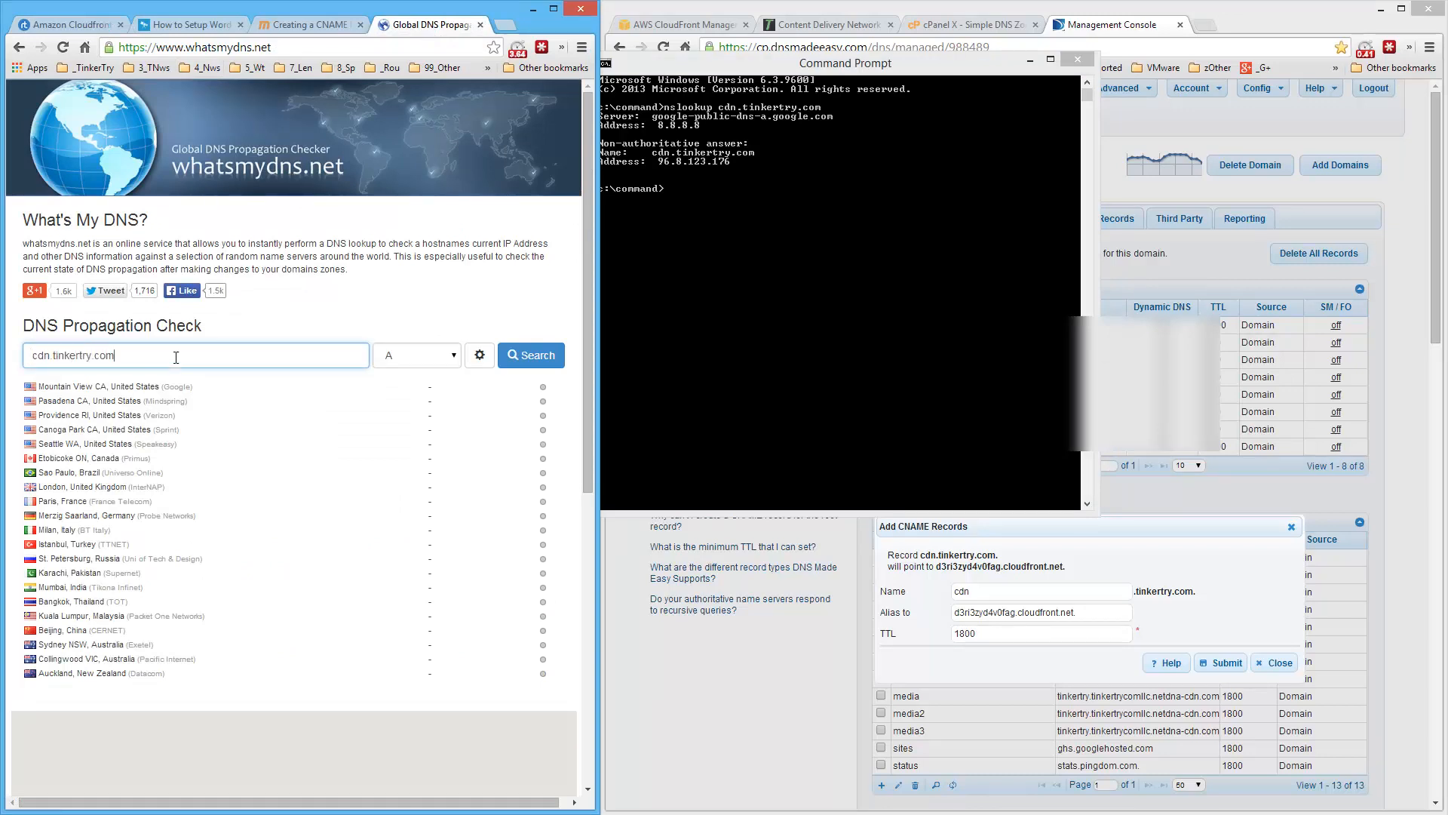
{"action": "left_click", "coordinate": [417, 355]}
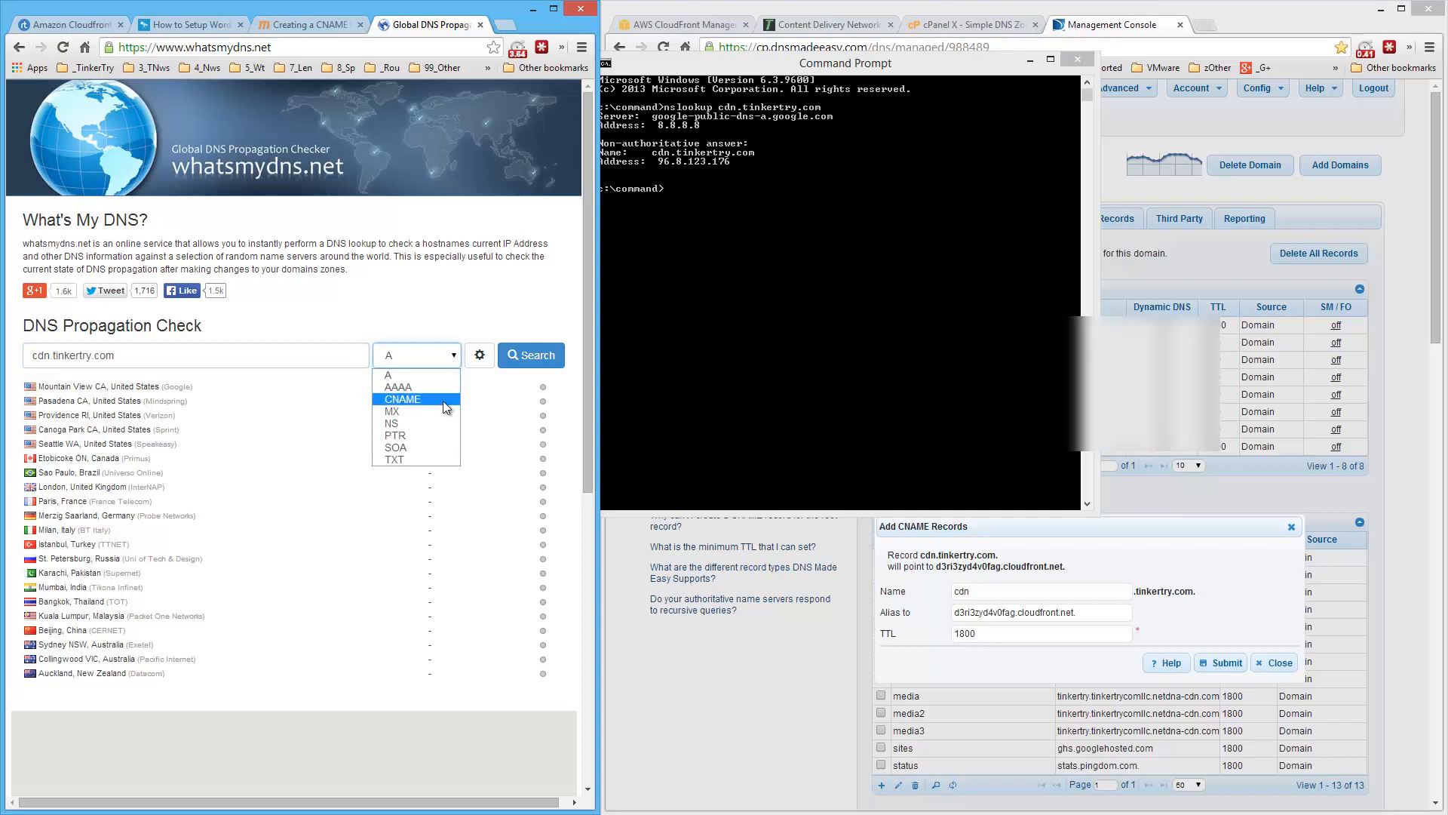
{"action": "left_click", "coordinate": [401, 398]}
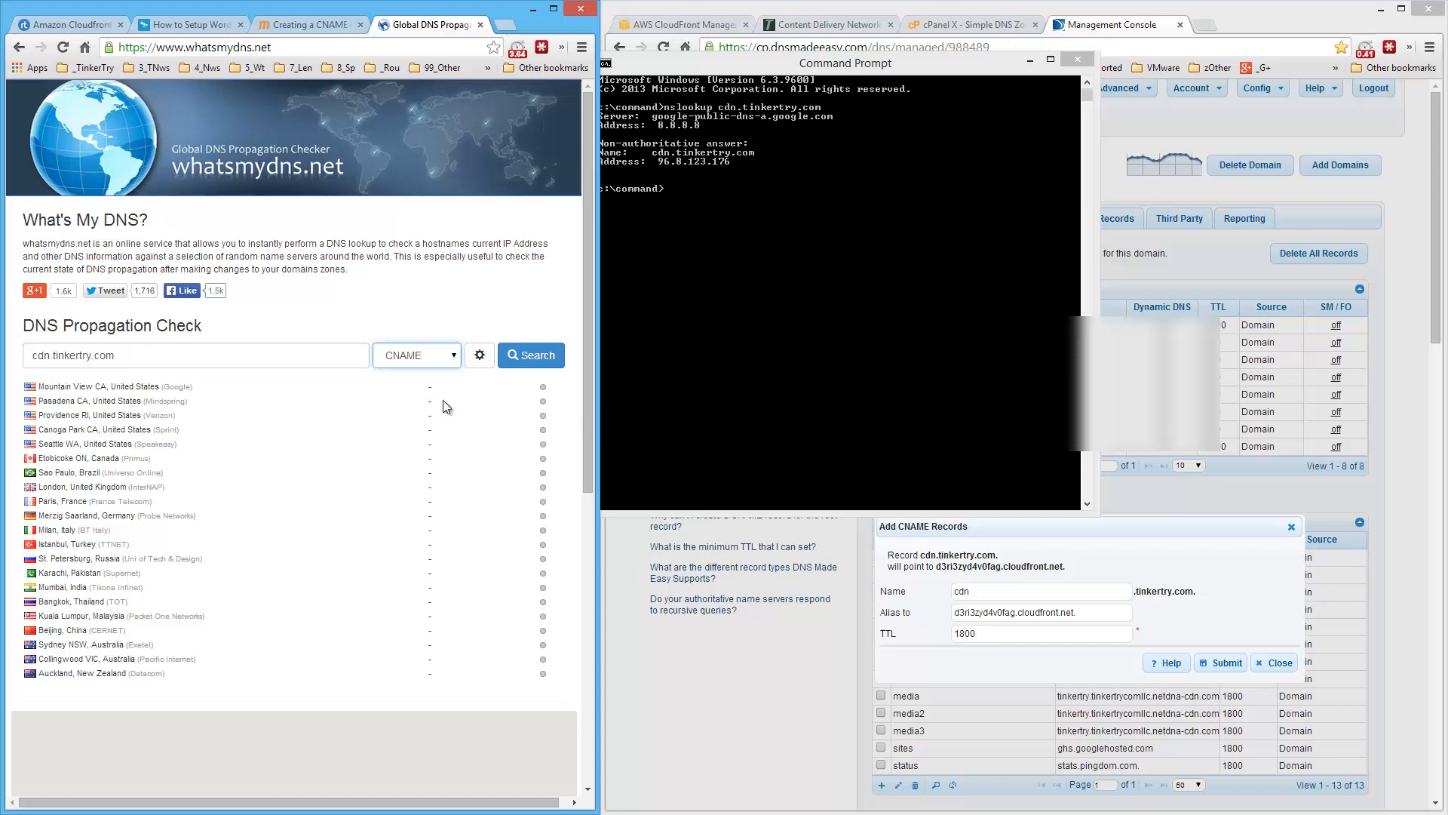
{"action": "left_click", "coordinate": [530, 354]}
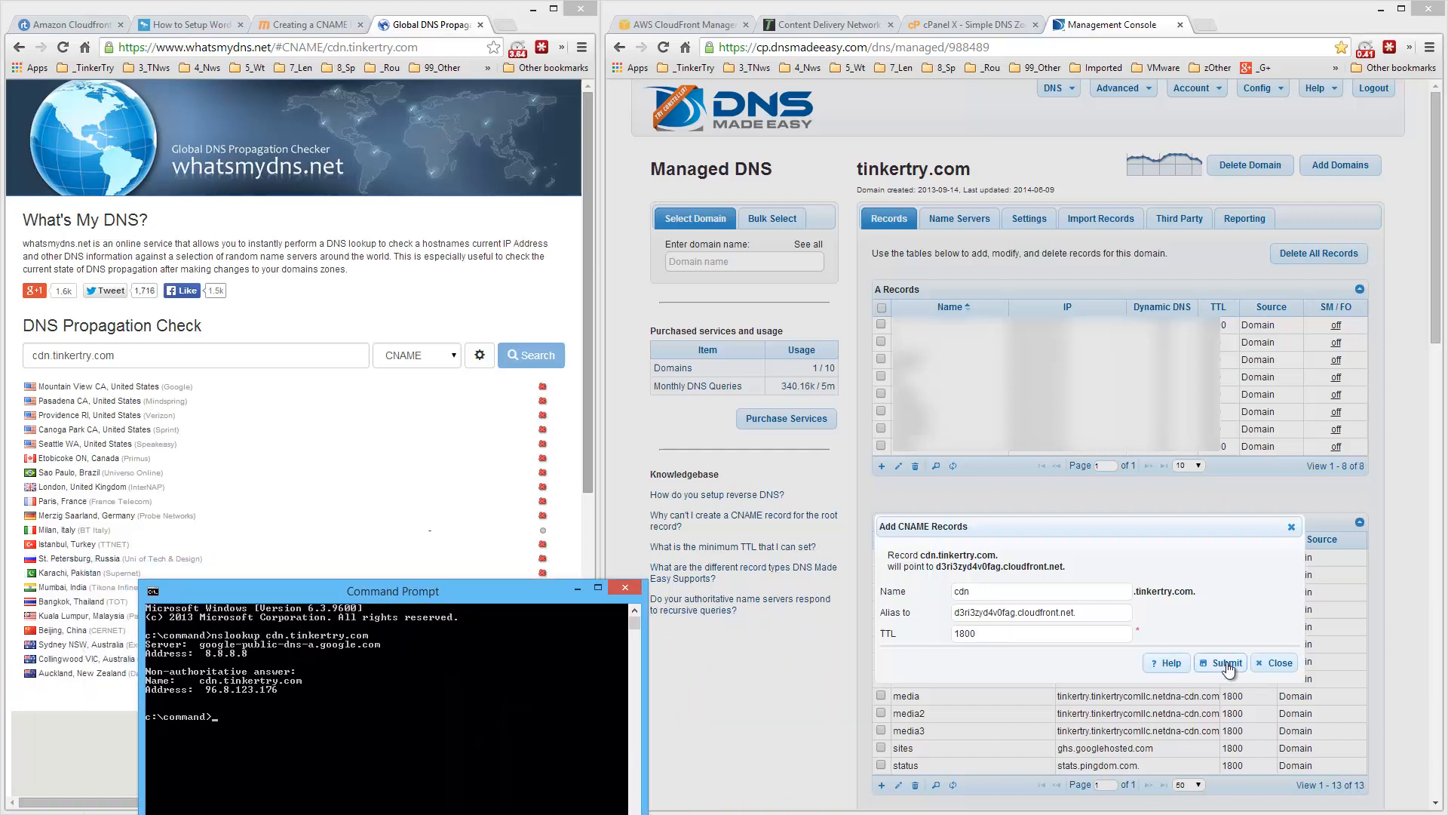
{"action": "left_click", "coordinate": [1225, 663]}
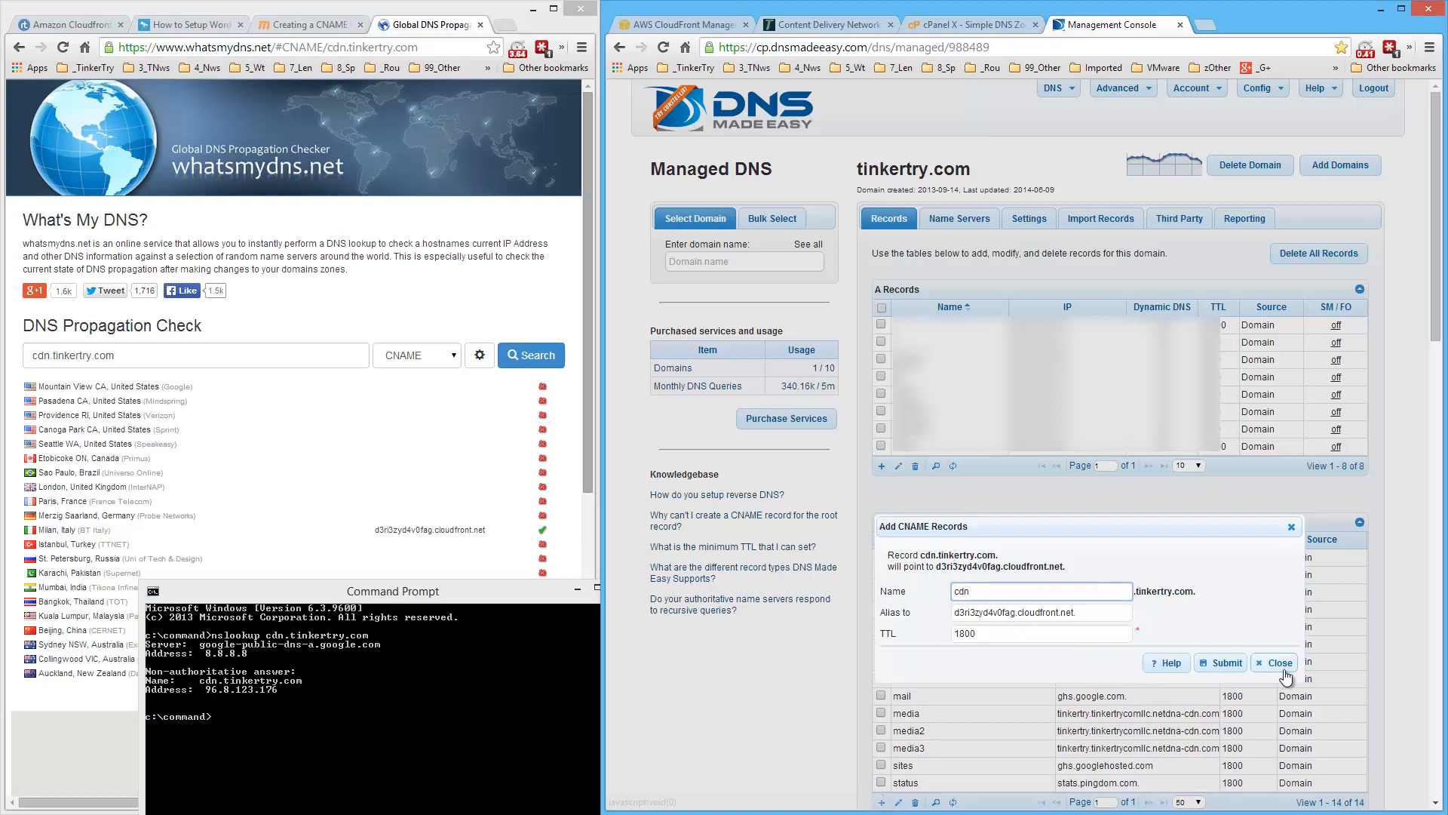
Close the CNAME form and rerun the cdn.tinkertry.com lookup and propagation check.
{"action": "left_click", "coordinate": [1220, 663]}
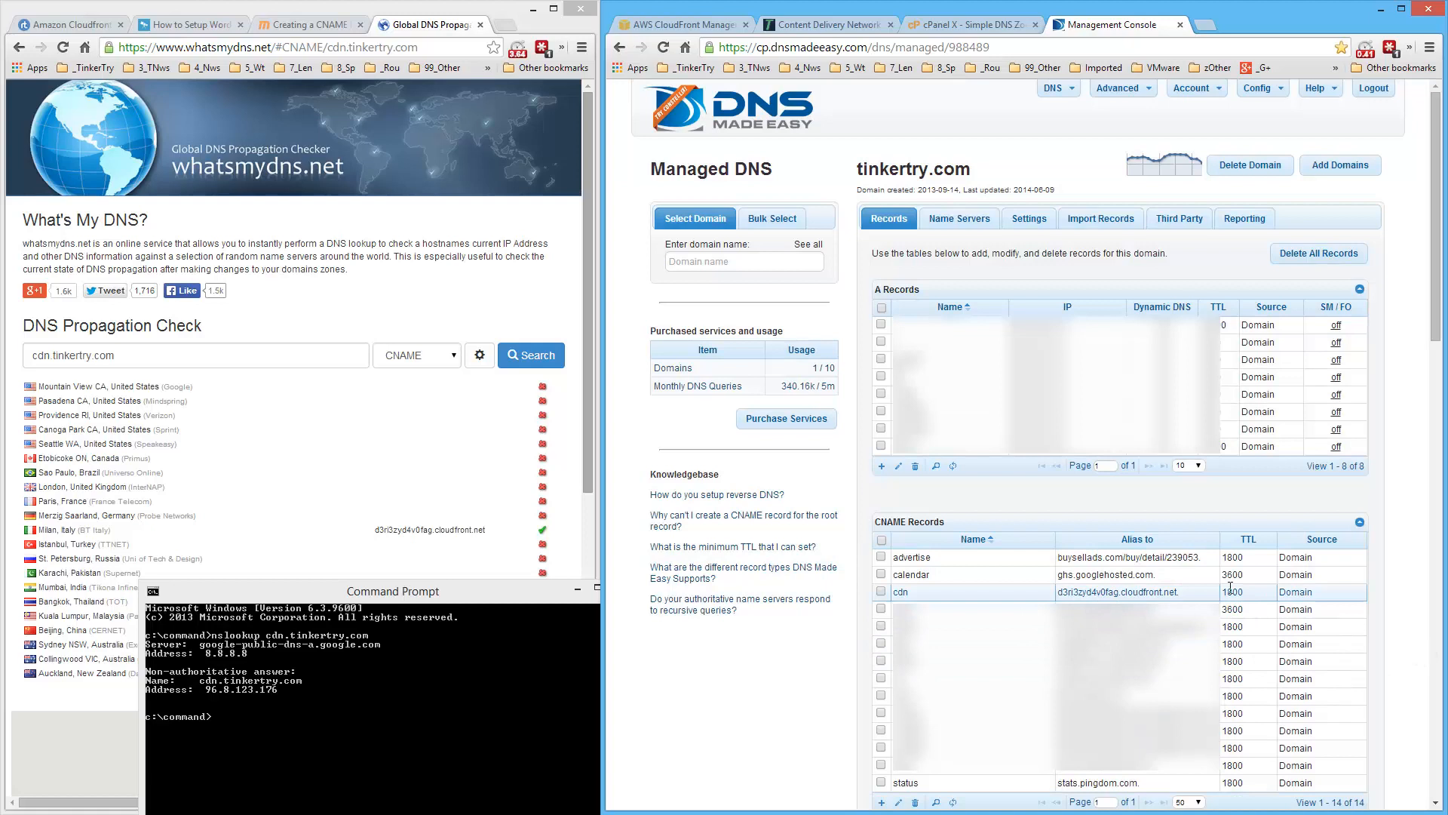
{"action": "left_click_drag", "start_coordinate": [392, 591], "coordinate": [812, 389]}
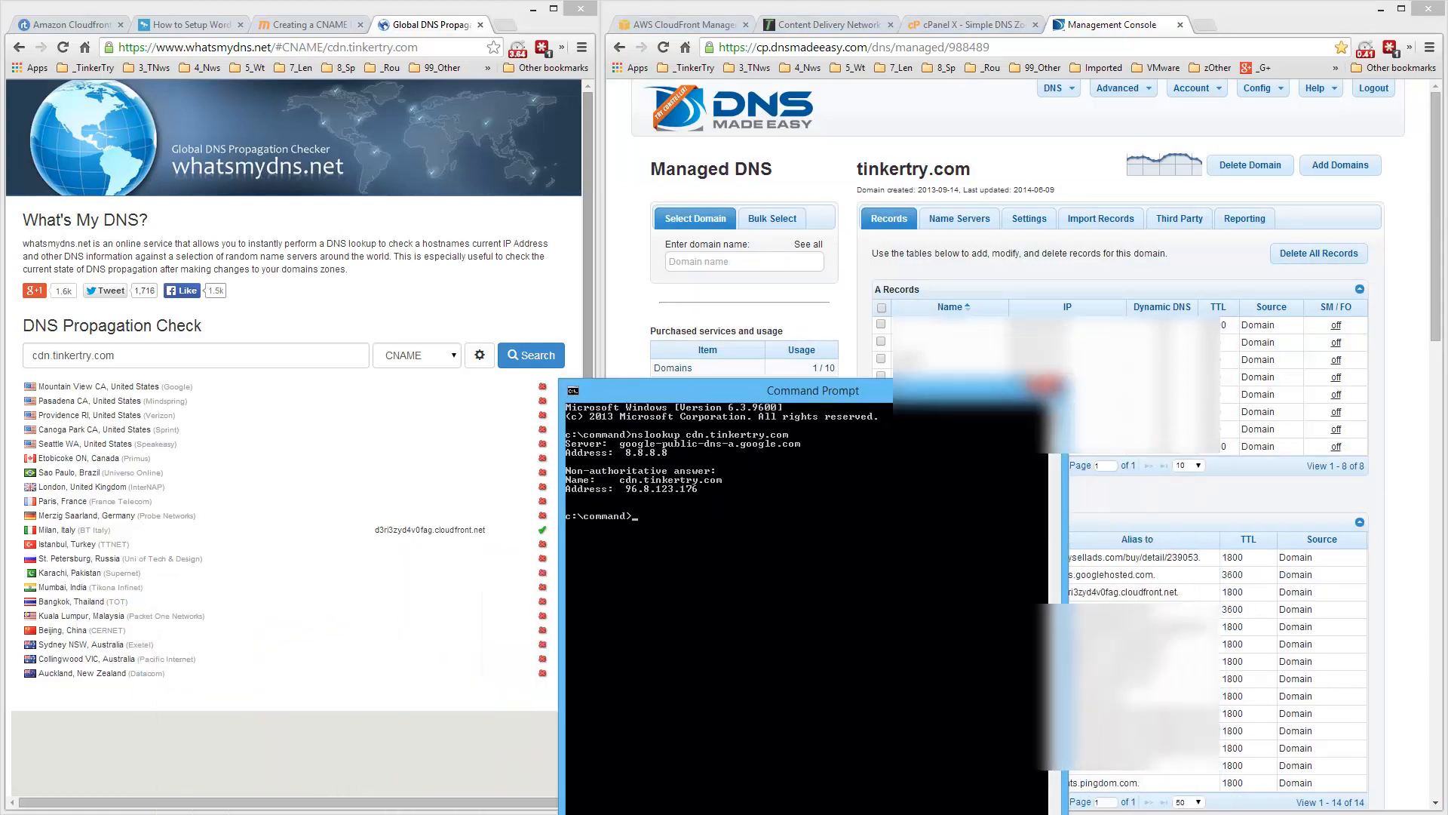
{"action": "left_click", "coordinate": [529, 355]}
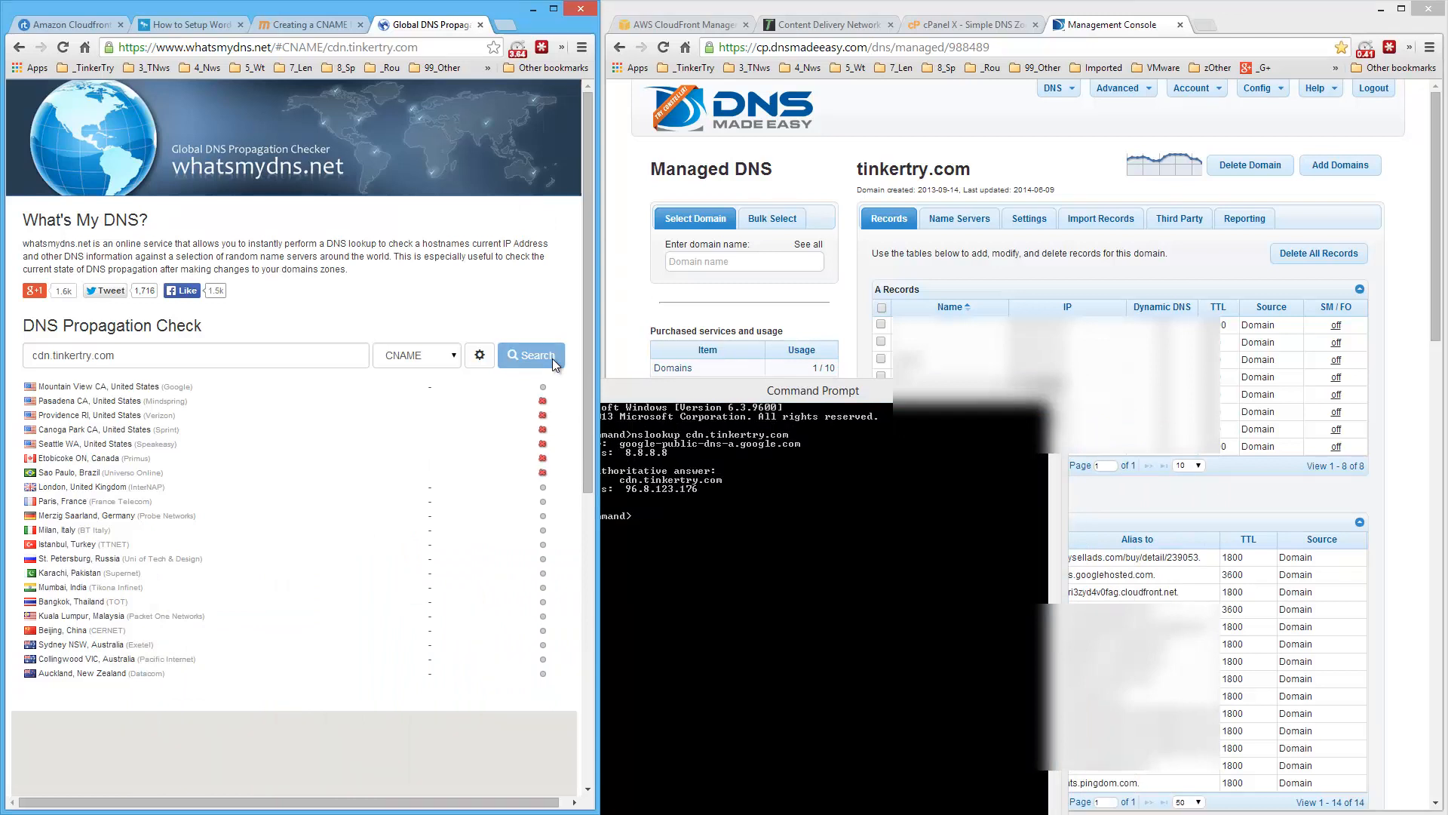
{"action": "left_click", "coordinate": [529, 355]}
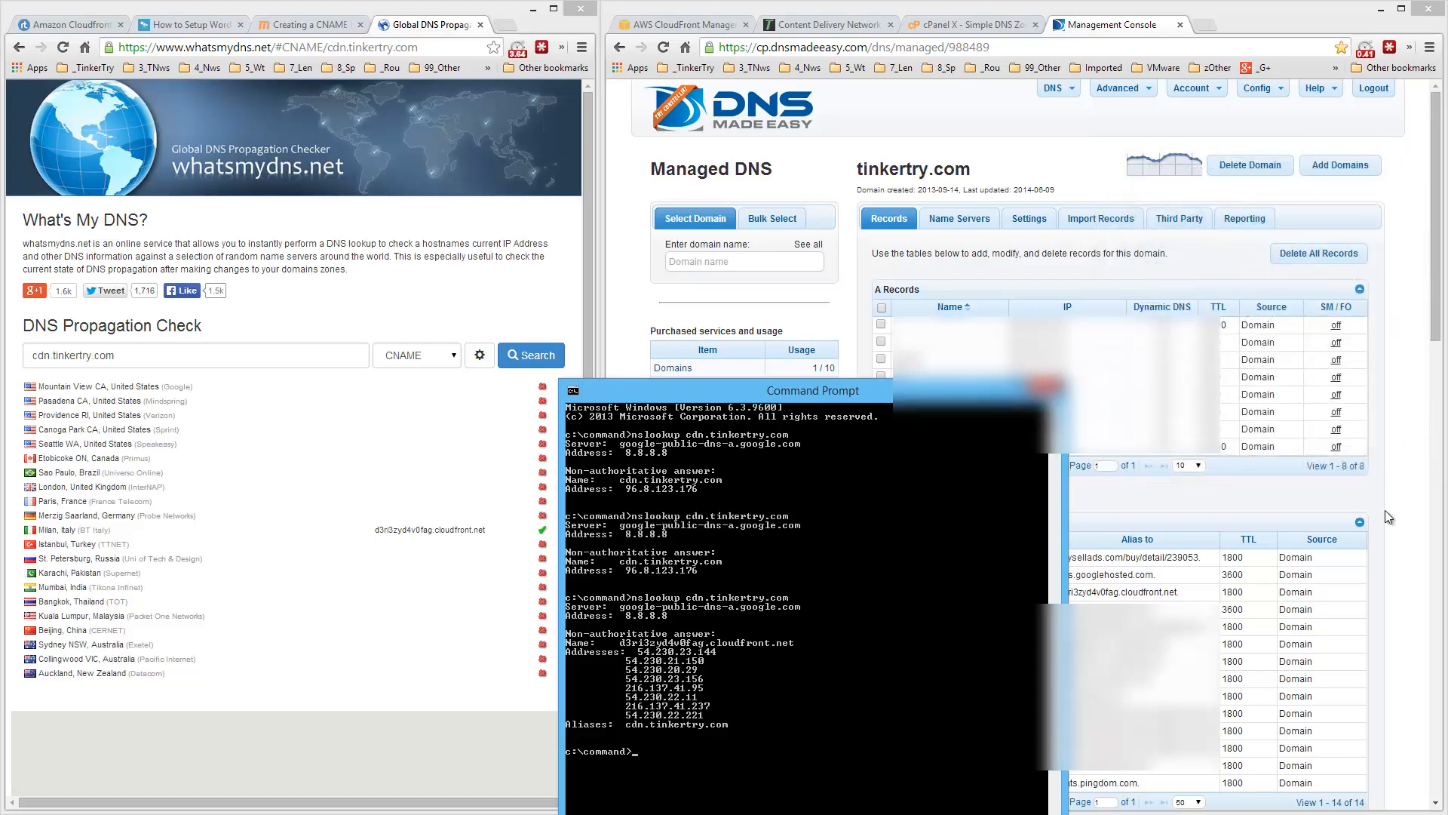
{"action": "mouse_move", "coordinate": [1281, 544]}
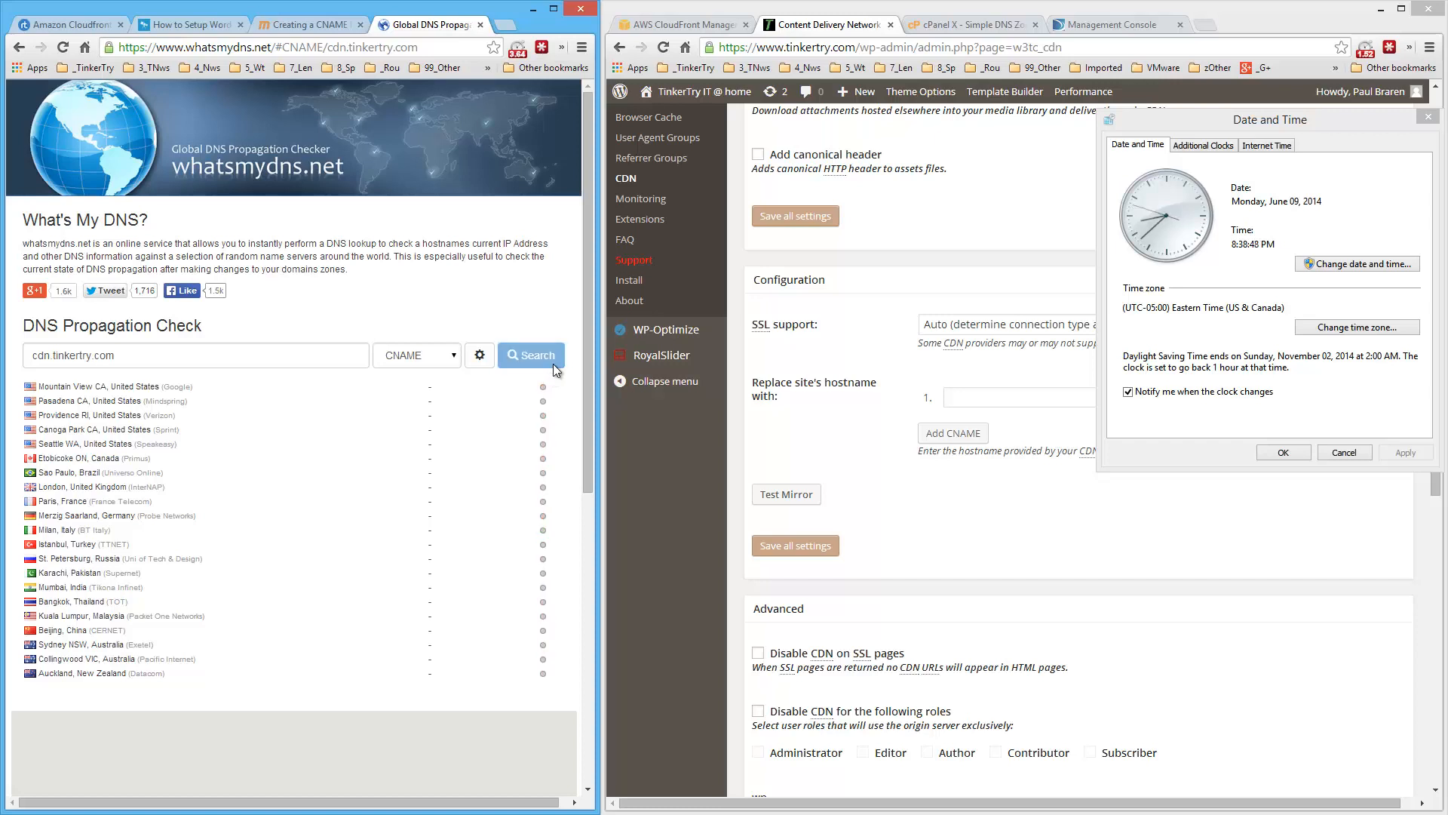
Enter cdn.tinkertry.com as the site's replacement hostname.
{"action": "left_click", "coordinate": [530, 355]}
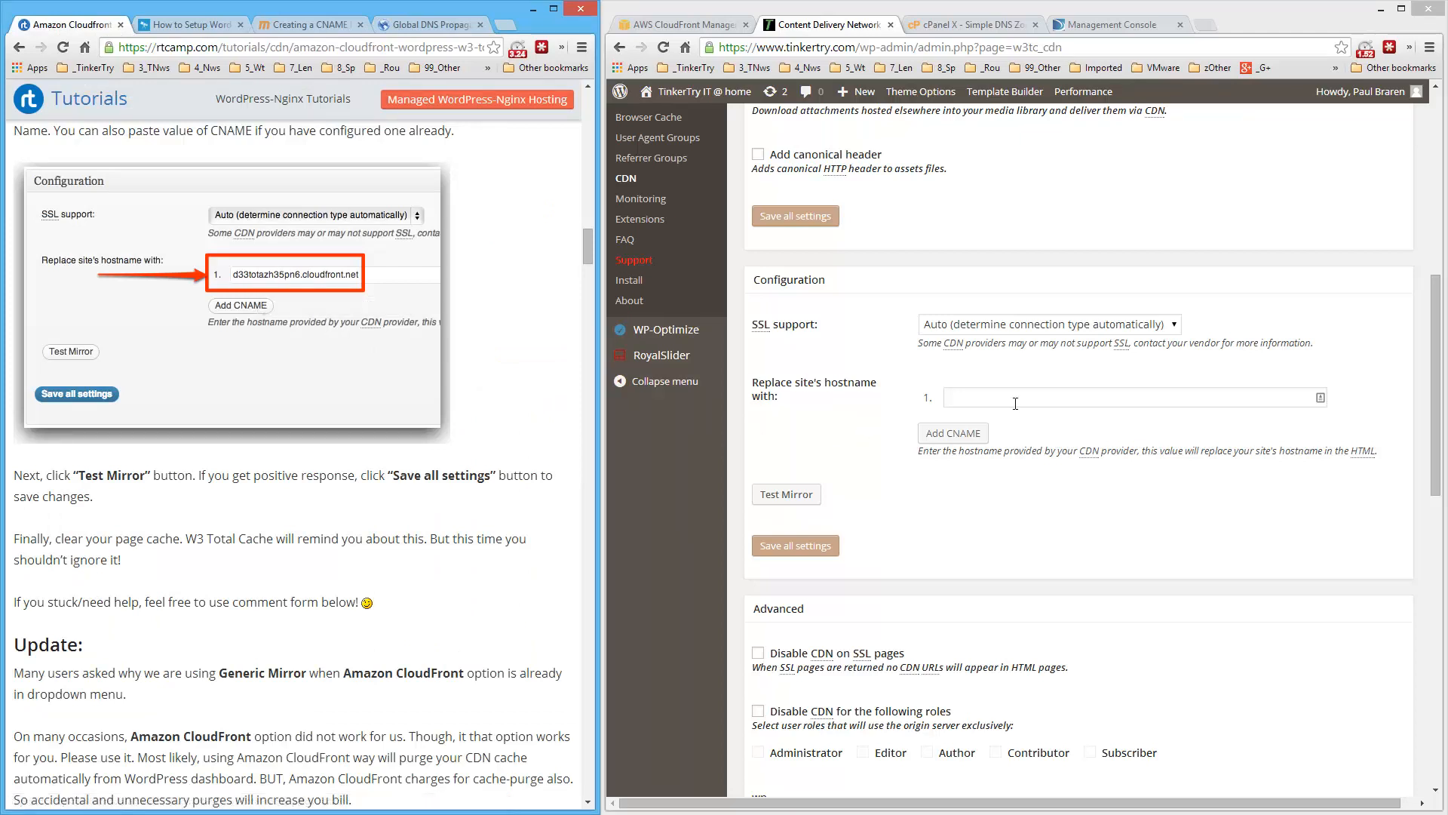
{"action": "left_click", "coordinate": [1132, 397]}
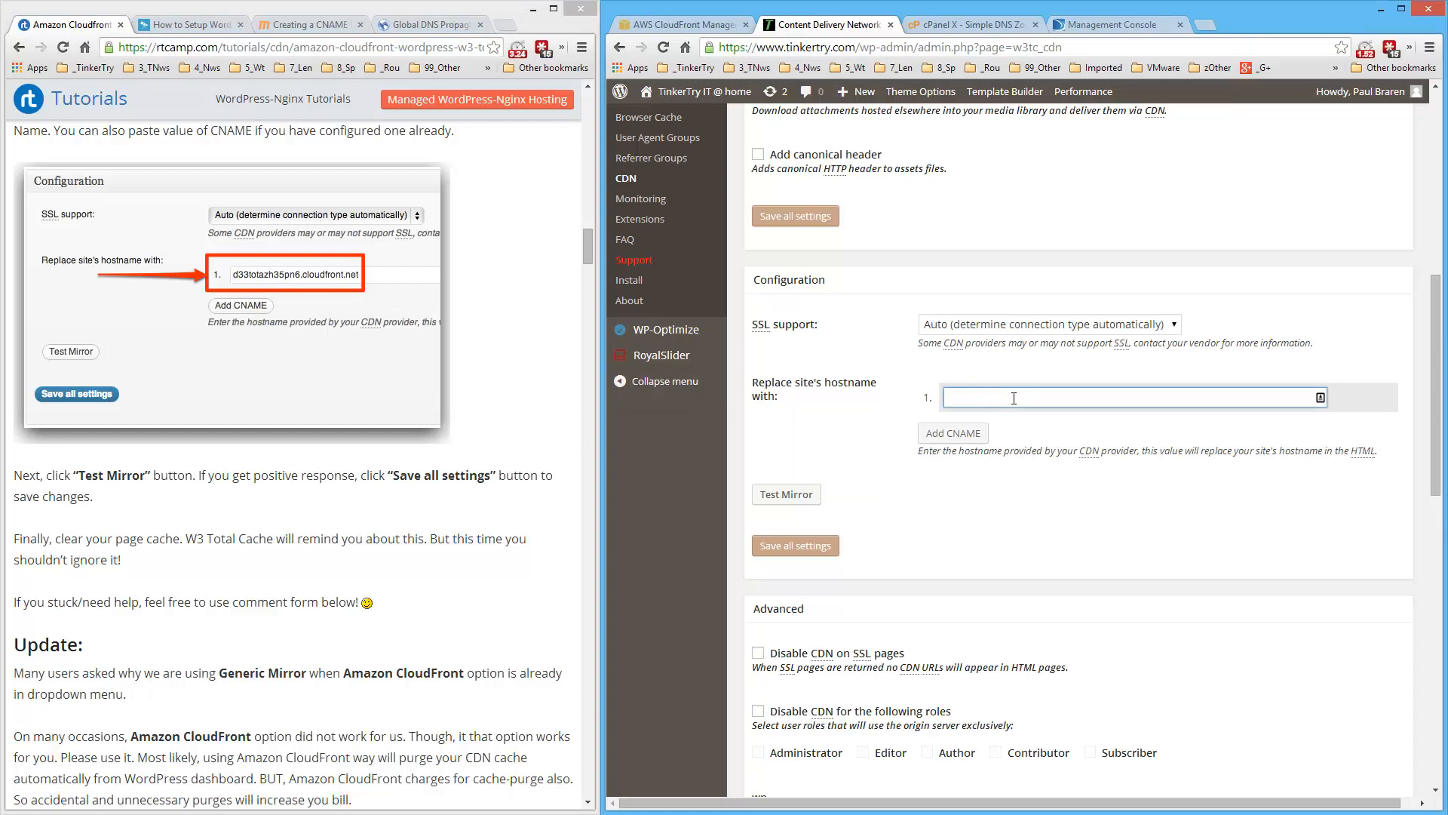
{"action": "type", "text": "cdn.tinkertry.com"}
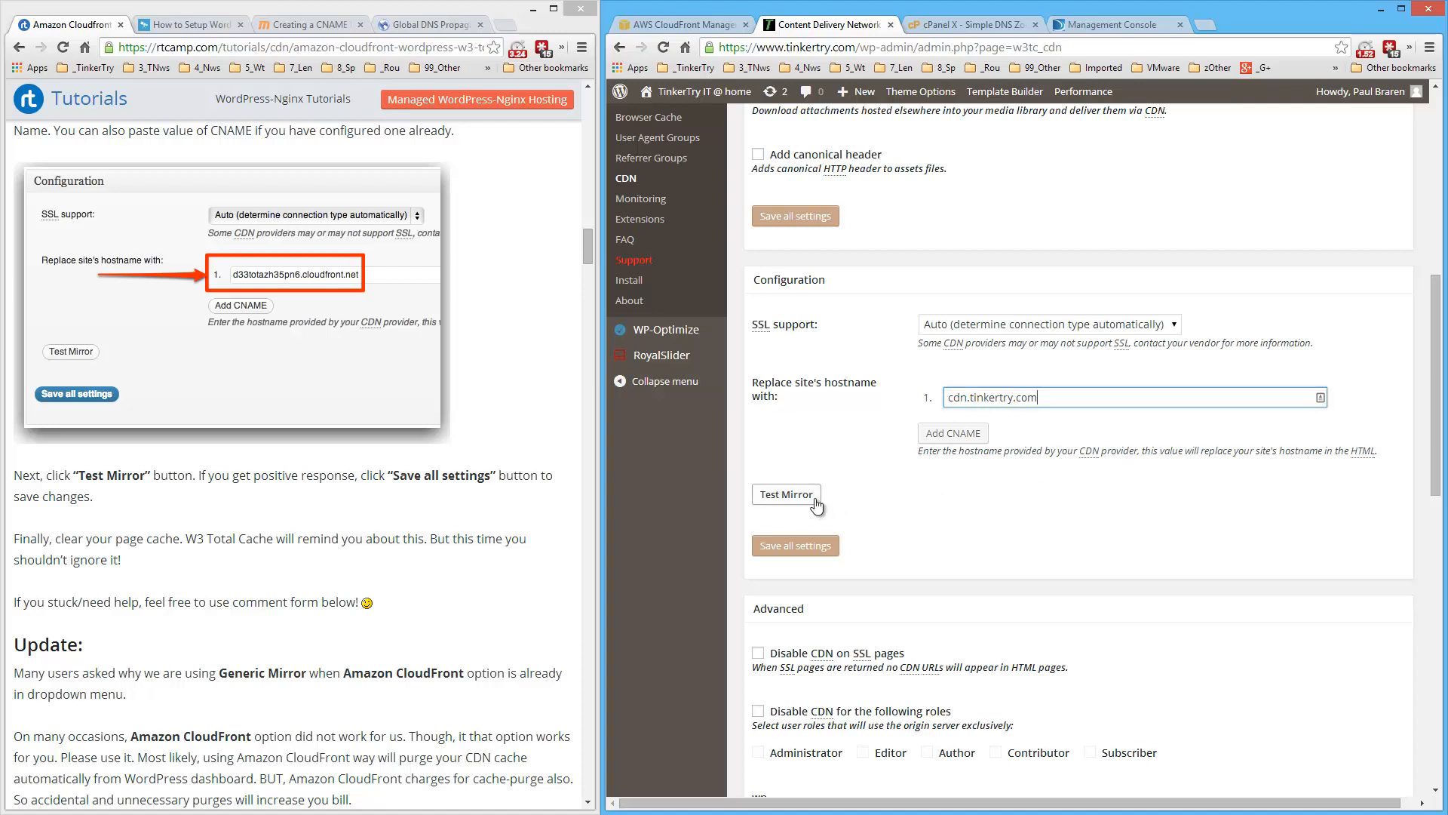
Pass the mirror test for cdn.tinkertry.com and save all CDN settings.
{"action": "left_click", "coordinate": [786, 495]}
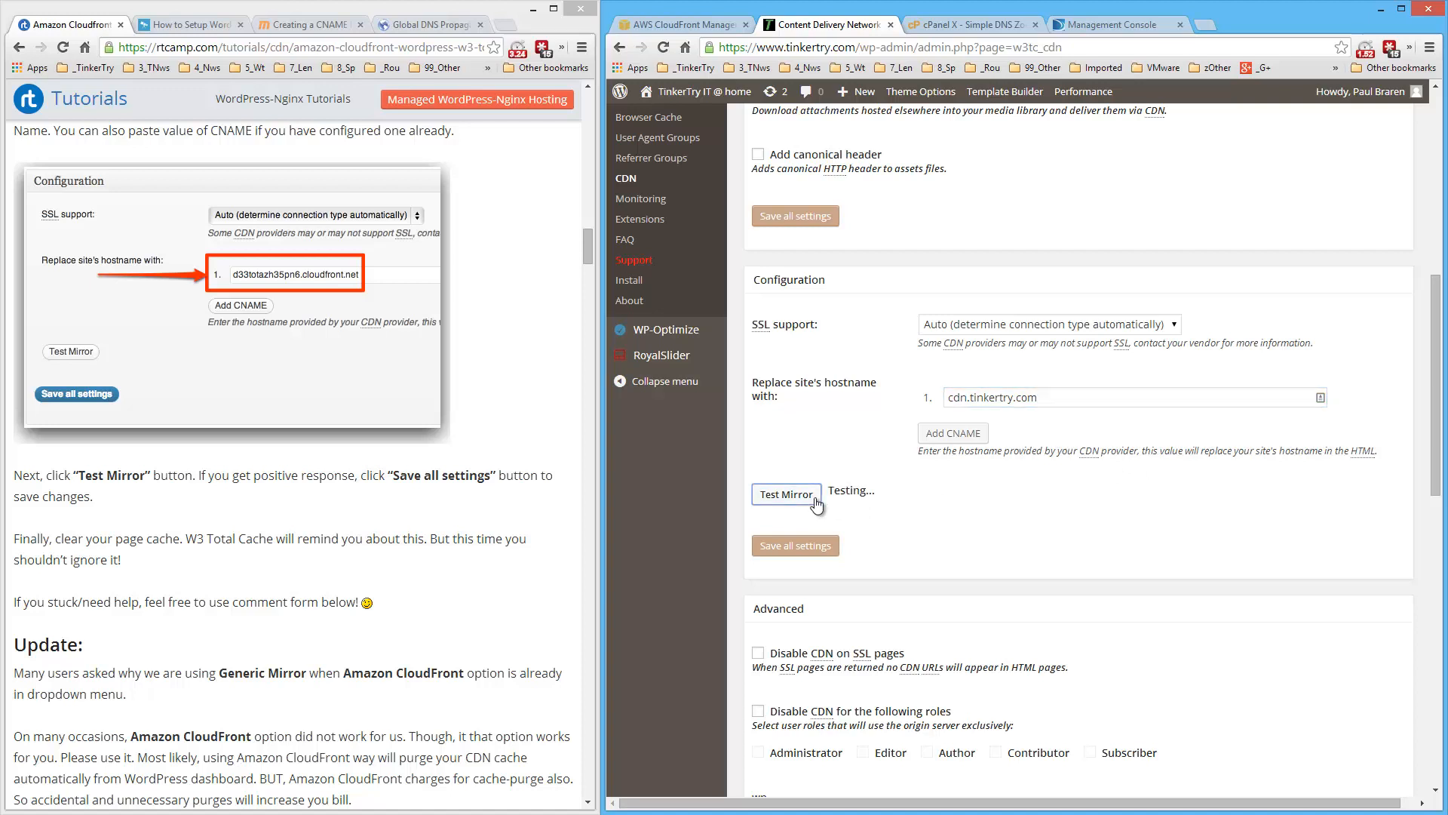
{"action": "left_click", "coordinate": [785, 493]}
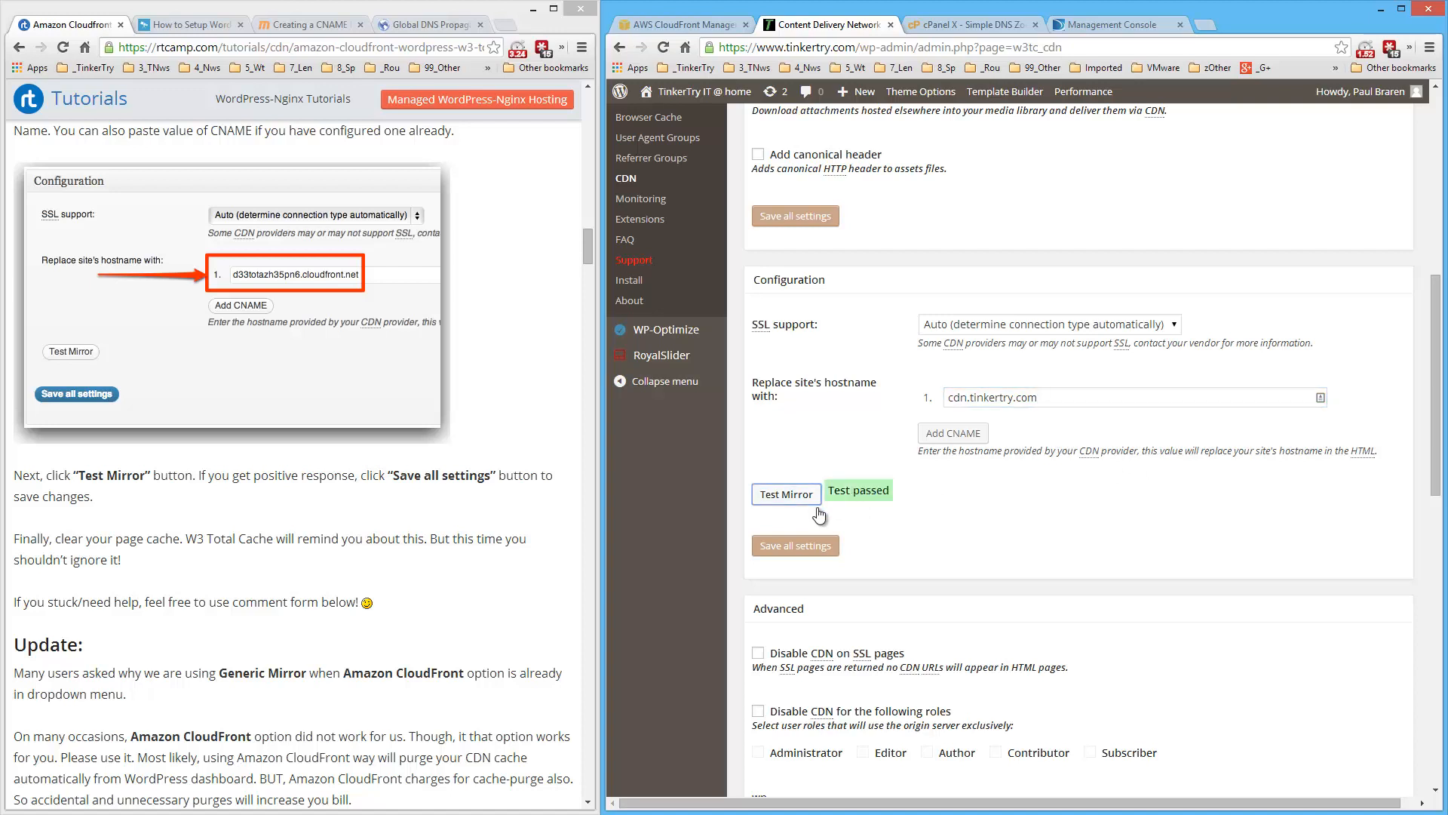
{"action": "left_click", "coordinate": [795, 544]}
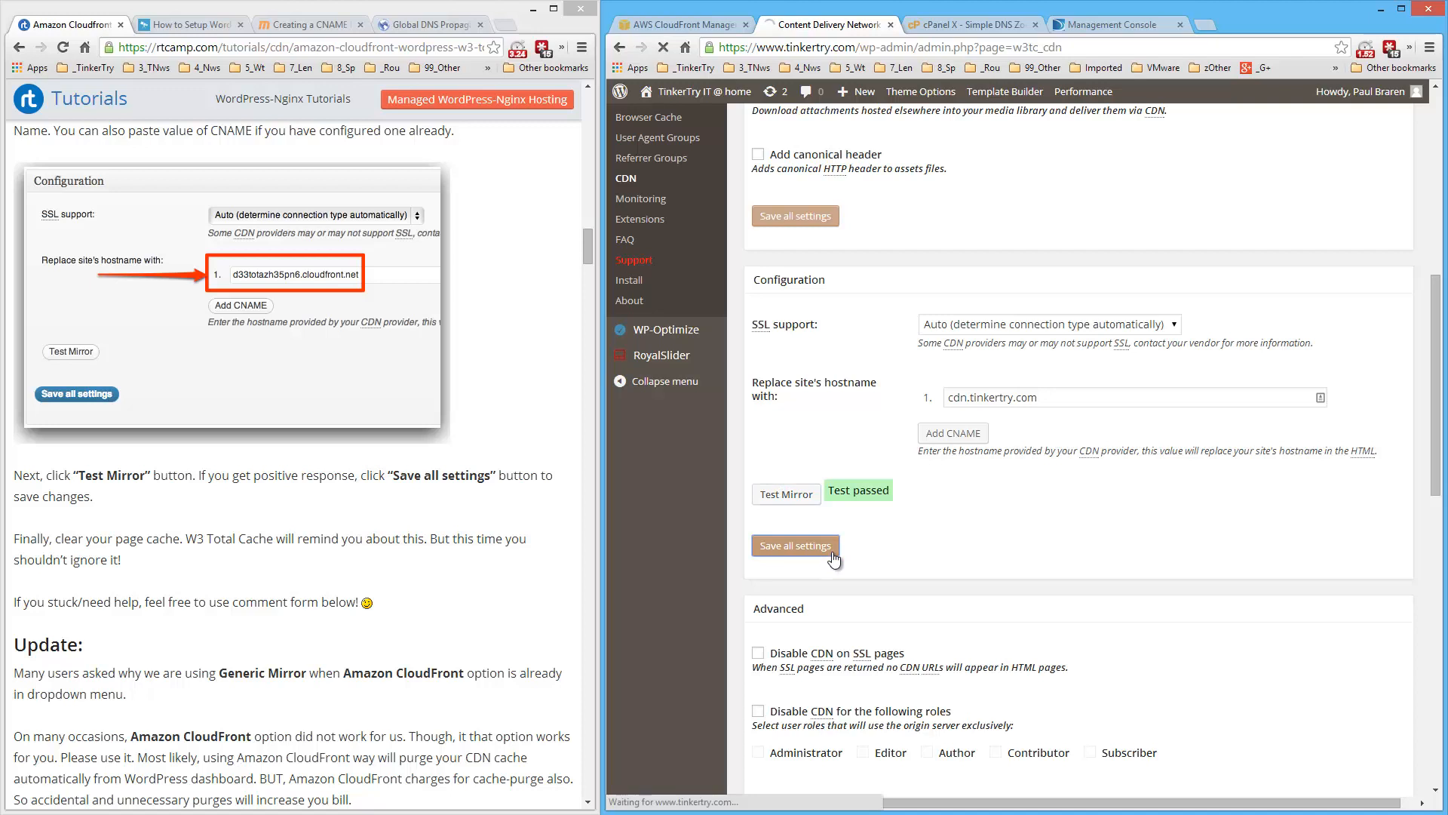
{"action": "left_click", "coordinate": [795, 544]}
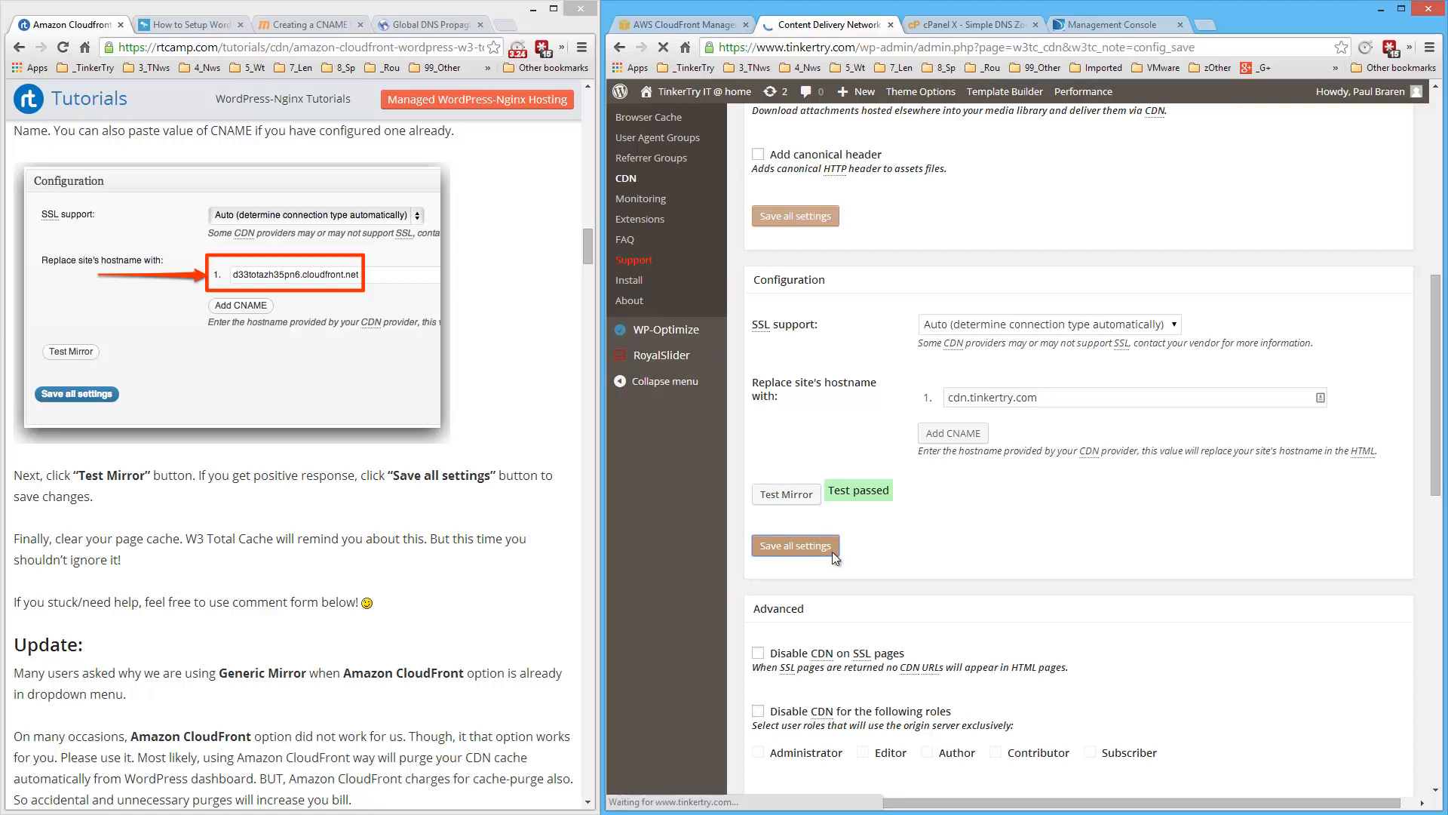
{"action": "left_click", "coordinate": [795, 545]}
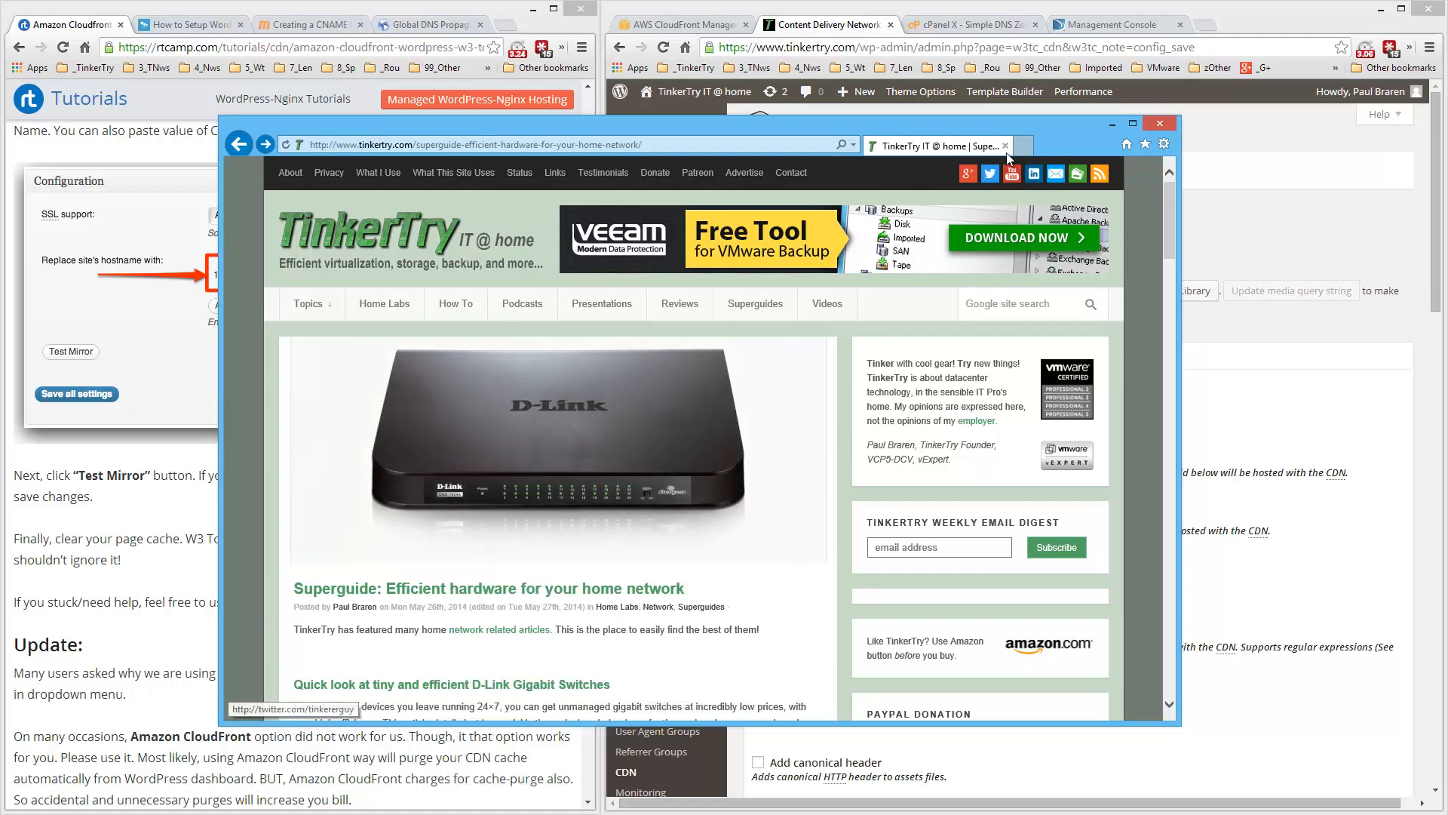
View a TinkerTry post image served from cdn.tinkertry.com, then close Internet Explorer.
{"action": "left_click", "coordinate": [1037, 145]}
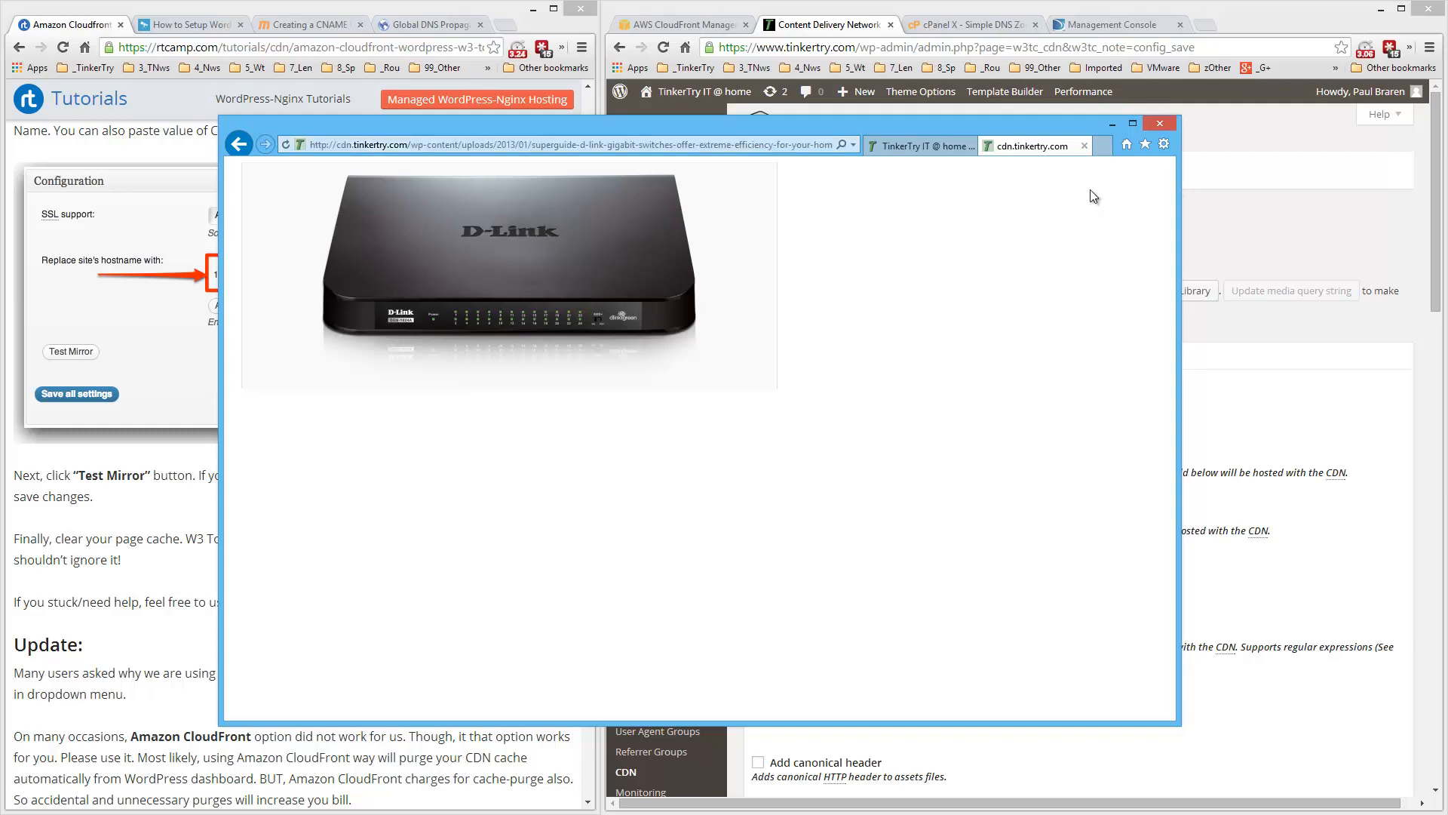
{"action": "left_click", "coordinate": [1160, 122]}
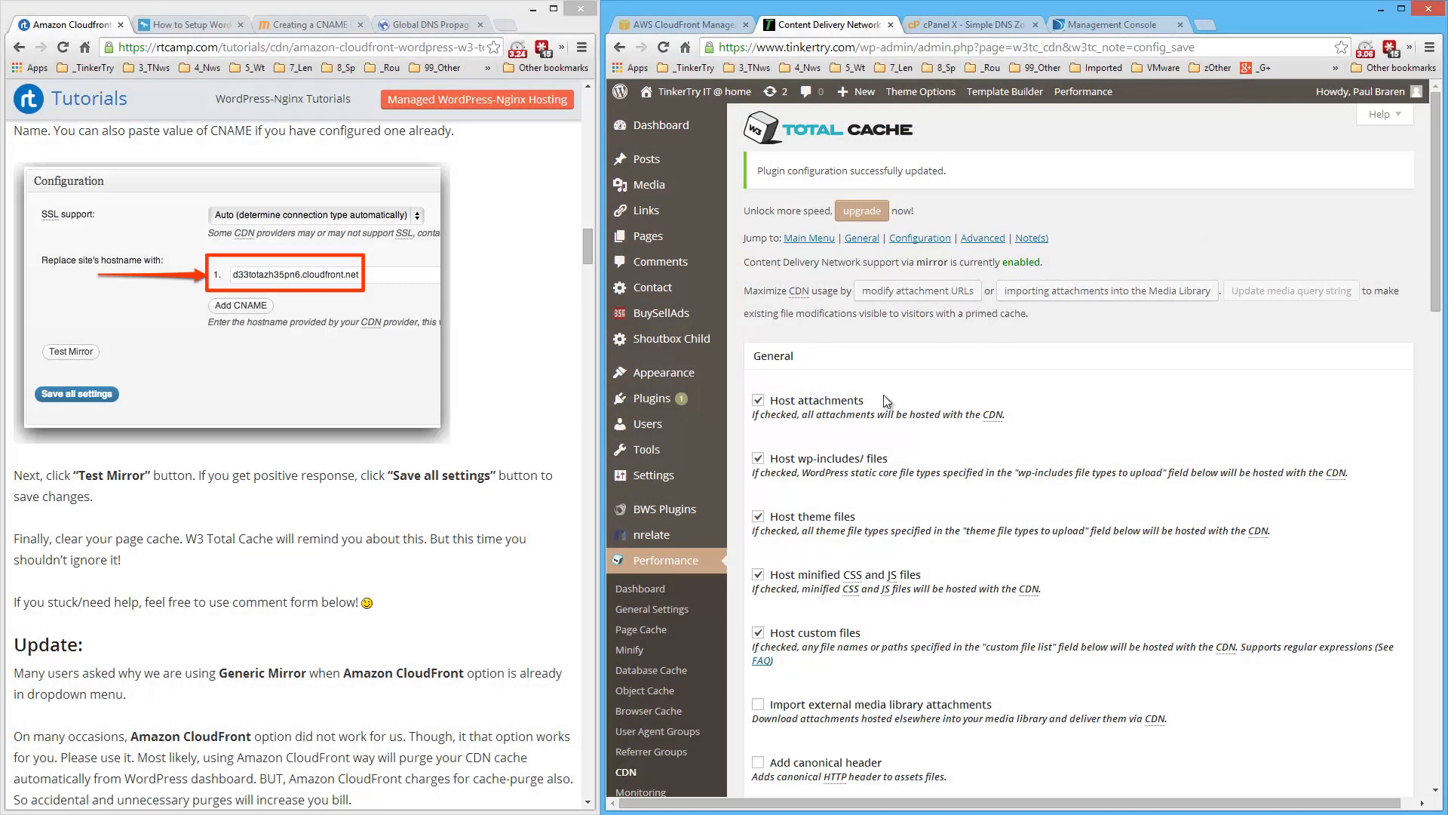
Download the active configuration from General Settings' Import / Export section.
{"action": "left_click", "coordinate": [651, 608]}
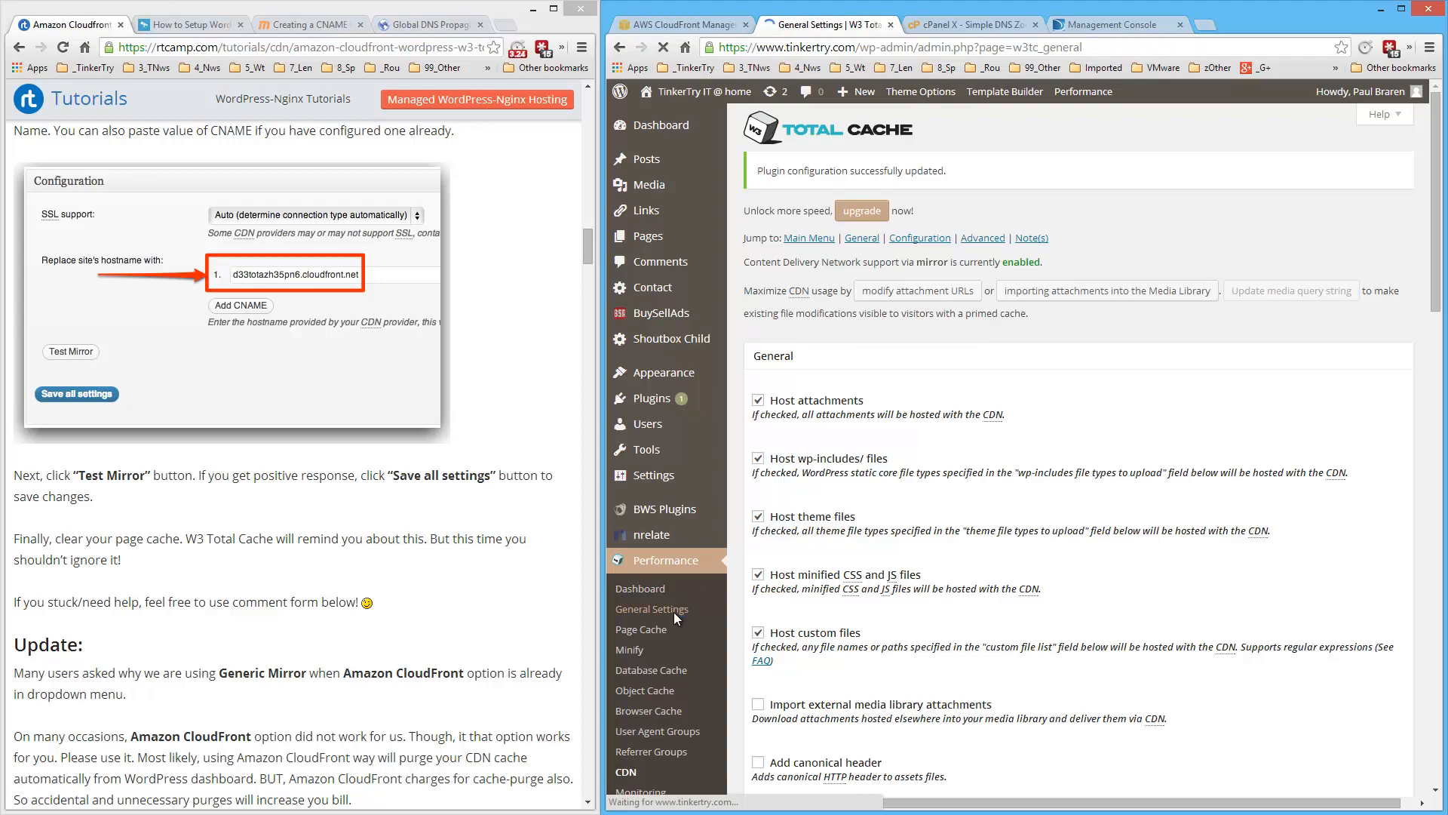
{"action": "left_click", "coordinate": [651, 608]}
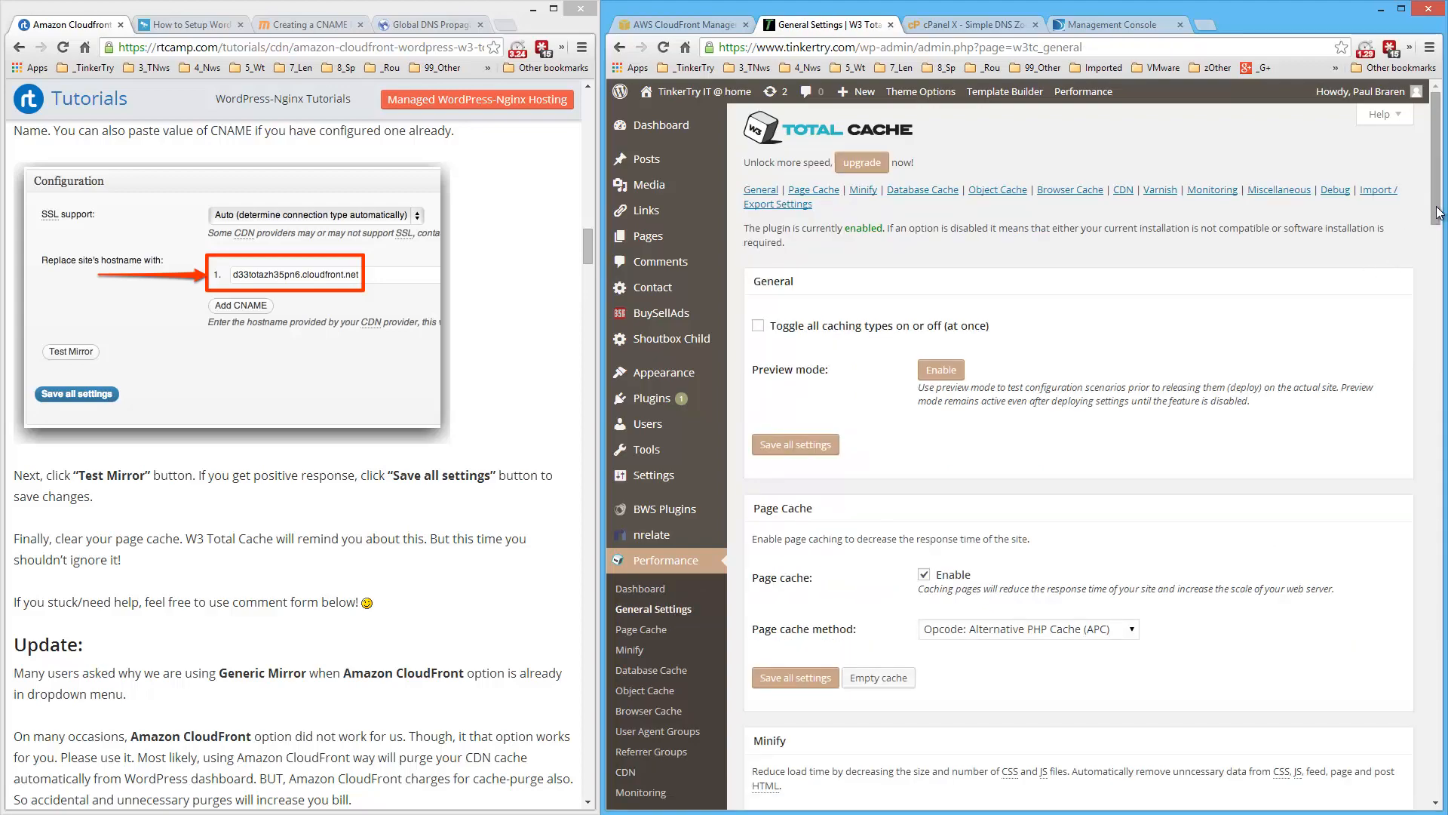
{"action": "scroll", "scroll_direction": "down", "scroll_amount": 3}
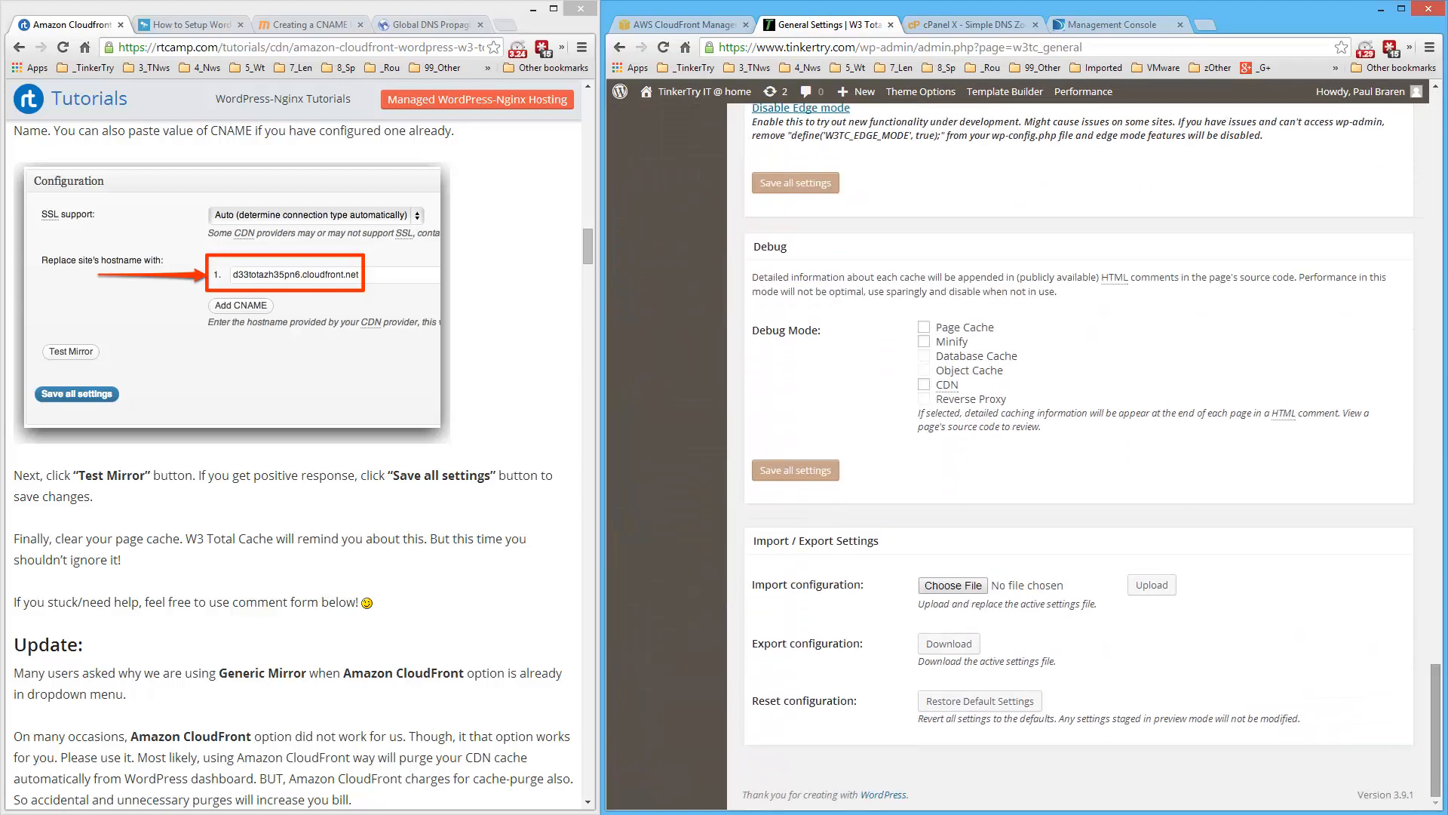
{"action": "left_click", "coordinate": [947, 645]}
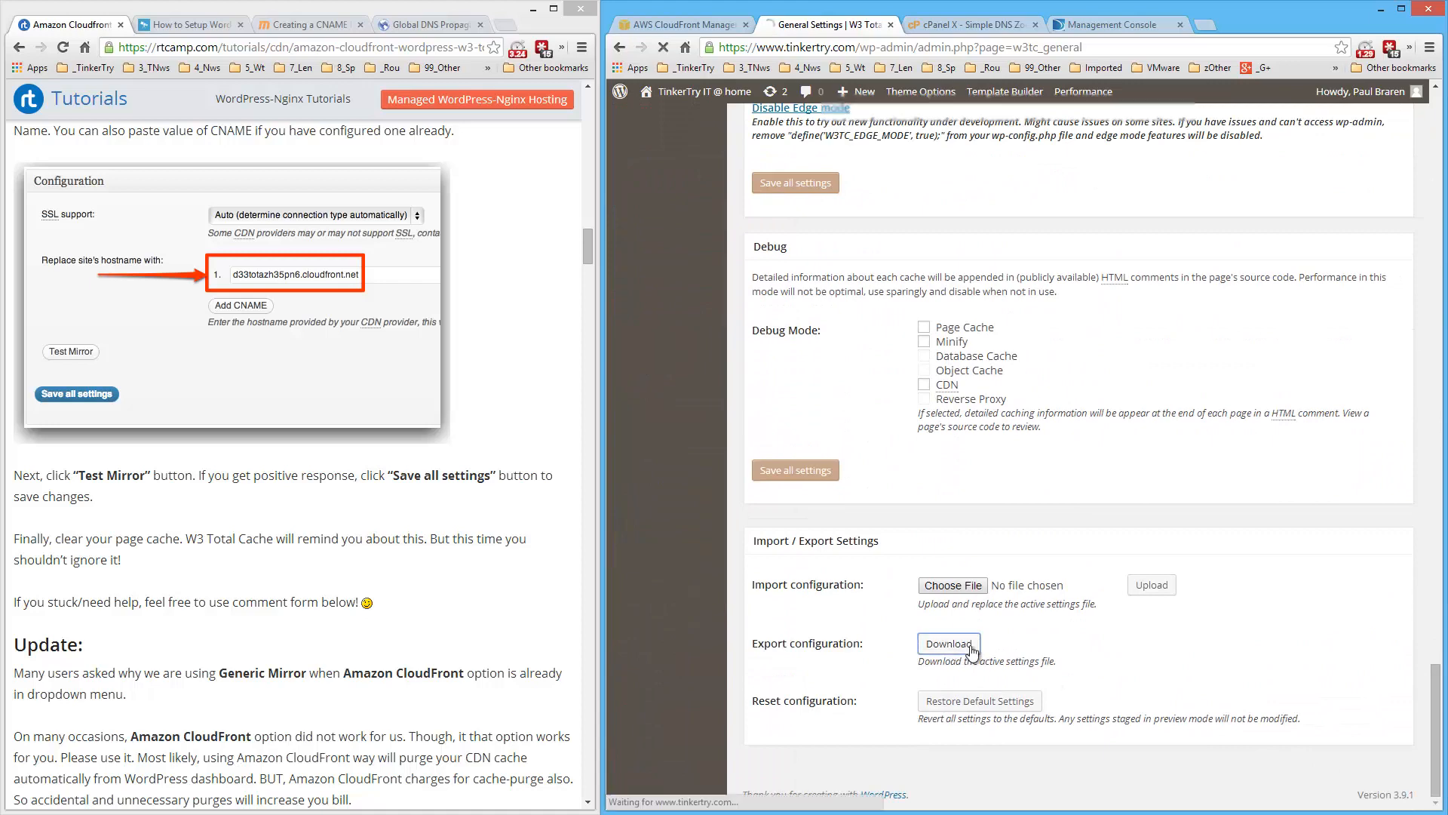
{"action": "left_click", "coordinate": [947, 644]}
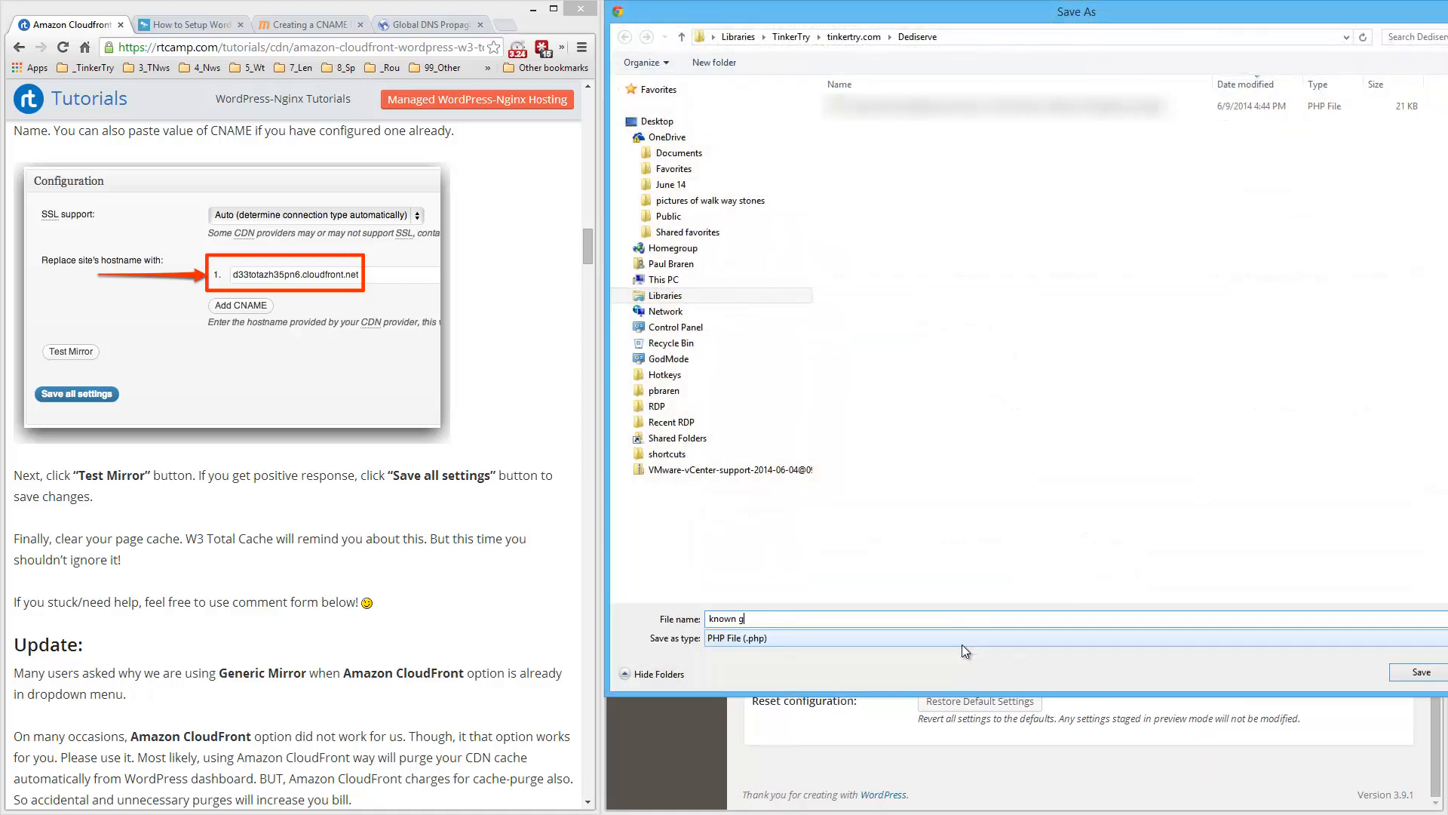
{"action": "type", "text": "ood config for tinkertry.c"}
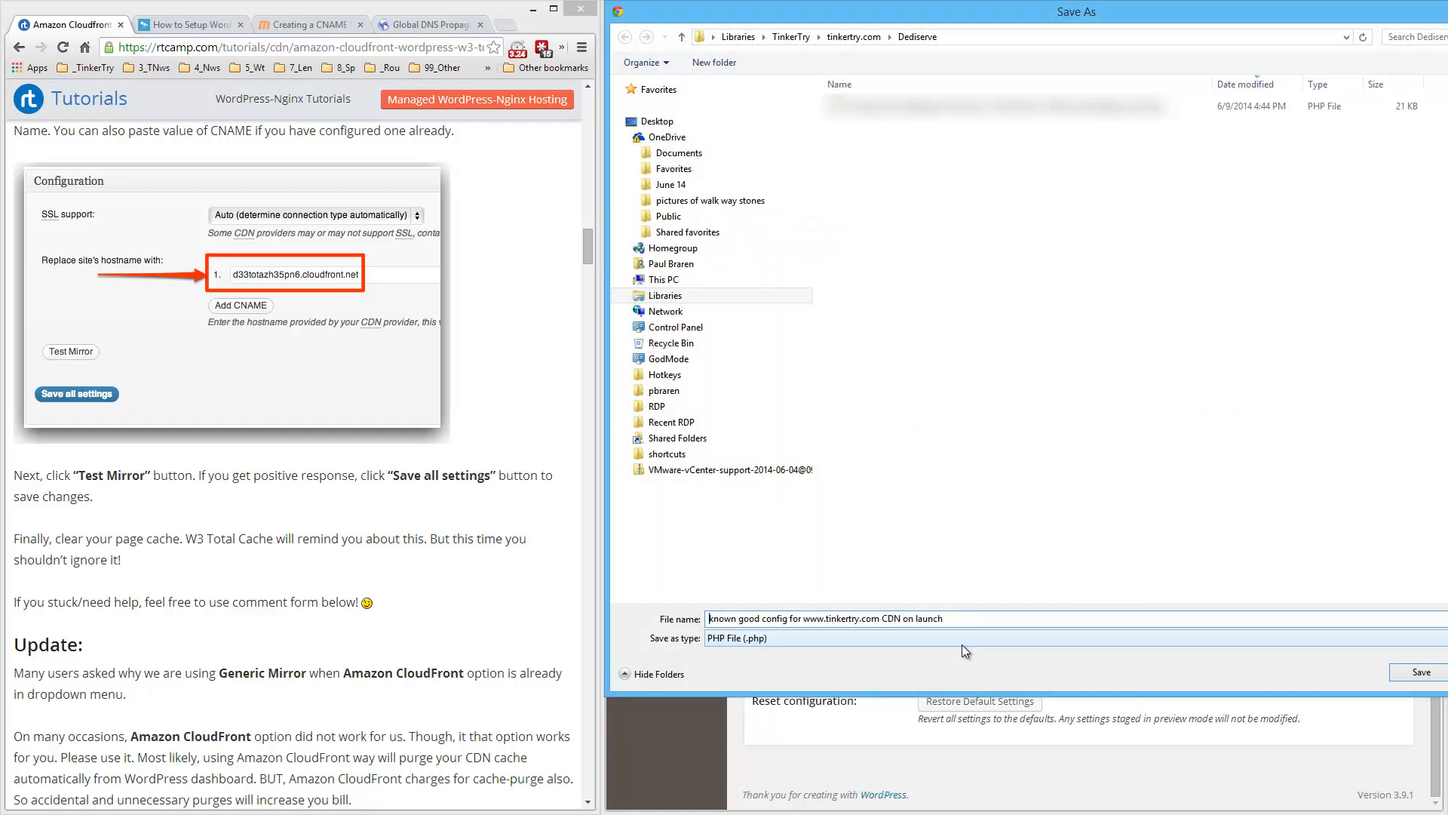
{"action": "type", "text": "2014-Jun-09-"}
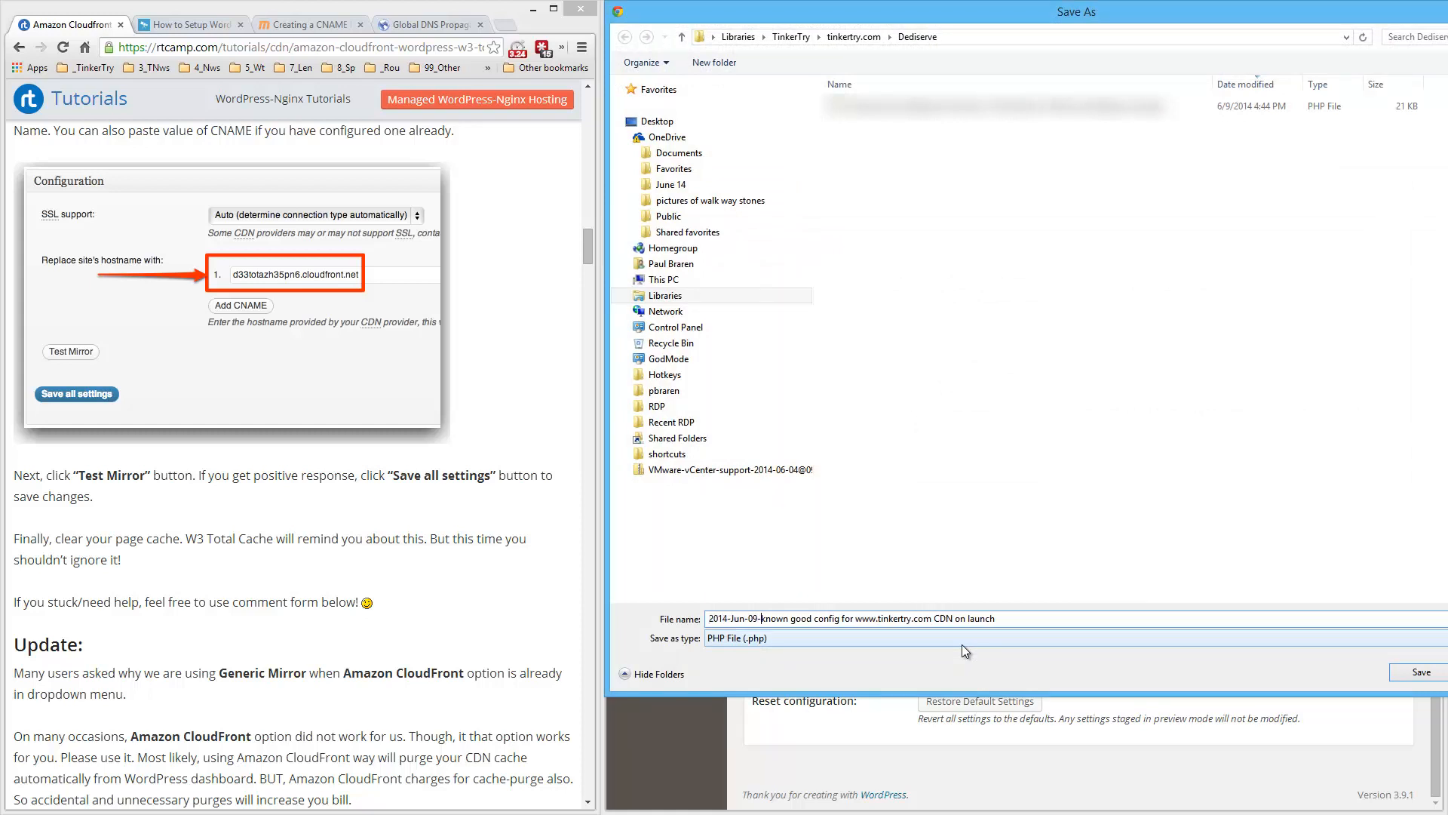